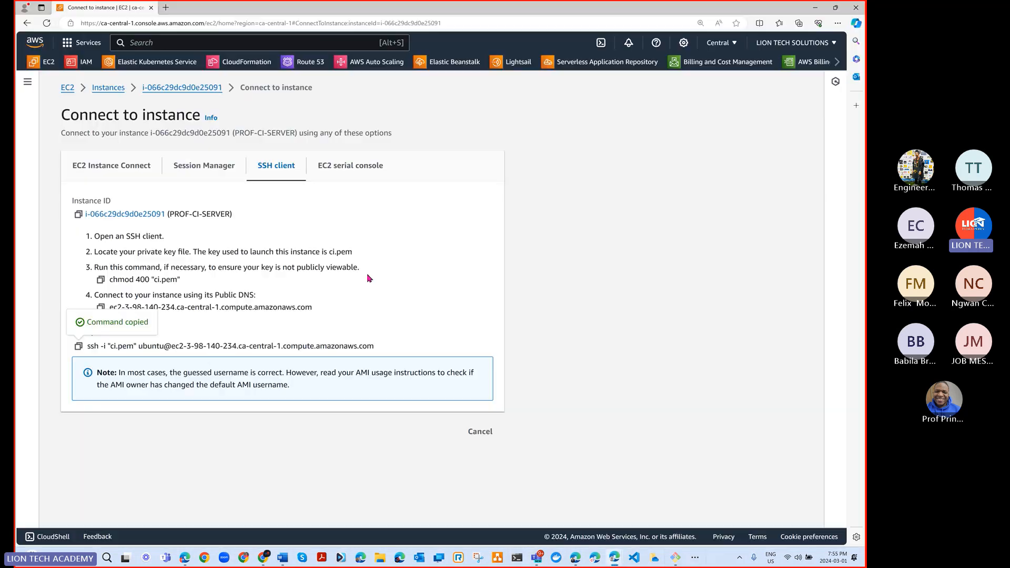
mouse_move(117, 102)
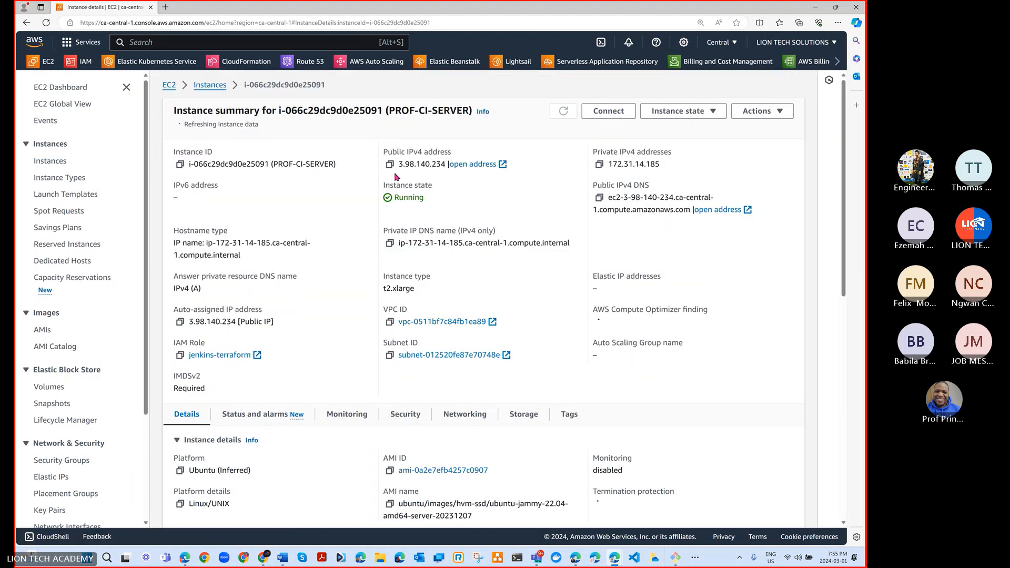
- Browse to the instance's public IPv4 address with :8080 appended to reach Jenkins
left_click(388, 164)
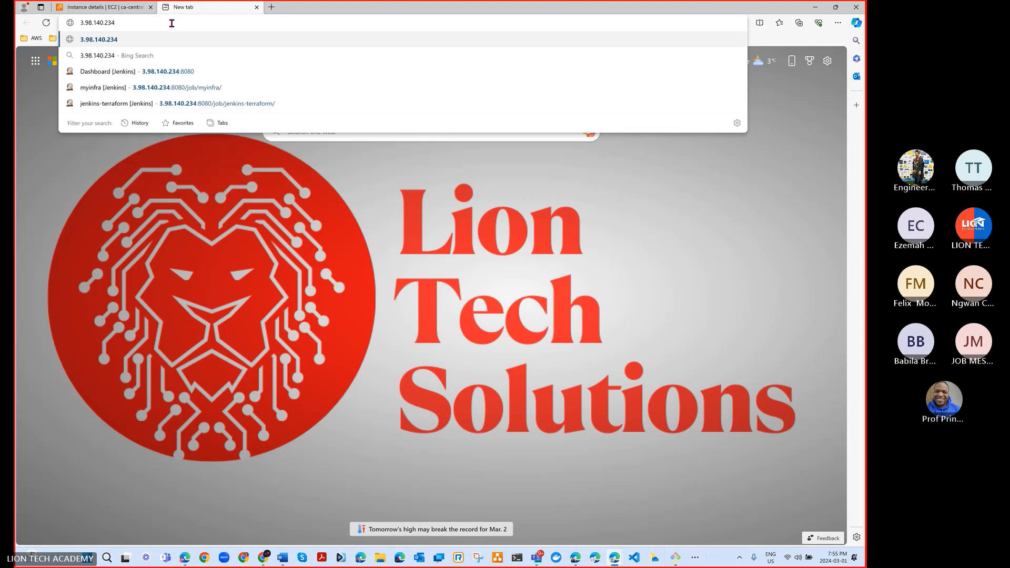
type(":8080/login?from=%2F")
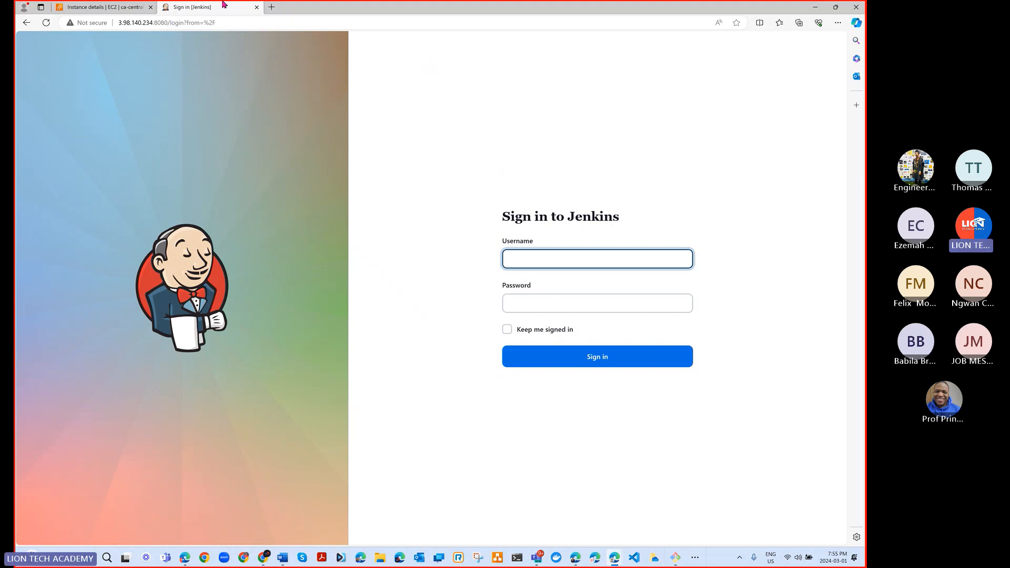
- Sign in to Jenkins as user liontech and reach the jobs dashboard
left_click(598, 259)
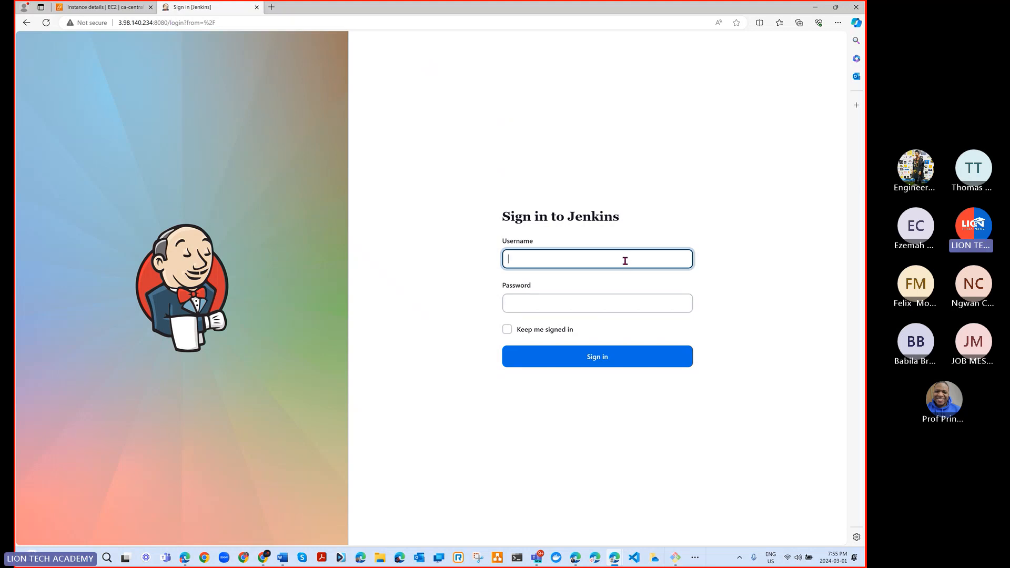
type("liontech")
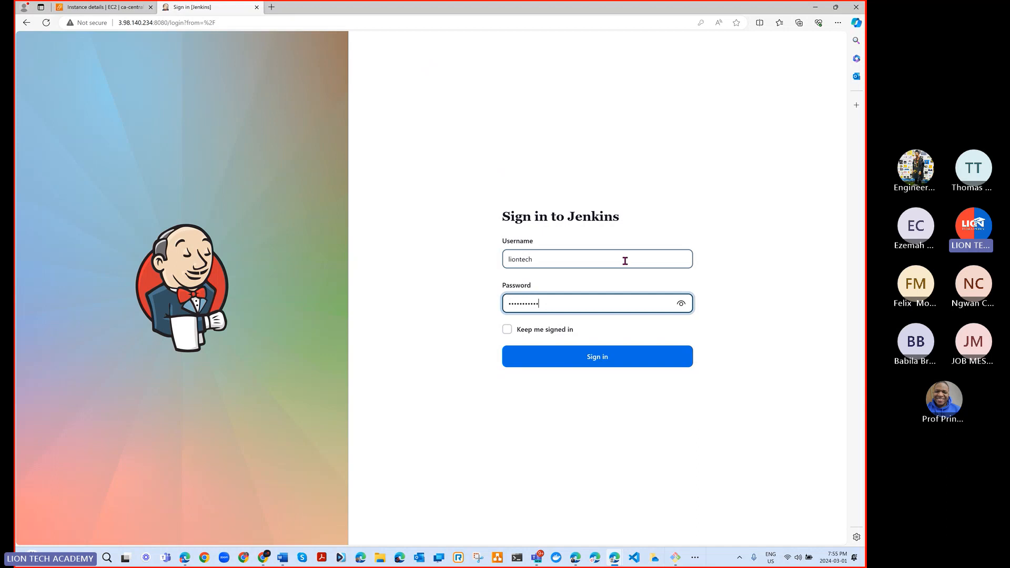
left_click(595, 357)
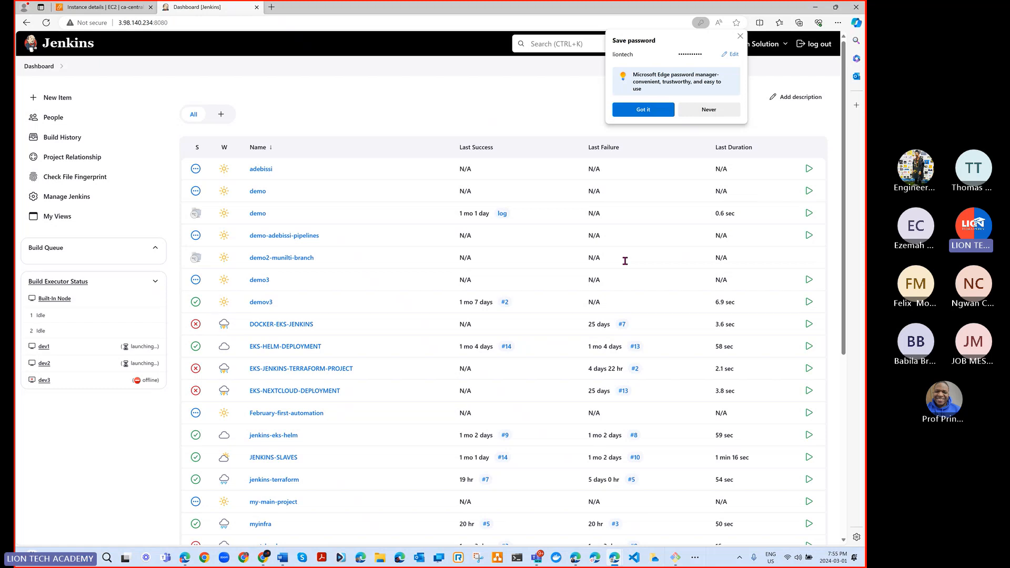
mouse_move(725, 270)
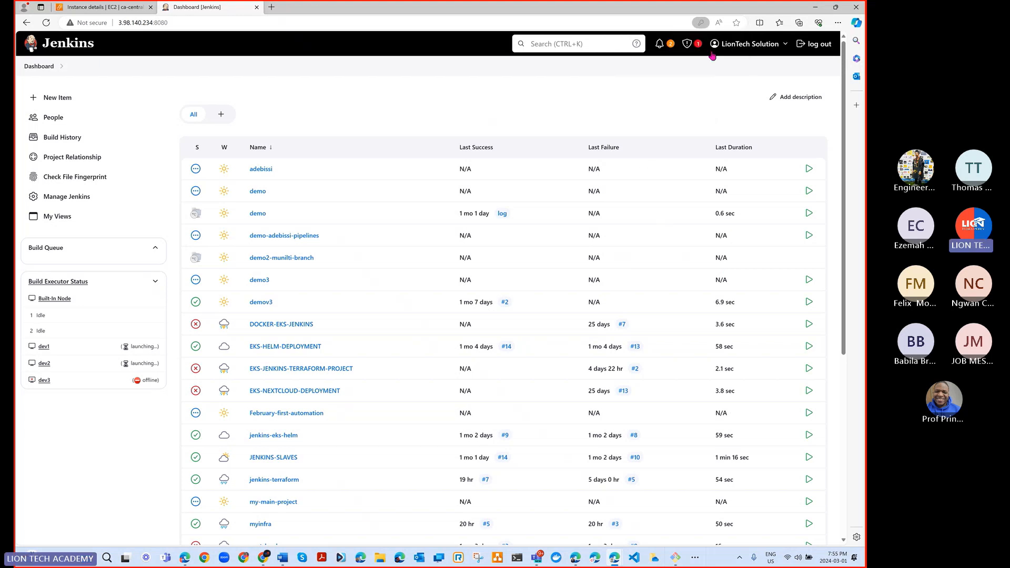
mouse_move(712, 56)
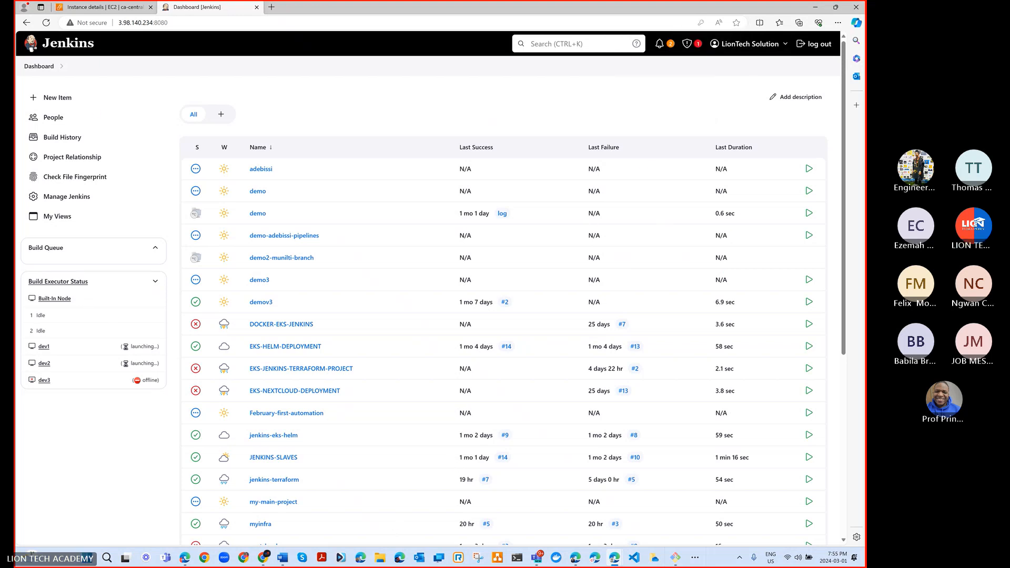
mouse_move(53, 117)
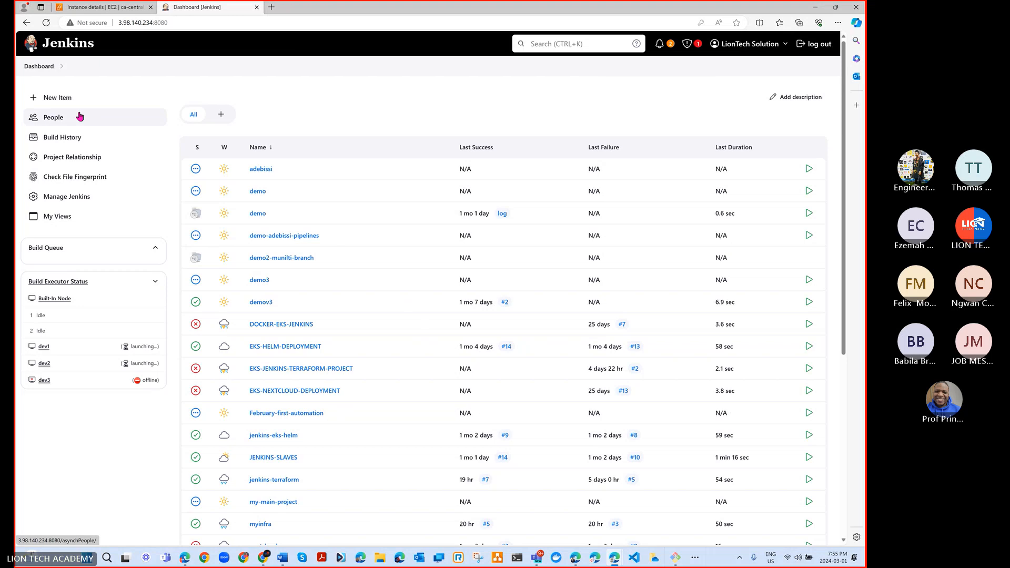
mouse_move(59, 96)
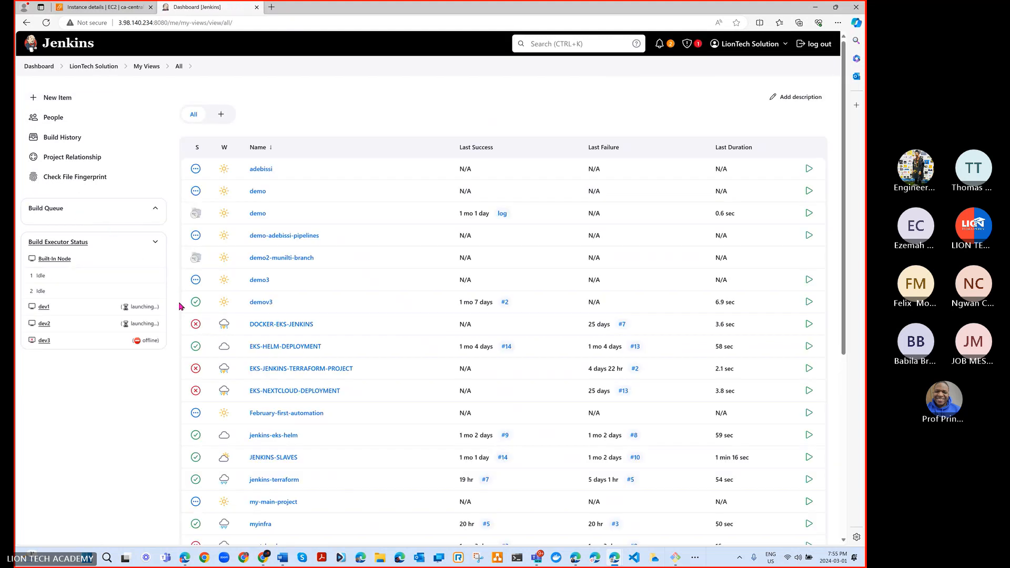
- Start a new personal view under My Views and focus its name field
left_click(221, 114)
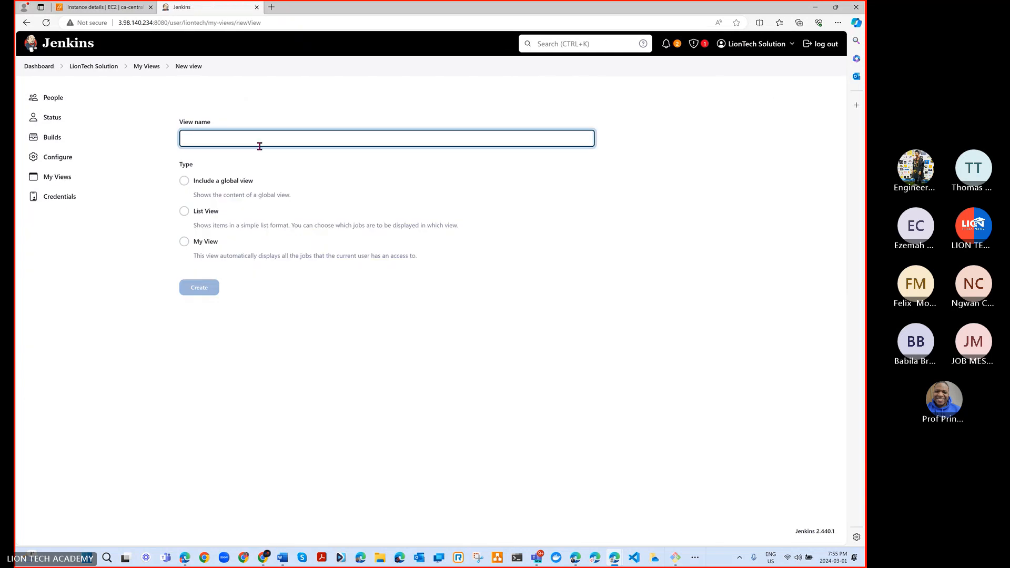
left_click(386, 137)
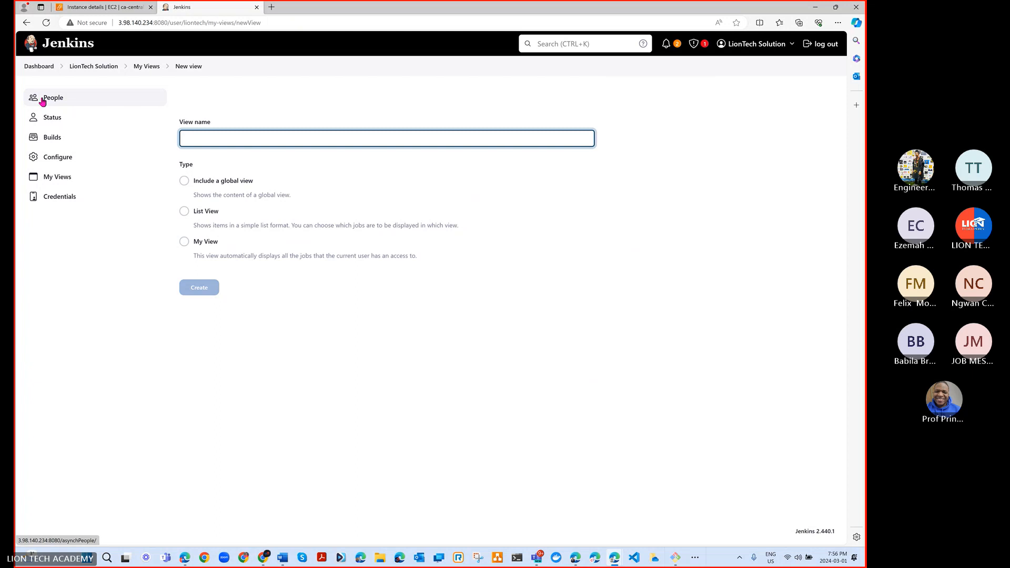
left_click(385, 138)
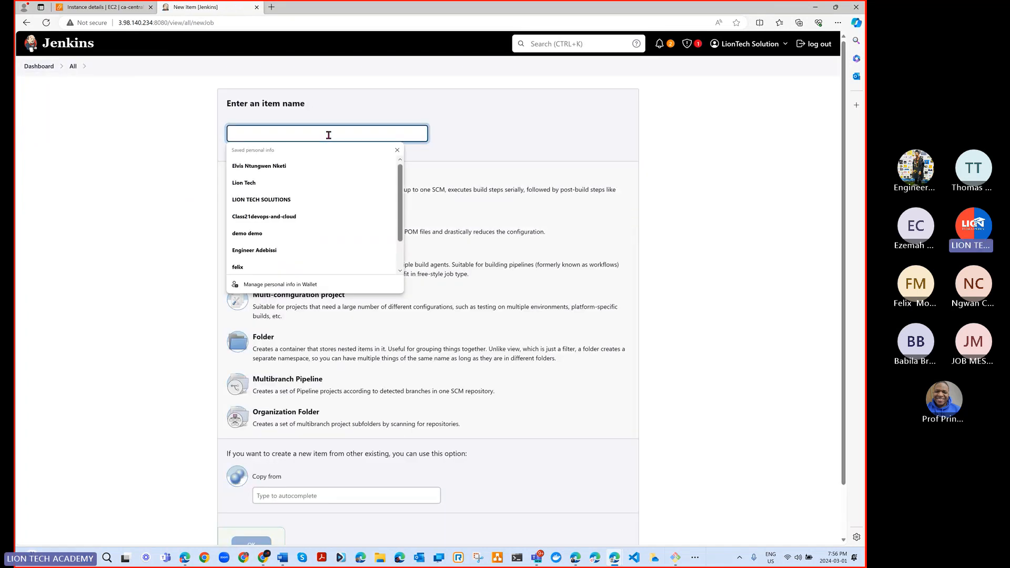
- Create a Pipeline item named TERRAFORM-PROJECT-1 and confirm with OK
type("Terraform-EC2-PIPELINE")
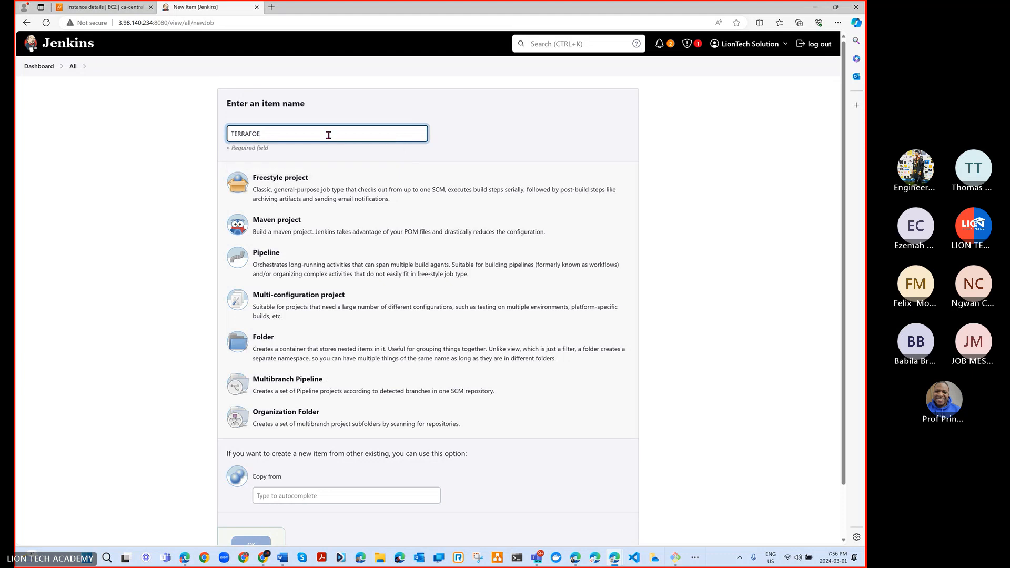
type("TERRAFORM-EC2-PIPELINE")
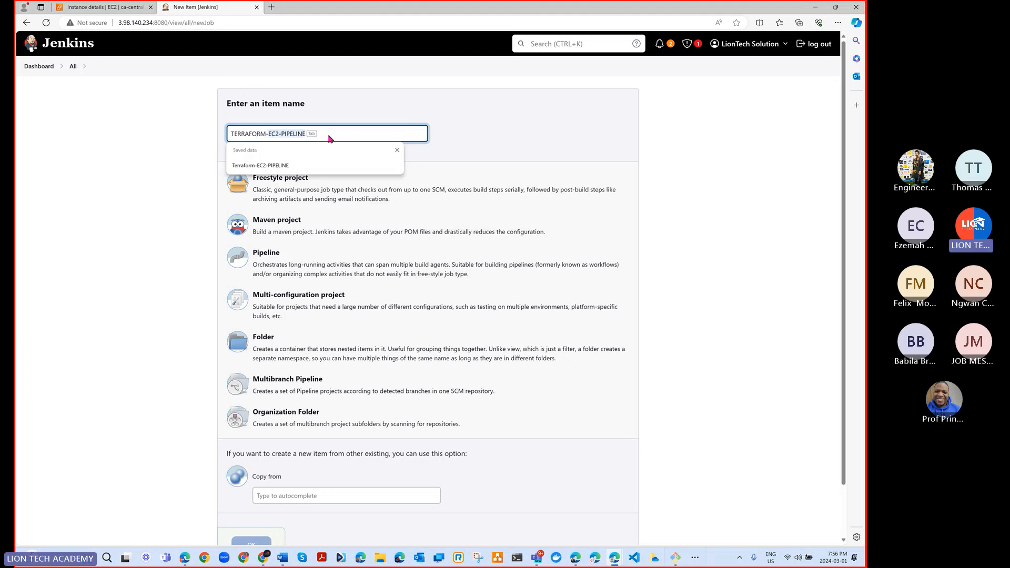
type("TERRAFORM-PROJECT")
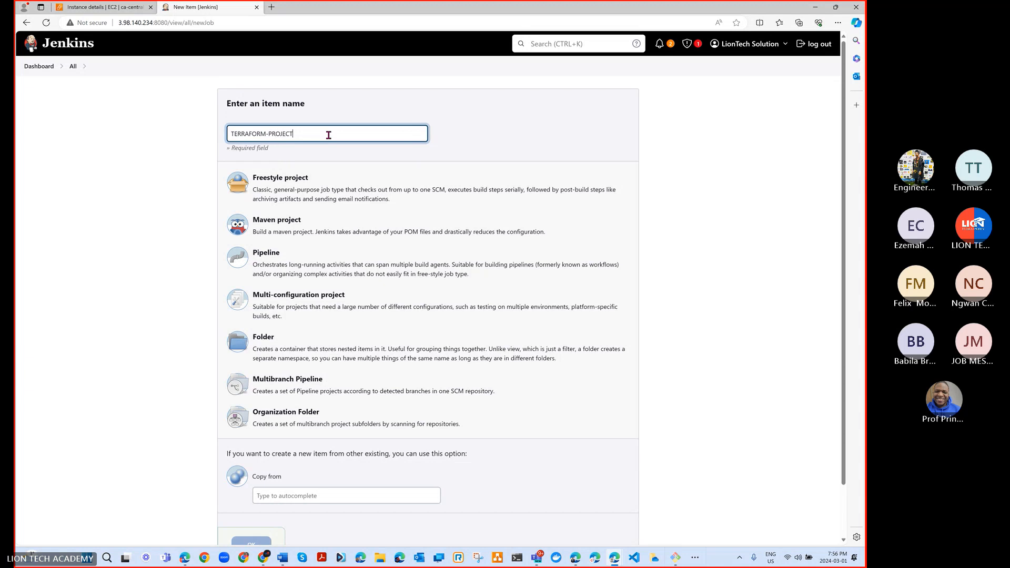
type("-1")
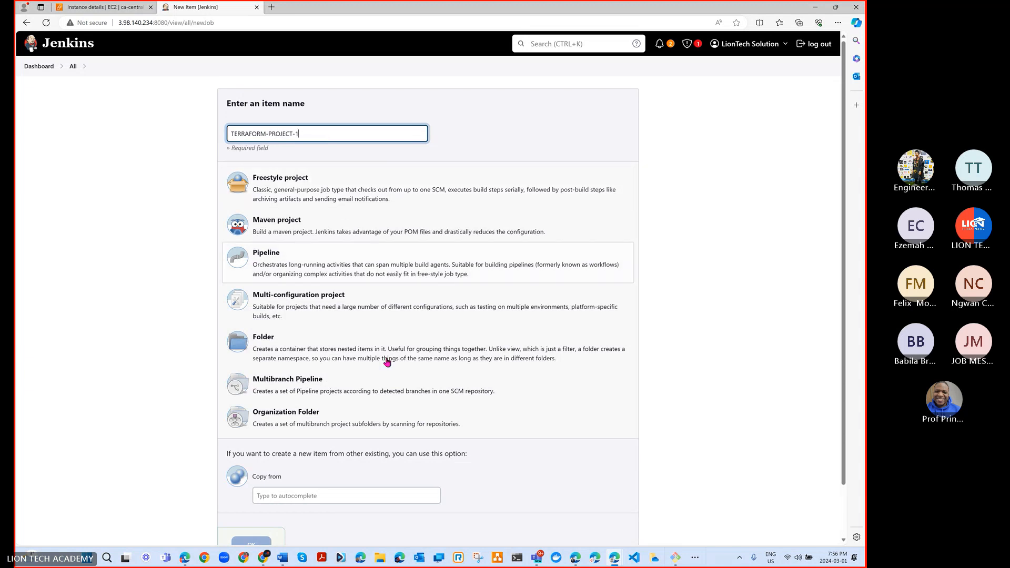
scroll("down", 3)
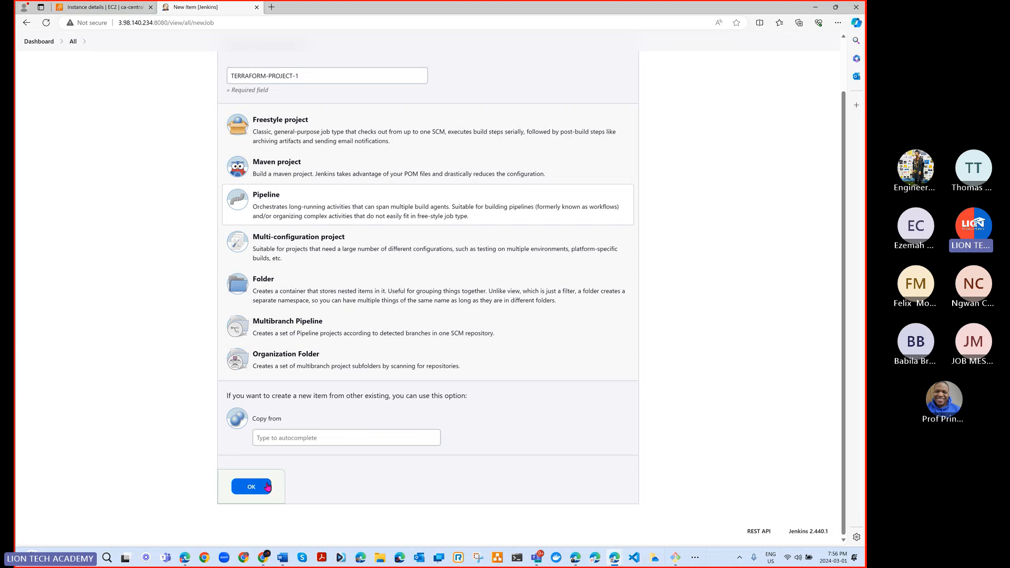
left_click(250, 486)
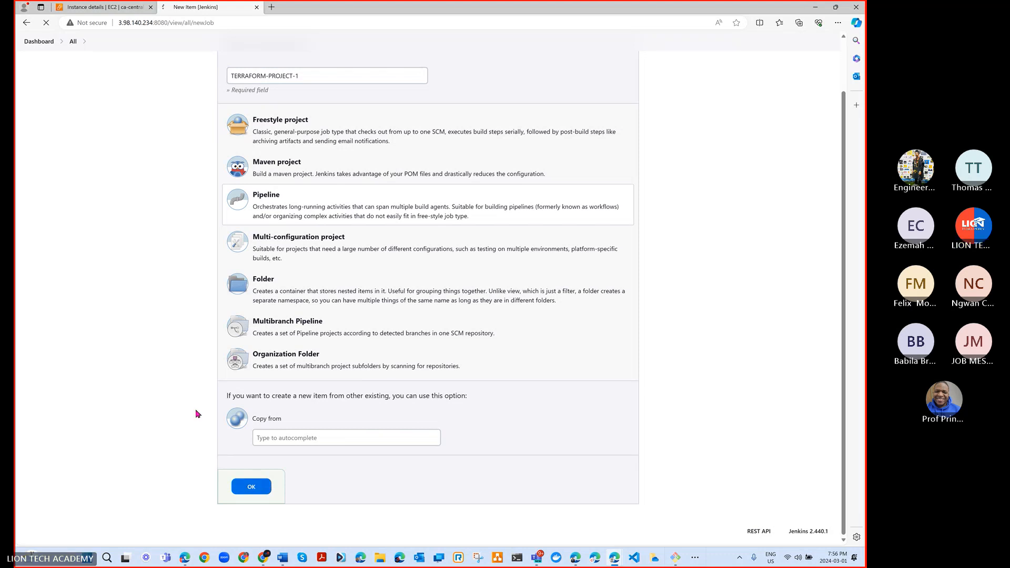
left_click(251, 486)
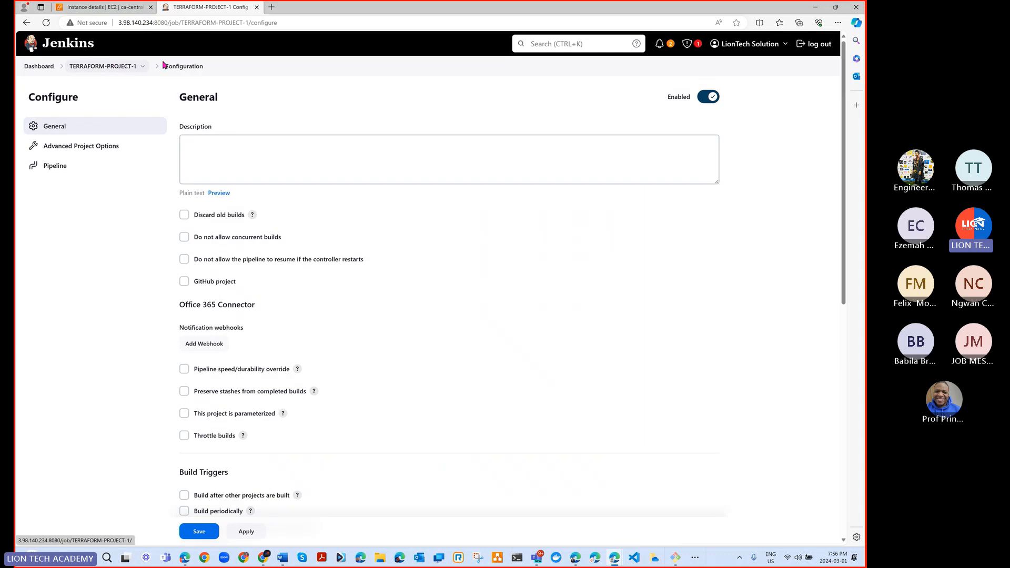
mouse_move(97, 73)
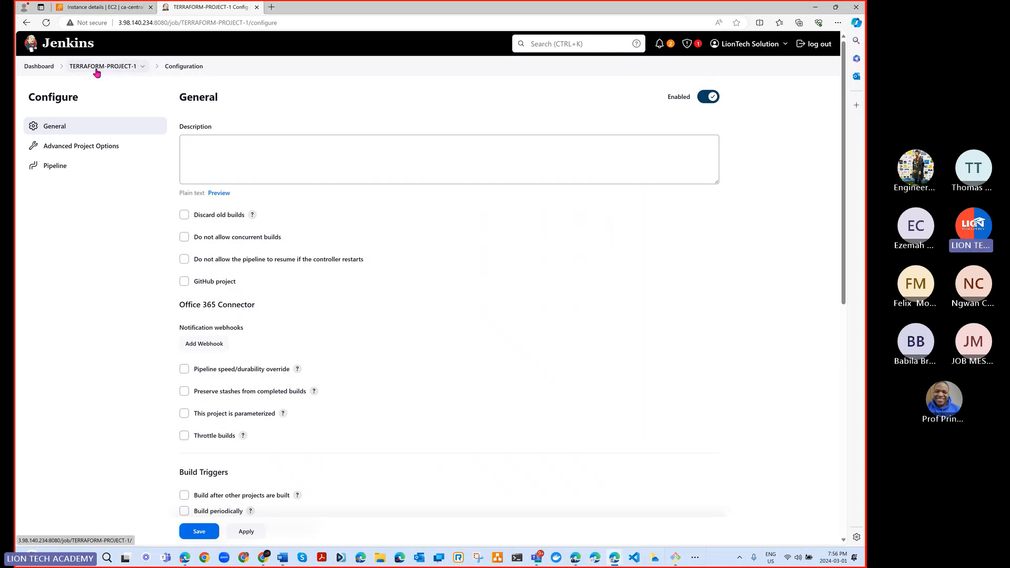
- Return to the dashboard and open the myinfra pipeline job's page
left_click(102, 66)
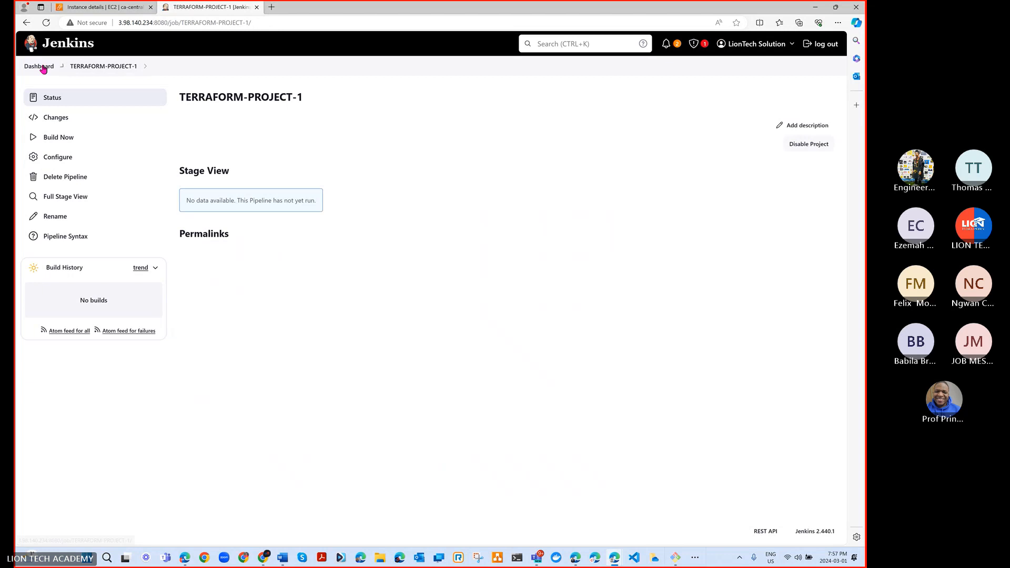
left_click(38, 66)
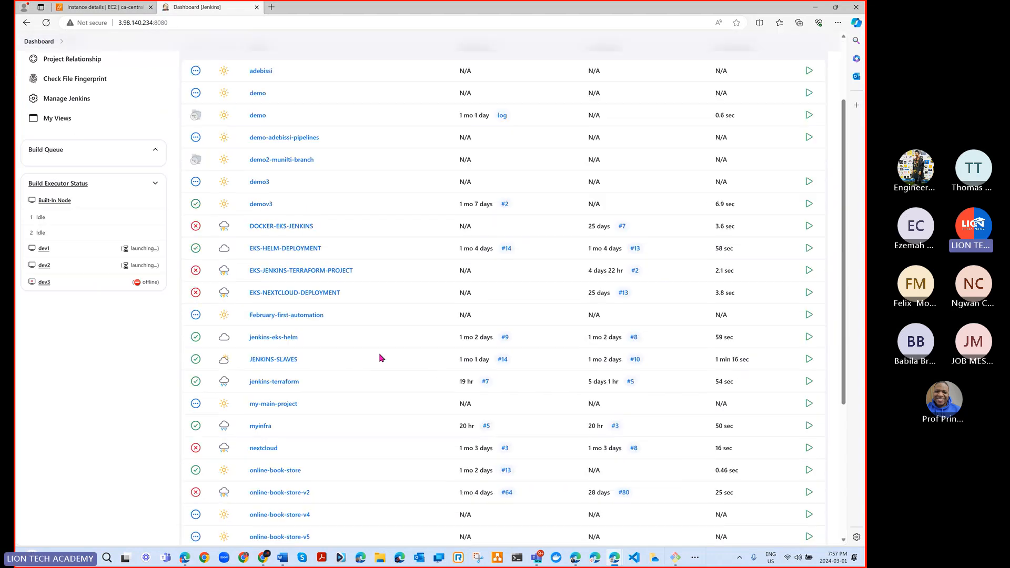
scroll("down", 3)
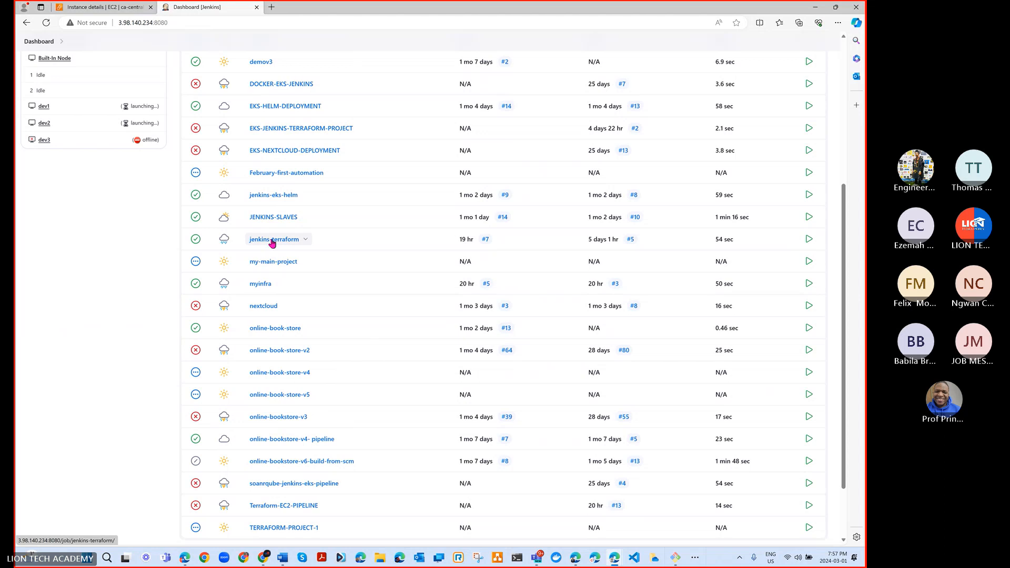
mouse_move(257, 273)
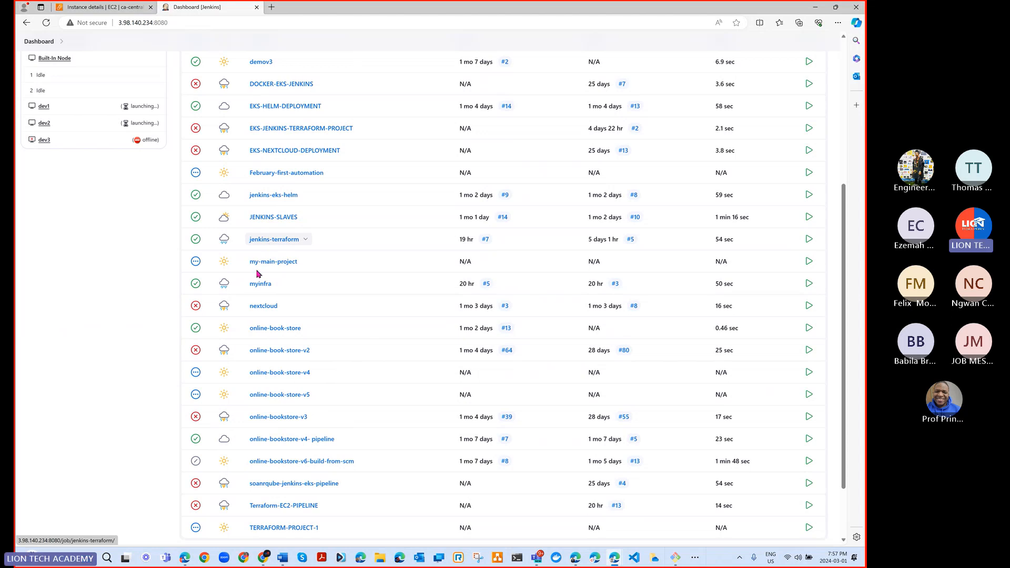
left_click(260, 283)
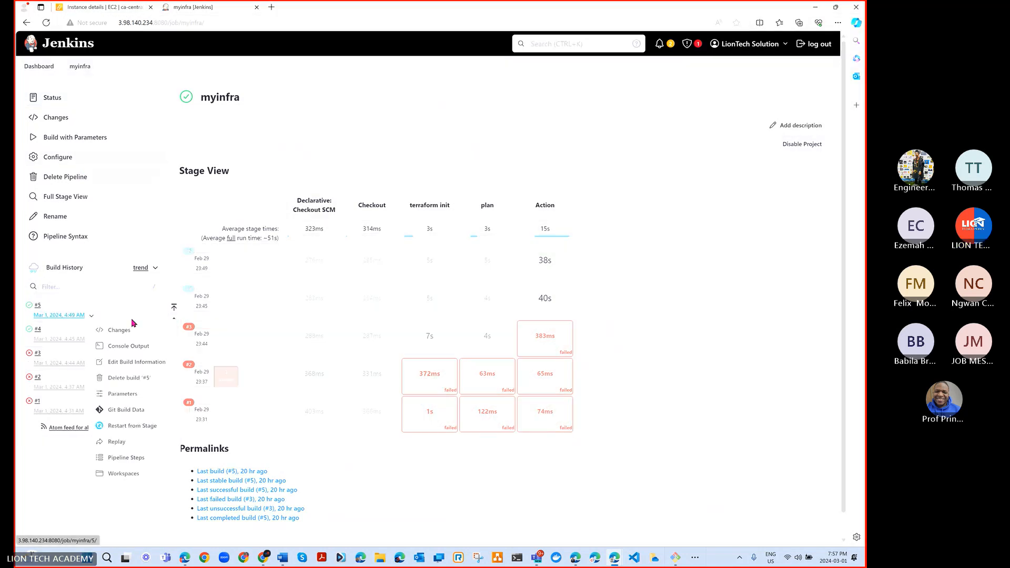
- View build #5's console output and copy the myinfra-pipeline GitHub repository link
left_click(129, 346)
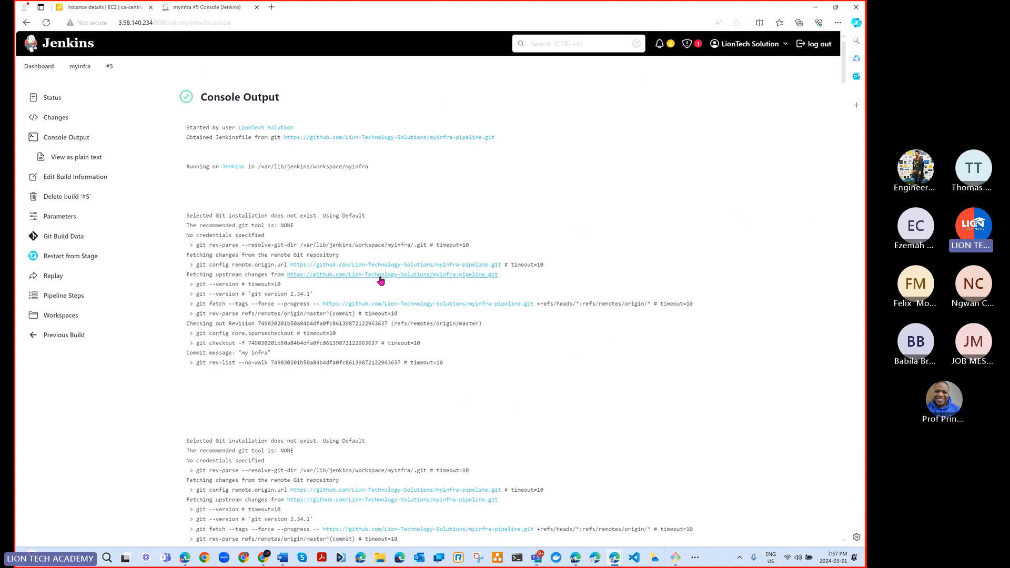
right_click(380, 280)
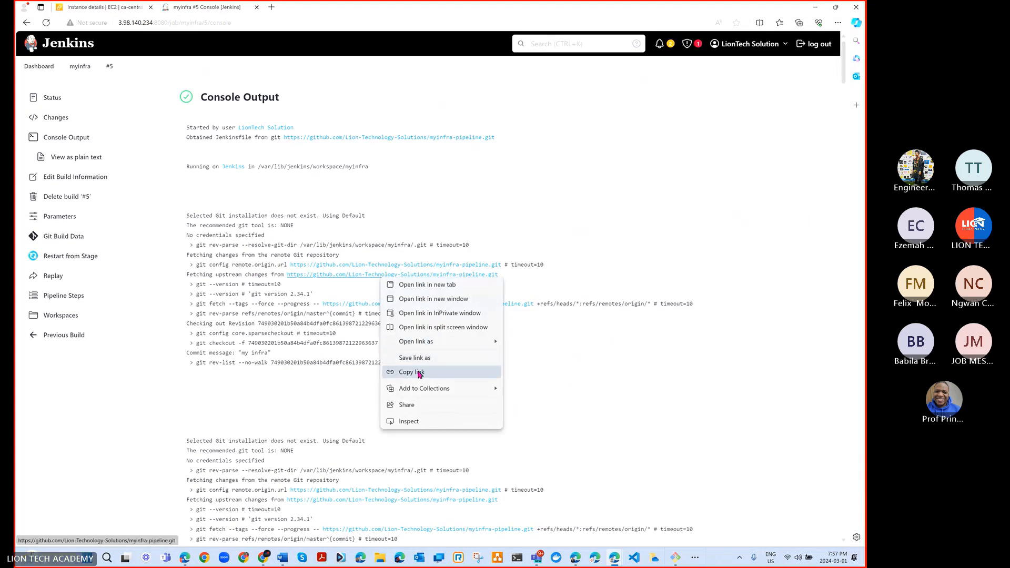
left_click(410, 372)
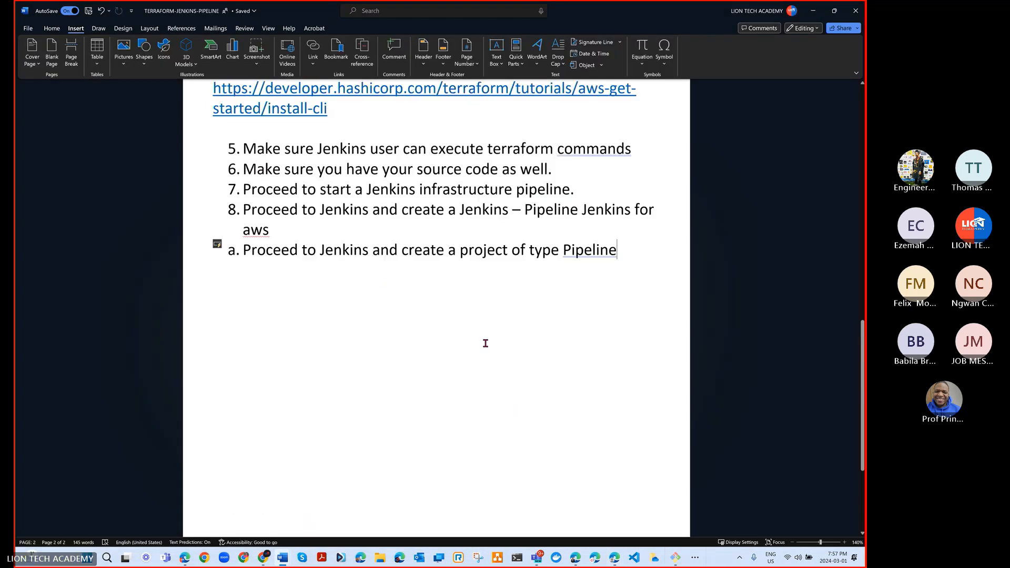
mouse_move(628, 252)
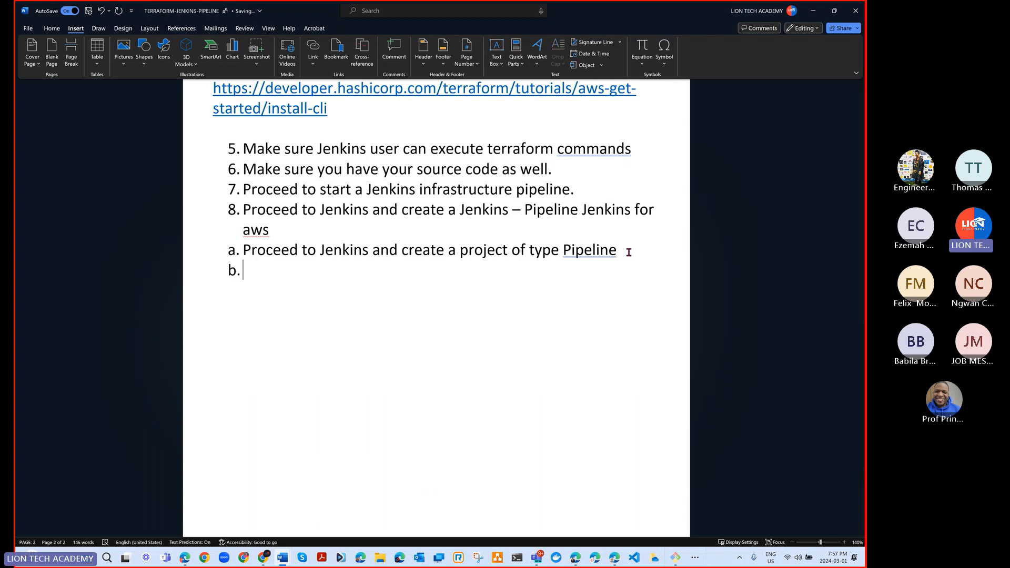
type("Project")
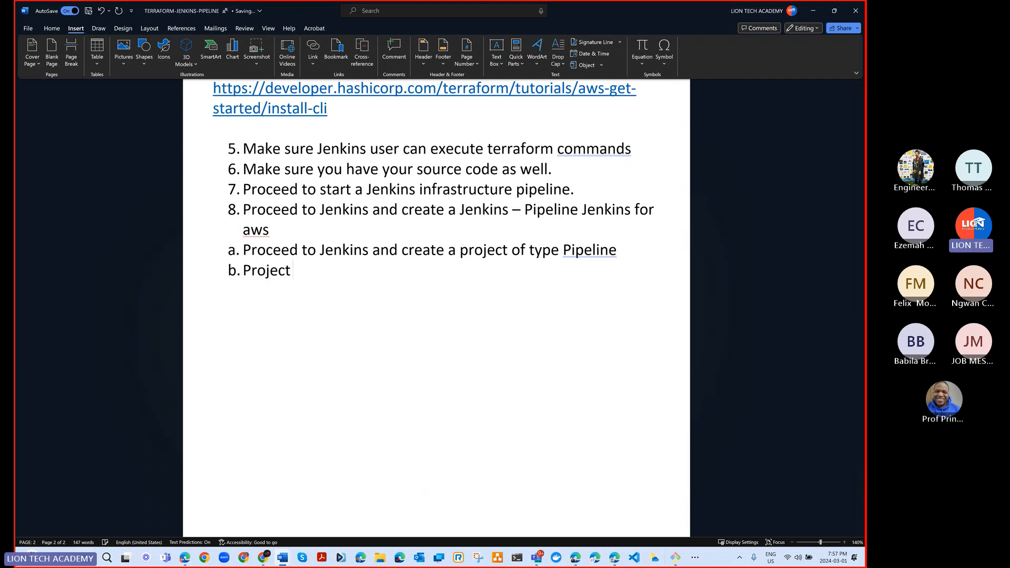
type("repo:")
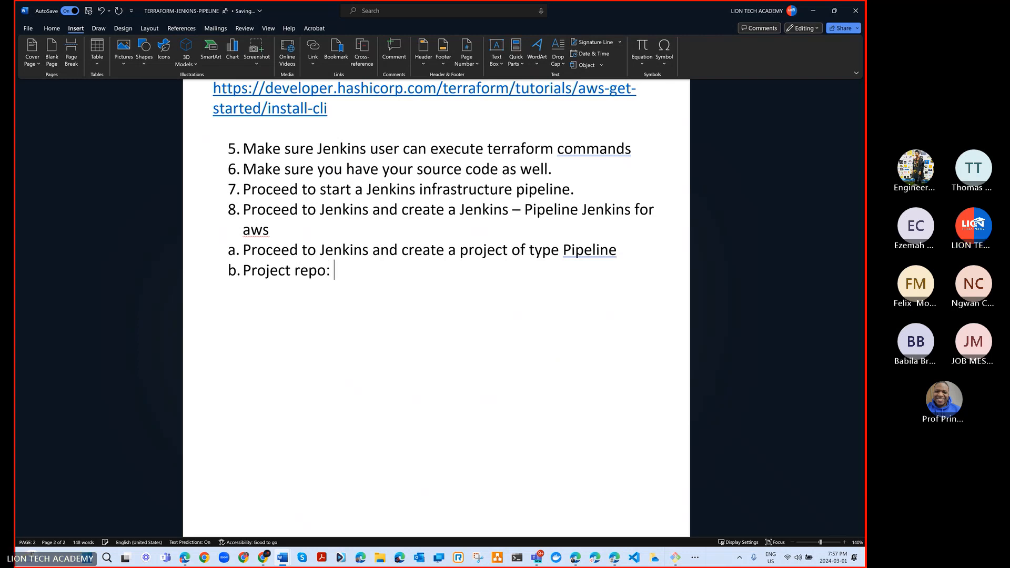
type("https://github.com/Lion-Technology-Solutions/myinfra-pipeline.git")
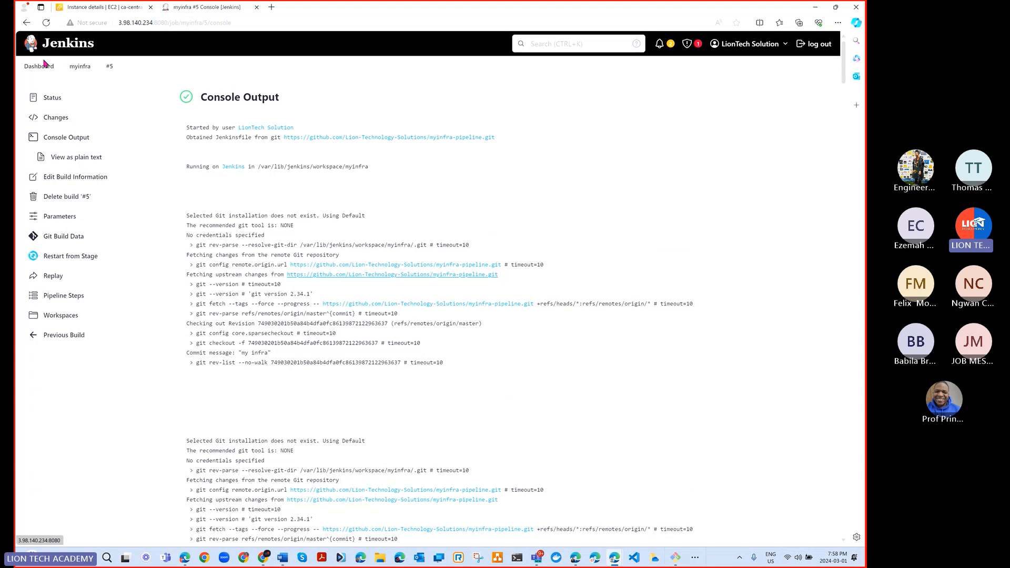
- Go back to the dashboard and open the TERRAFORM-PROJECT-1 pipeline's status page
left_click(38, 66)
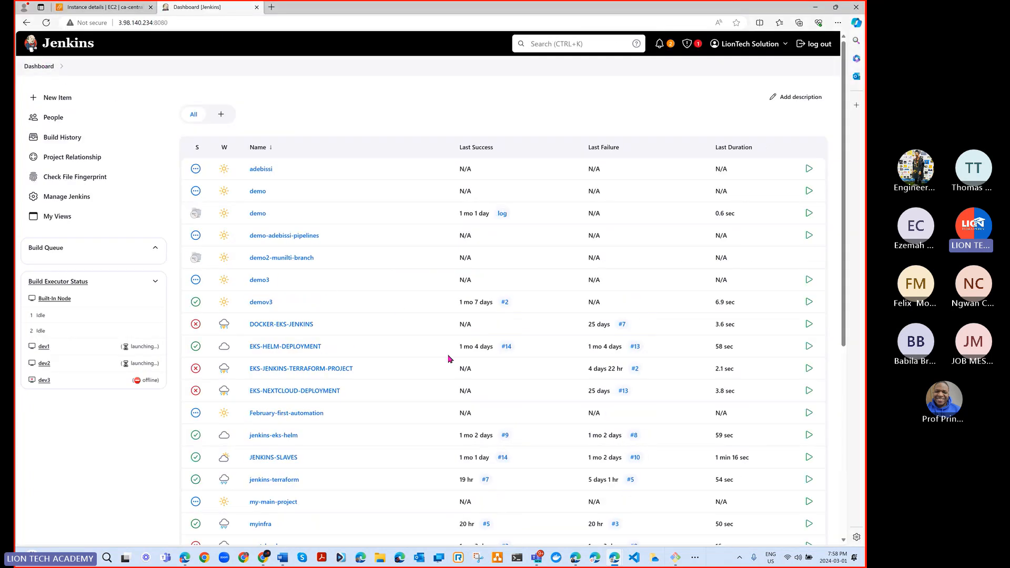
mouse_move(72, 156)
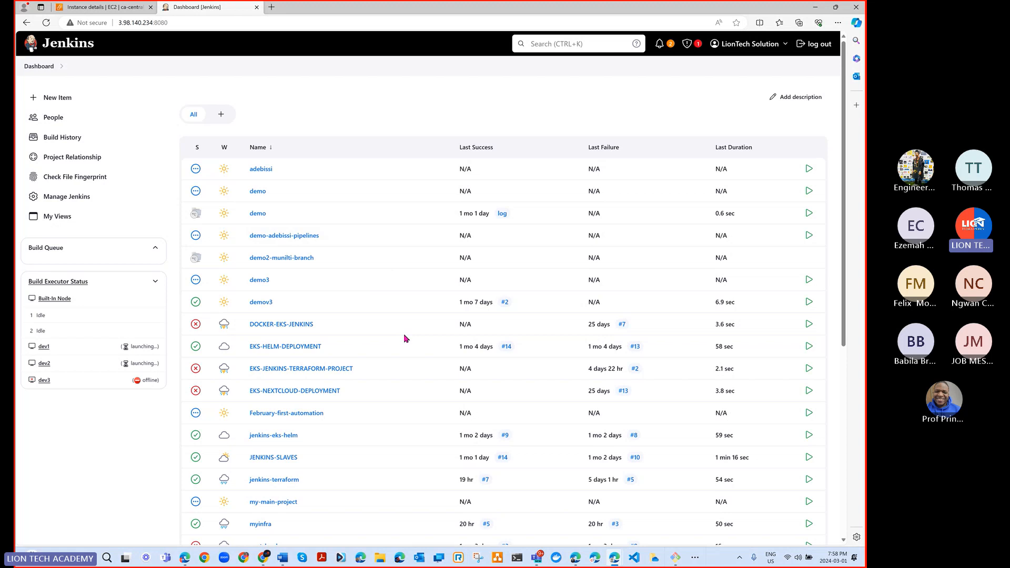
scroll("down", 3)
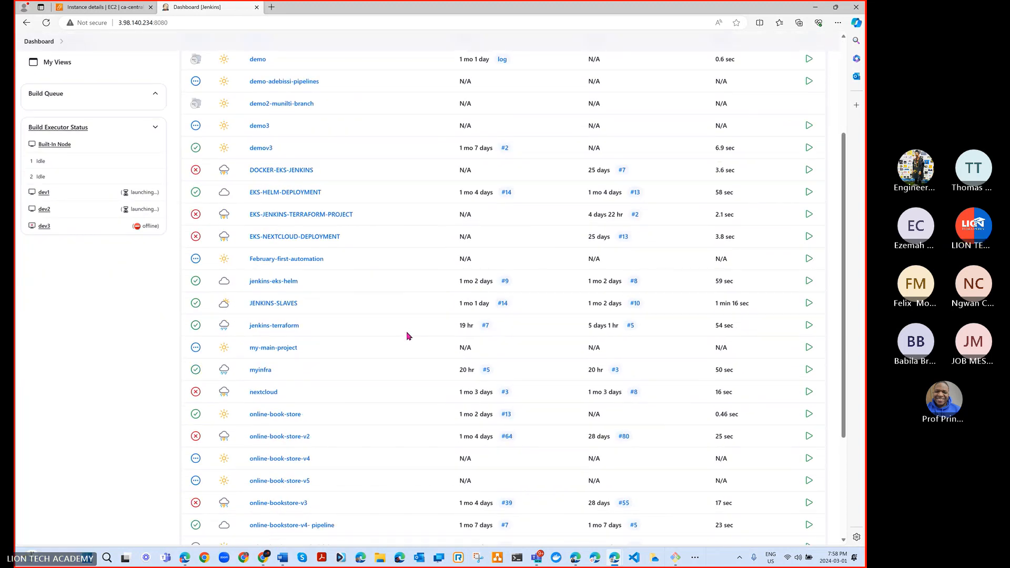
scroll("down", 3)
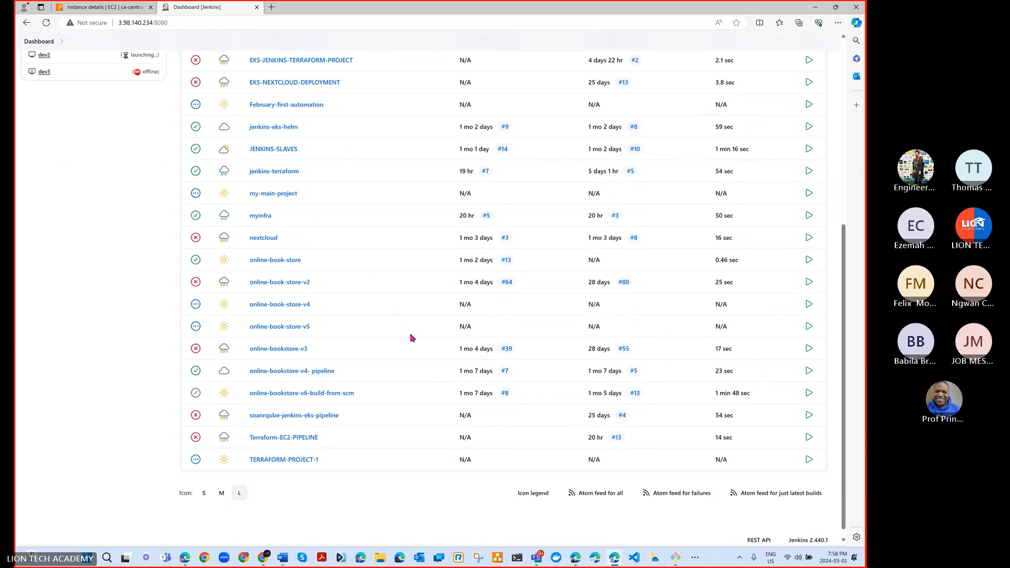
scroll("down", 3)
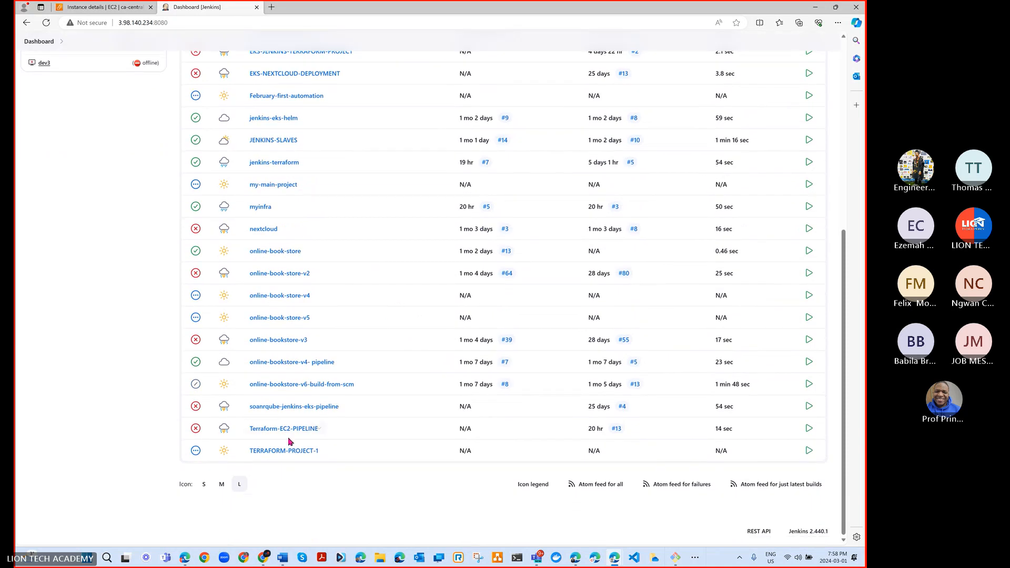
left_click(284, 451)
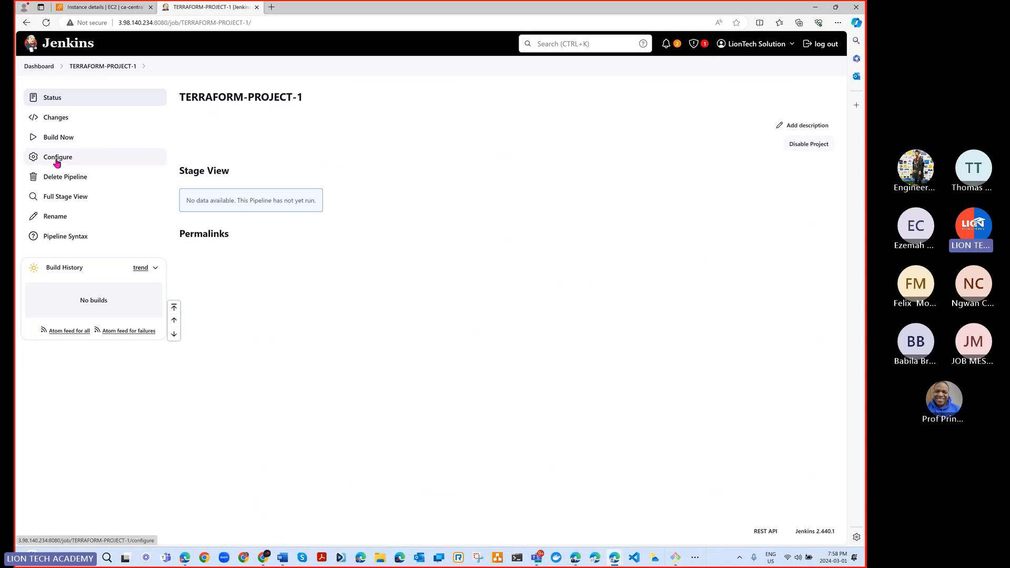
- Enter 'my Terraform Project' as the pipeline's description in its configuration
left_click(57, 156)
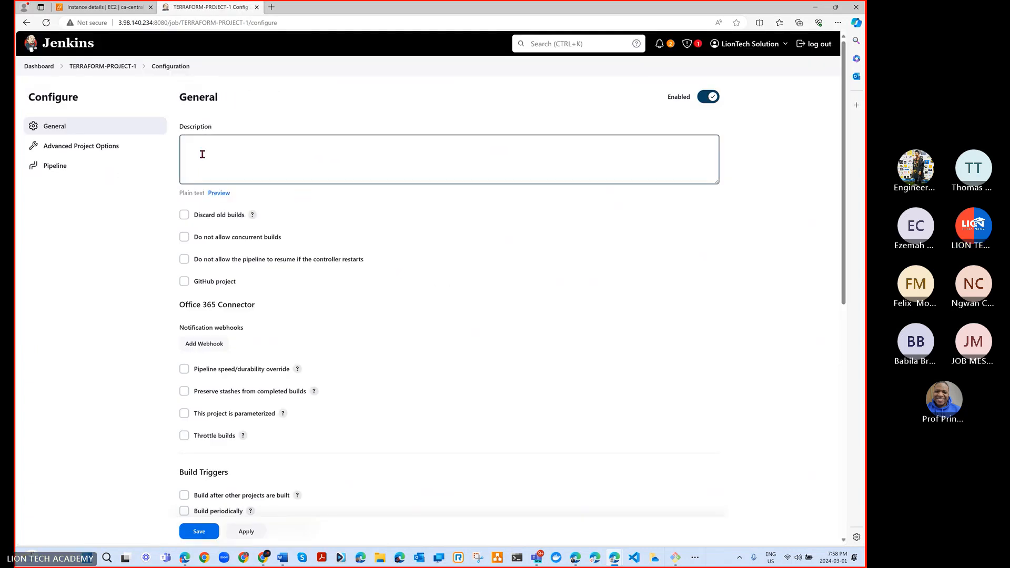
left_click(449, 159)
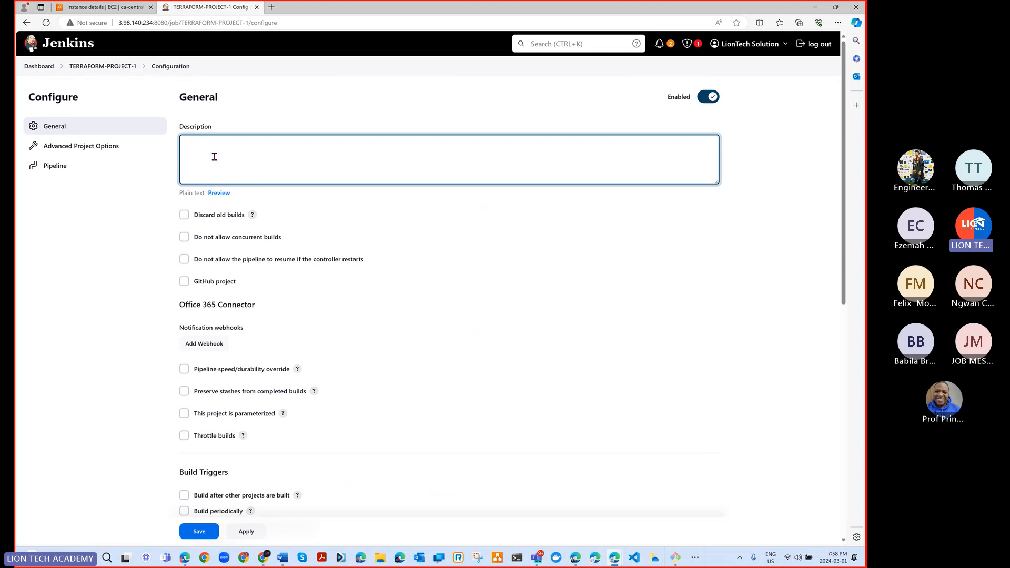
type("my")
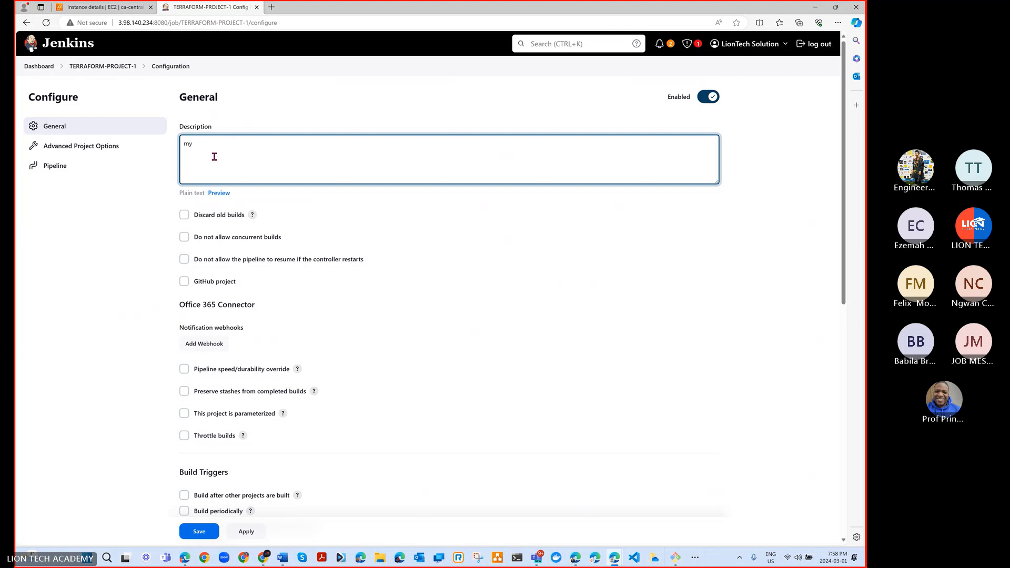
type("Terraform")
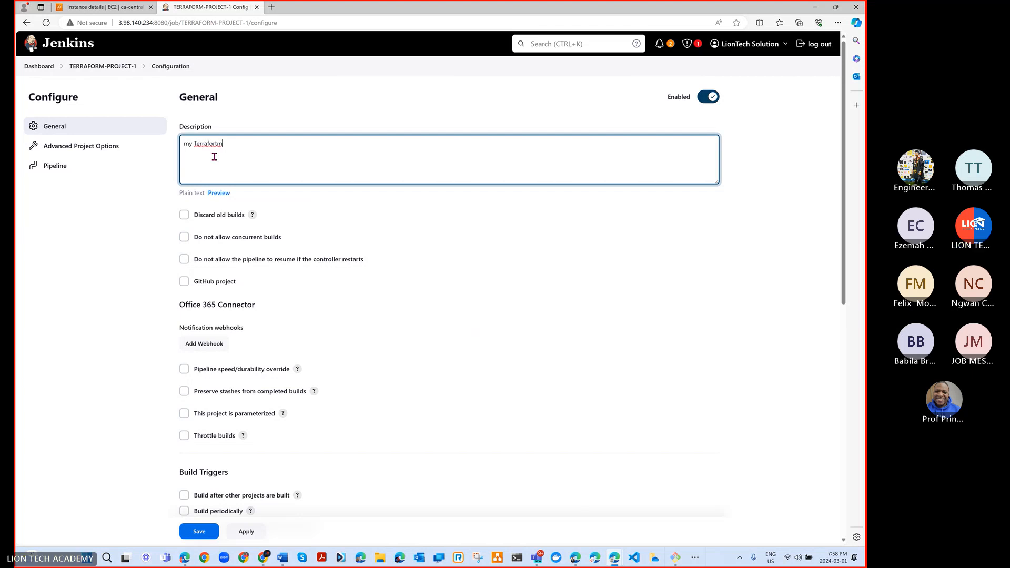
type("Pro")
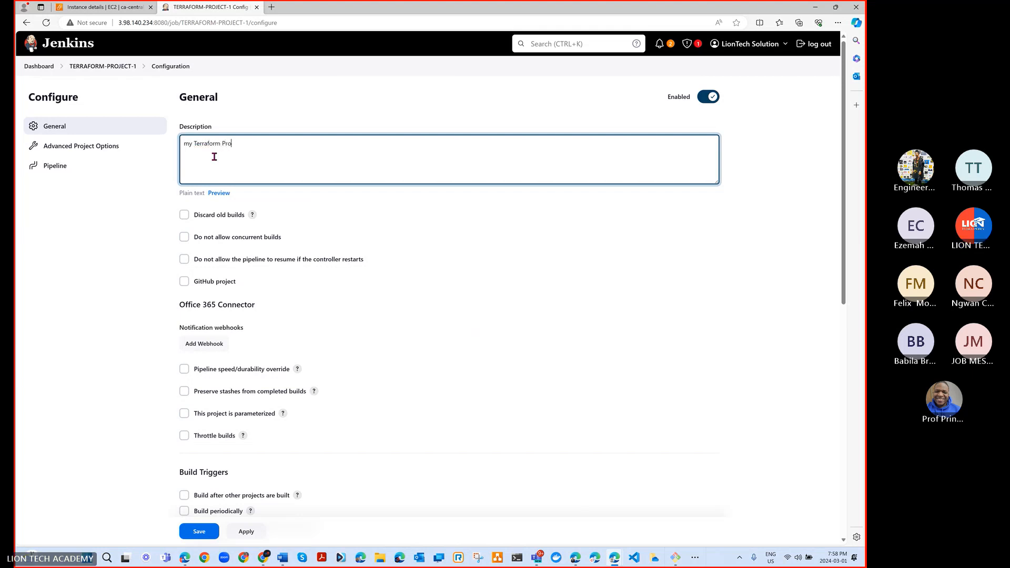
type("ject")
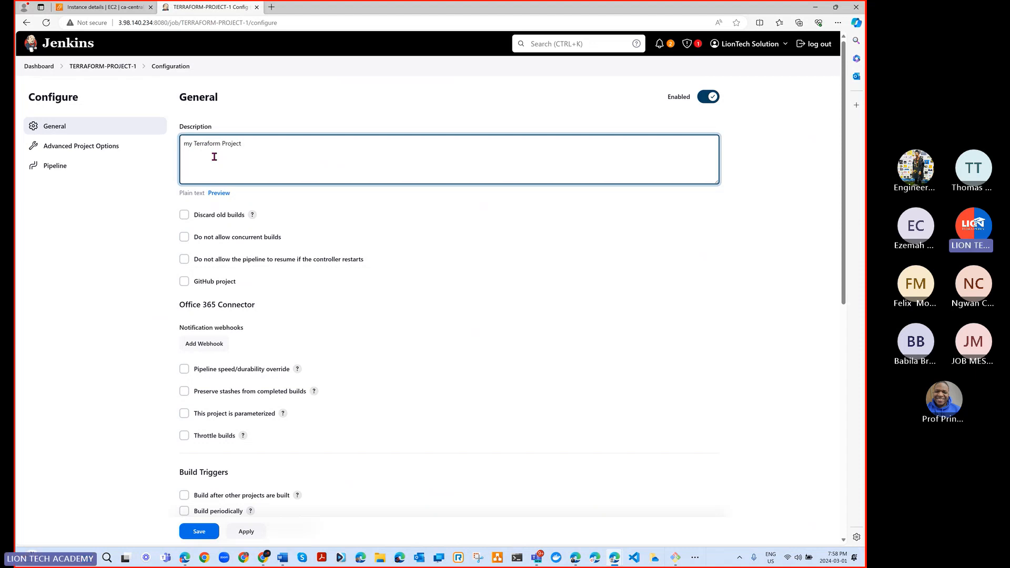
mouse_move(286, 341)
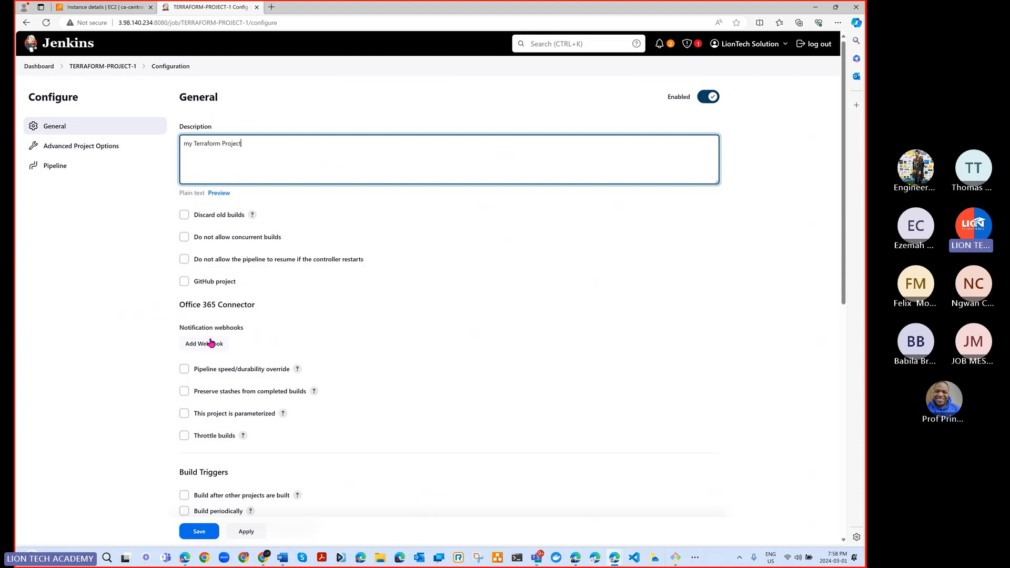
mouse_move(234, 322)
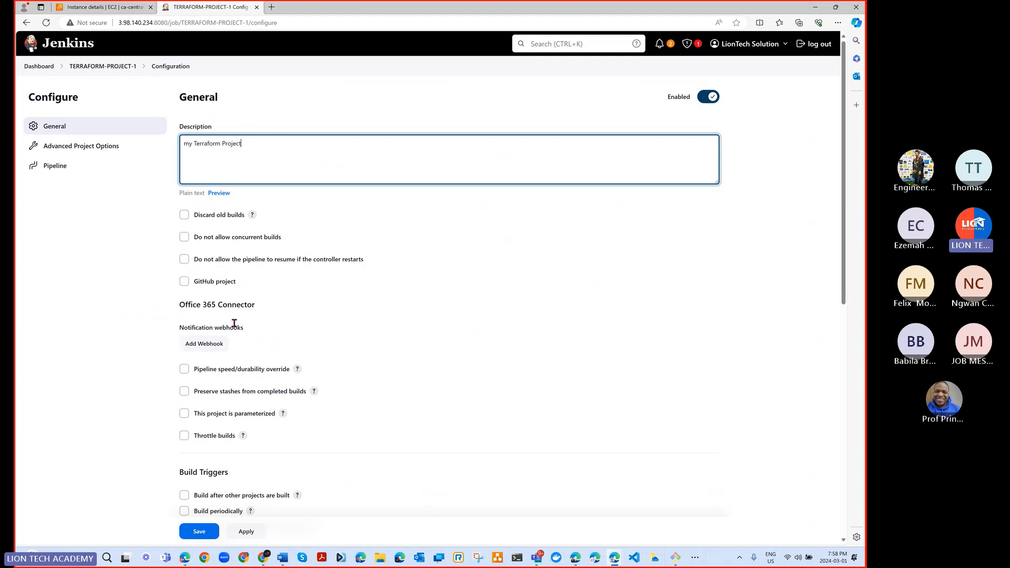
mouse_move(219, 343)
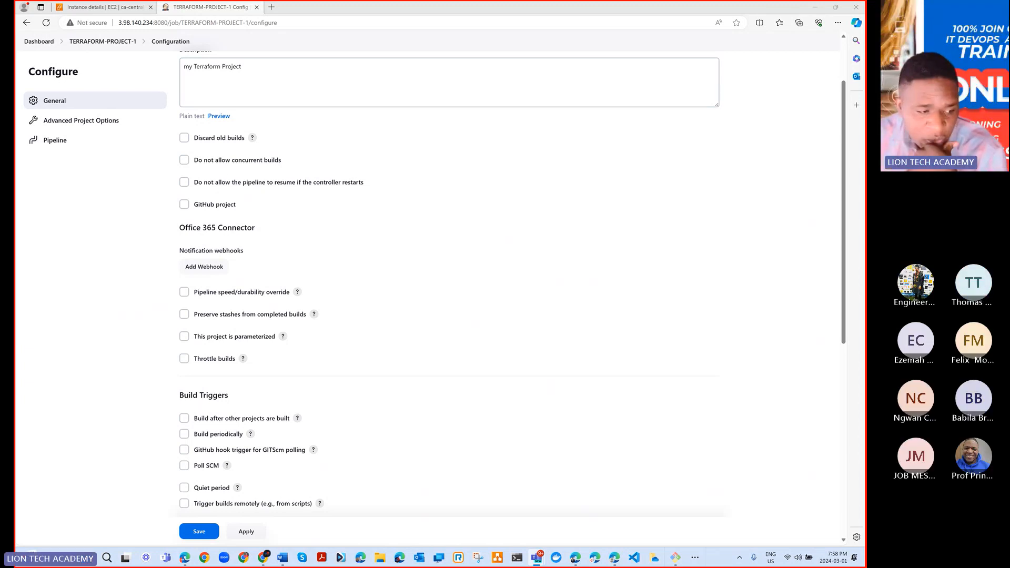
mouse_move(334, 265)
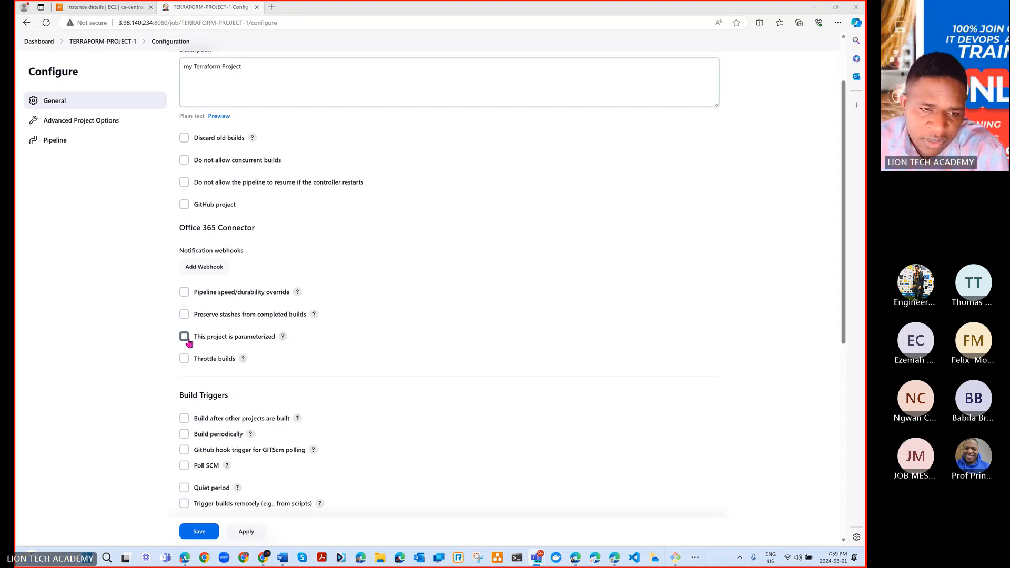
- Enable 'This project is parameterized' and add a Choice Parameter named 'actions'
left_click(184, 336)
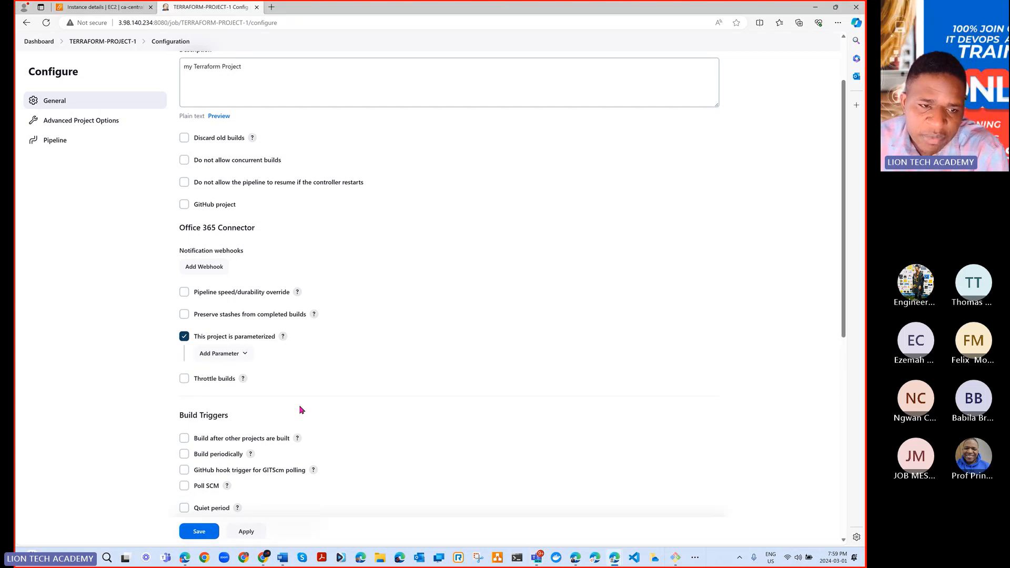
mouse_move(256, 368)
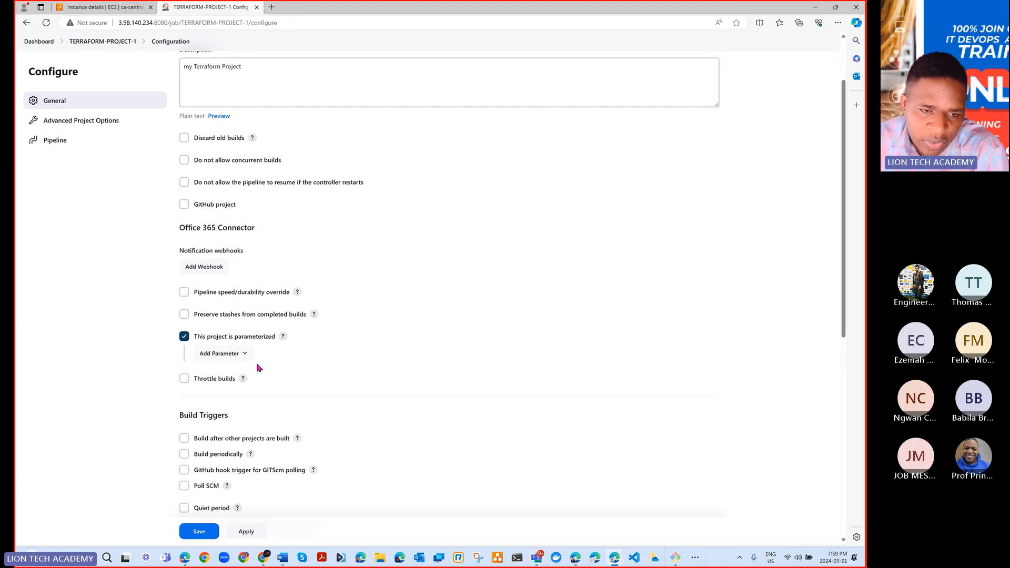
left_click(221, 353)
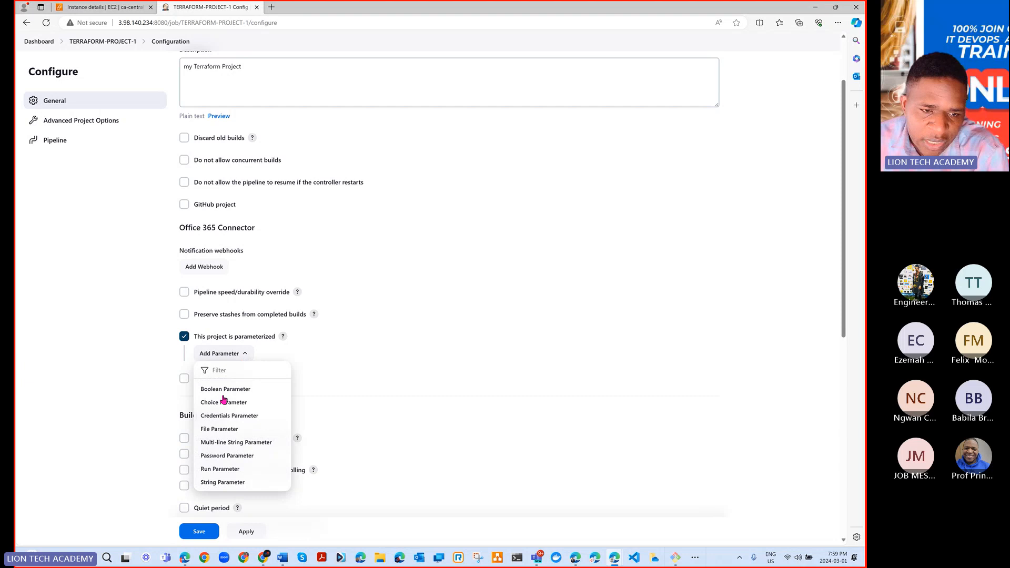
mouse_move(223, 402)
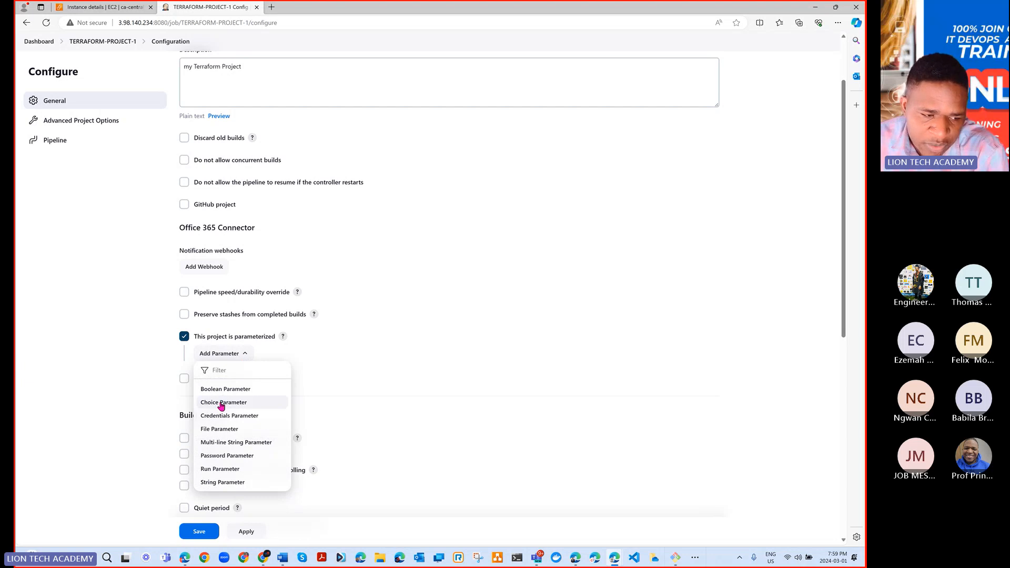
left_click(223, 402)
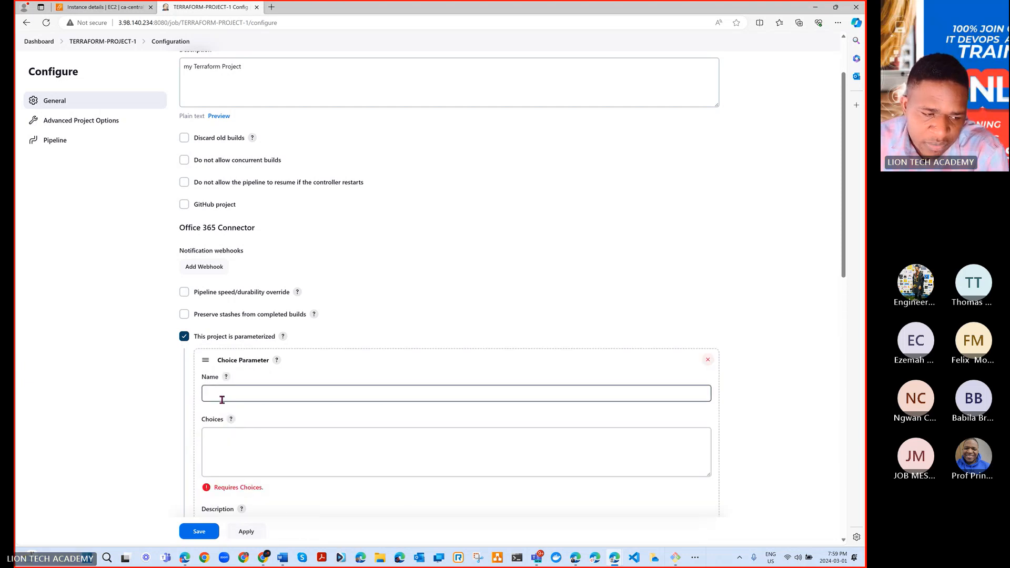
left_click(457, 392)
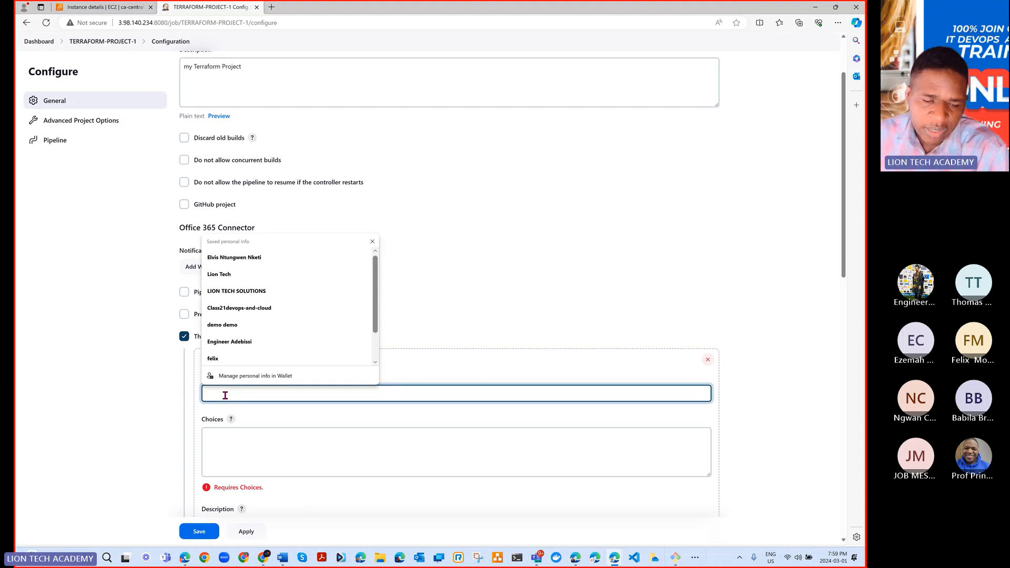
type("action")
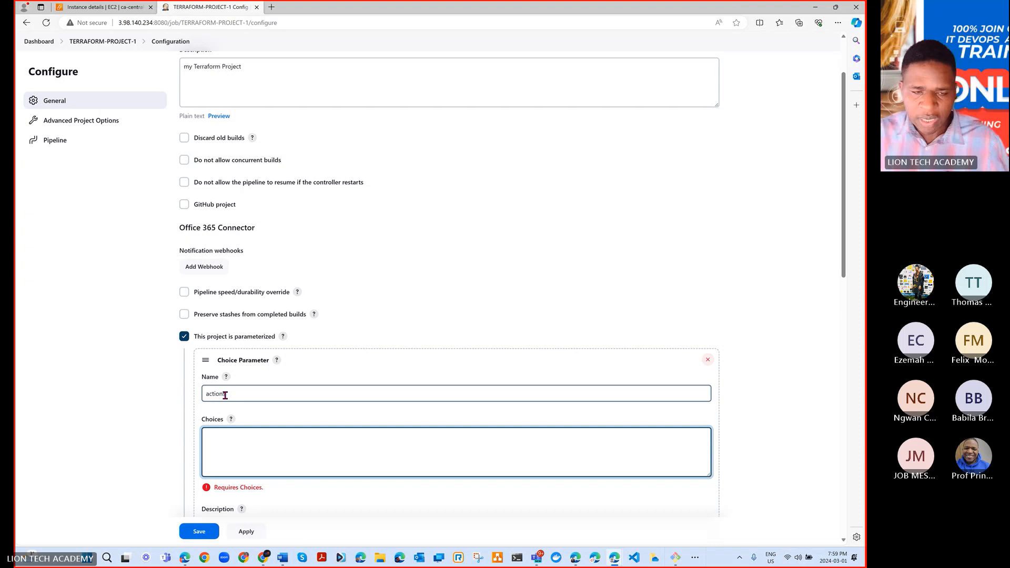
- List the choices init, fmt, validate, plan, apply and destroy for the parameter
type("init")
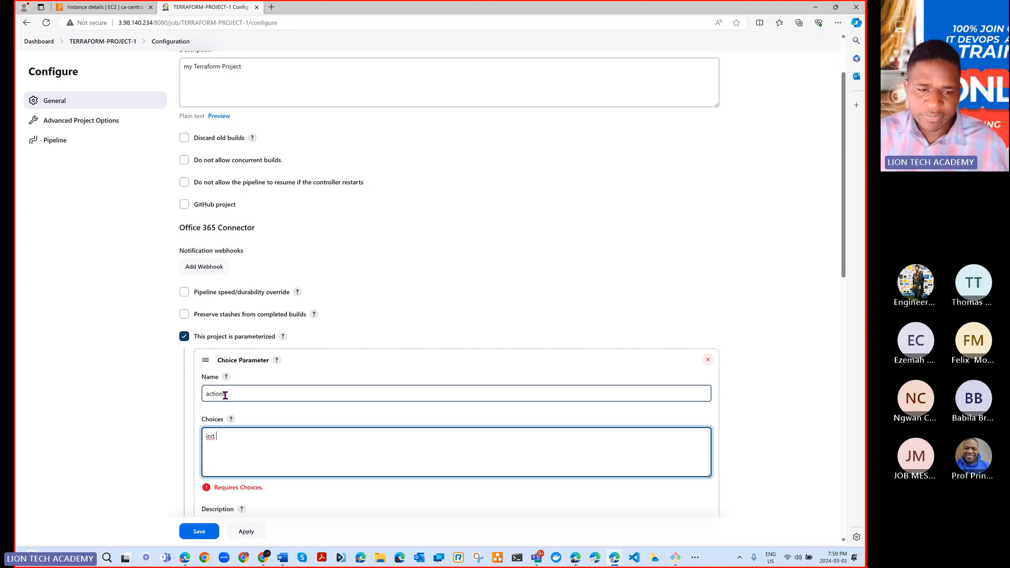
type("fmt")
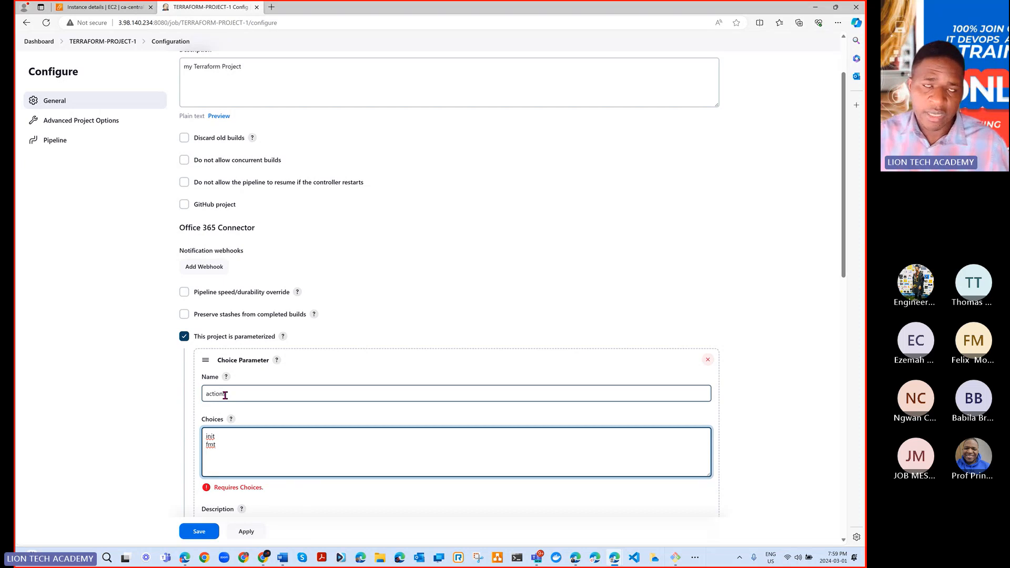
type("vali")
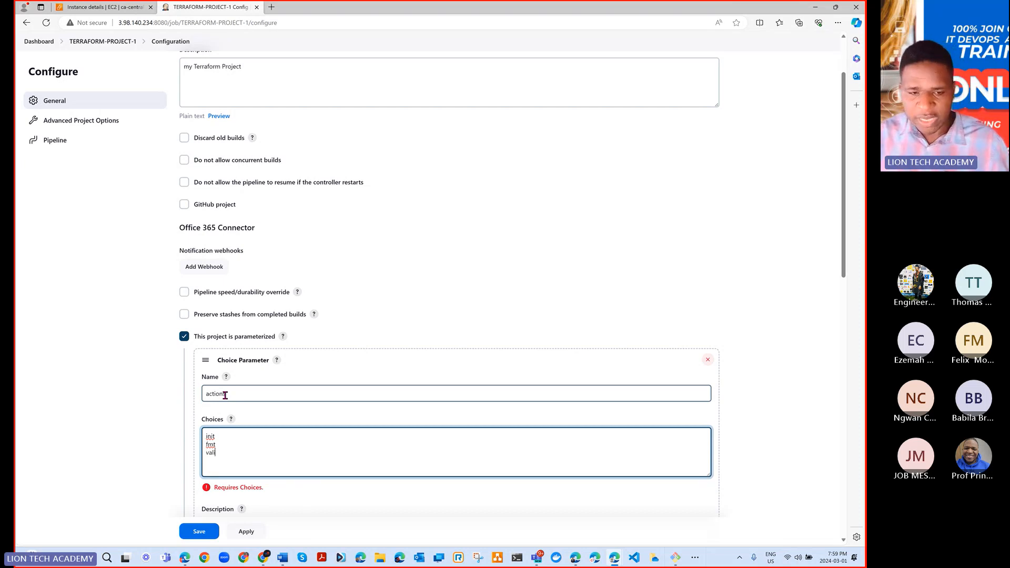
type("date")
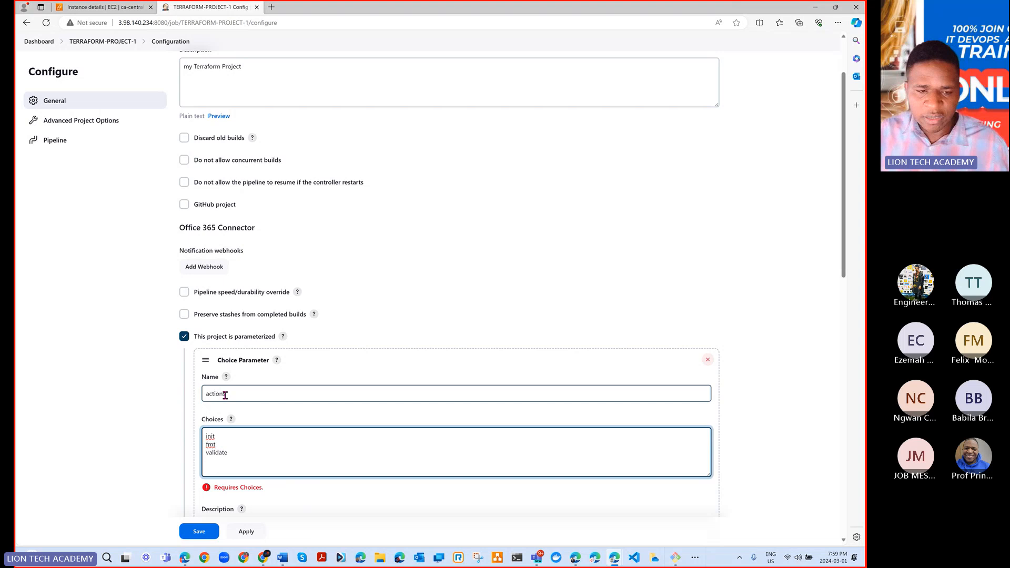
type("plan")
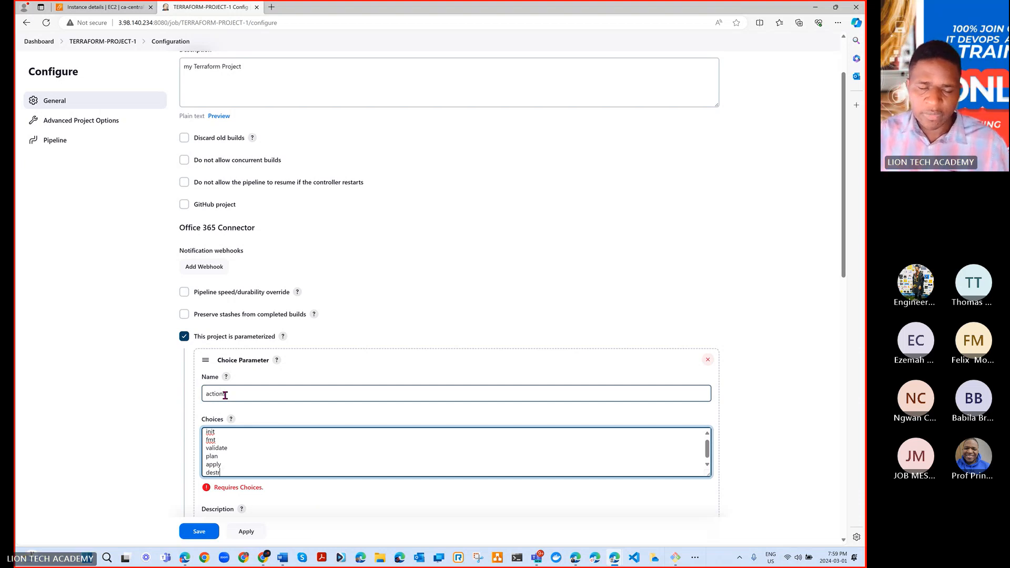
type("s")
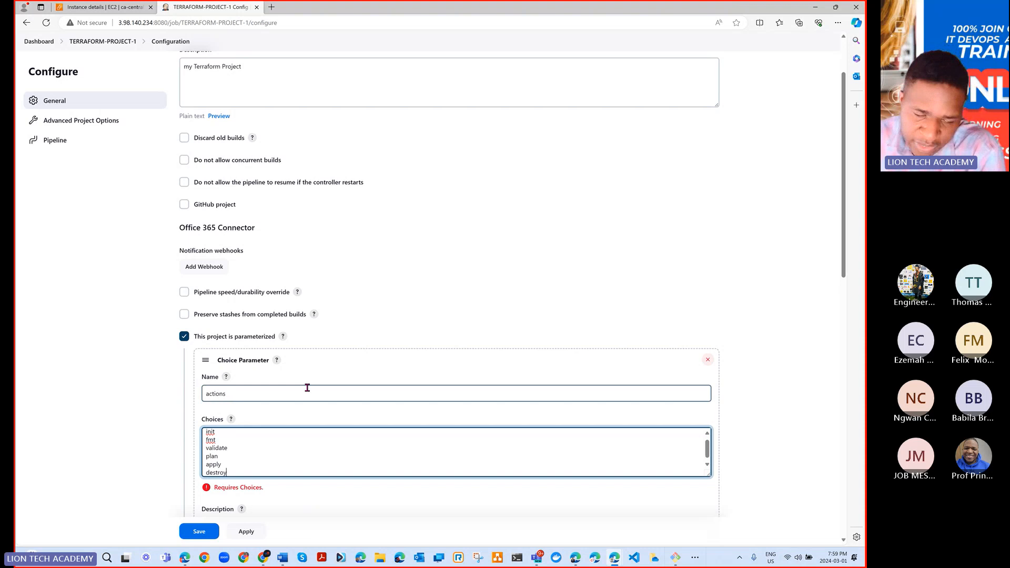
scroll("down", 3)
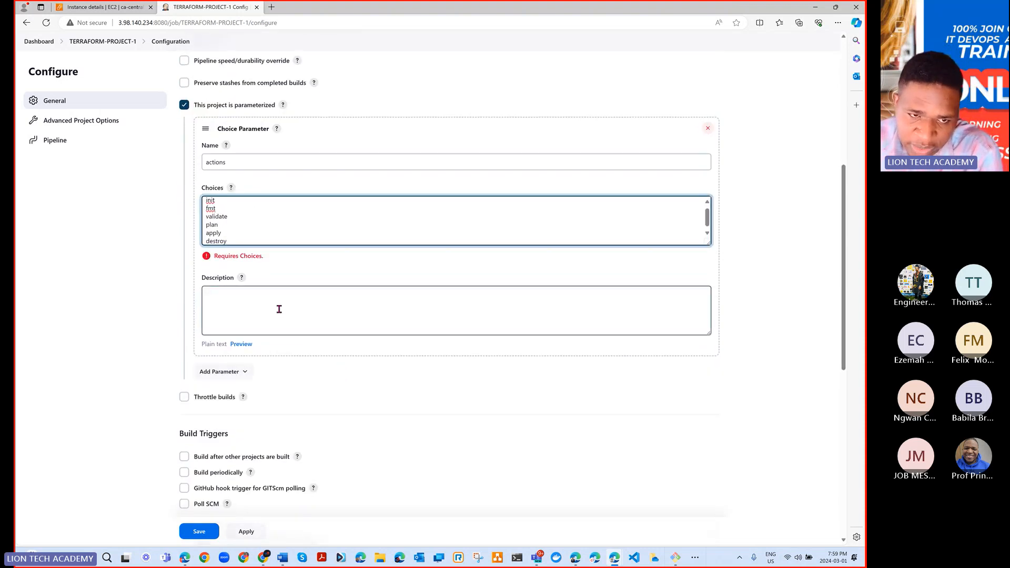
- Enable 'GitHub hook trigger for GITScm polling' under Build Triggers
scroll("down", 3)
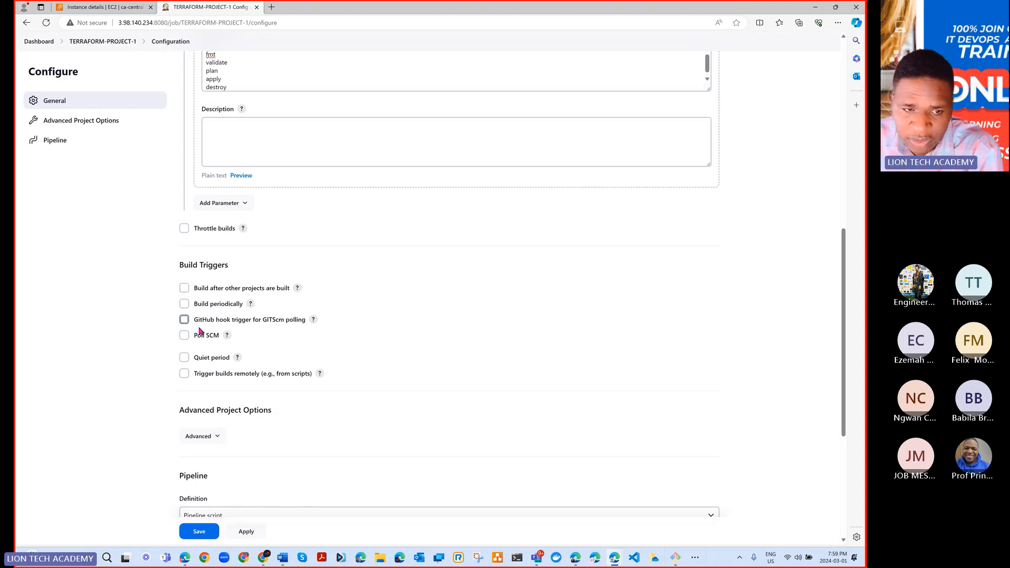
left_click(184, 319)
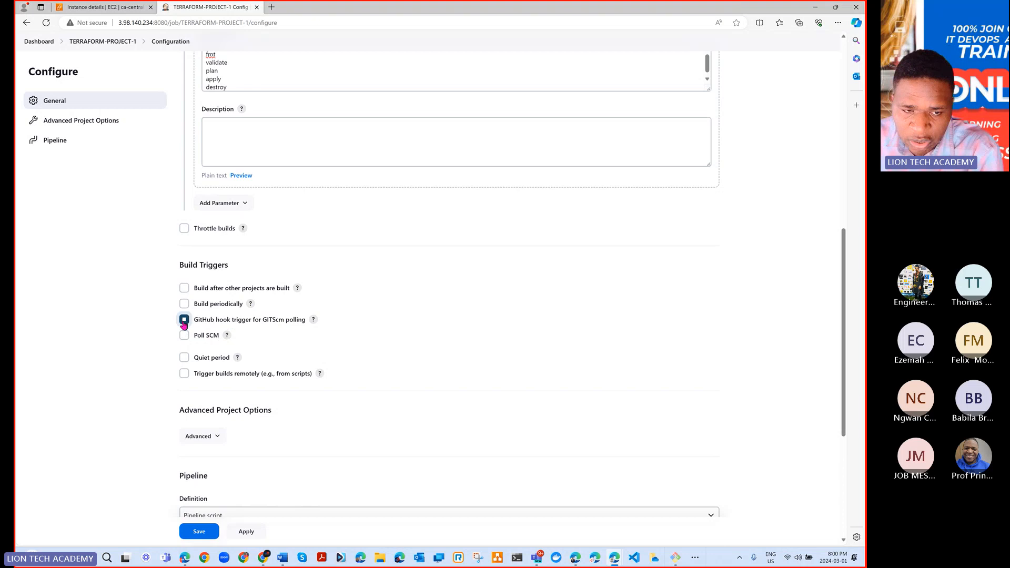
left_click(185, 320)
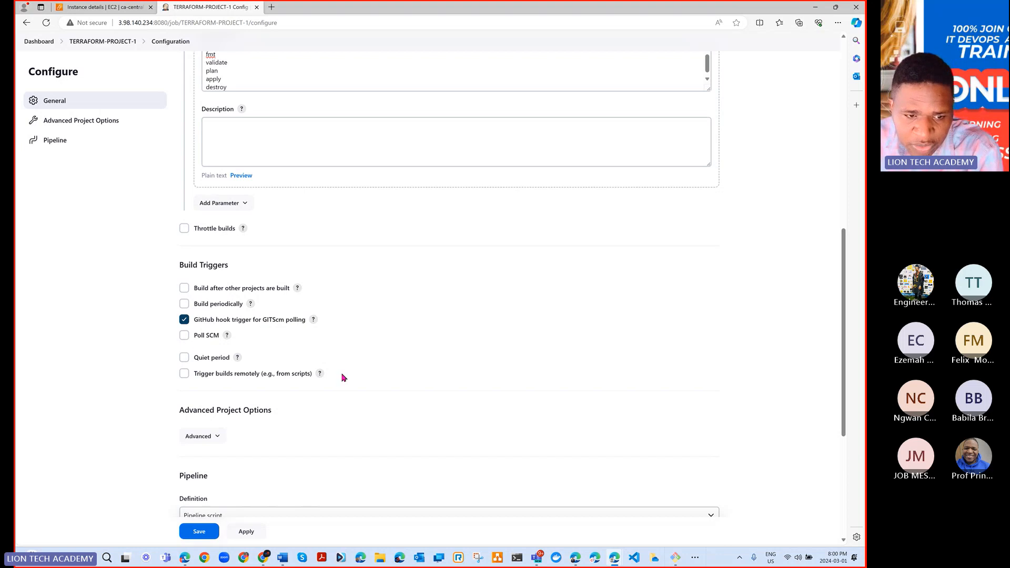
scroll("down", 3)
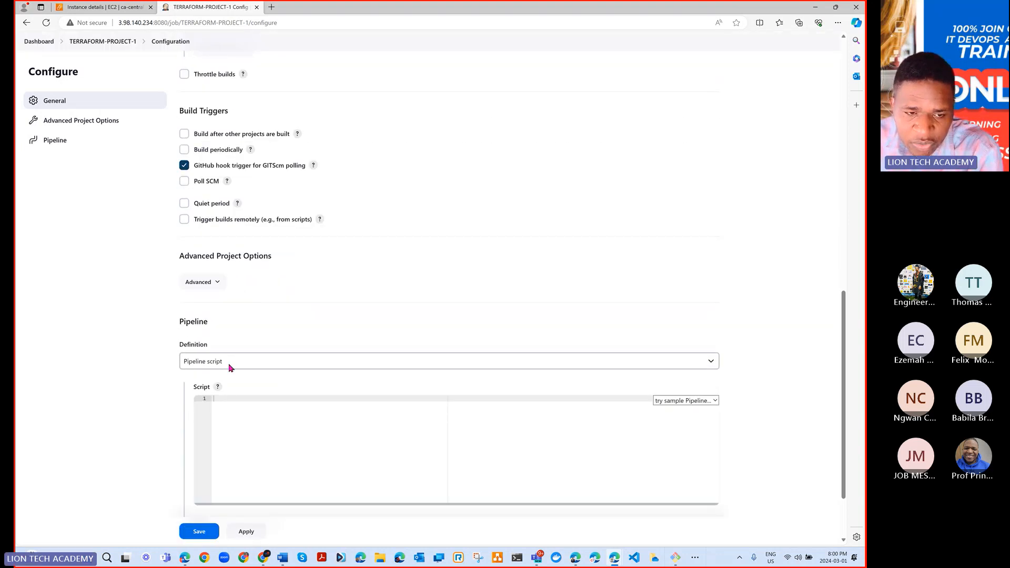
left_click(449, 360)
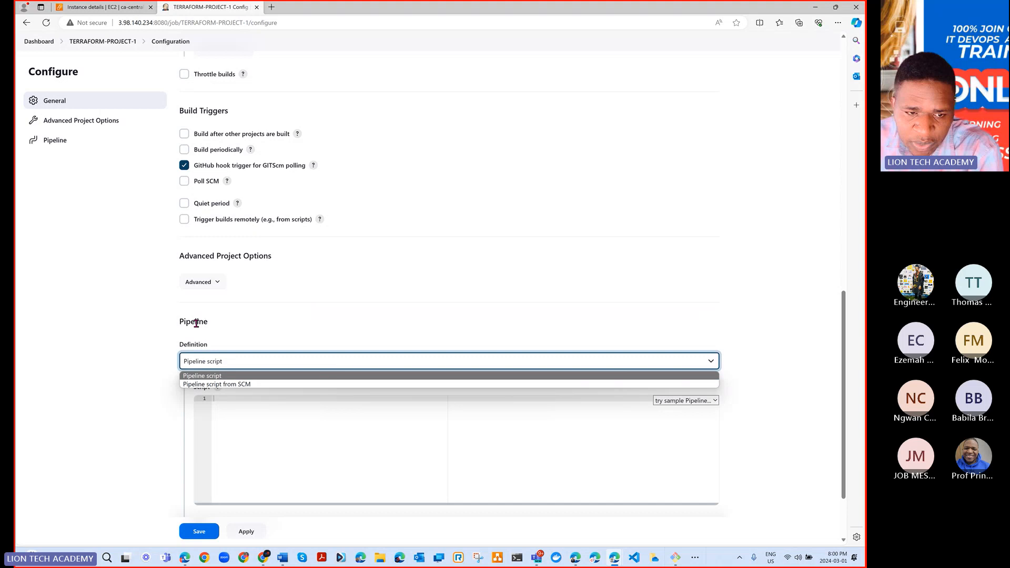
left_click(217, 384)
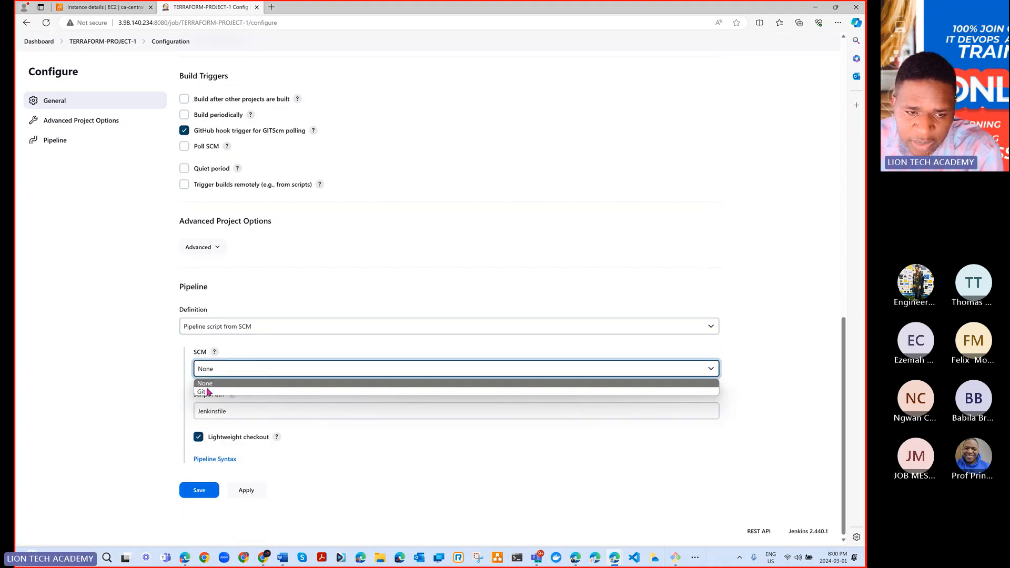
left_click(202, 392)
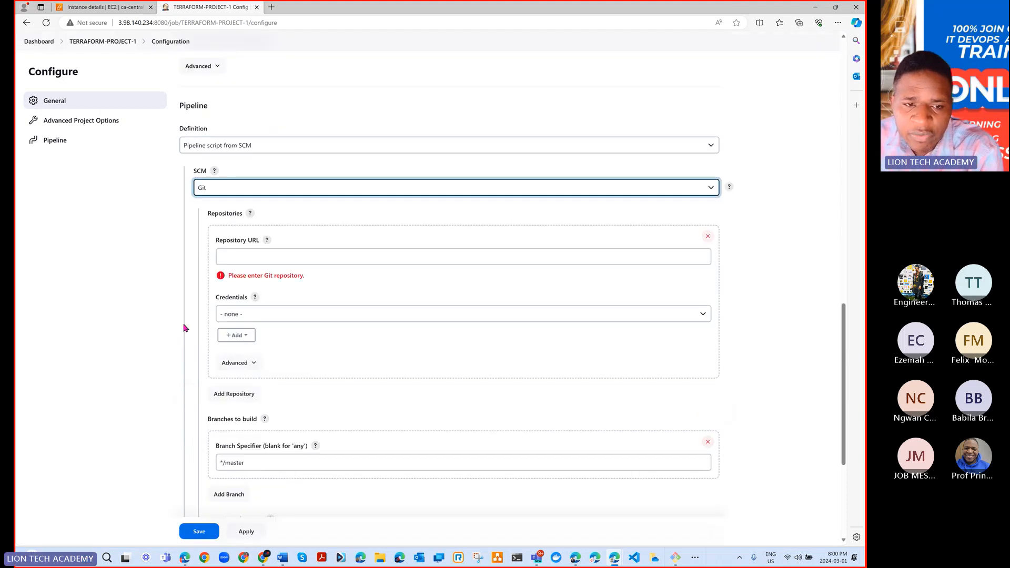
scroll("down", 3)
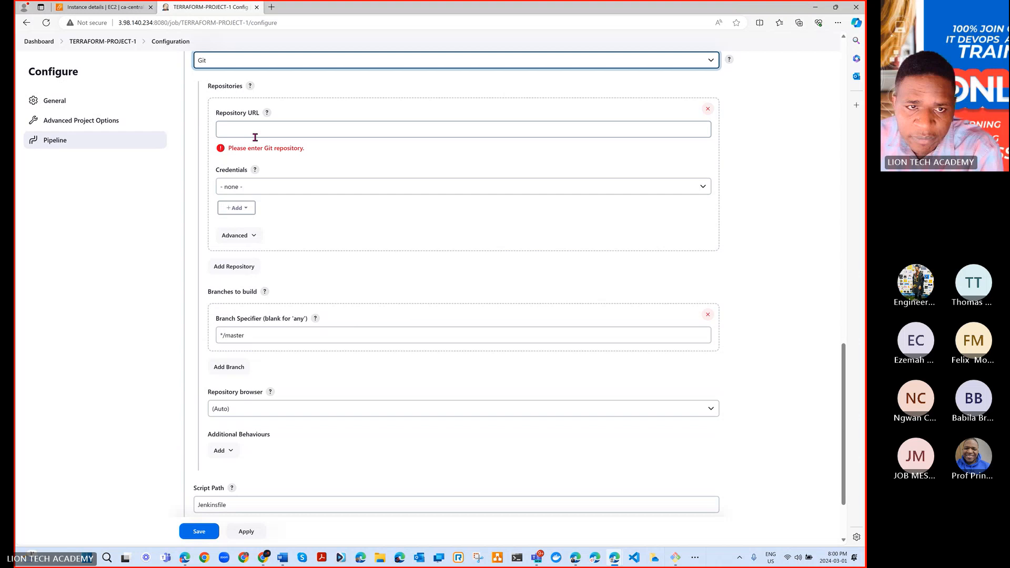
left_click(463, 128)
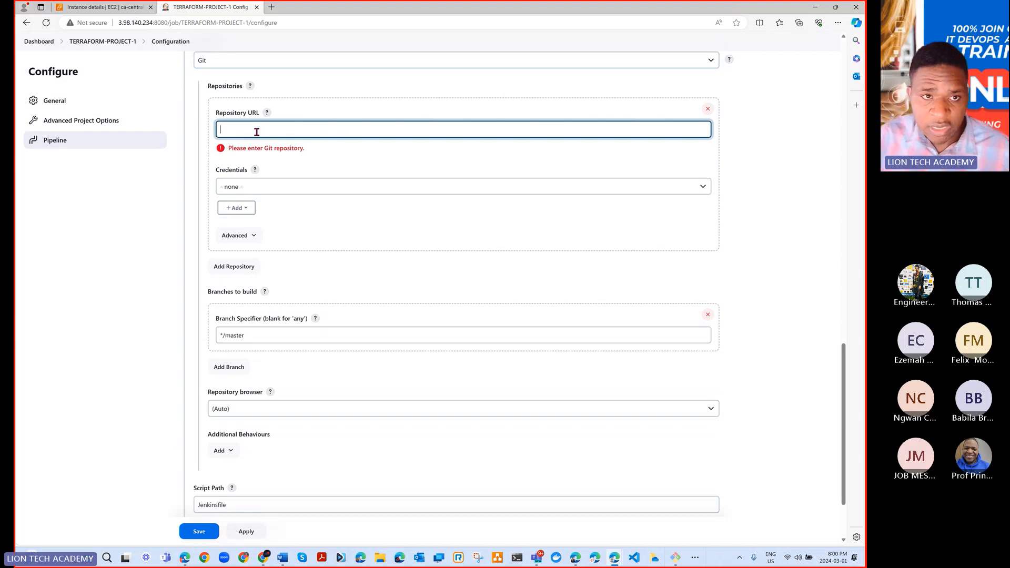
type("https://github.com/Lion-Technology-Solutions/myinfra-pipeline.git")
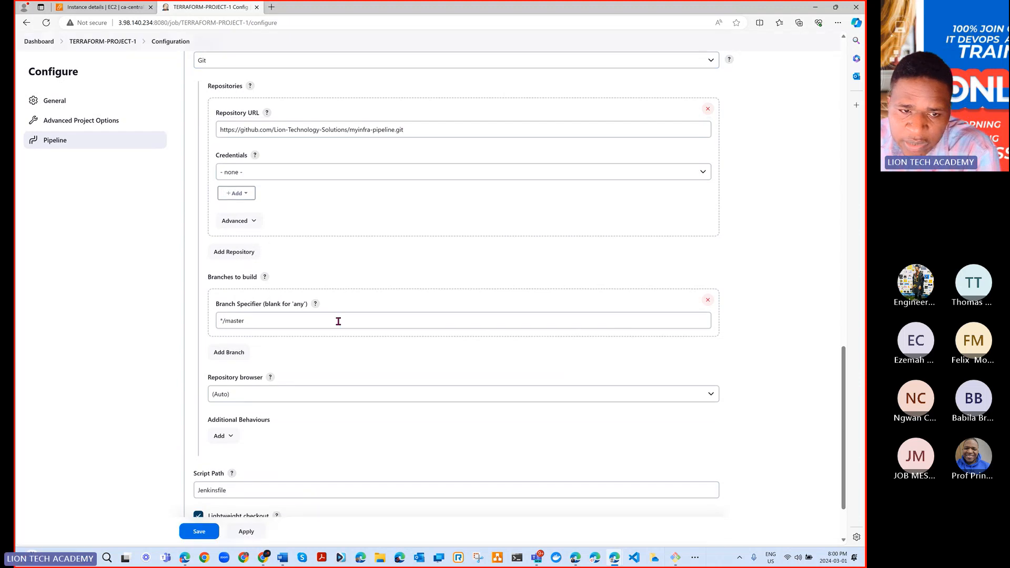
- Replace the */master branch specifier with an empty one
left_click(707, 300)
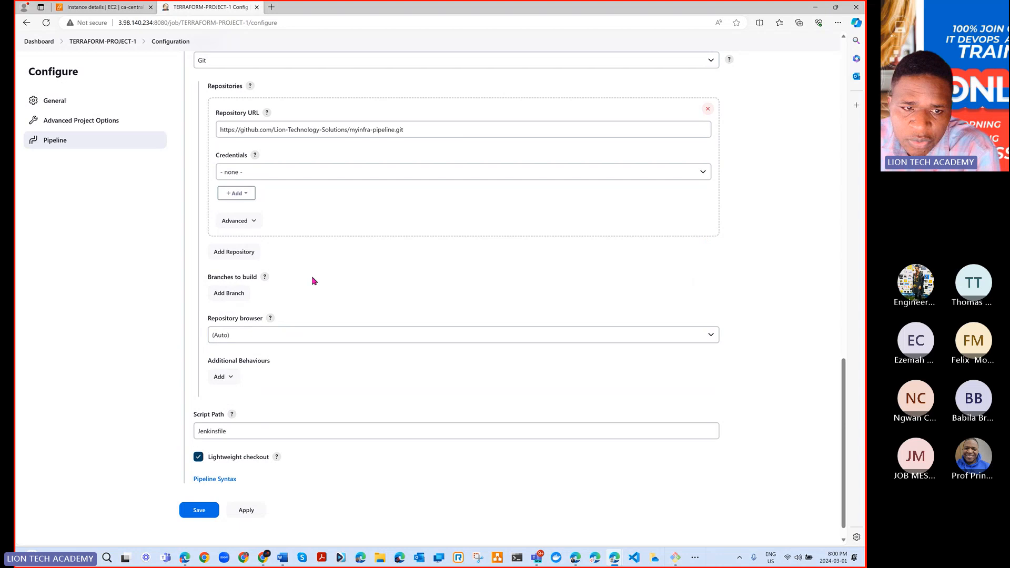
left_click(228, 293)
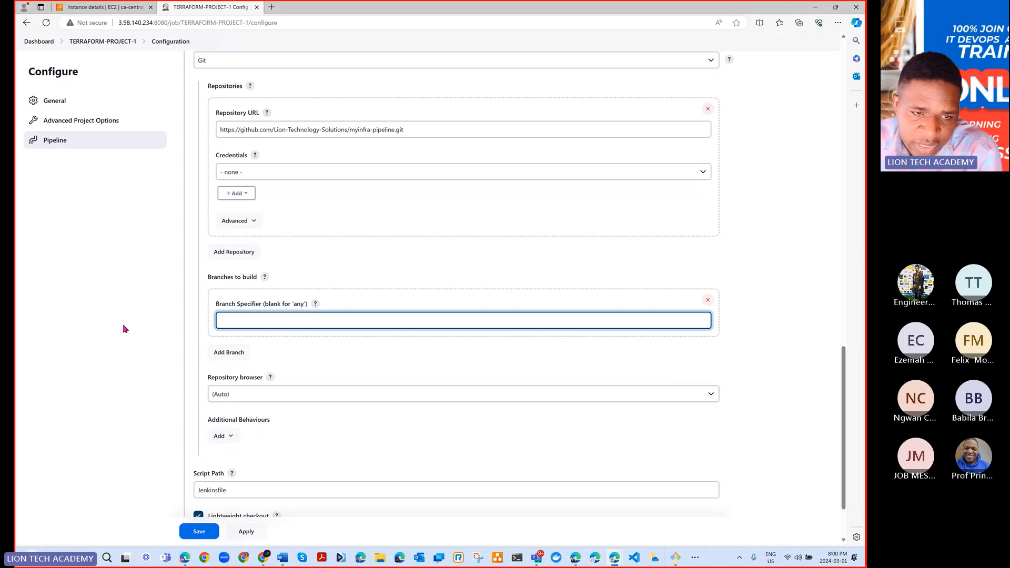
scroll("down", 3)
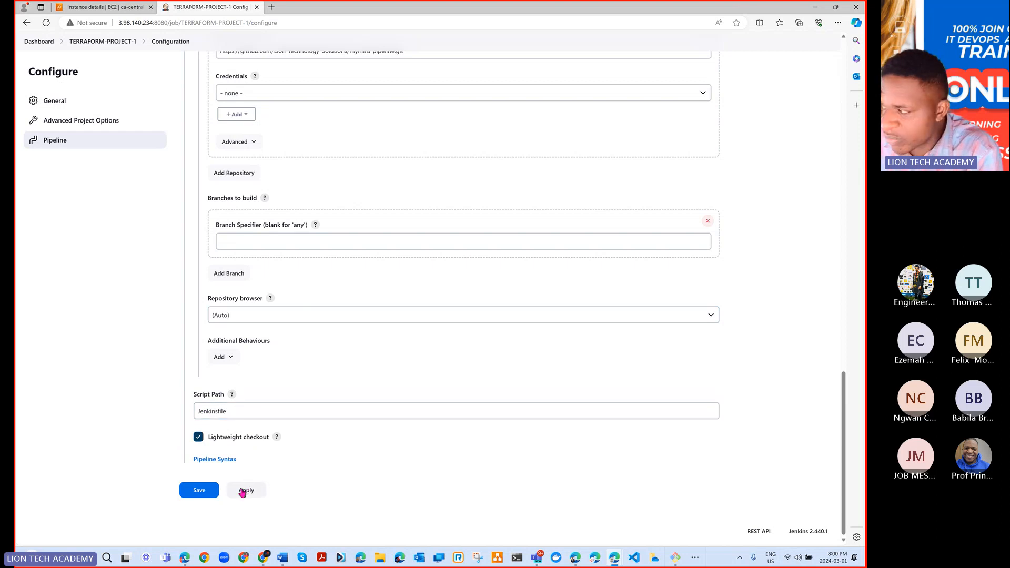
- Apply and save the configuration, then run build #1 with the init action
left_click(199, 490)
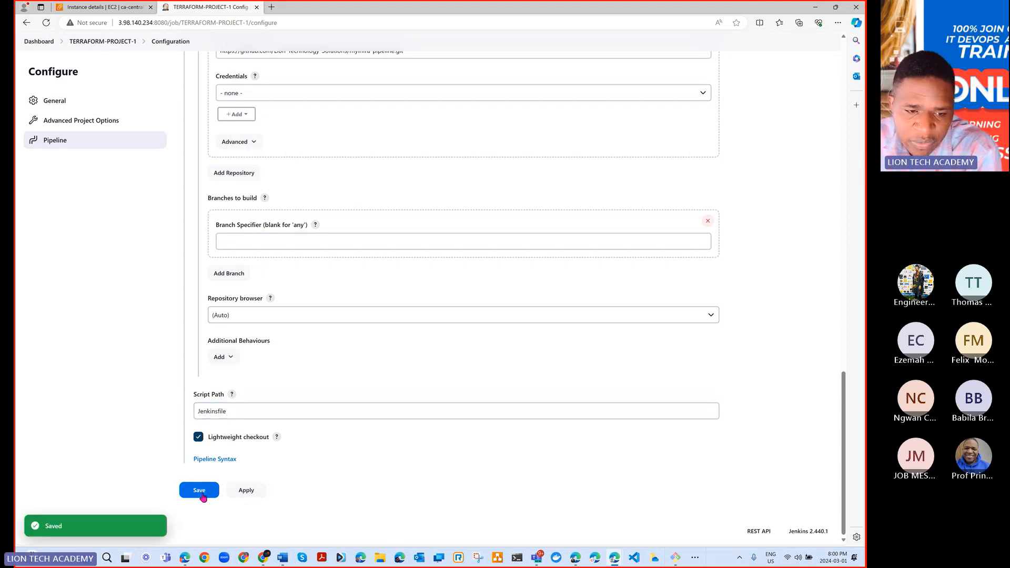
left_click(199, 490)
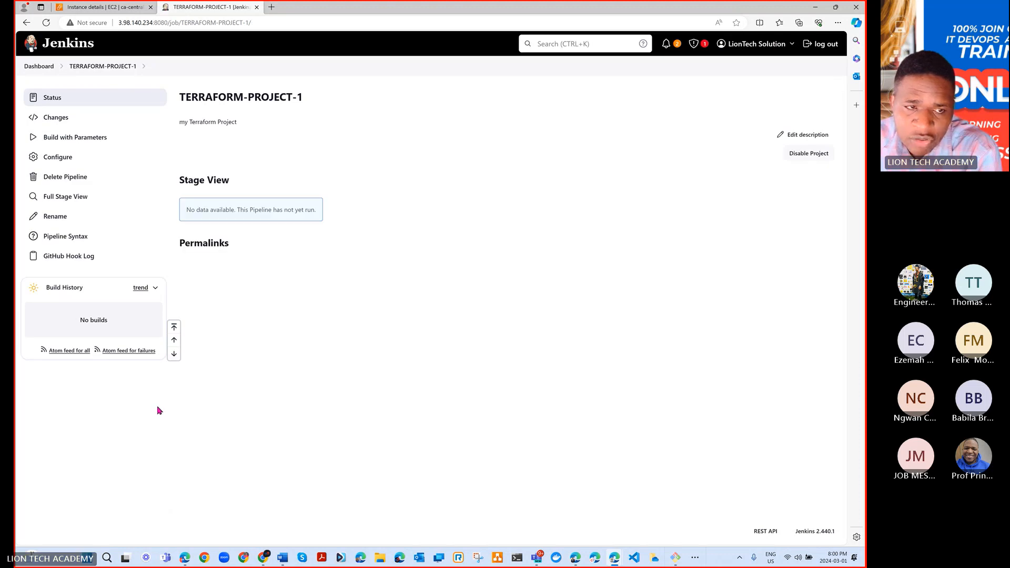
mouse_move(75, 136)
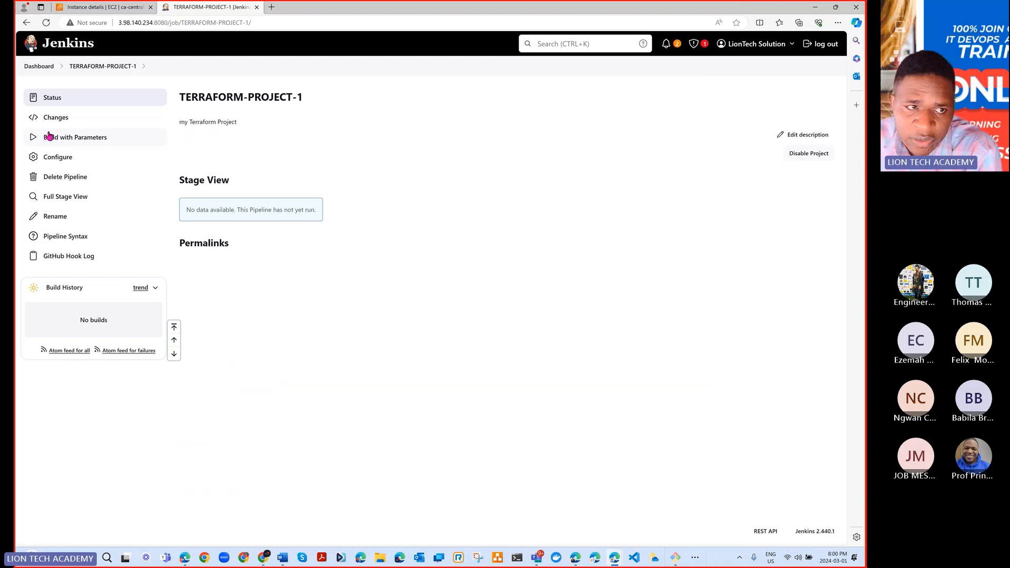
left_click(75, 137)
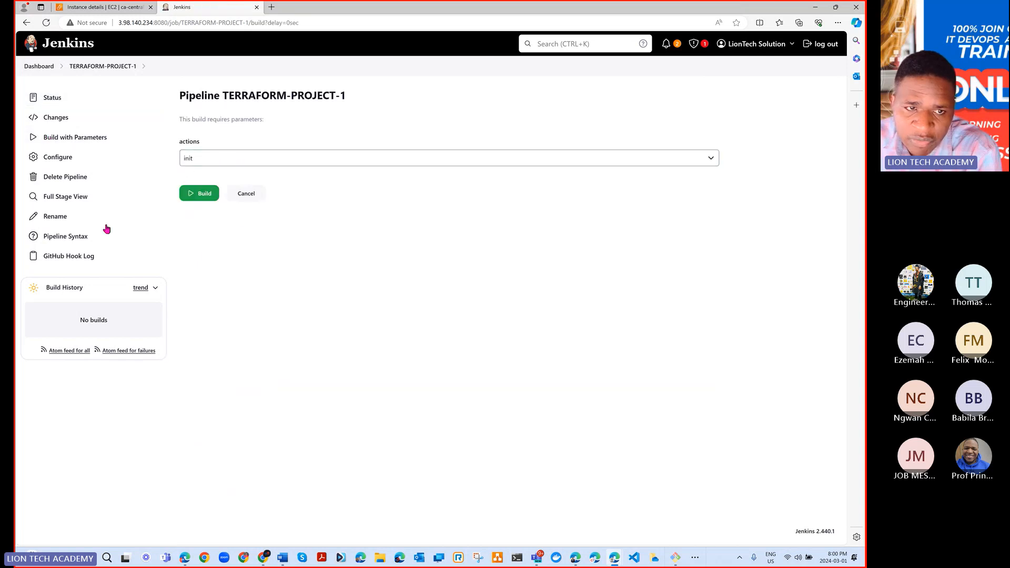
left_click(198, 193)
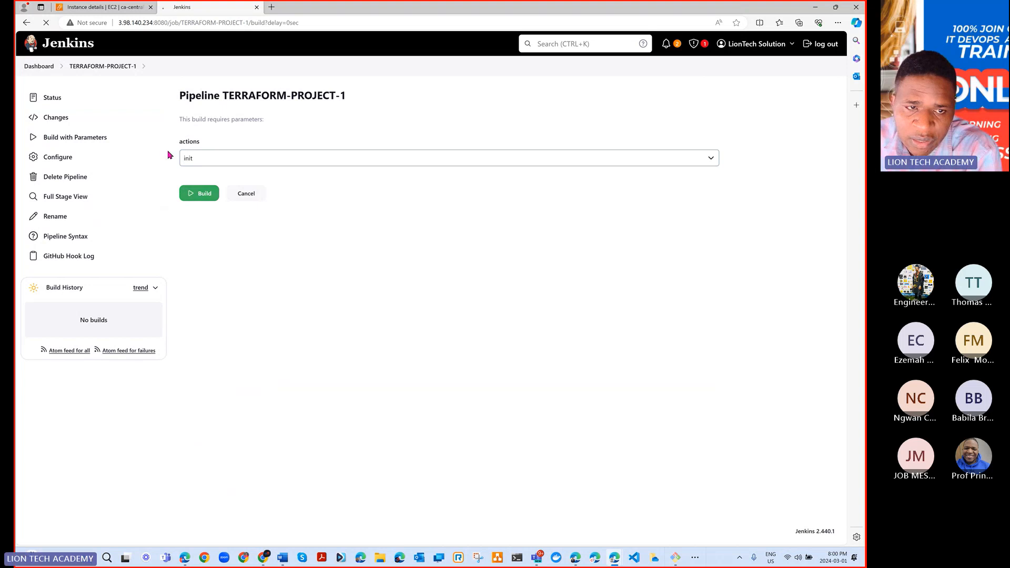
left_click(199, 194)
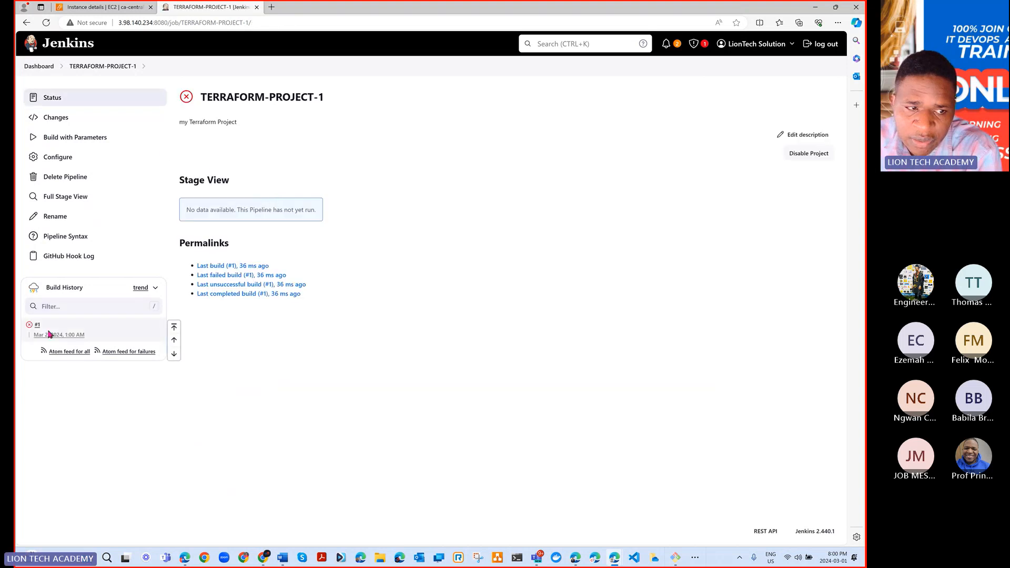
- Review build #1's console log showing the invalid refspec error, then return to Status
left_click(47, 325)
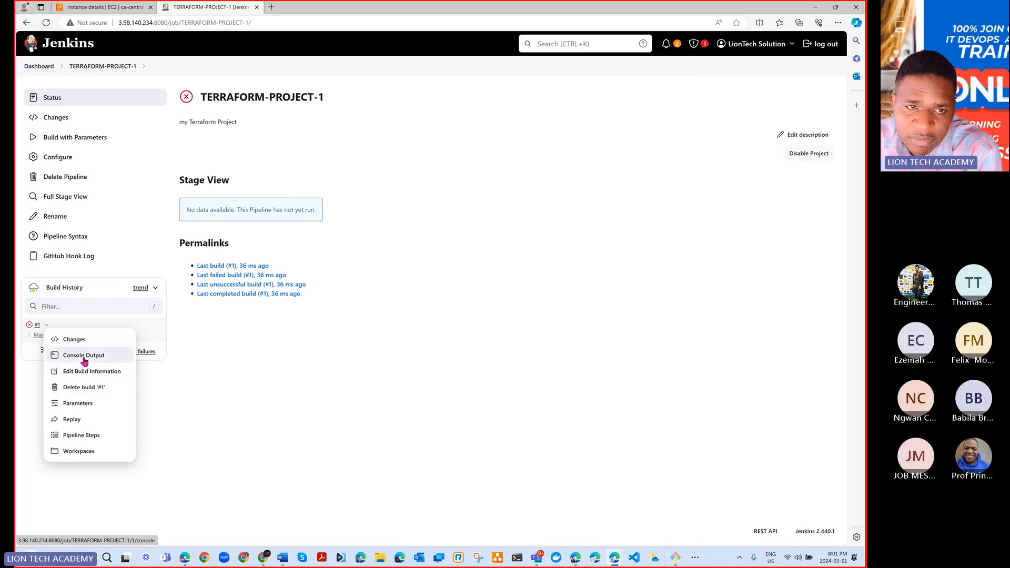
left_click(83, 354)
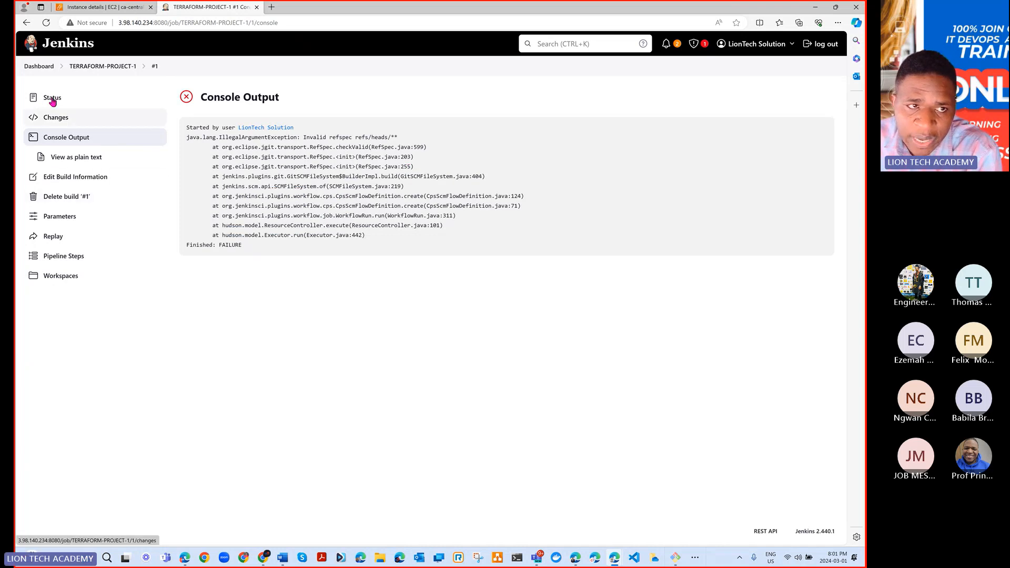
left_click(52, 97)
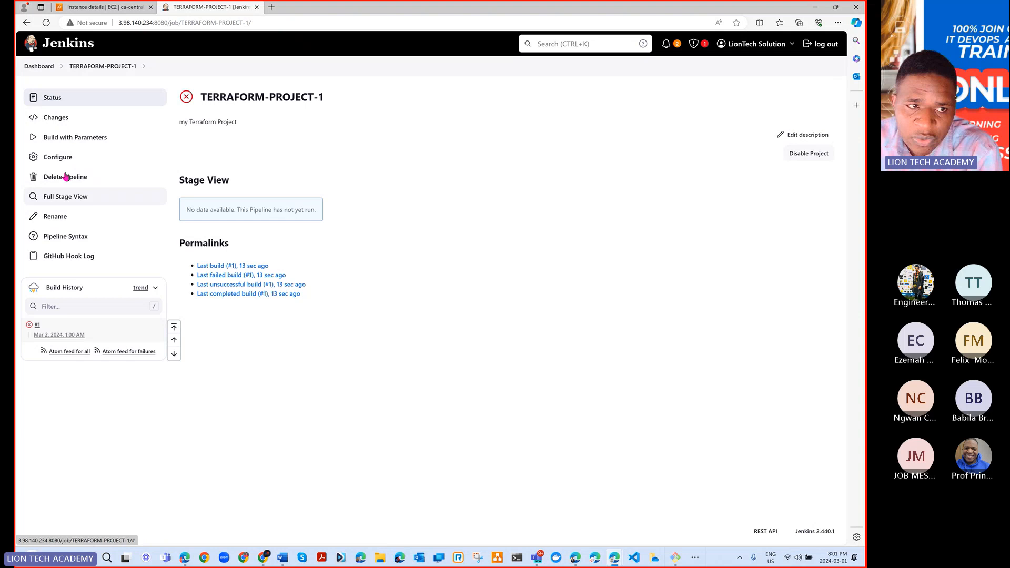
- Reopen Configure and revise Branches to build, removing the first specifier
left_click(57, 156)
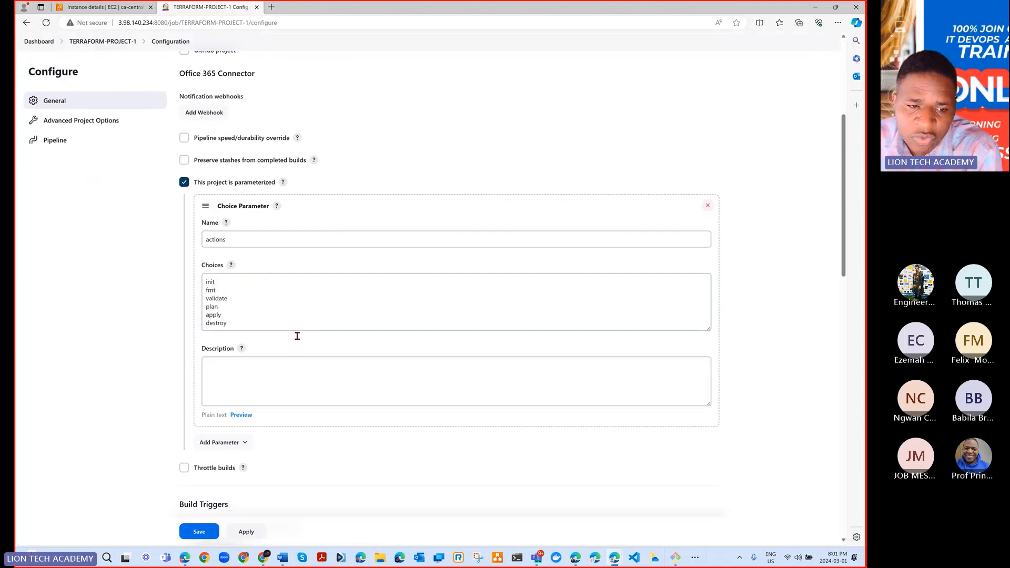
scroll("down", 3)
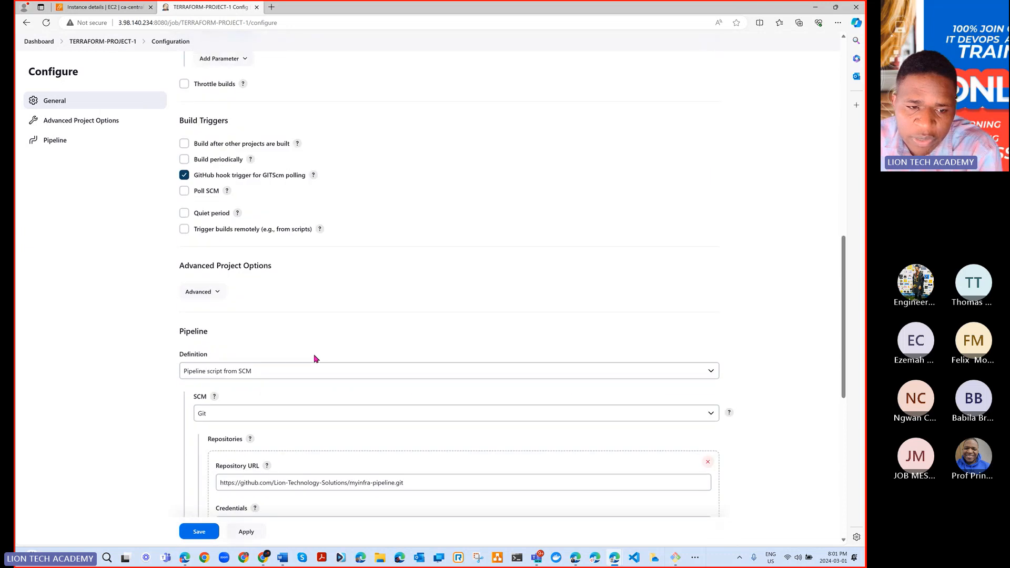
scroll("down", 3)
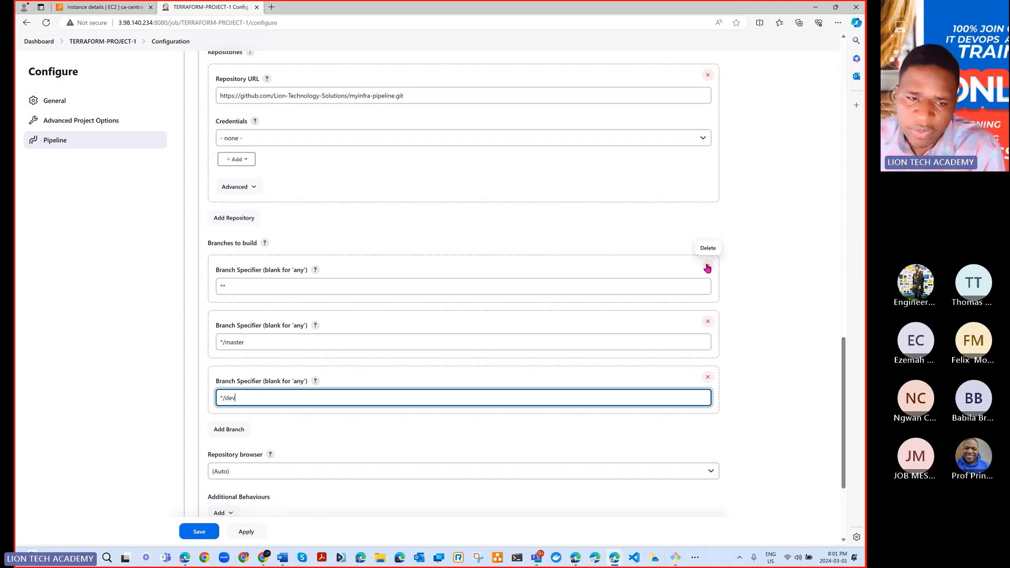
left_click(707, 267)
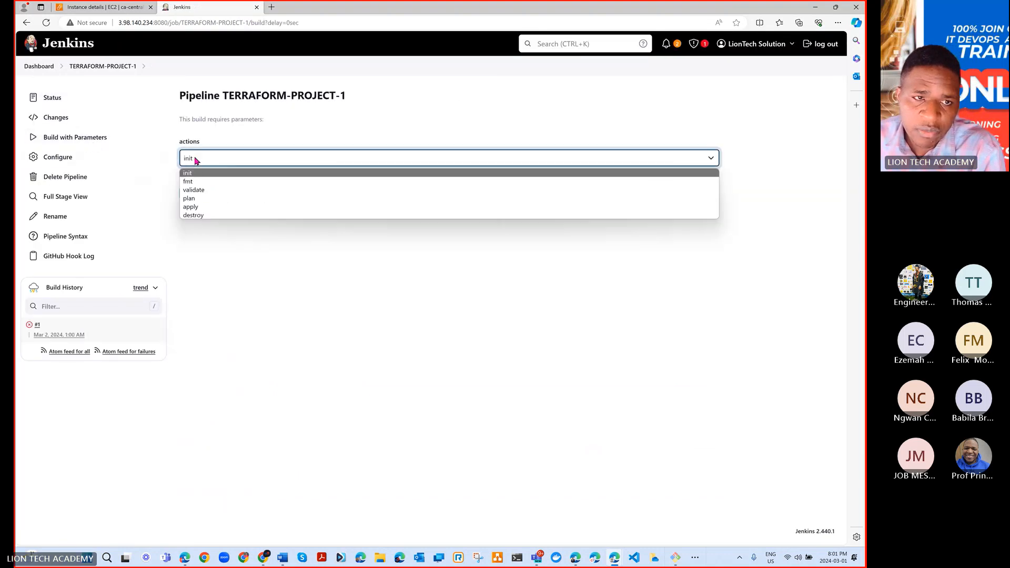
- Start build #2 with the actions parameter left as init
left_click(188, 172)
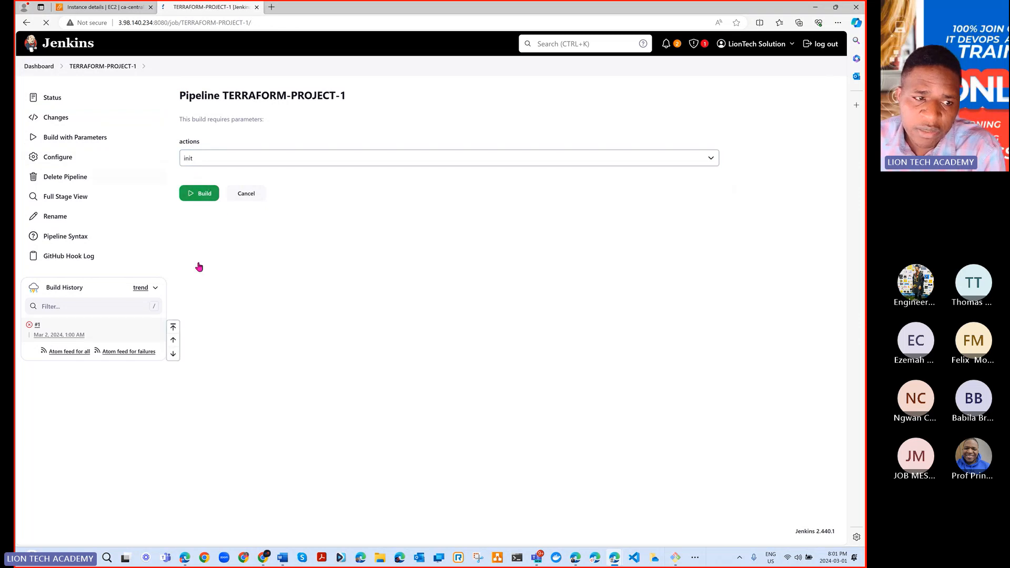
left_click(199, 193)
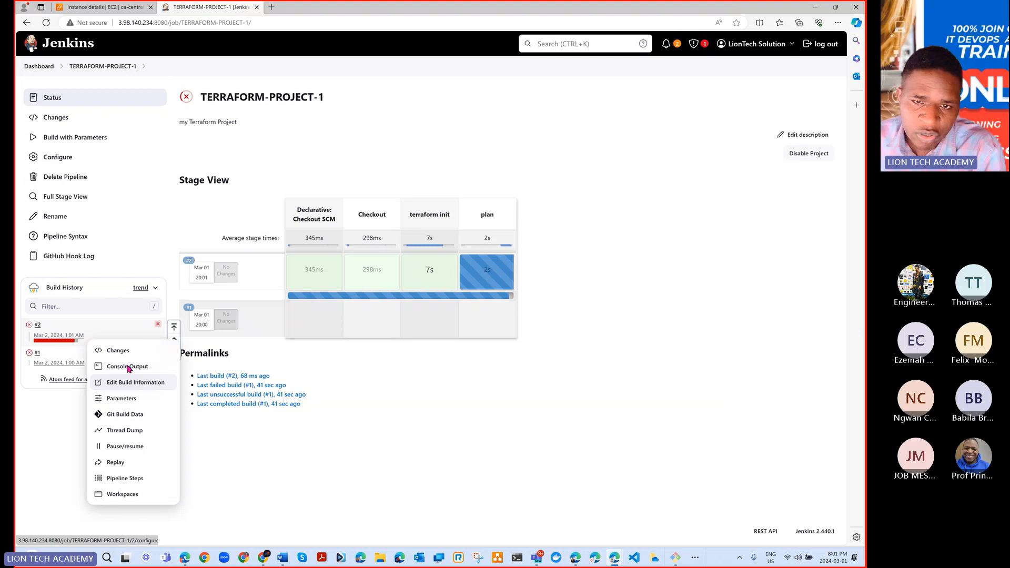
- Read through build #2's console output, then go back to the project overview
left_click(127, 366)
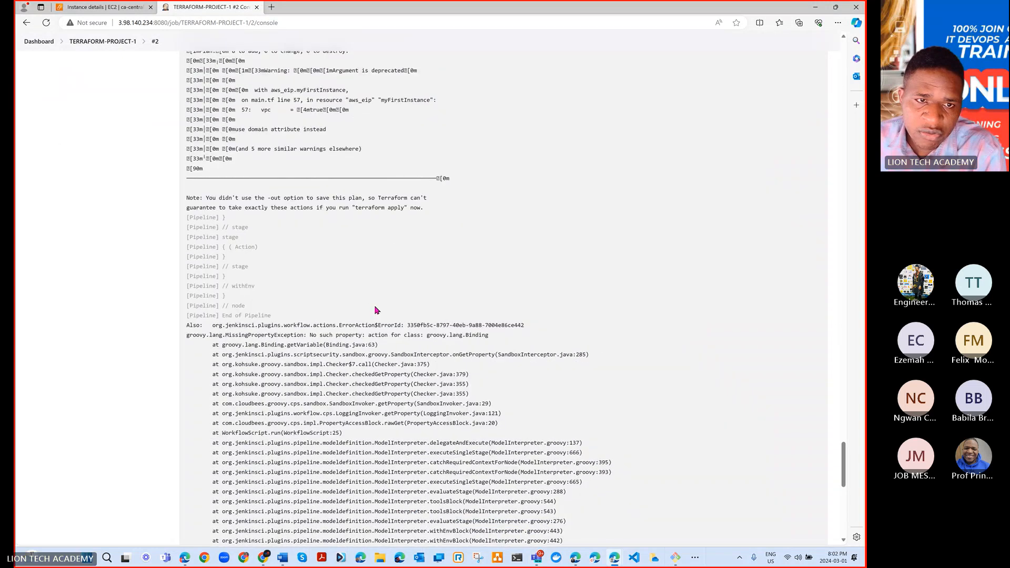
scroll("up", 3)
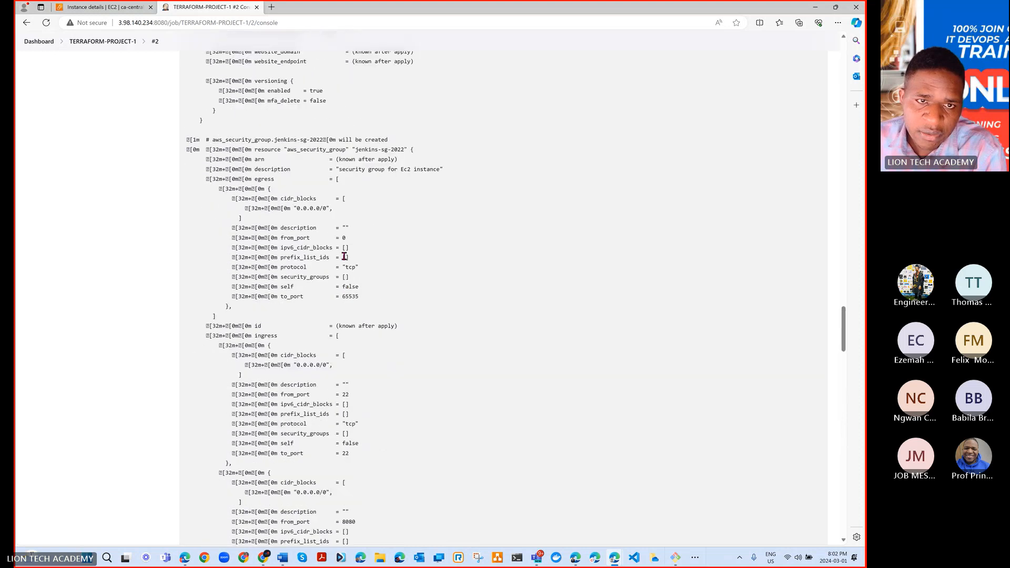
scroll("down", 3)
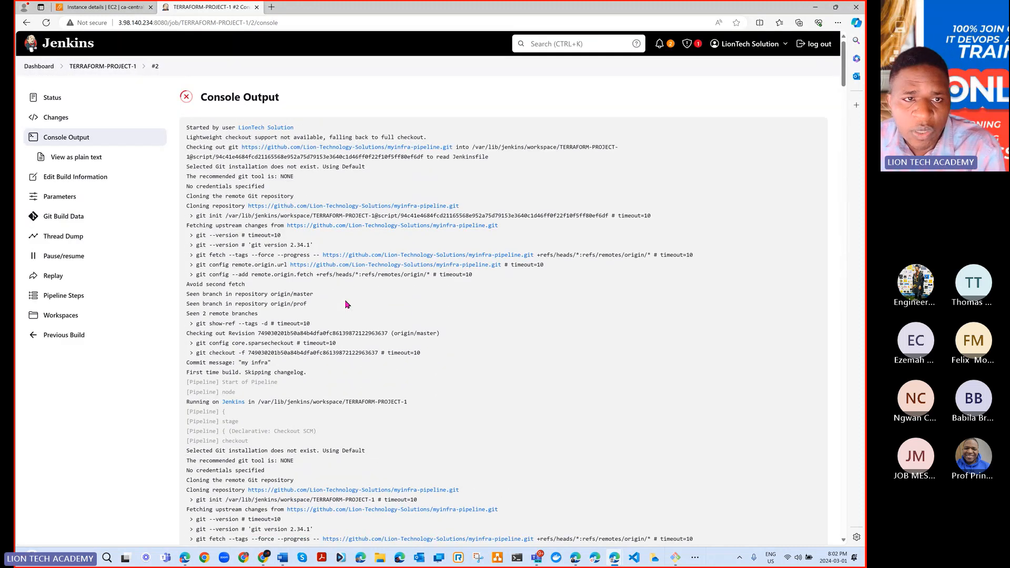
scroll("down", 3)
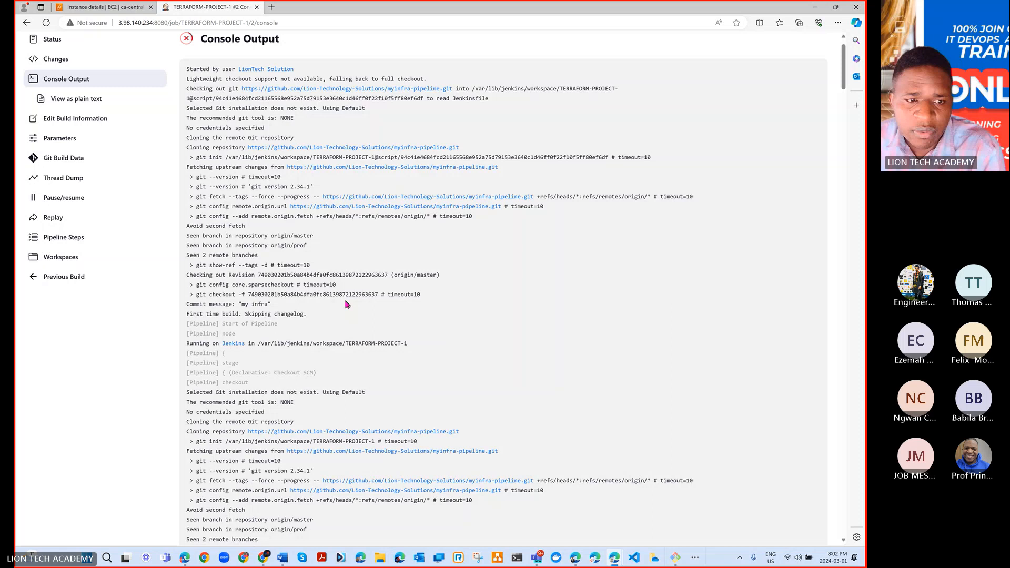
scroll("down", 3)
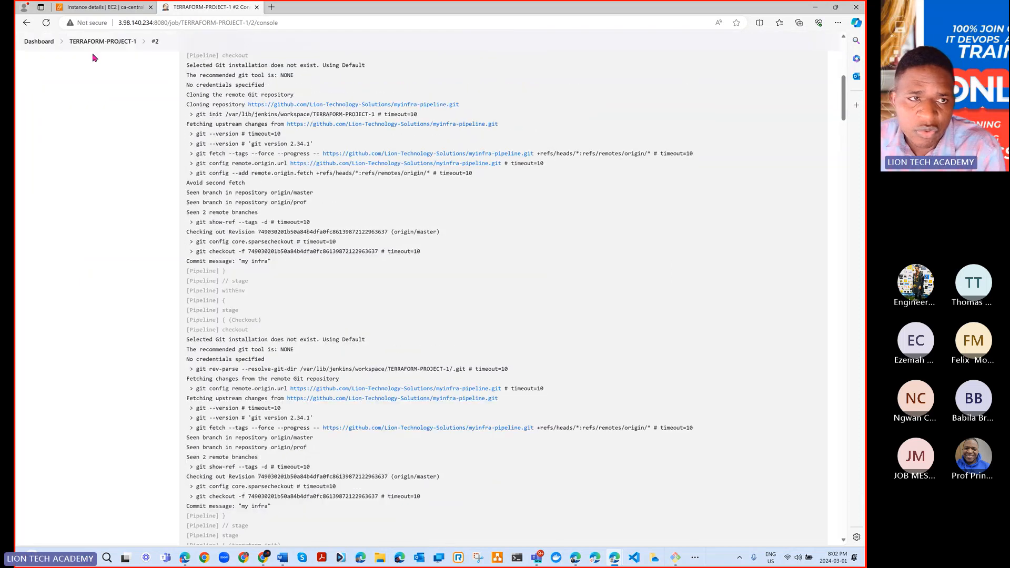
left_click(102, 41)
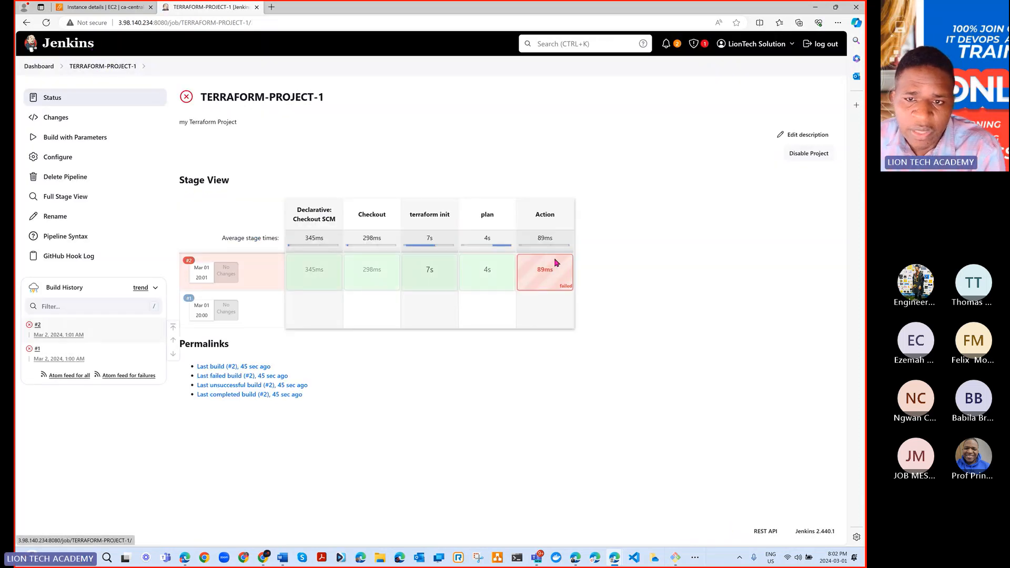
mouse_move(487, 269)
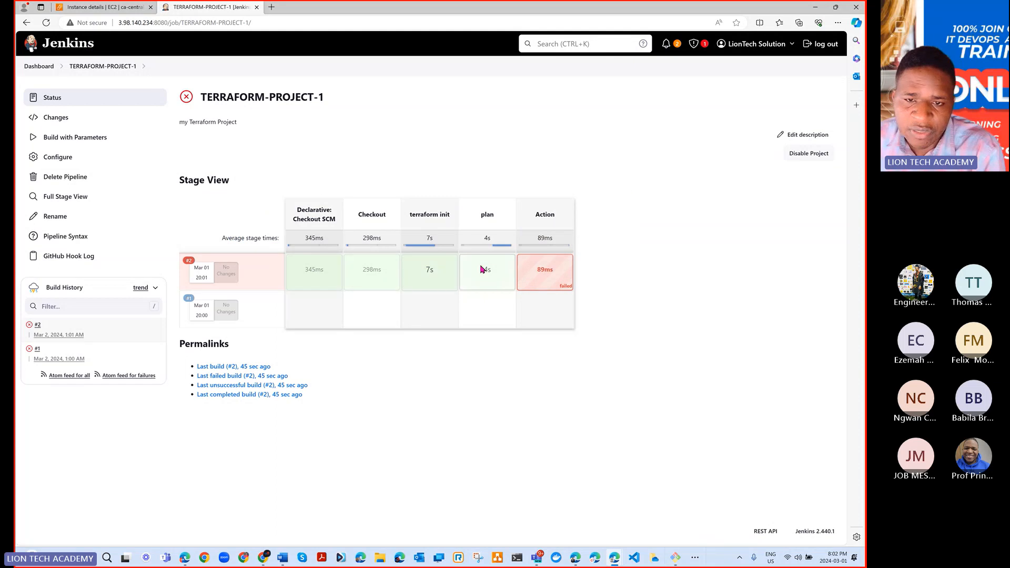
mouse_move(487, 269)
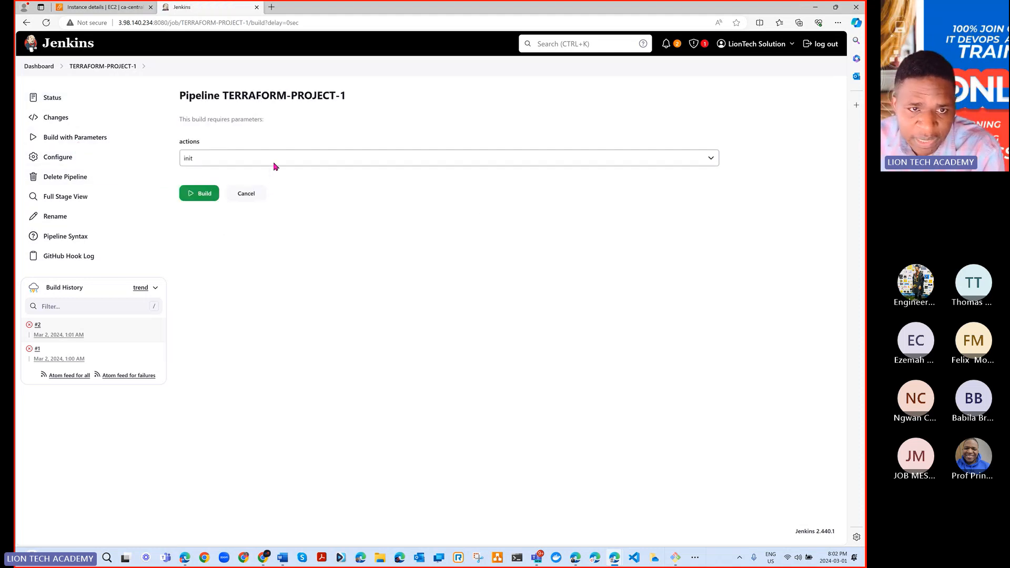
- Check the actions list (init, fmt, validate, plan, apply, destroy) and keep init
left_click(448, 158)
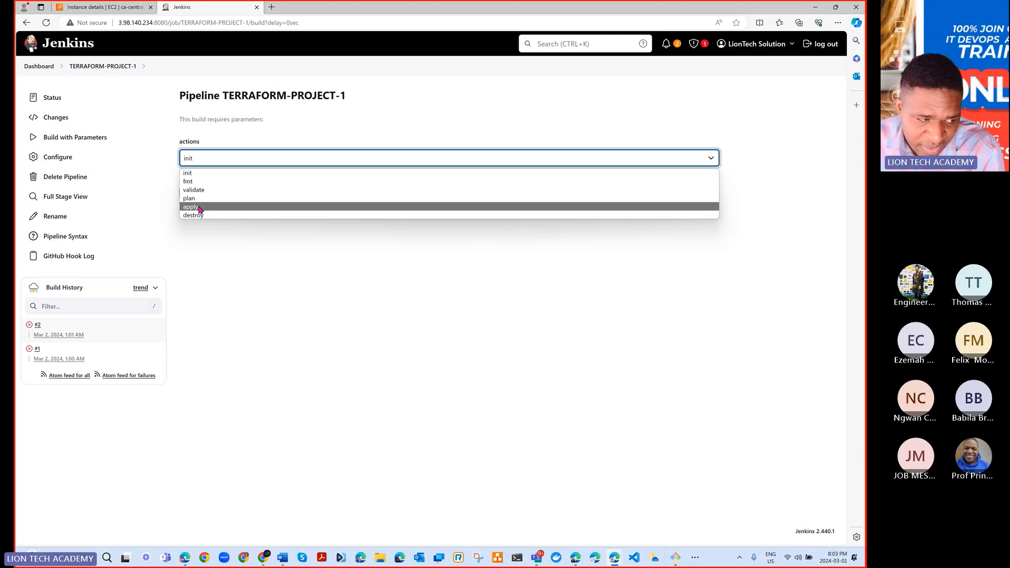
left_click(187, 172)
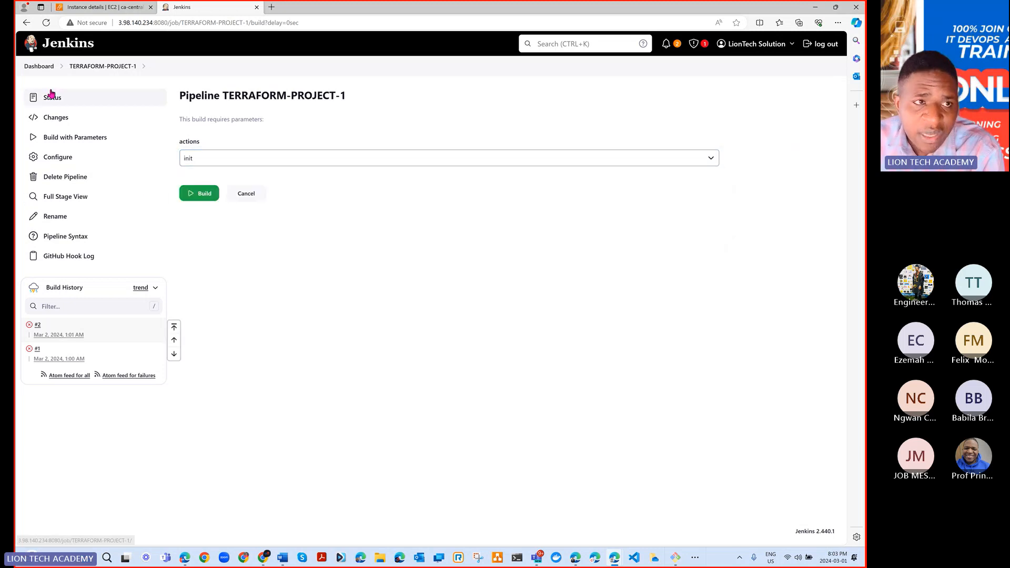
mouse_move(610, 506)
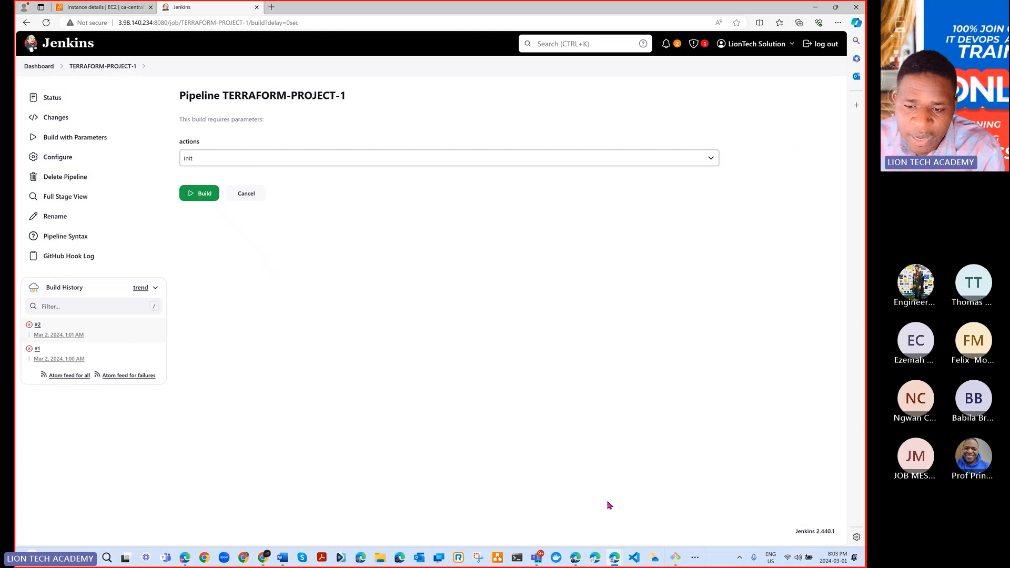
mouse_move(634, 558)
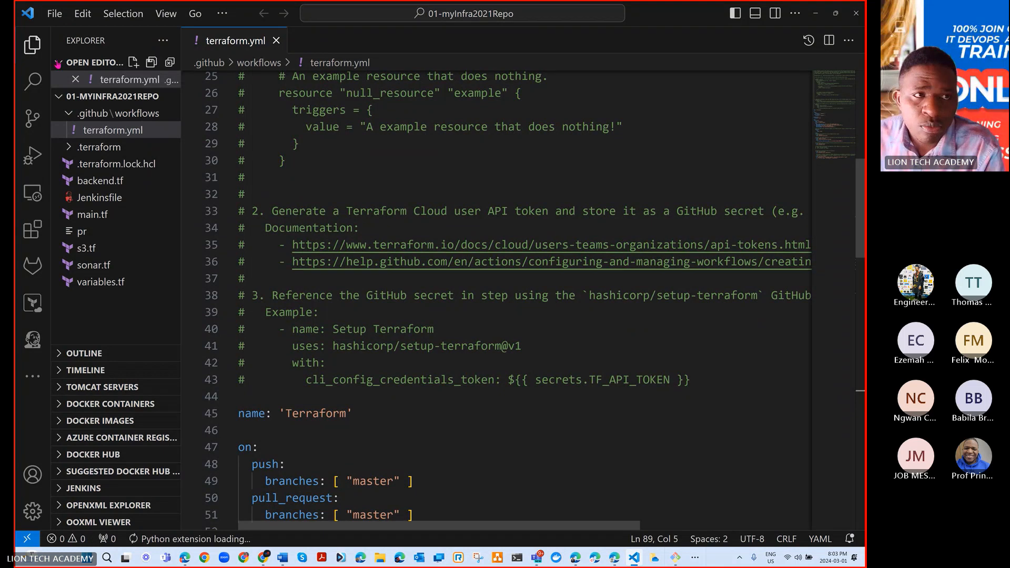
- Bring the Git Bash terminal window on the Jenkins server to the front
left_click(54, 13)
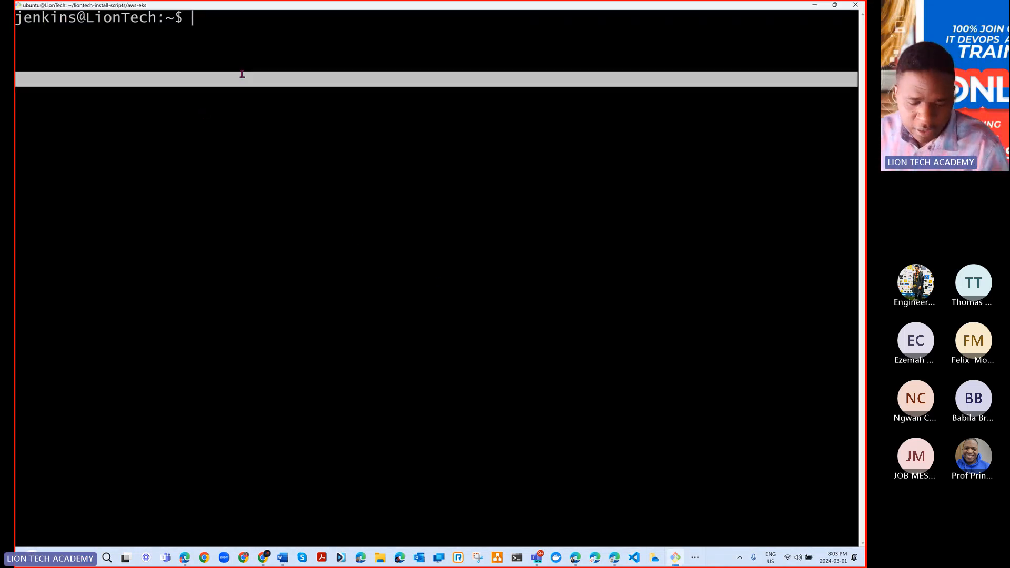
- Exit the EC2 server shell, clear the screen and move to the home directory
type("cd")
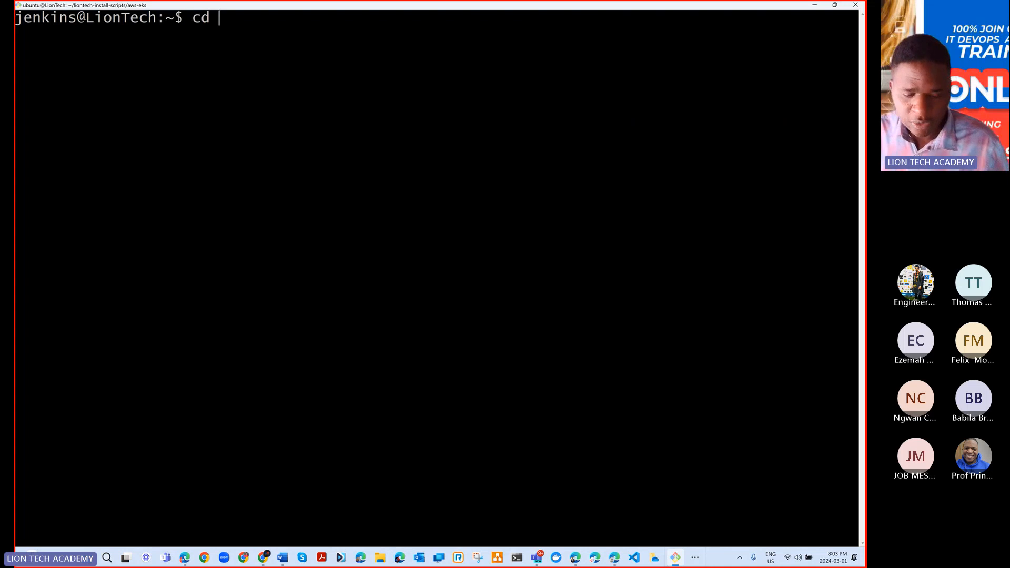
type("exit")
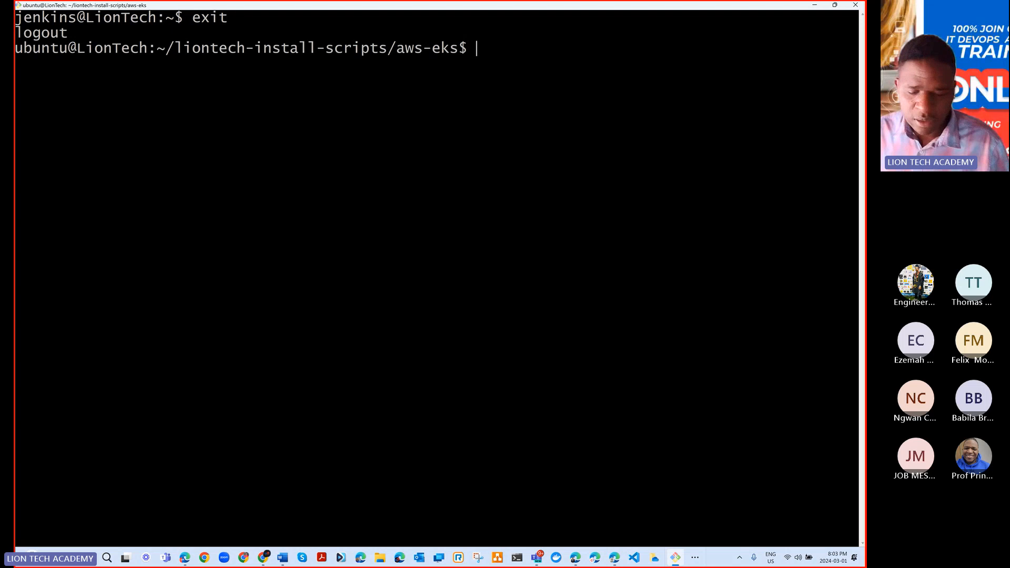
type("exit")
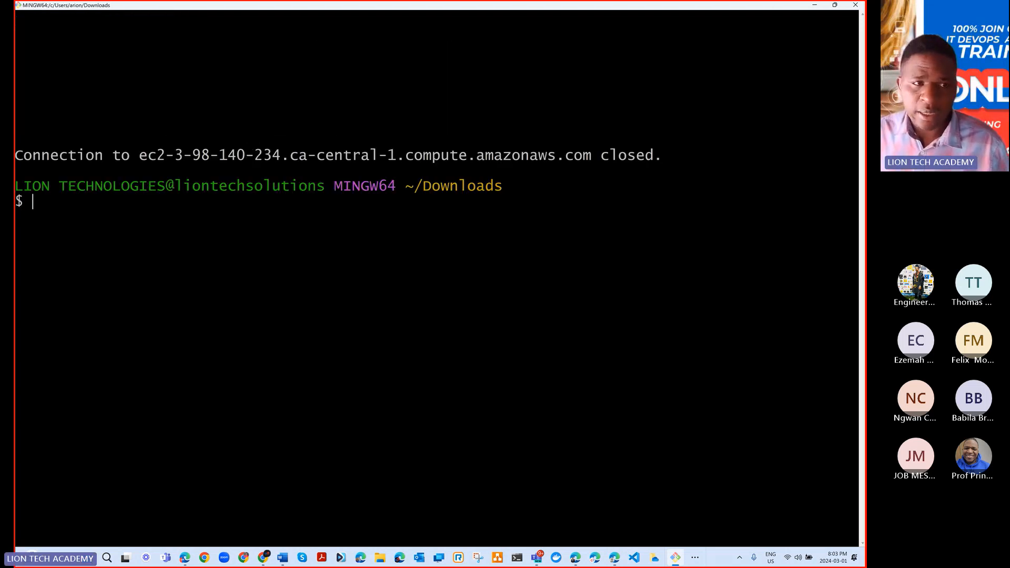
type("clear")
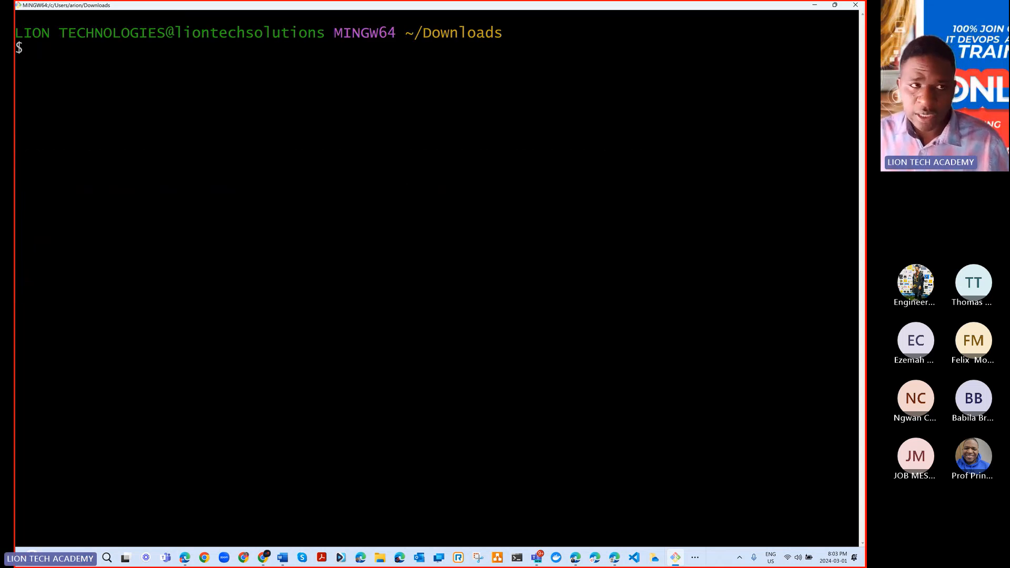
type("cd ~/")
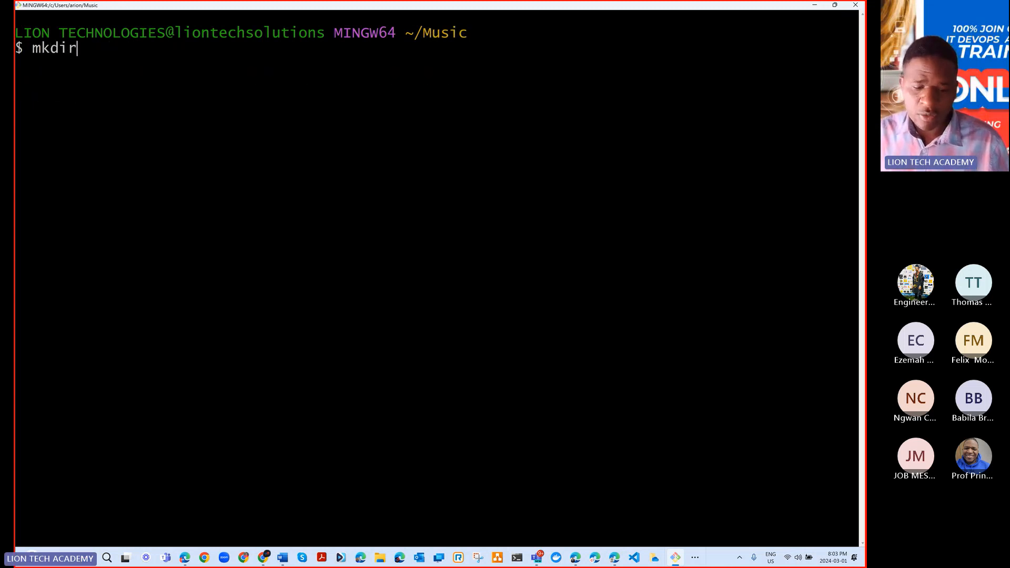
- Create and enter march-01-terraform-con, then start git clone with the pasted repository URL
type("march-")
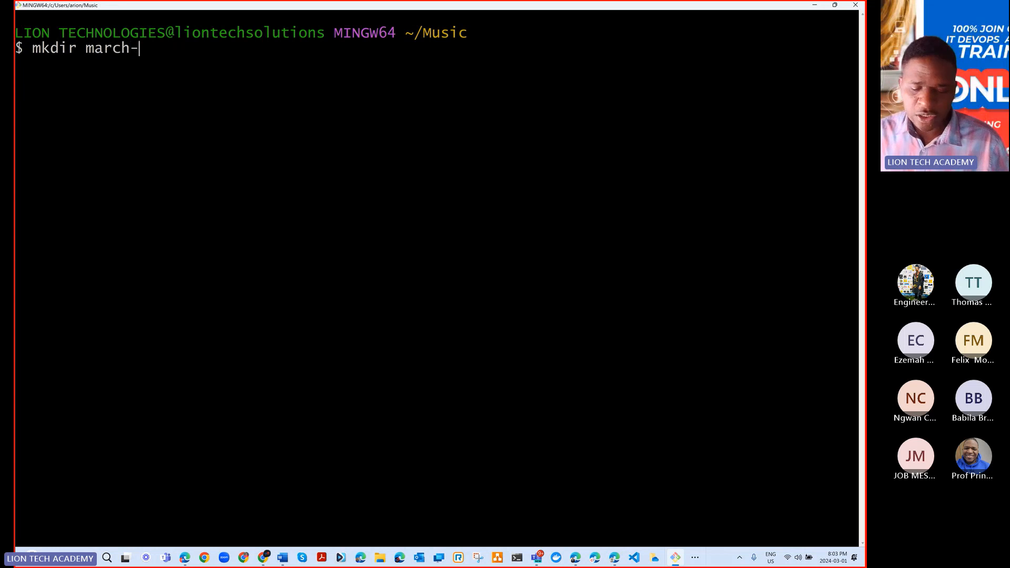
type("01-")
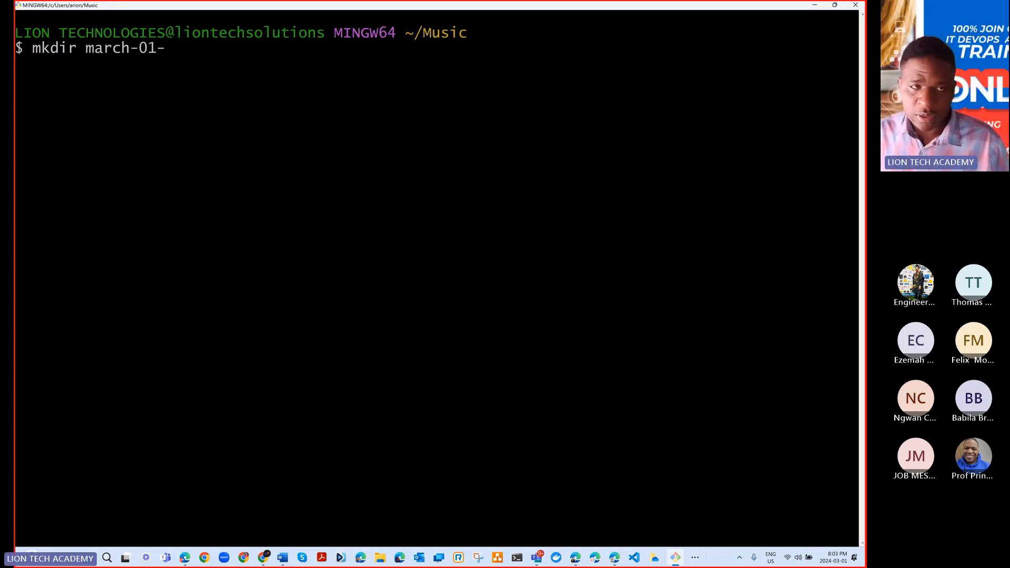
type("terraform")
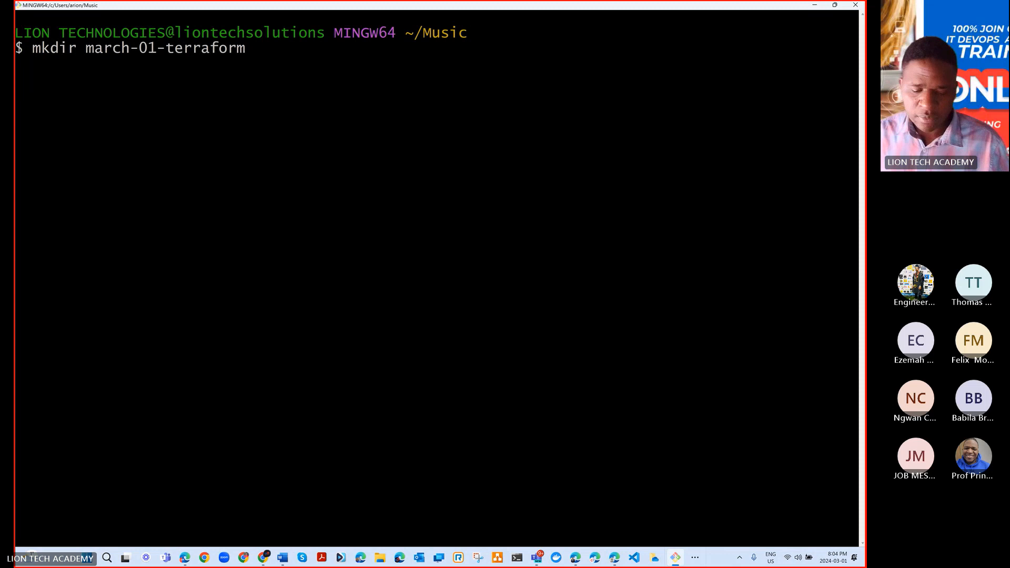
type("-con")
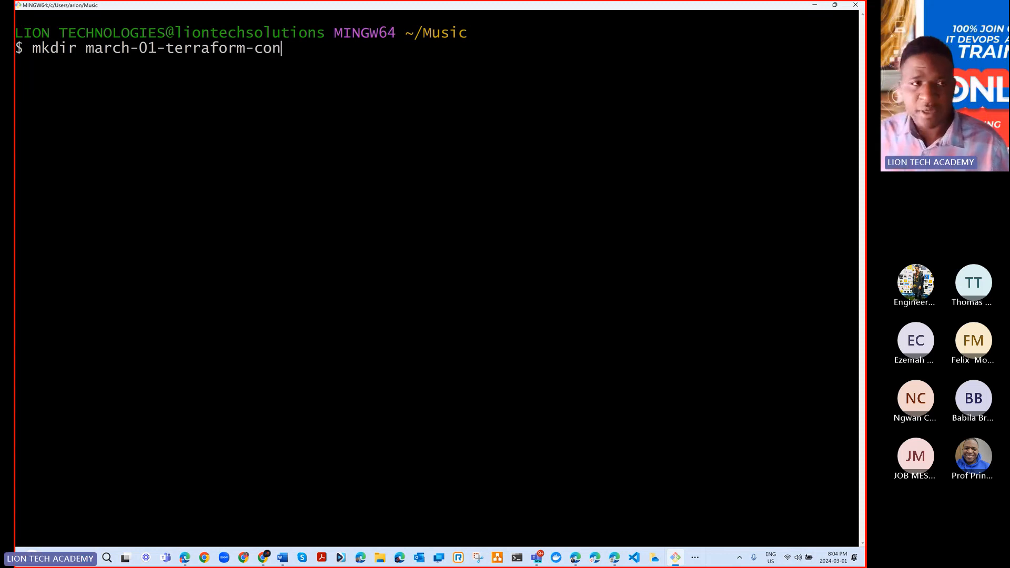
key("Enter")
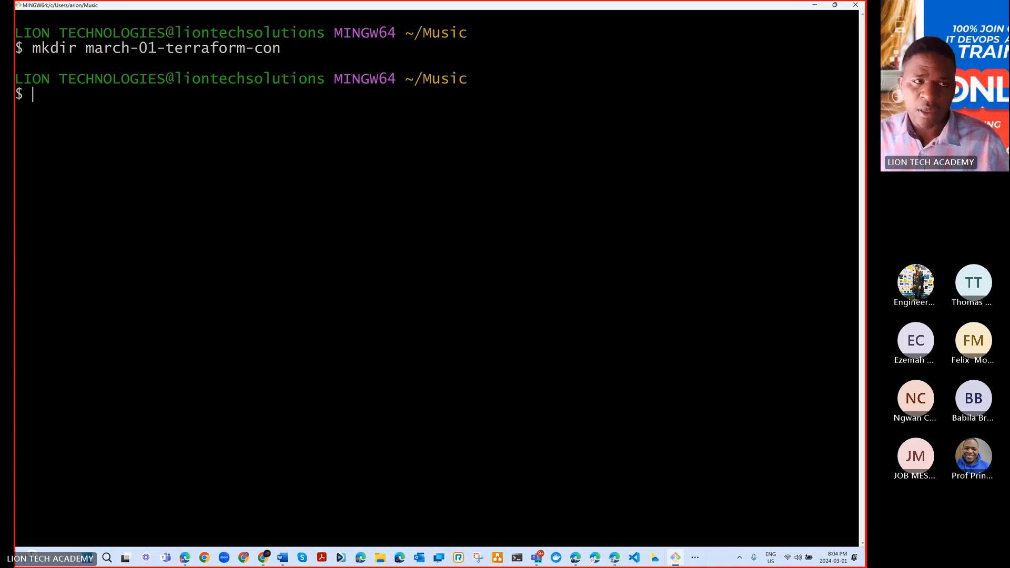
type("cd march-01-terraform-con/")
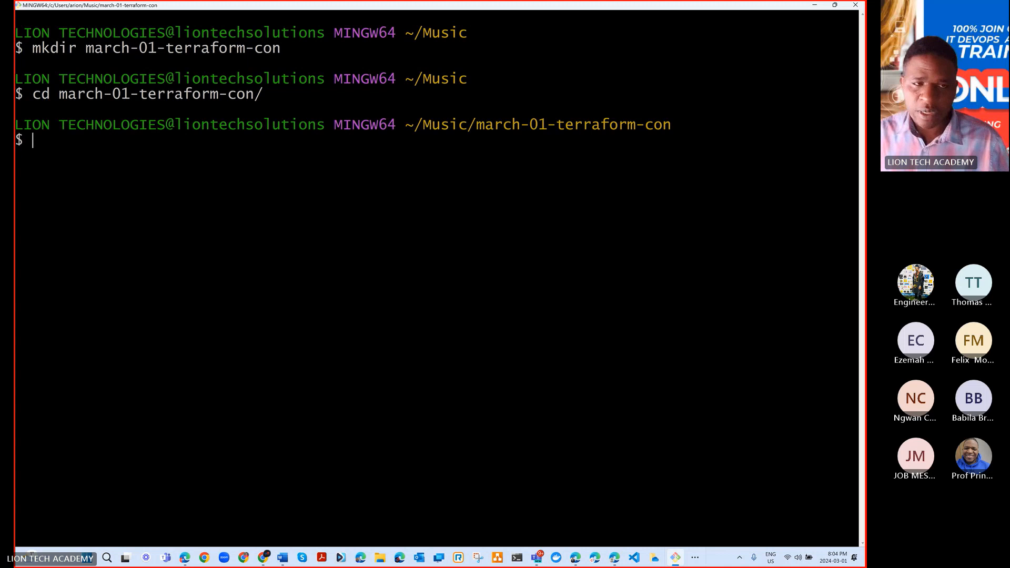
type("git clone")
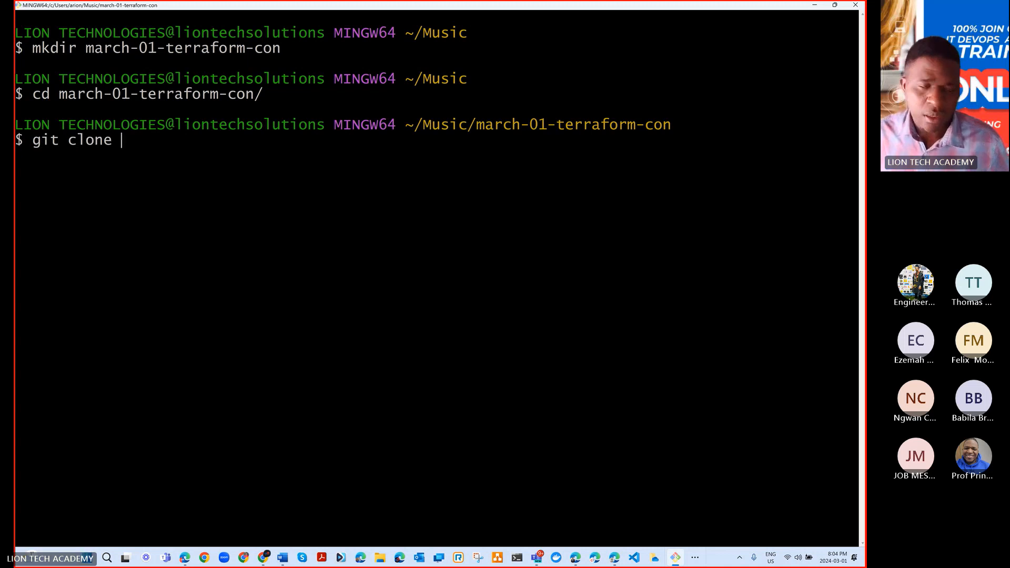
right_click(122, 140)
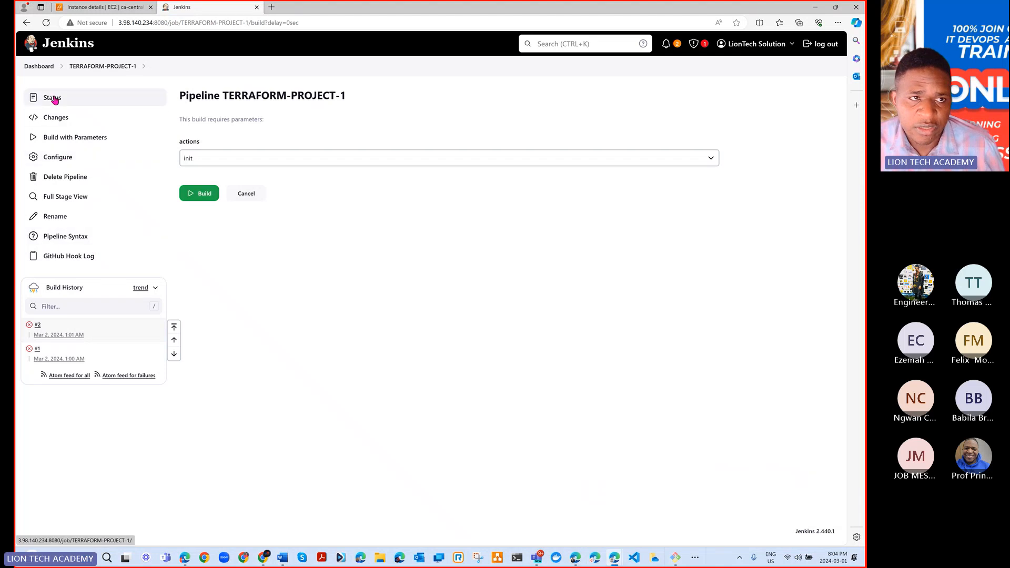
- Handle build #2 from its menu in Jenkins, then switch to the myinfra-pipeline GitHub repository page
left_click(199, 193)
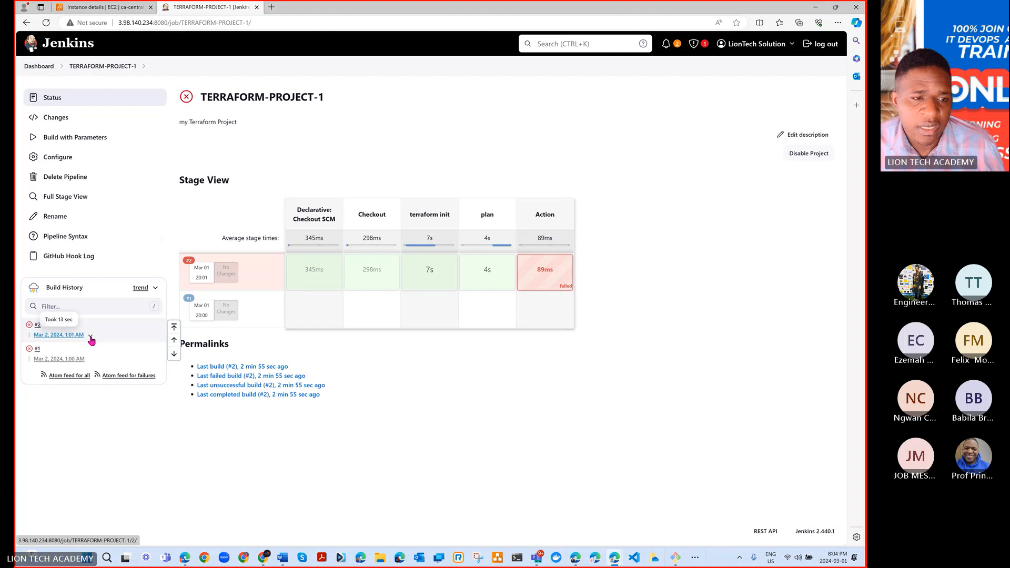
left_click(90, 338)
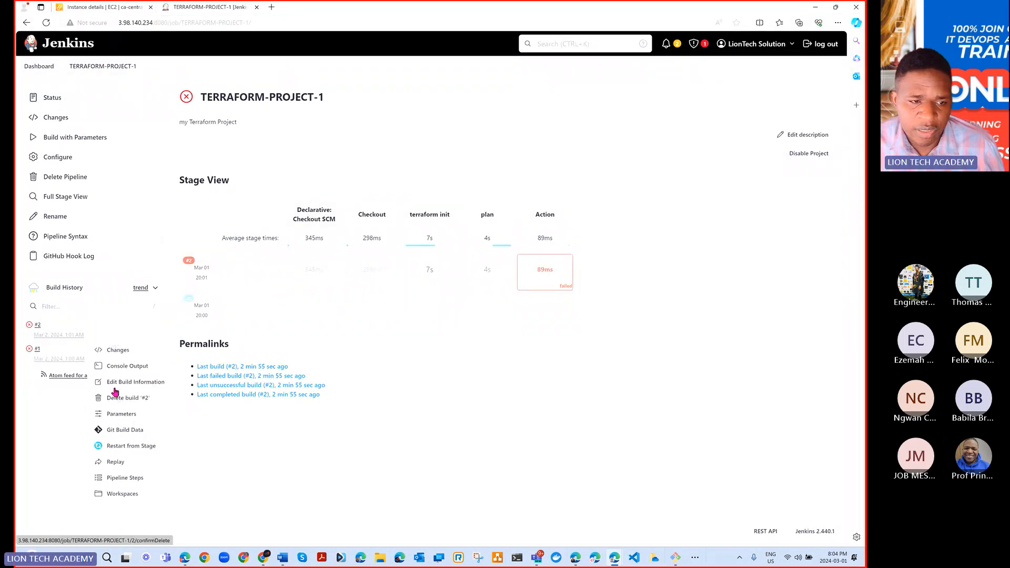
left_click(127, 366)
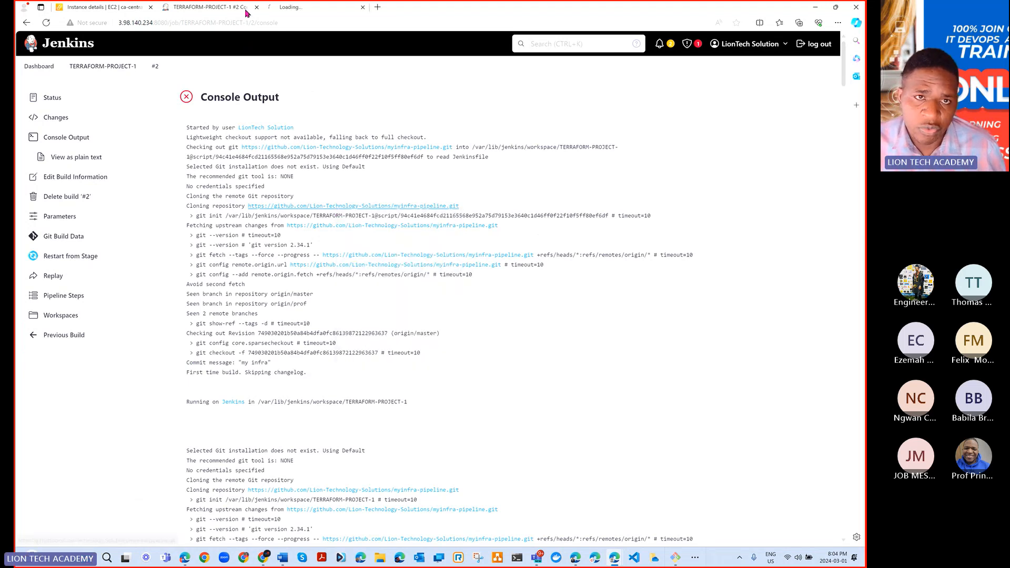
left_click(316, 7)
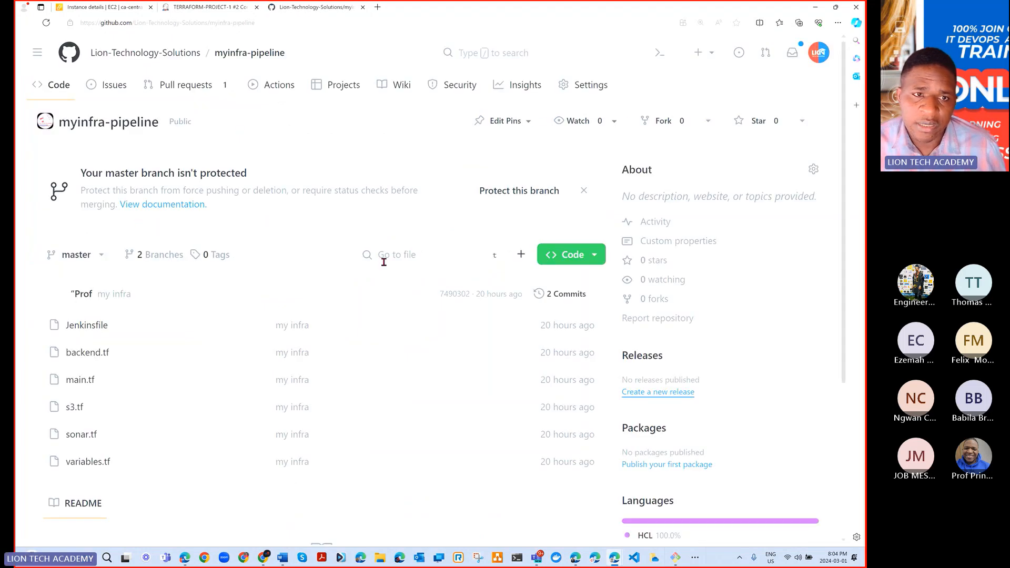
- Copy the myinfra-pipeline repository's HTTPS clone address from the Code menu
left_click(570, 255)
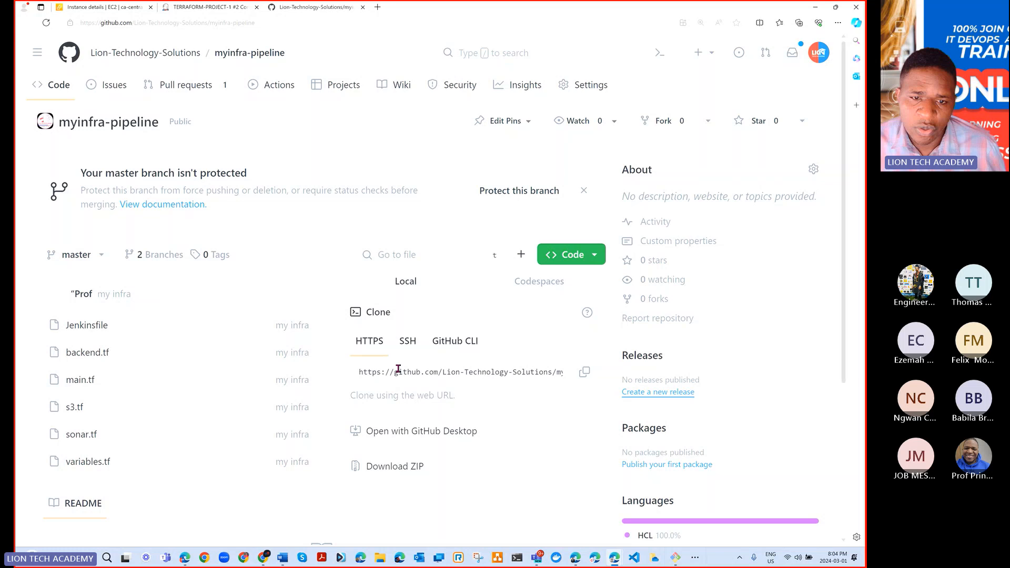
left_click(585, 372)
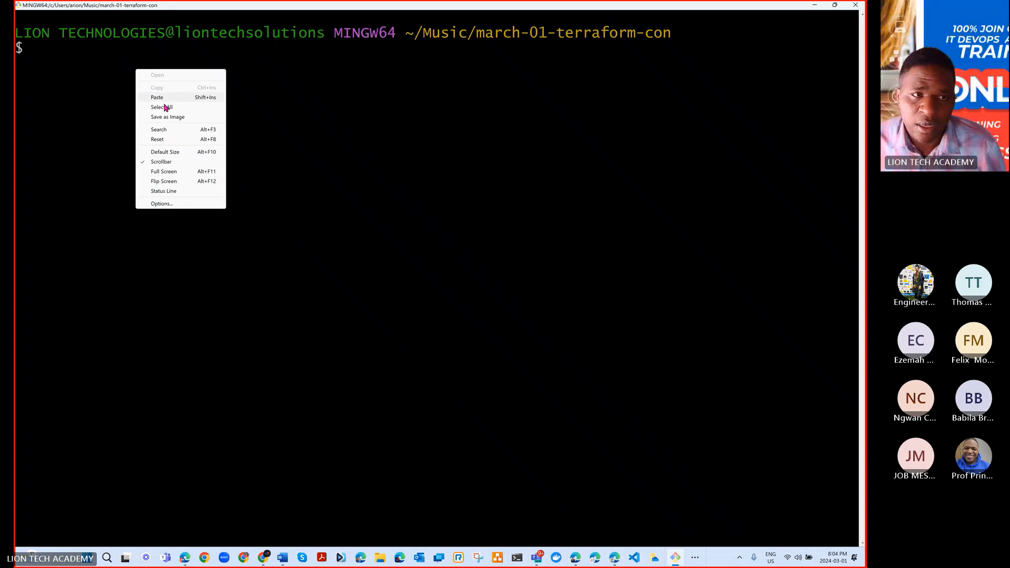
- Run git clone with the pasted myinfra-pipeline URL in march-01-terraform-con
left_click(157, 97)
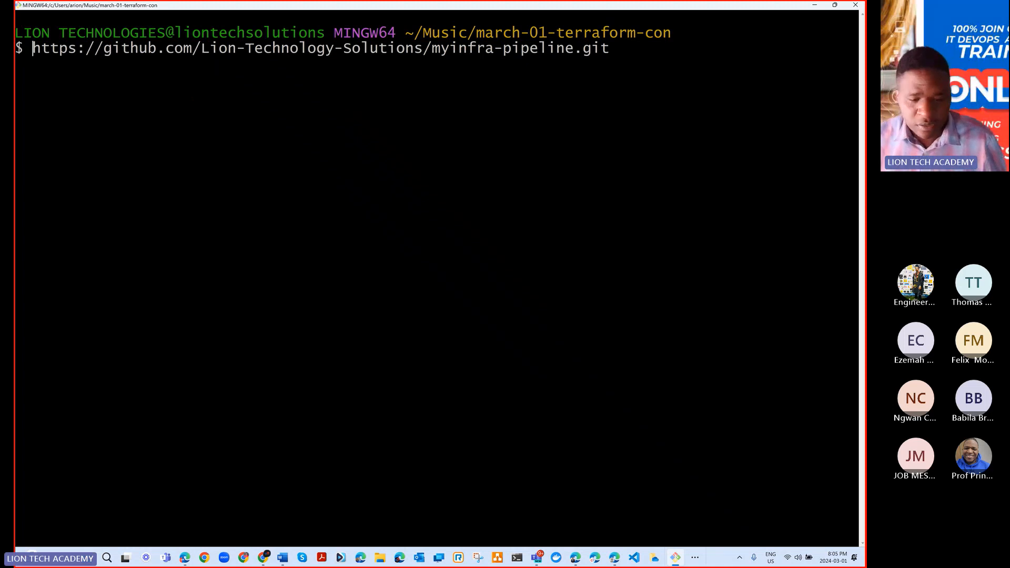
type("git c")
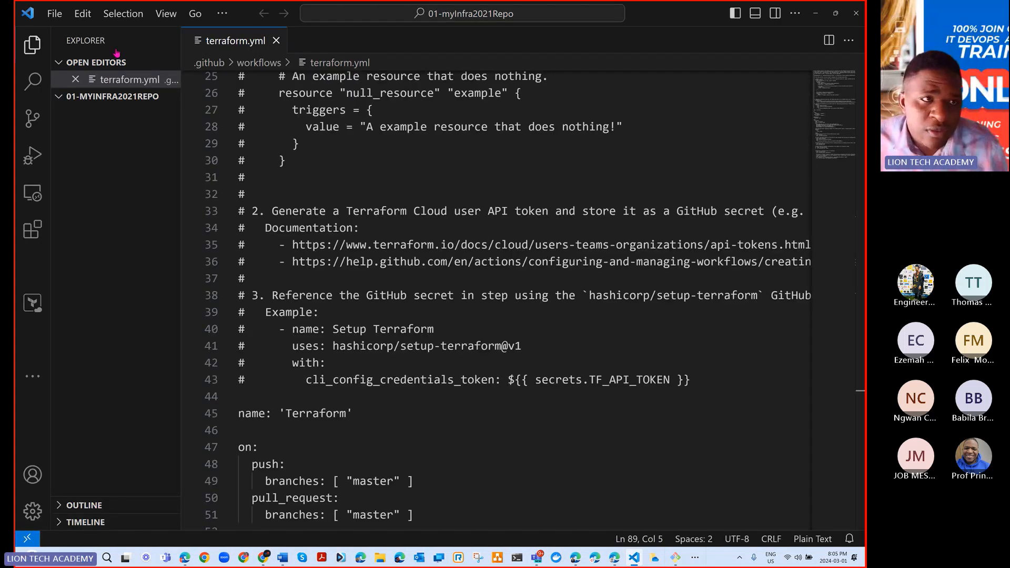
- Close the current repository folder and start choosing a new workspace folder
left_click(54, 12)
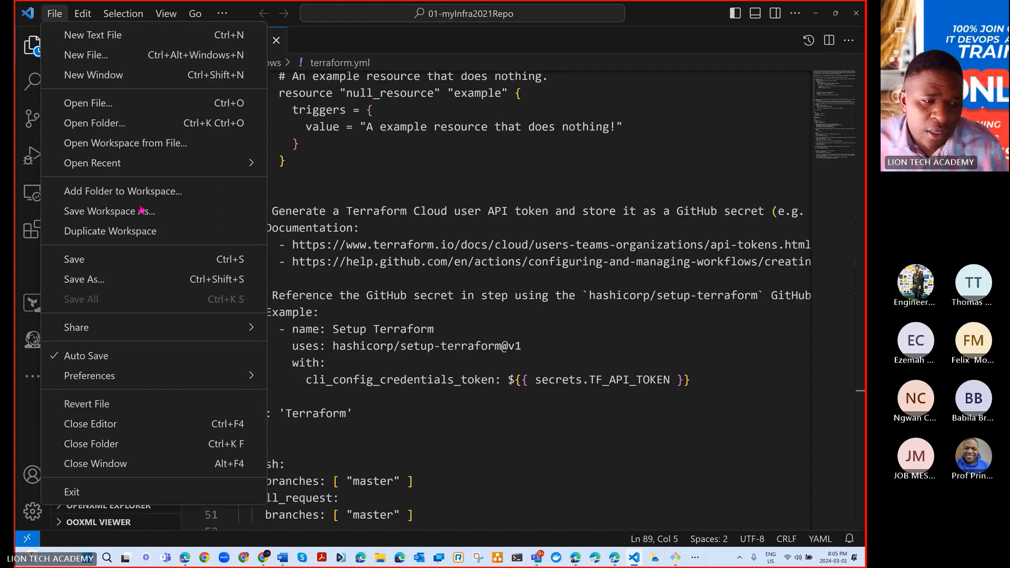
mouse_move(110, 444)
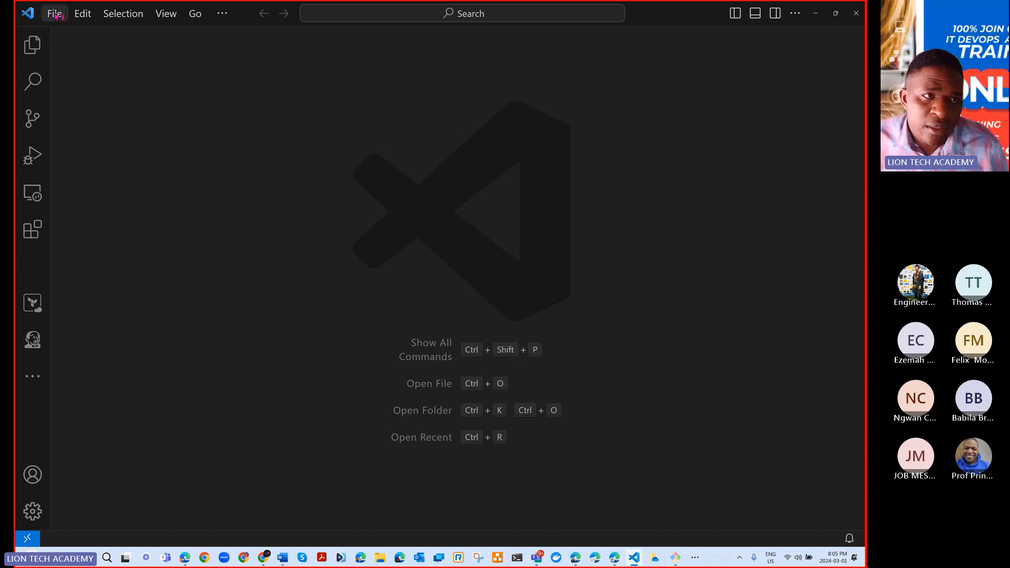
left_click(54, 13)
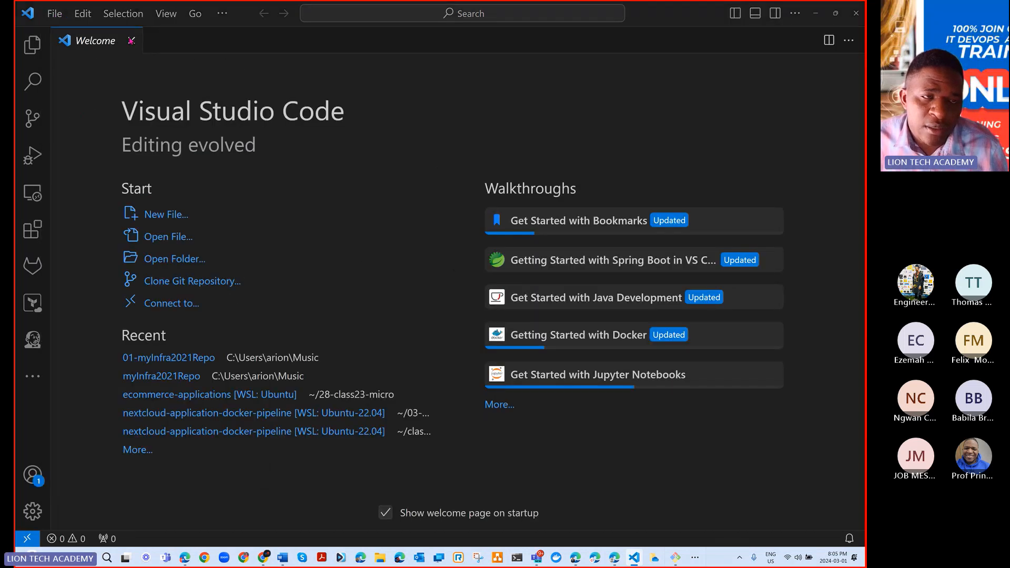
left_click(175, 259)
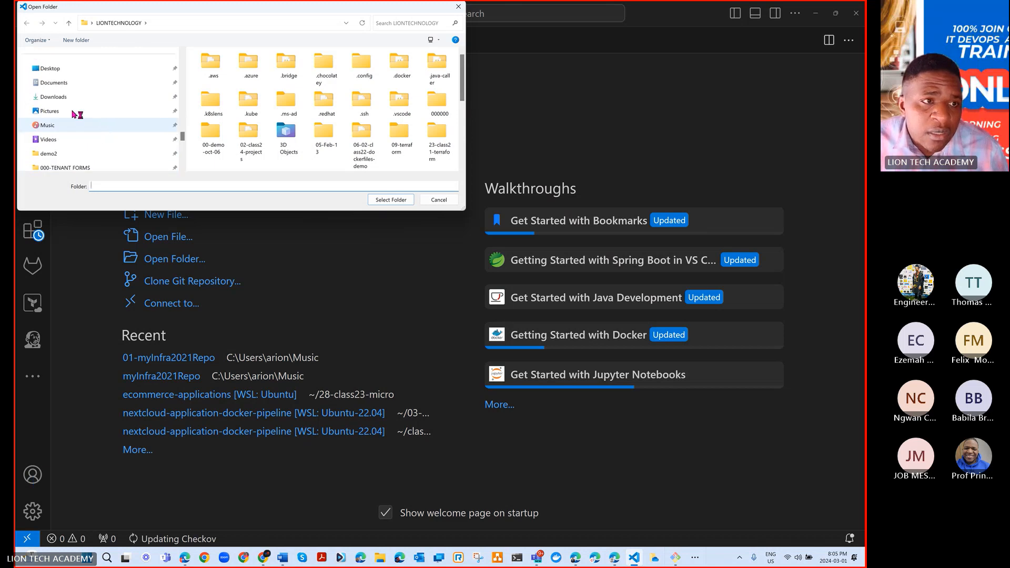
- Select Music > march-01-terraform-con > myinfra-pipeline as the VS Code workspace folder
left_click(45, 125)
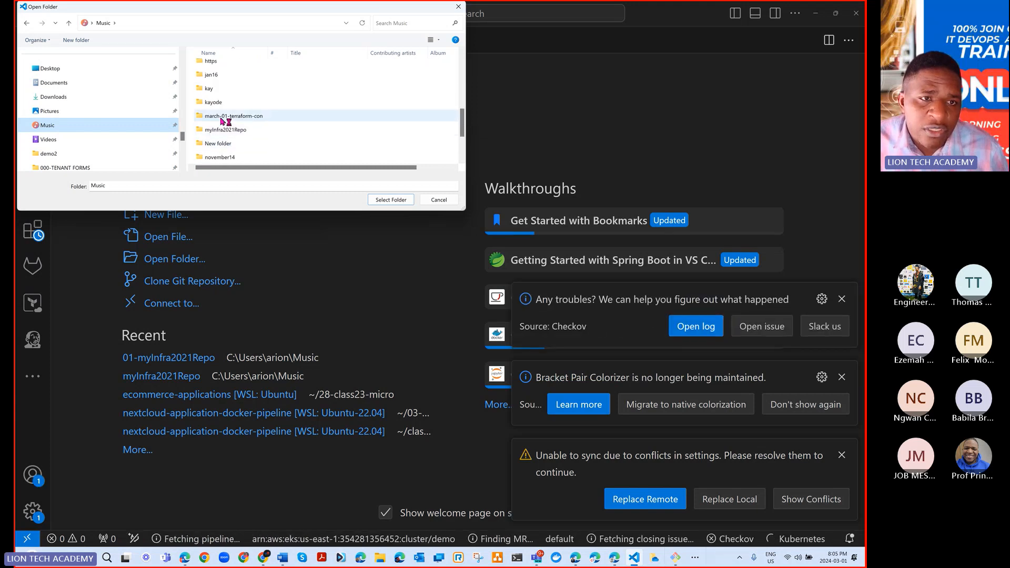
double_click(231, 116)
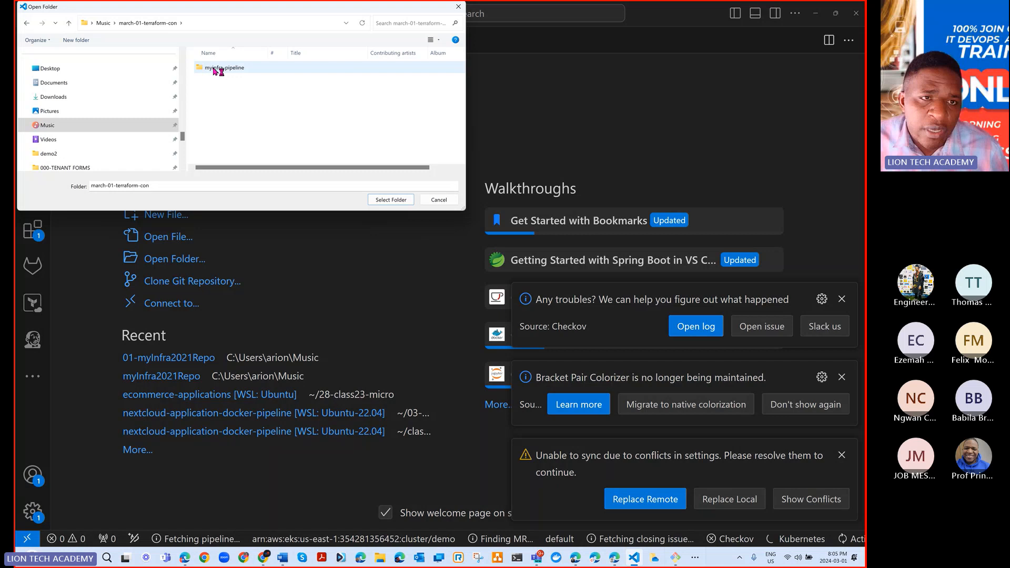
double_click(225, 67)
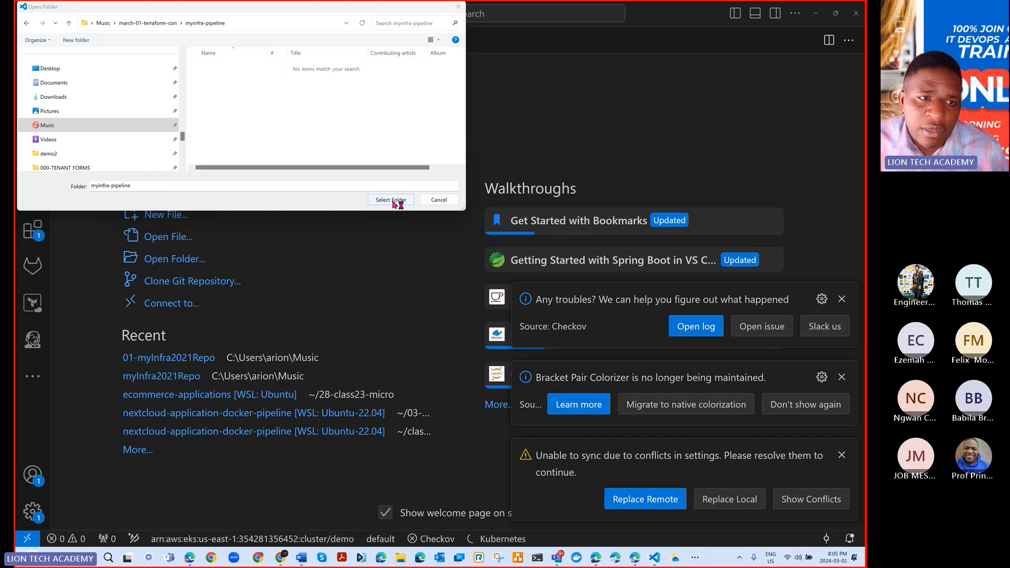
left_click(389, 200)
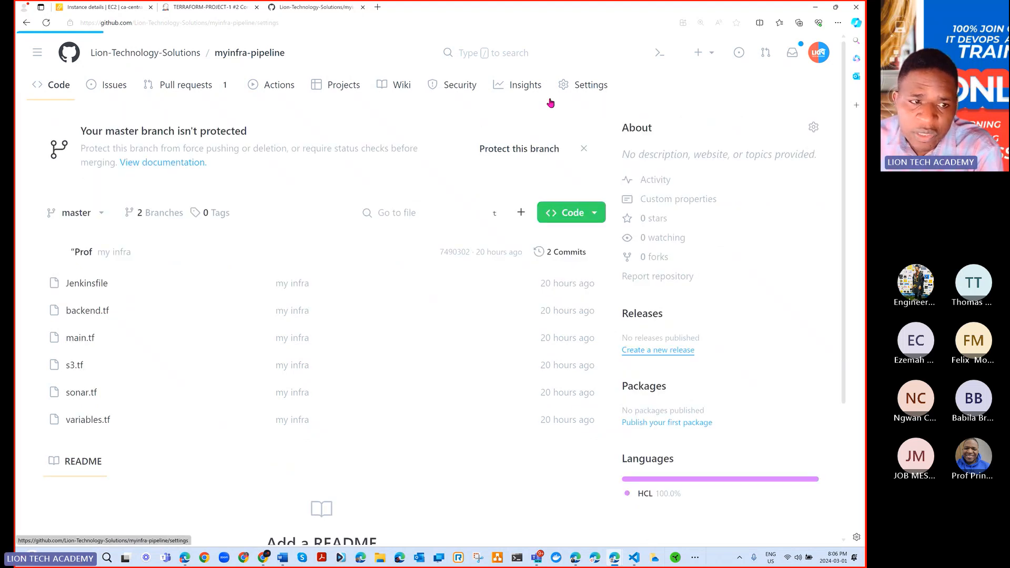
- Go to the myinfra-pipeline repository's Settings > Webhooks page on GitHub
left_click(589, 85)
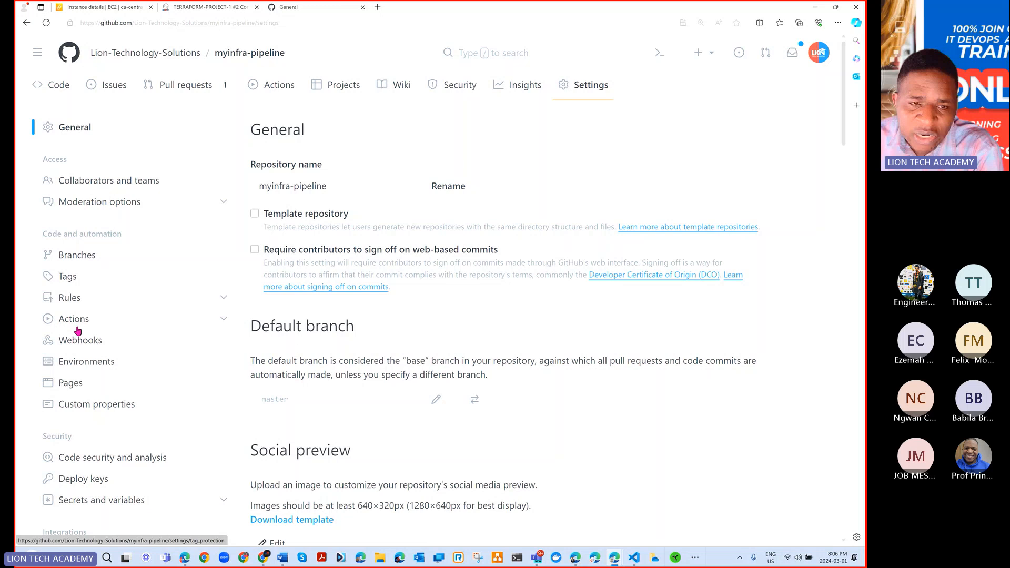
left_click(81, 339)
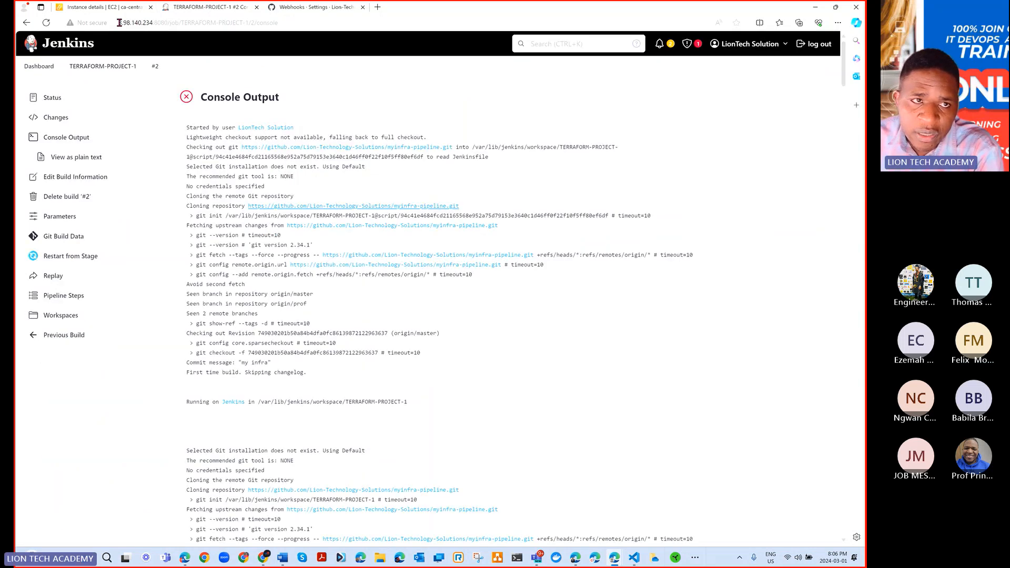
- Copy the Jenkins server IP and port from the address bar and return to GitHub webhooks
left_click(161, 22)
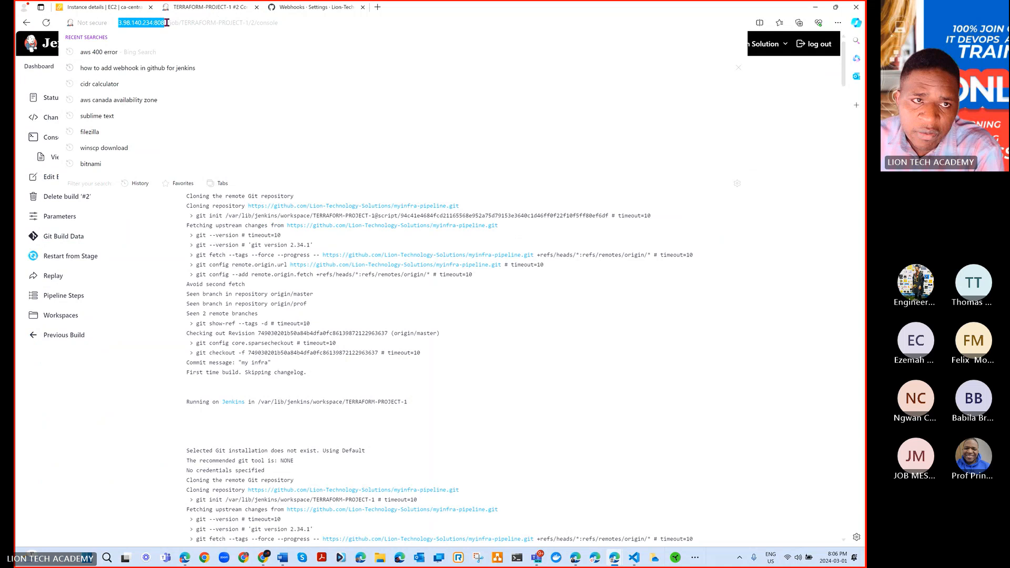
right_click(146, 22)
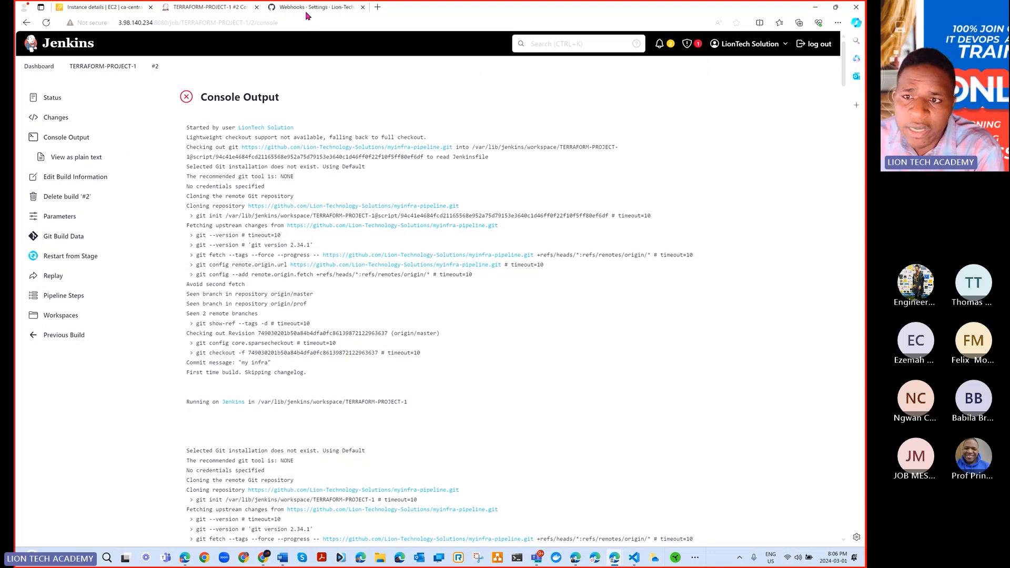
left_click(316, 8)
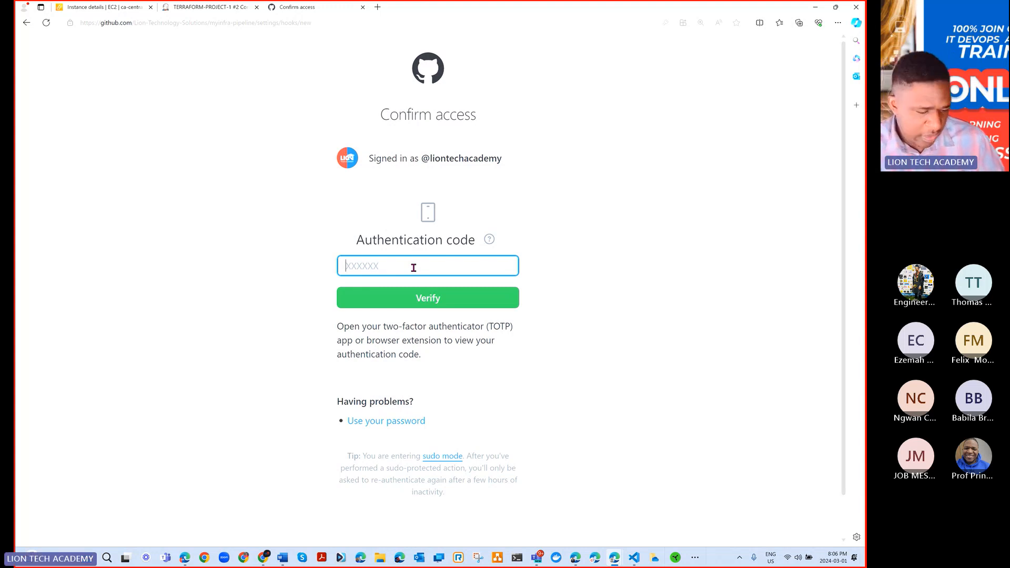
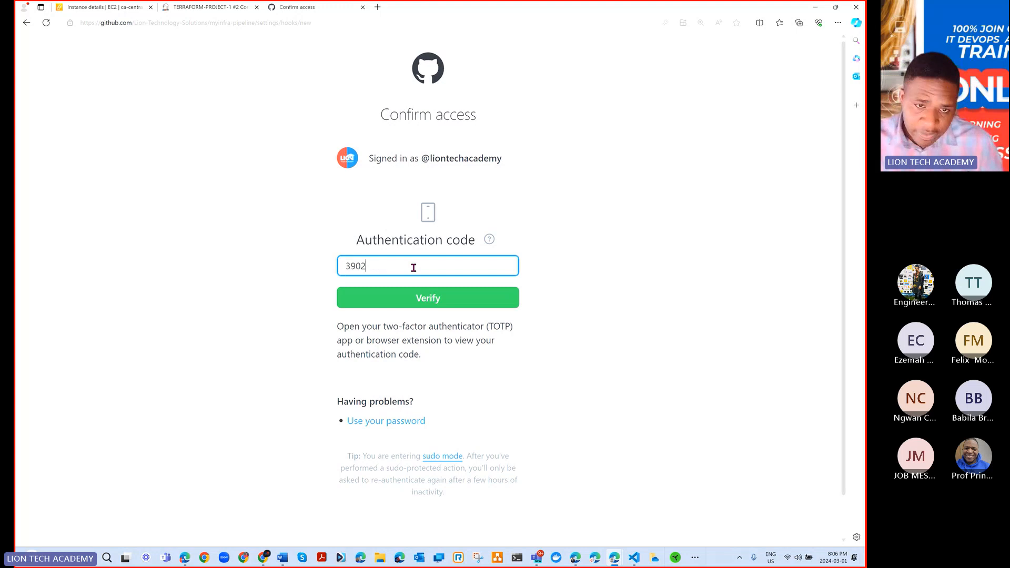
key("Backspace")
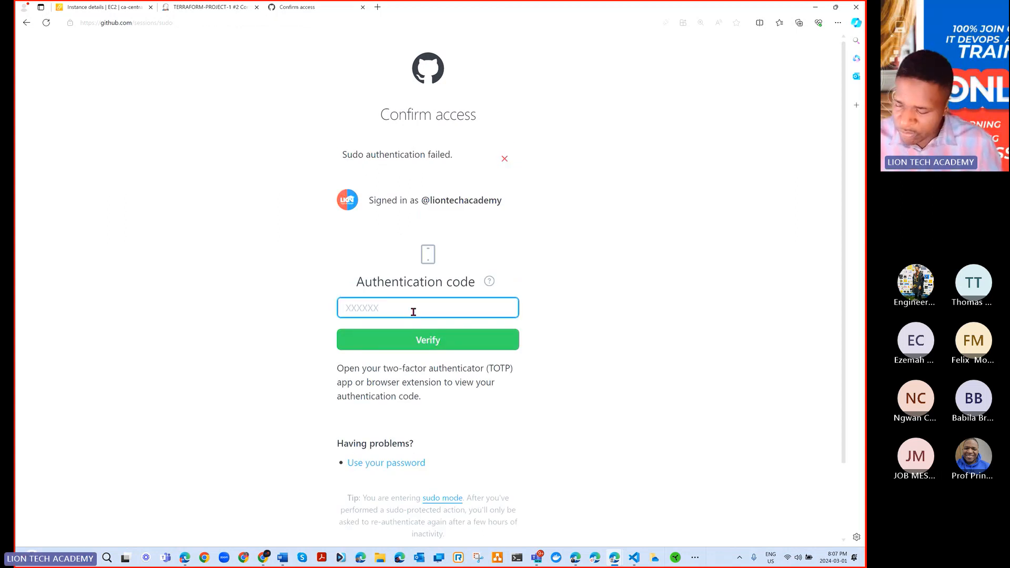
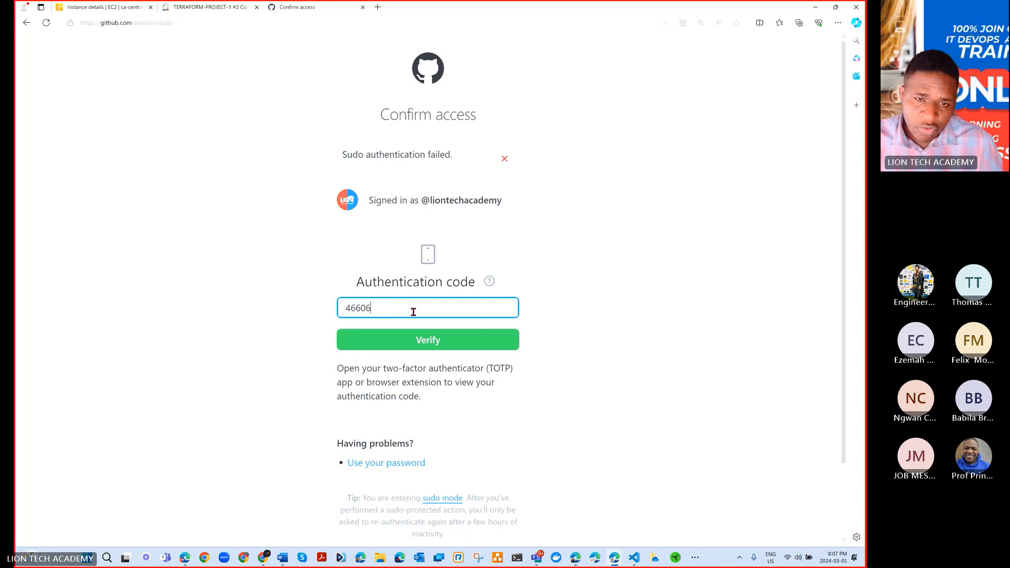
left_click(427, 340)
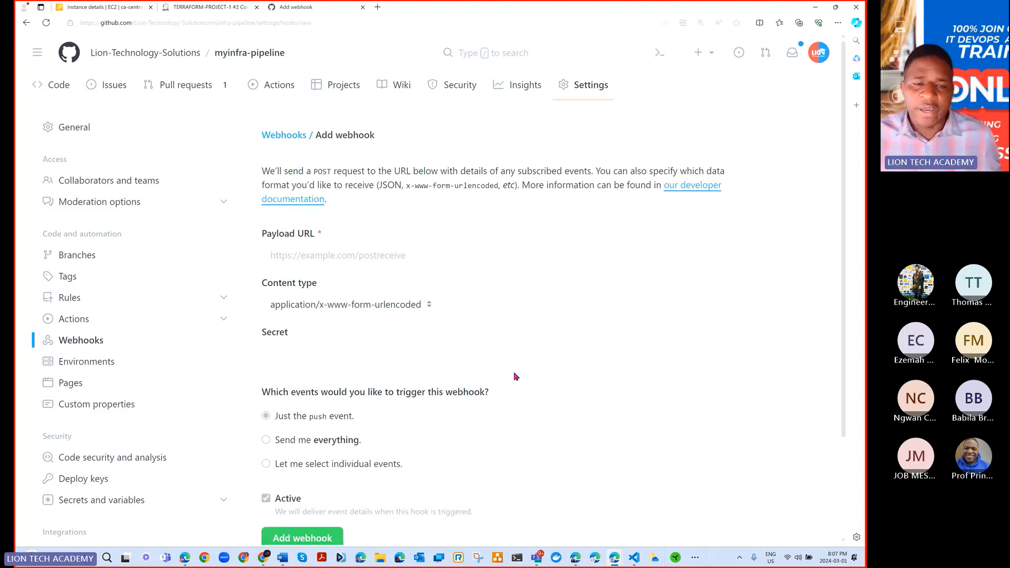
left_click(407, 254)
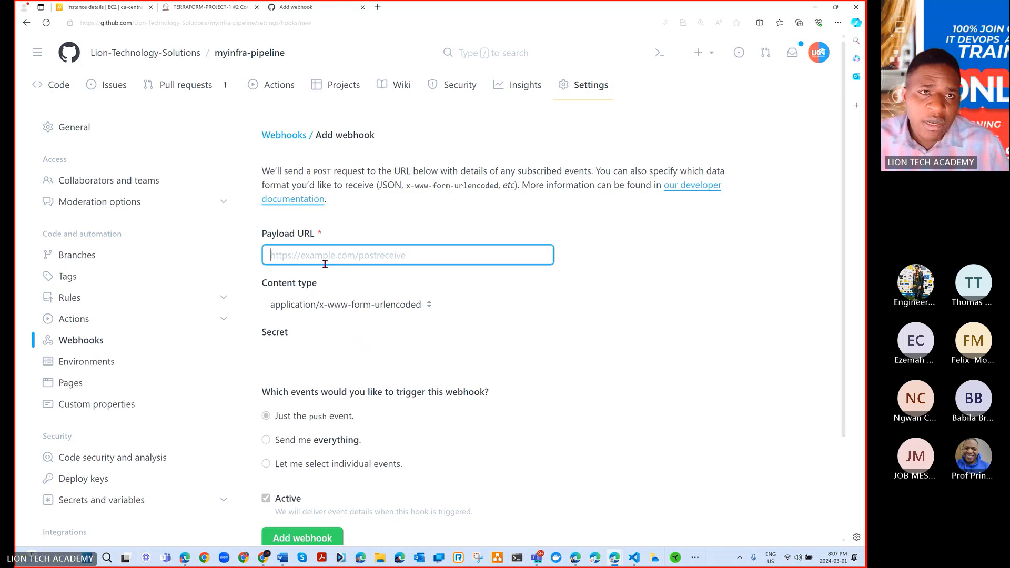
mouse_move(242, 122)
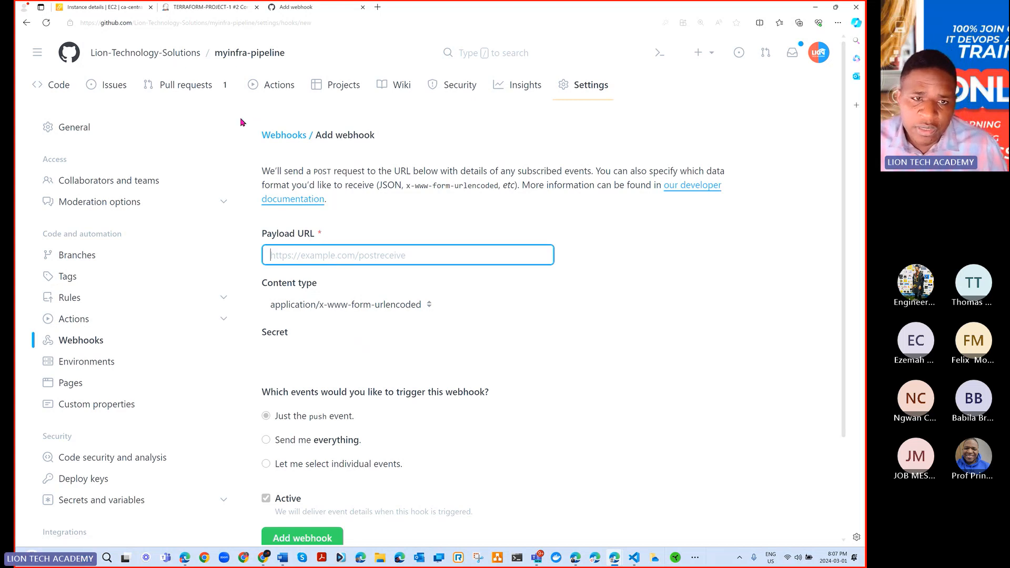
mouse_move(349, 255)
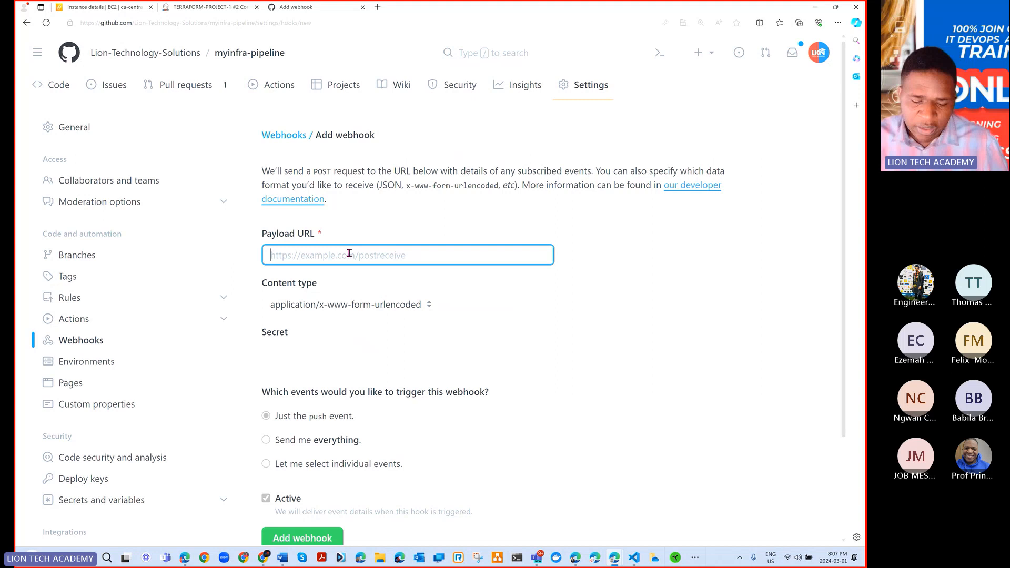
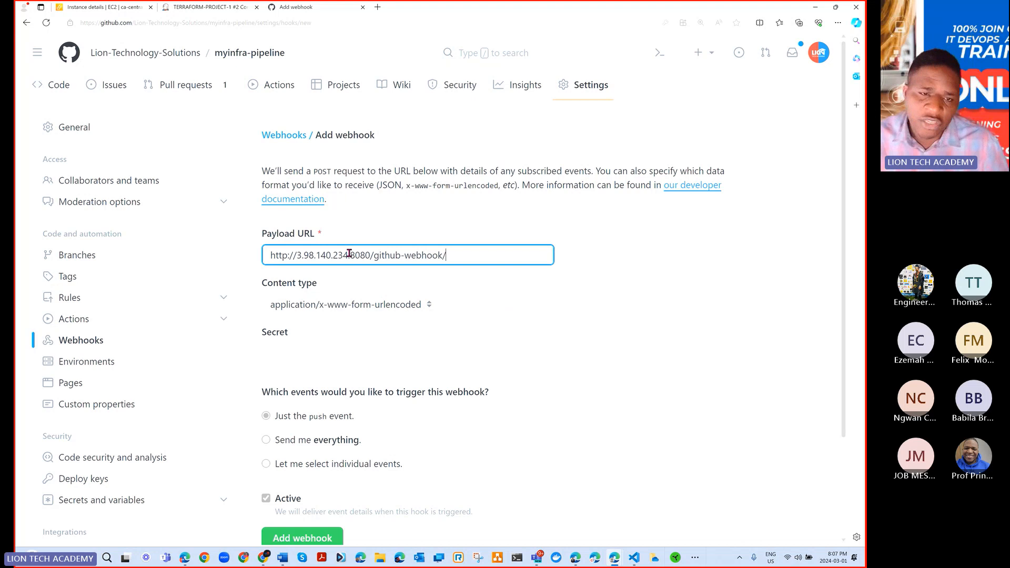
- Set content type application/json, choose 'Send me everything', and add the webhook
left_click(349, 304)
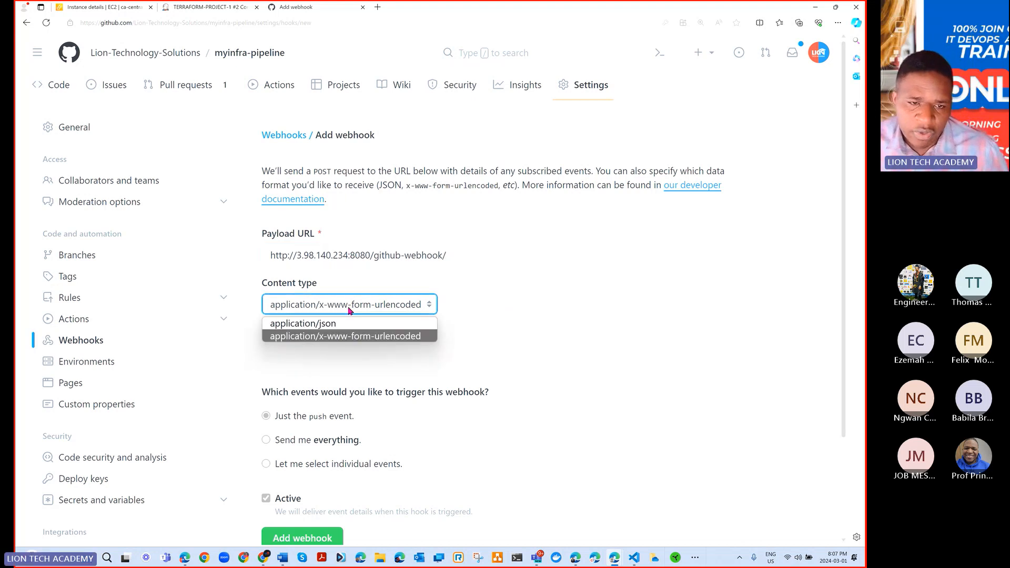
left_click(302, 323)
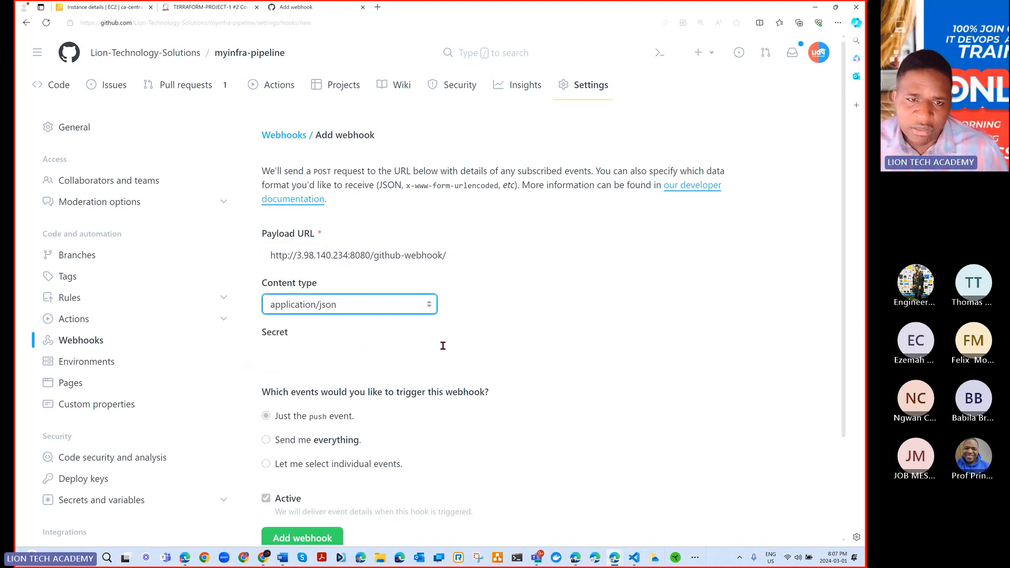
scroll("down", 3)
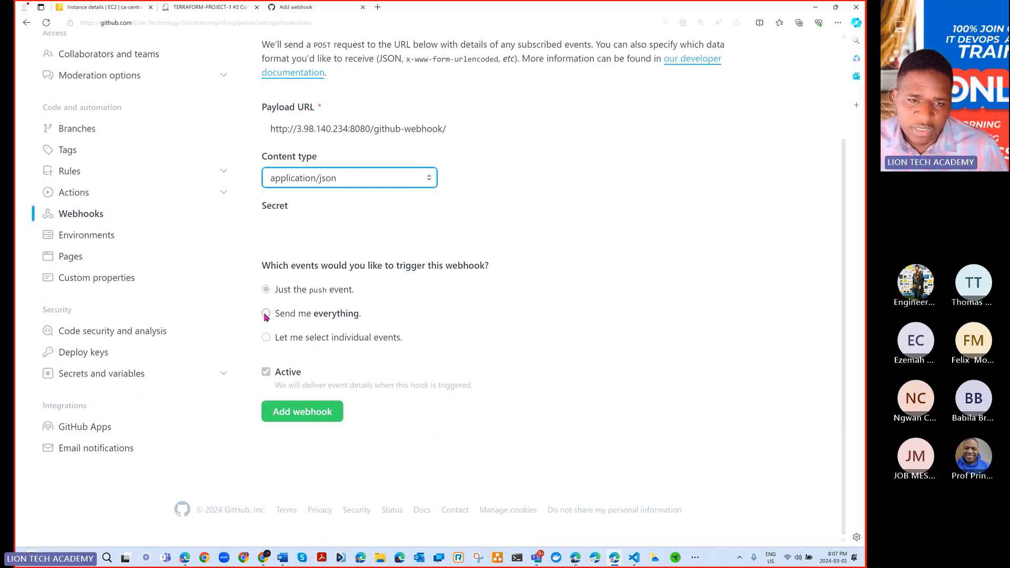
left_click(265, 314)
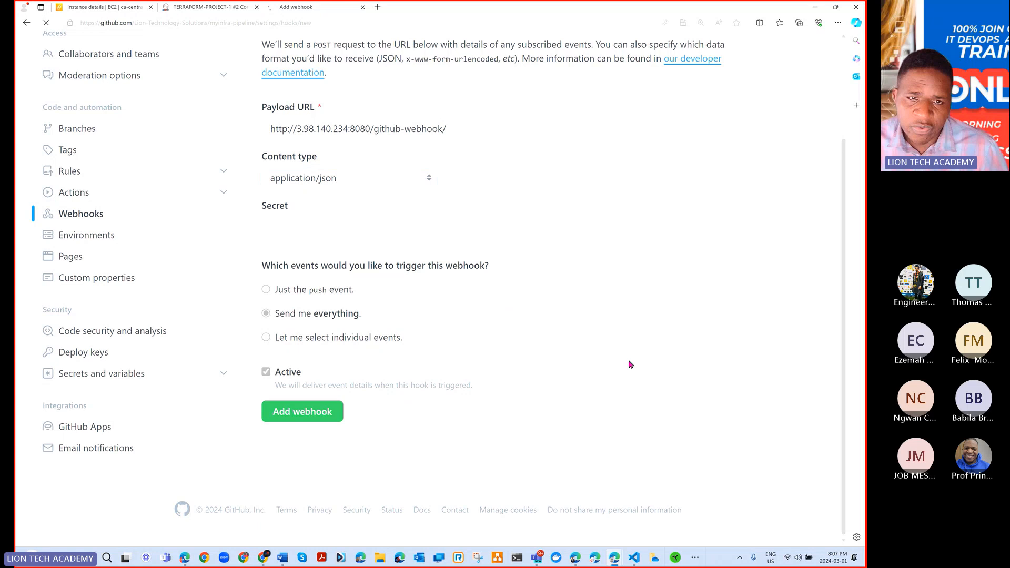
left_click(302, 411)
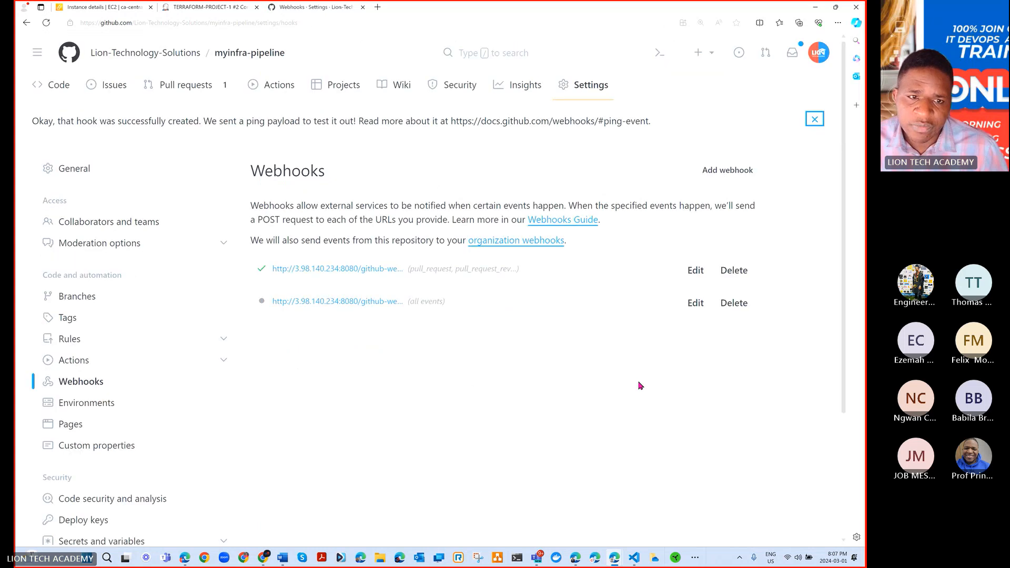
mouse_move(270, 280)
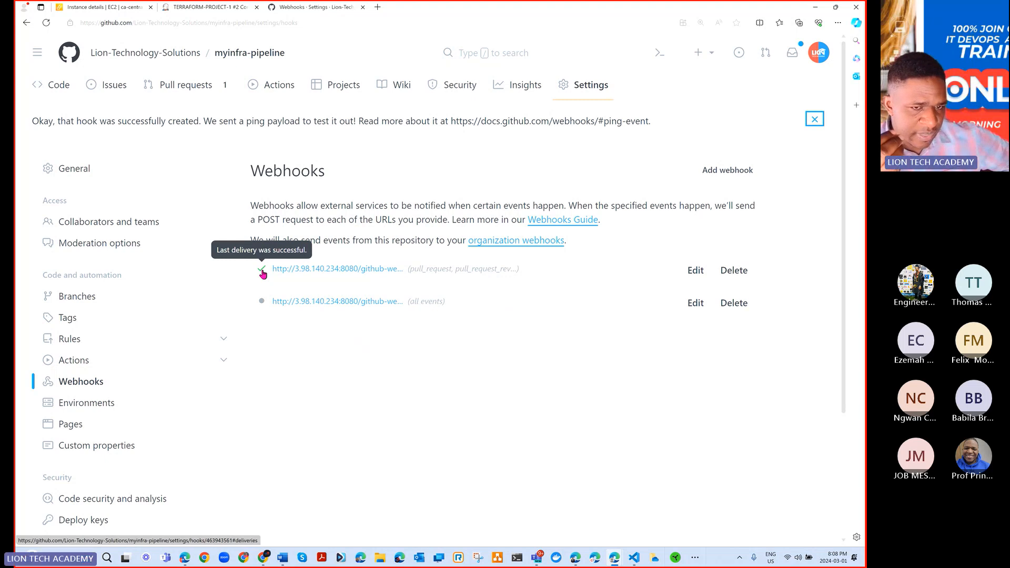
mouse_move(107, 93)
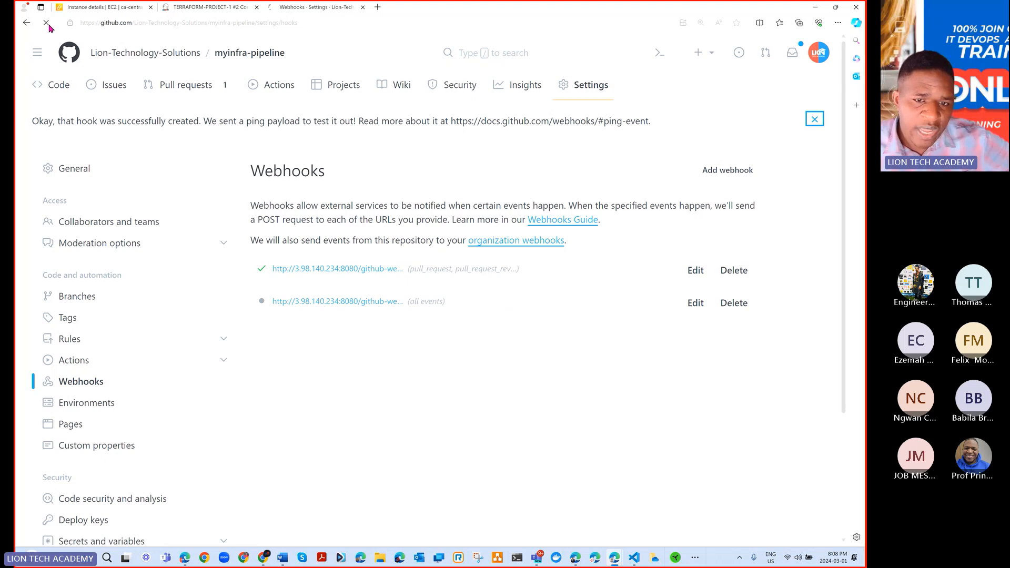
- Reload the Webhooks page so both hooks show a successful last delivery
left_click(814, 119)
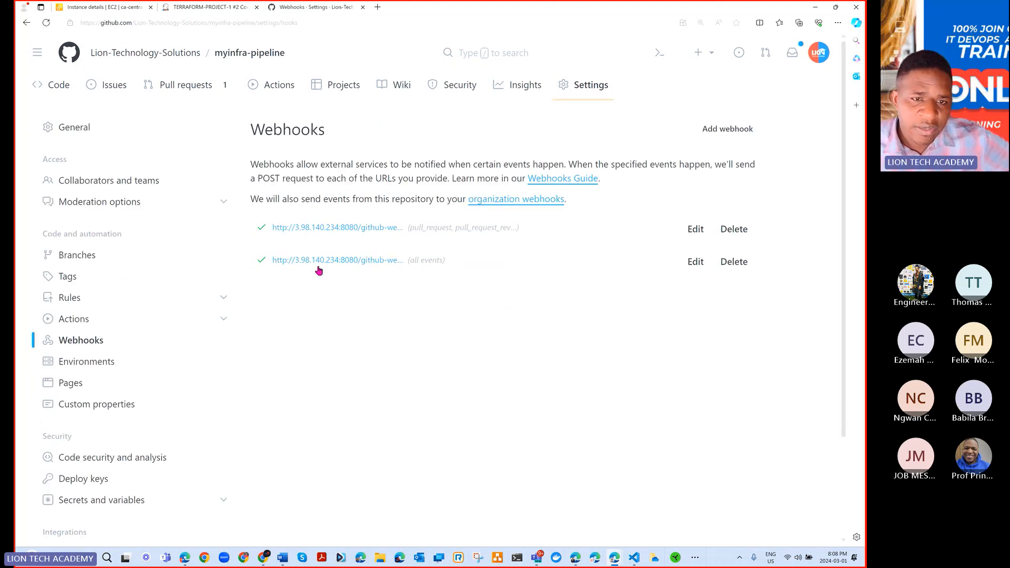
mouse_move(469, 305)
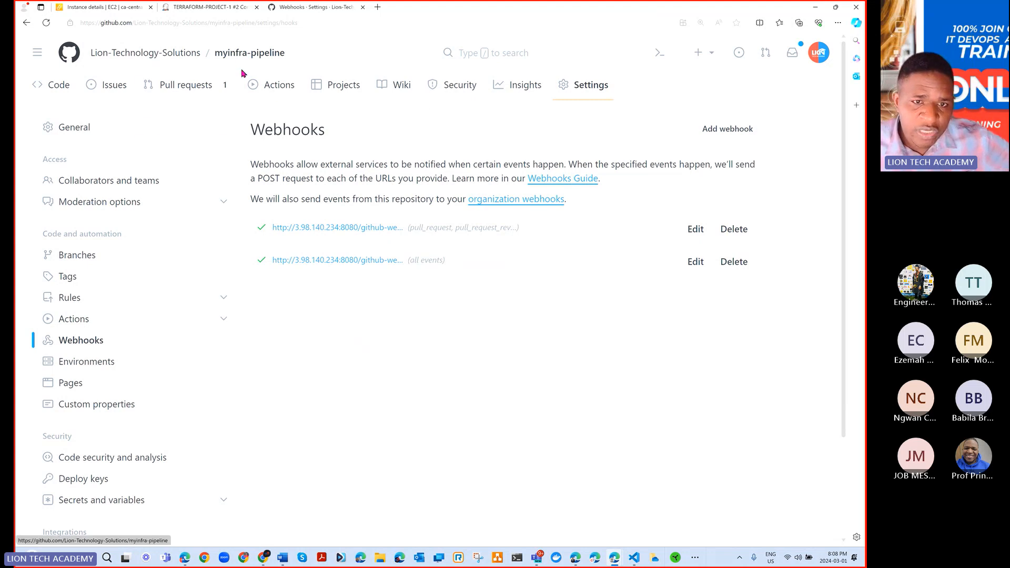
mouse_move(317, 265)
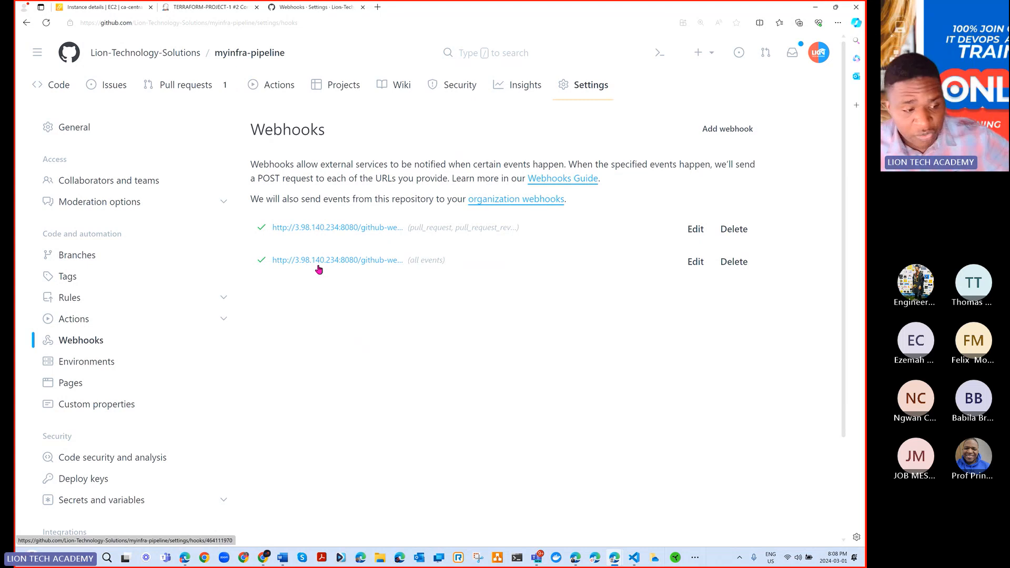
mouse_move(363, 312)
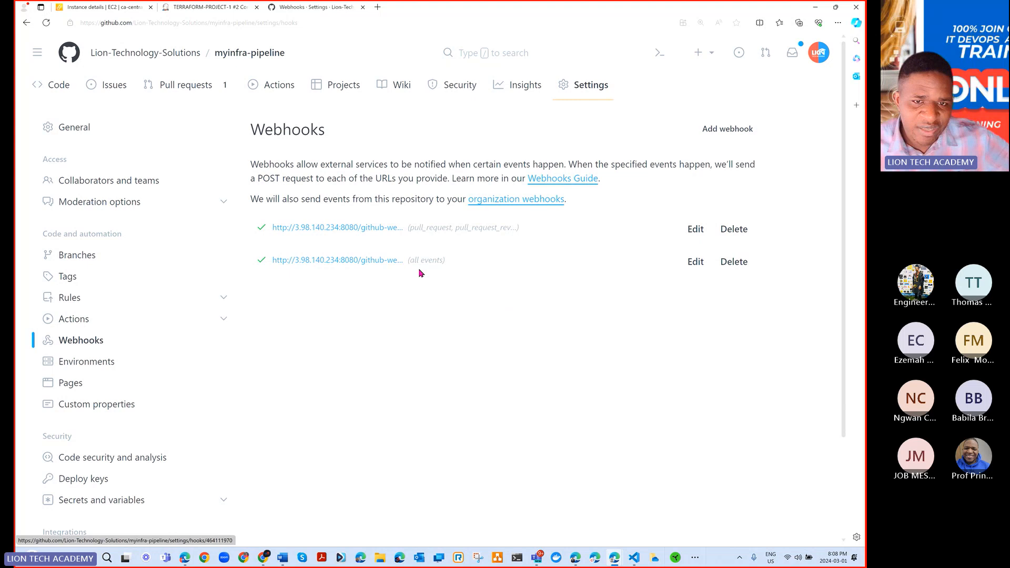
mouse_move(425, 261)
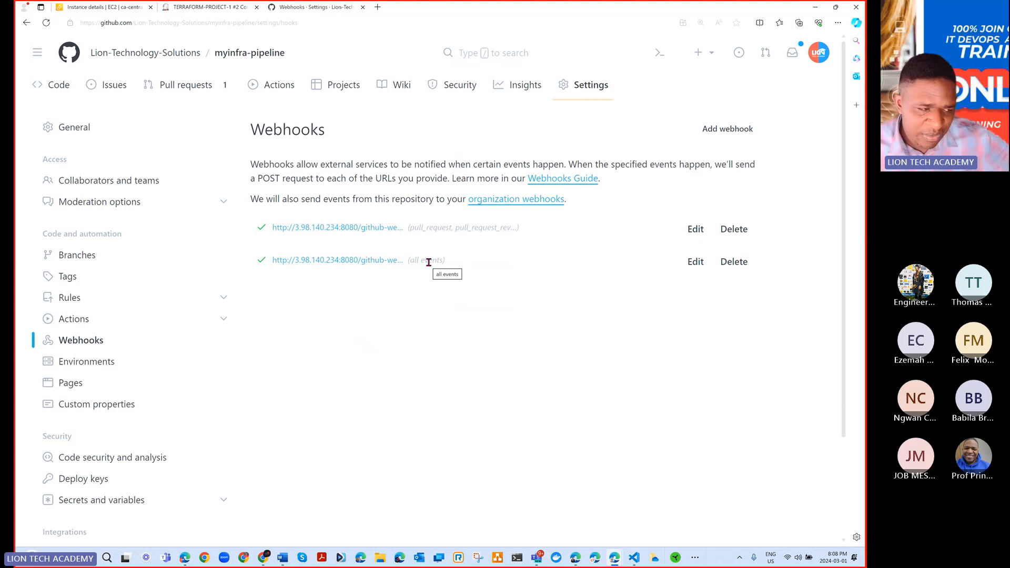
mouse_move(320, 296)
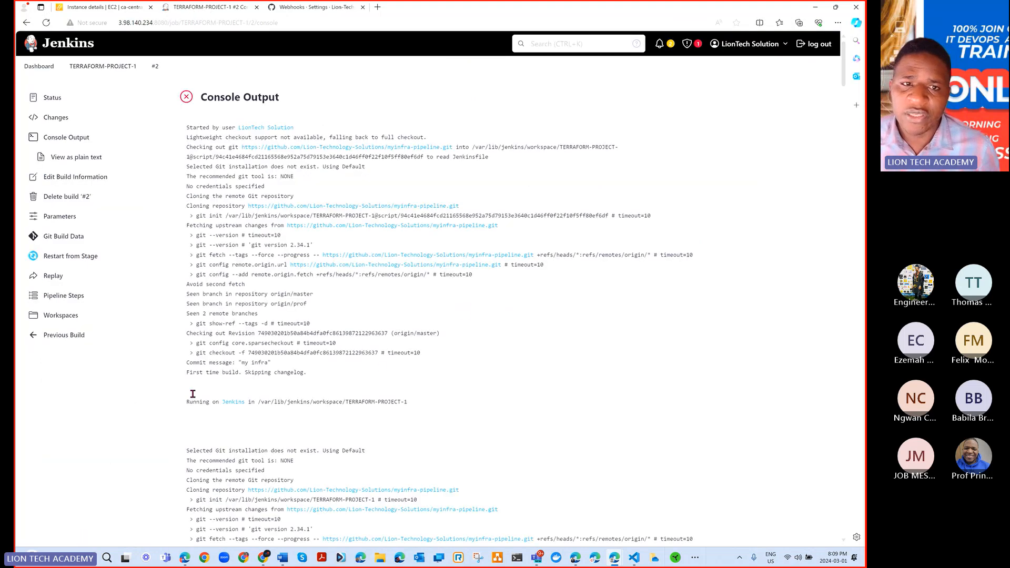
- Scroll through build #2's console log of TERRAFORM-PROJECT-1
scroll("down", 3)
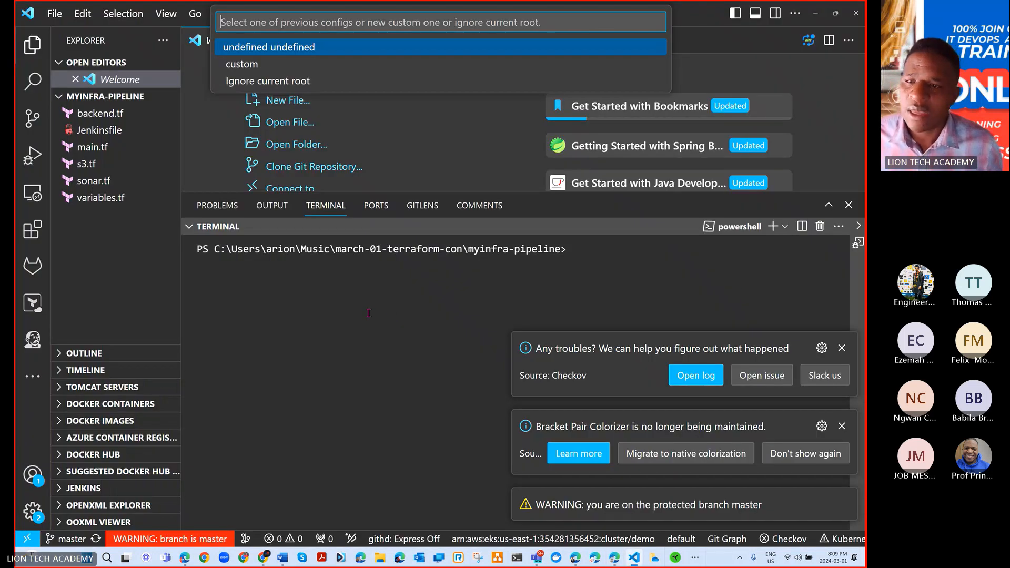
- Dismiss the Checkov and Bracket Pair notices, ignore current root, close Welcome, and open the shell dropdown
left_click(842, 349)
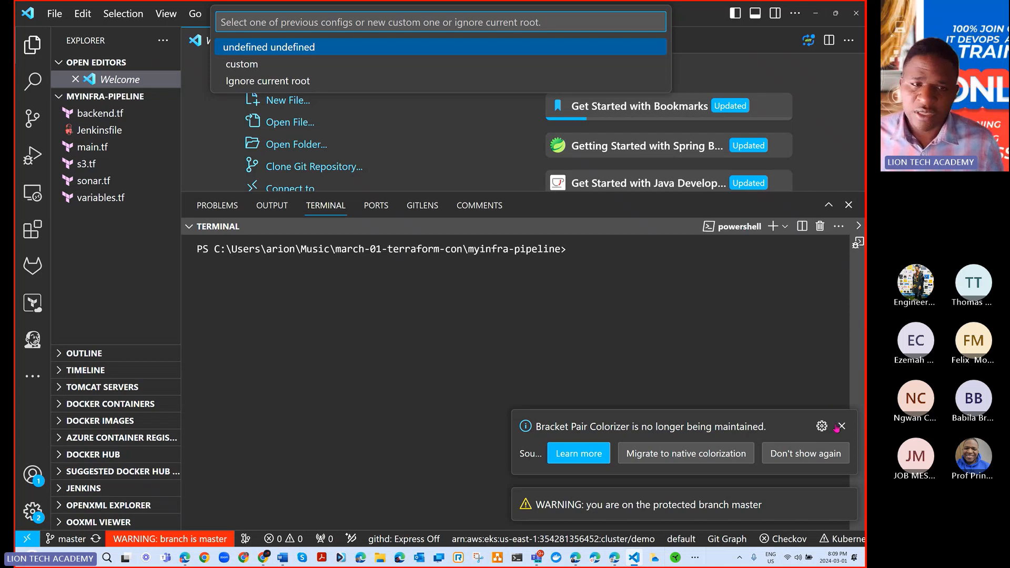
left_click(842, 426)
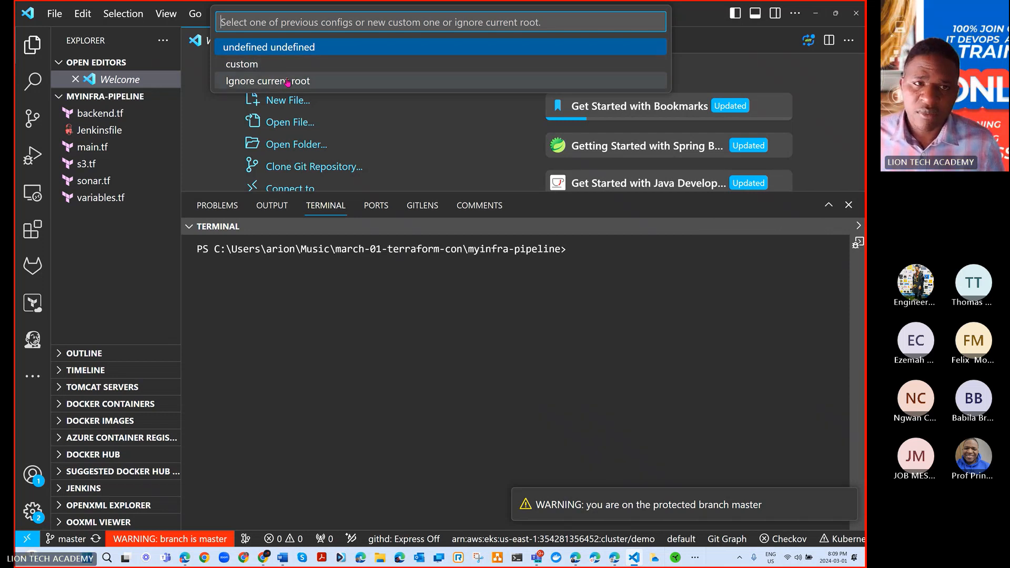
left_click(267, 81)
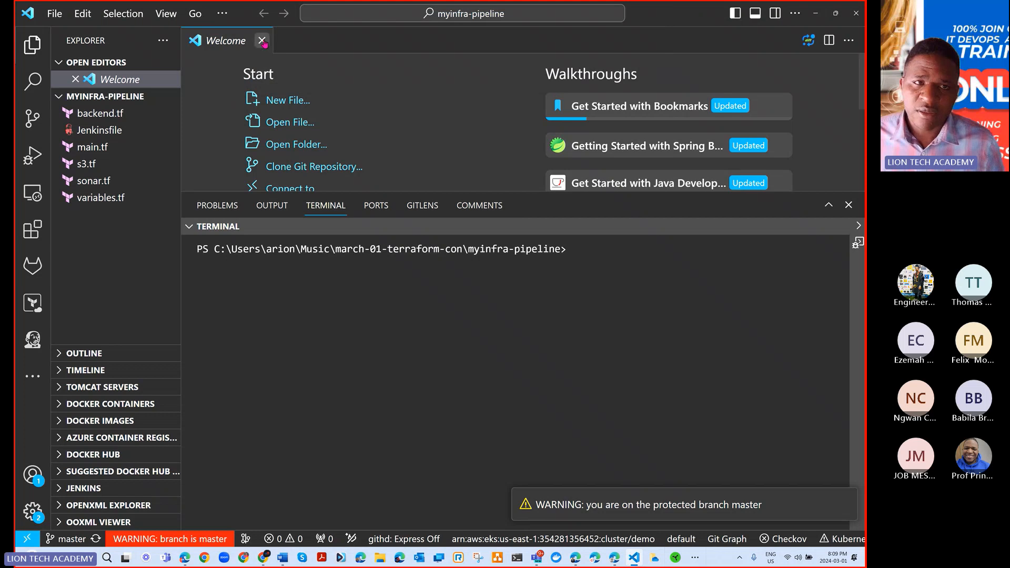
left_click(262, 41)
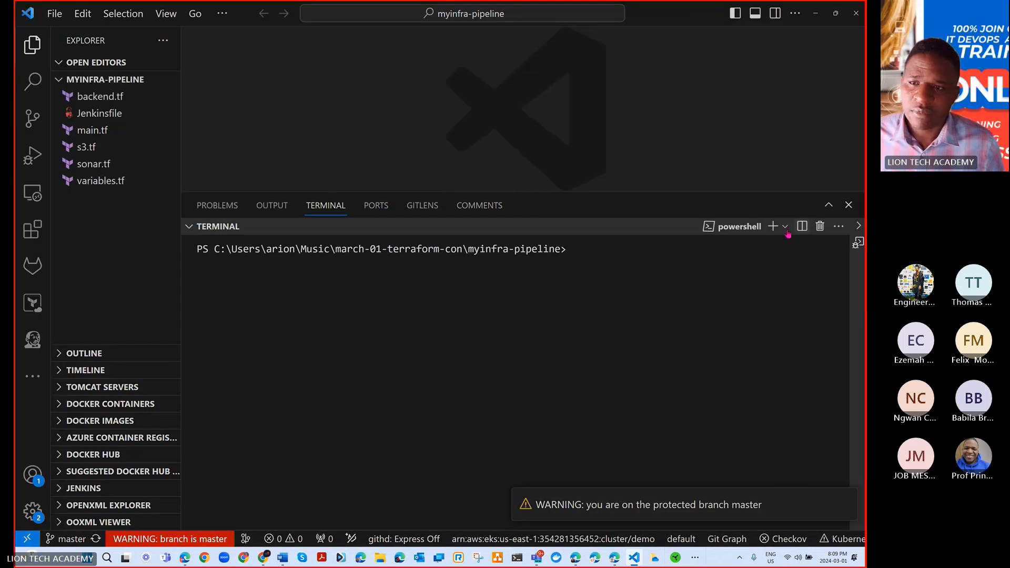
left_click(773, 225)
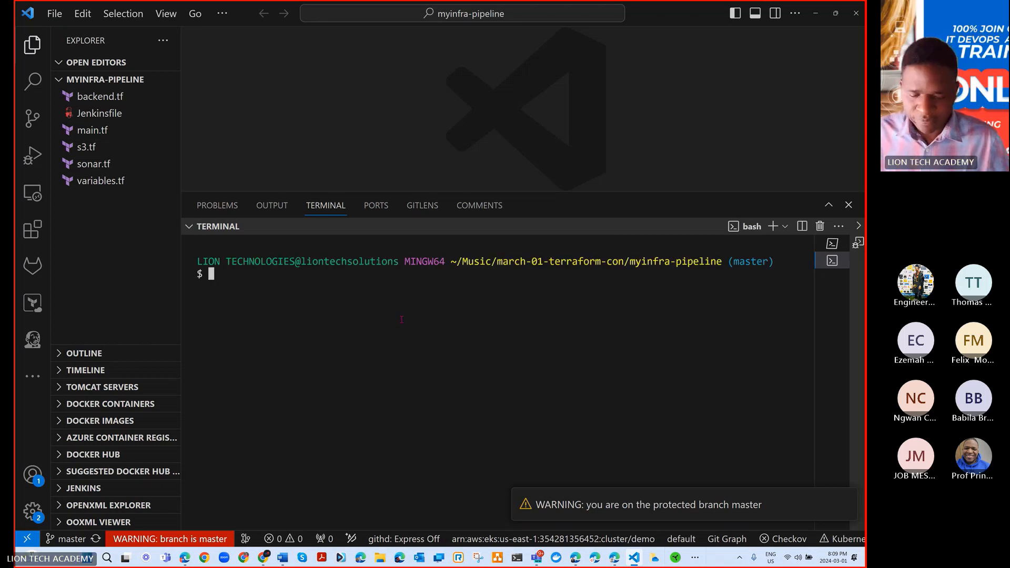
- Create an empty pr file, stage it with git add ., and check out the dev branch
type("git status")
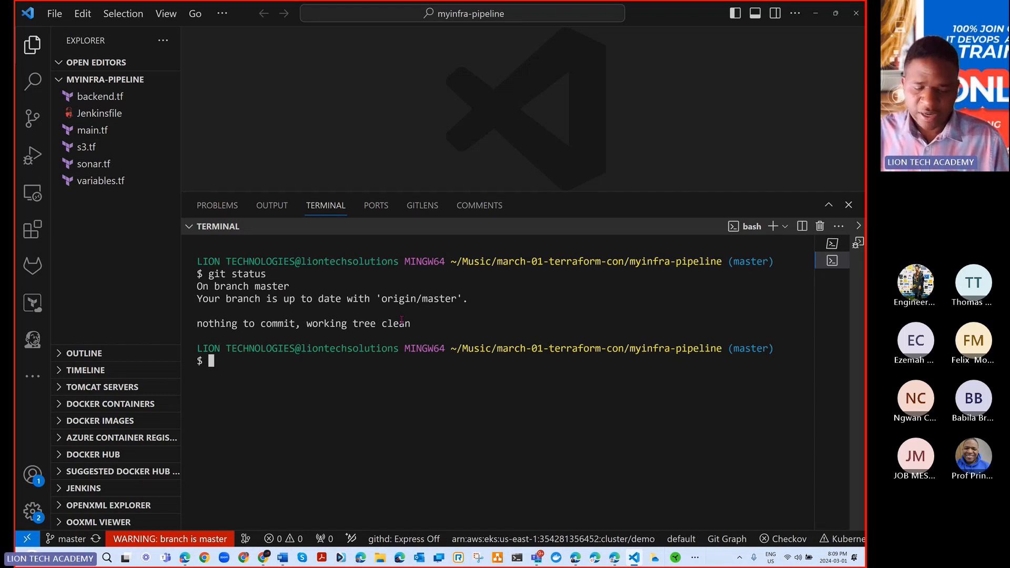
type("touch p")
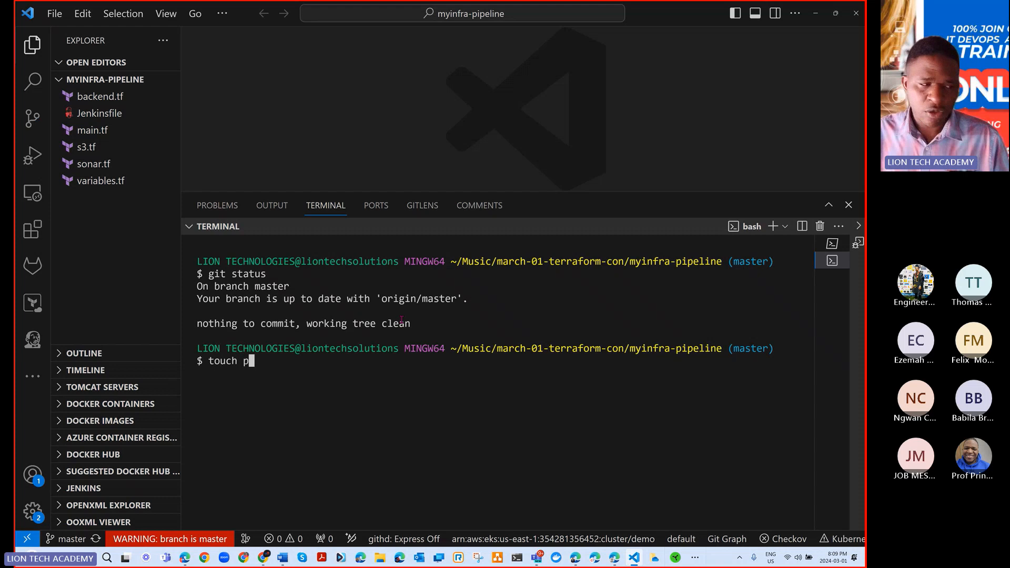
key("Enter")
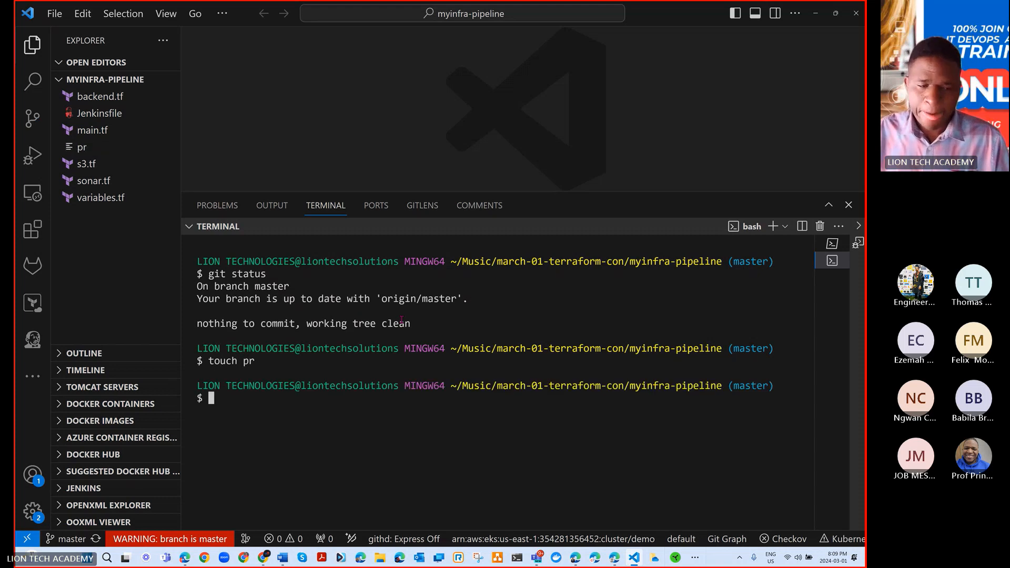
type("git status")
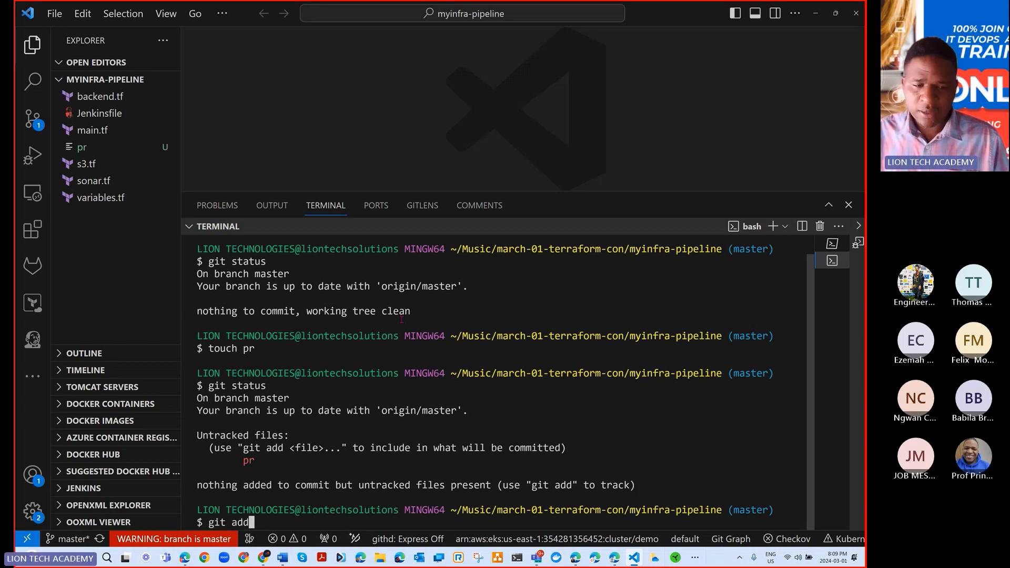
type("git add .")
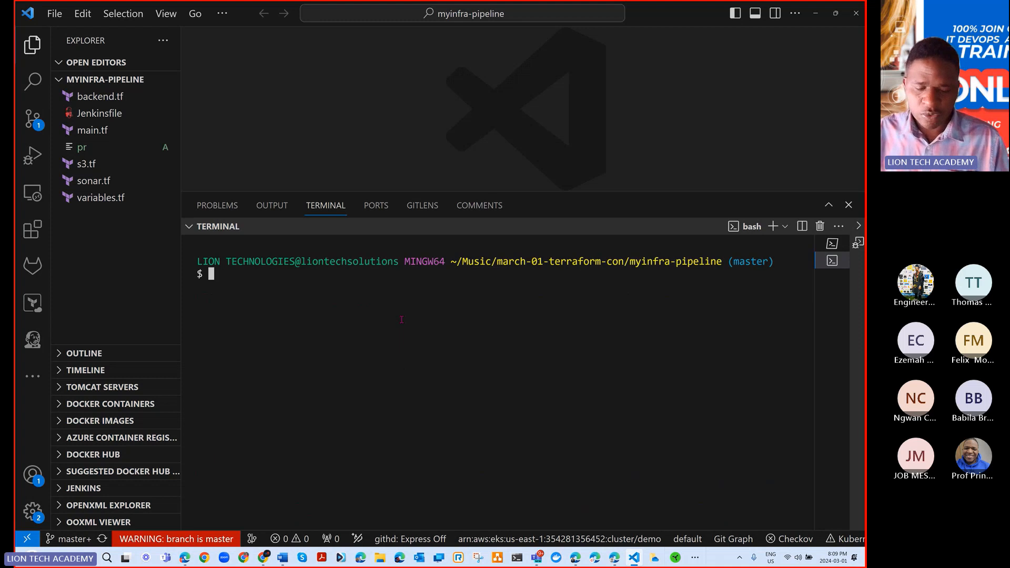
type("git checkout  dev")
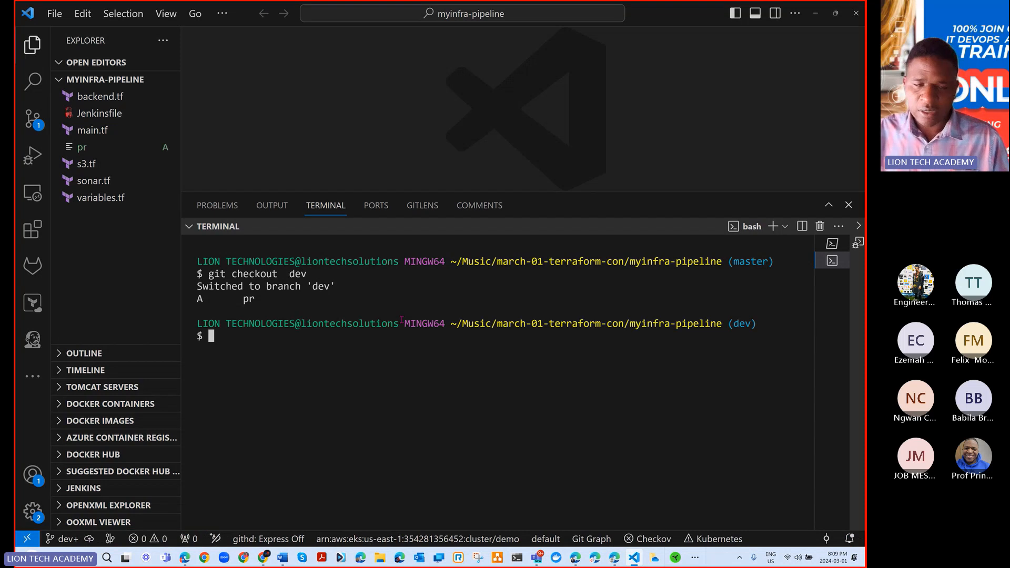
- Commit as "pr demo" and push to origin dev
type("git commit")
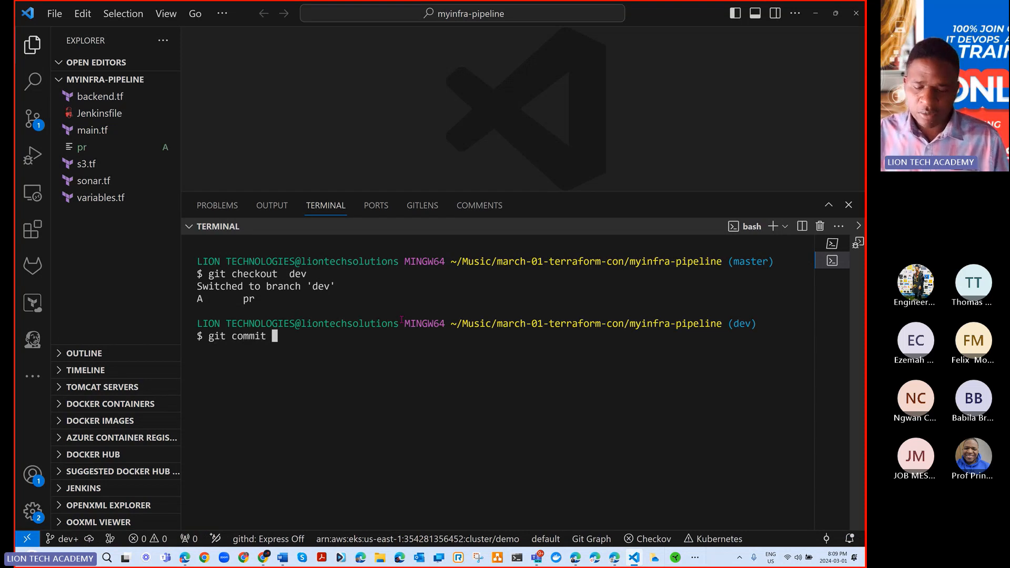
type("-m \"pr demo")
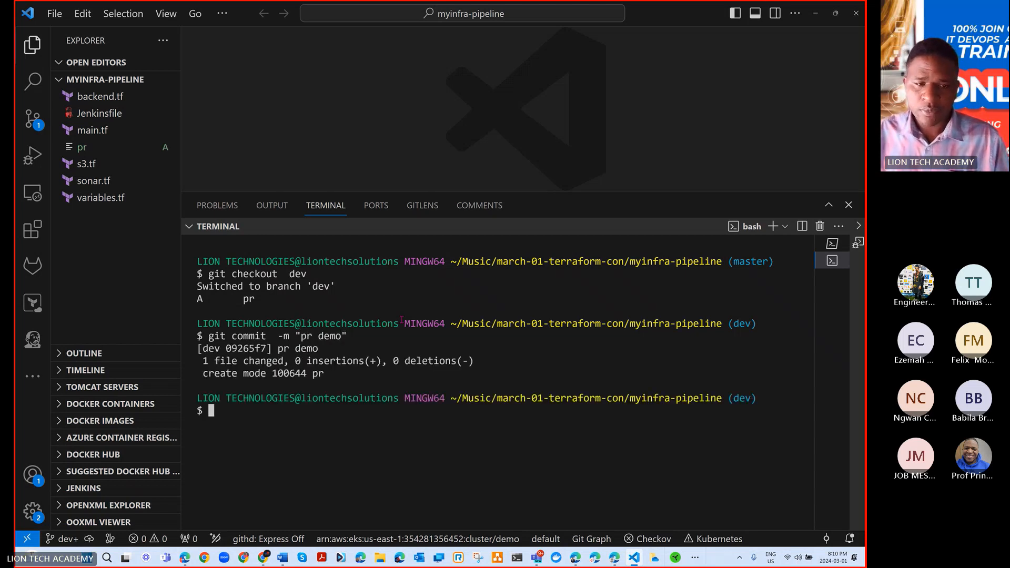
type("git pu")
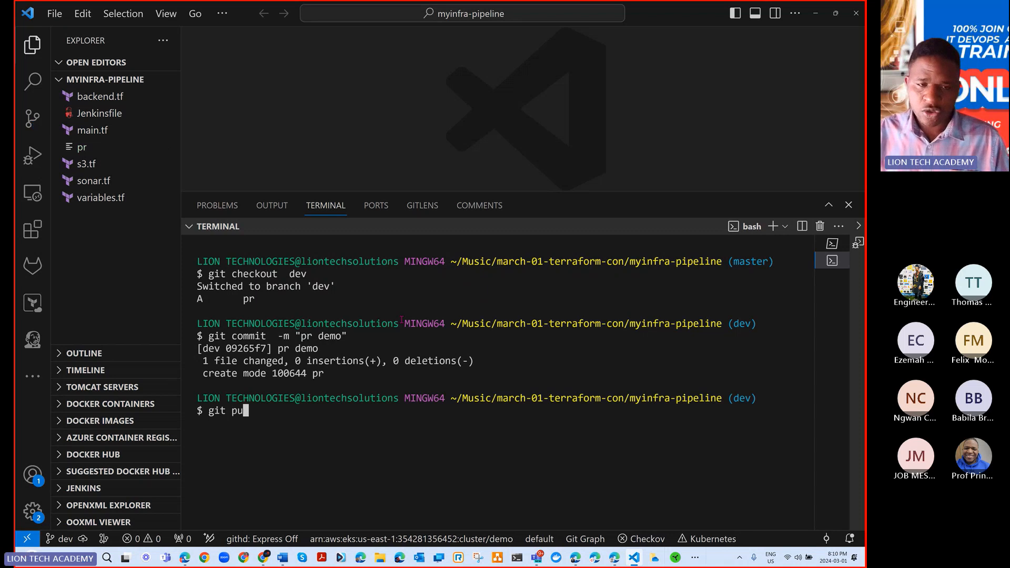
type("sh")
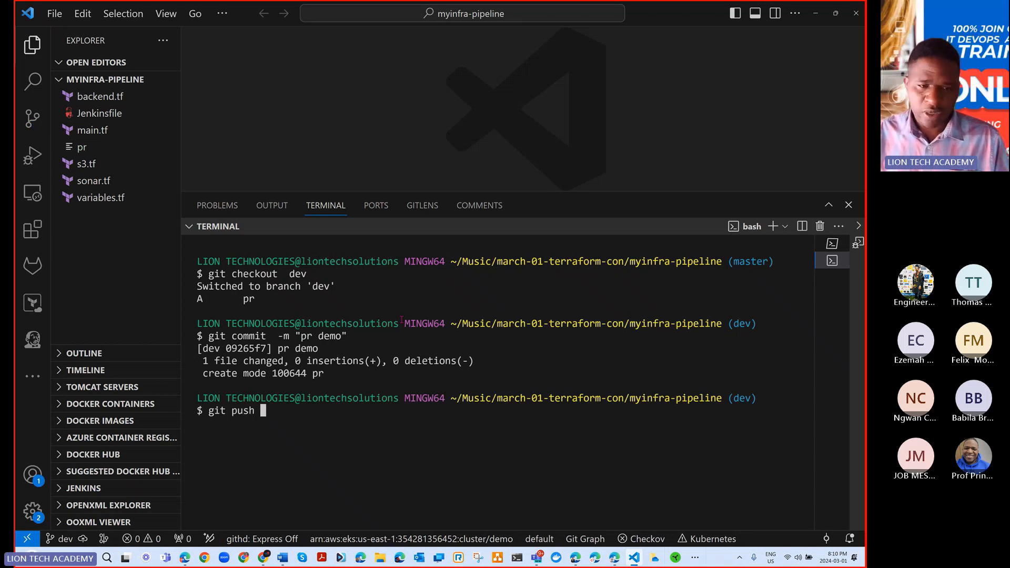
type("origin")
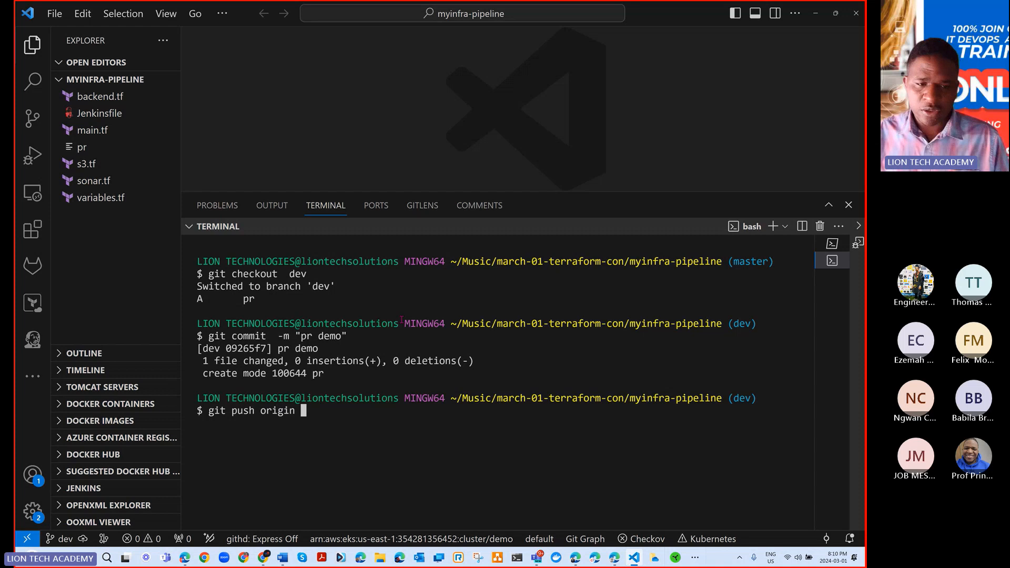
type("dev")
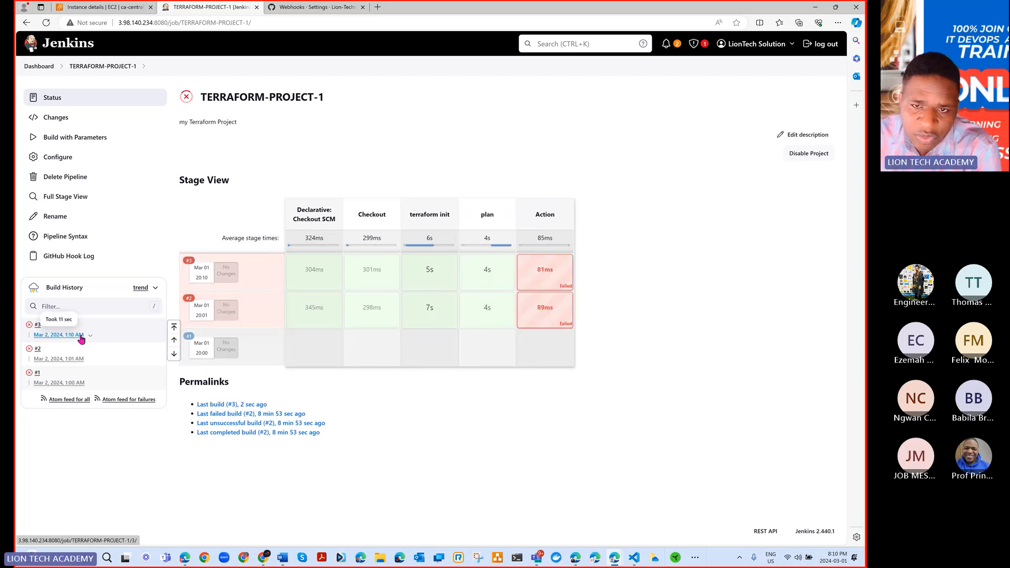
- Bring up build #3's console output and read down through the Terraform init and plan stages
left_click(91, 335)
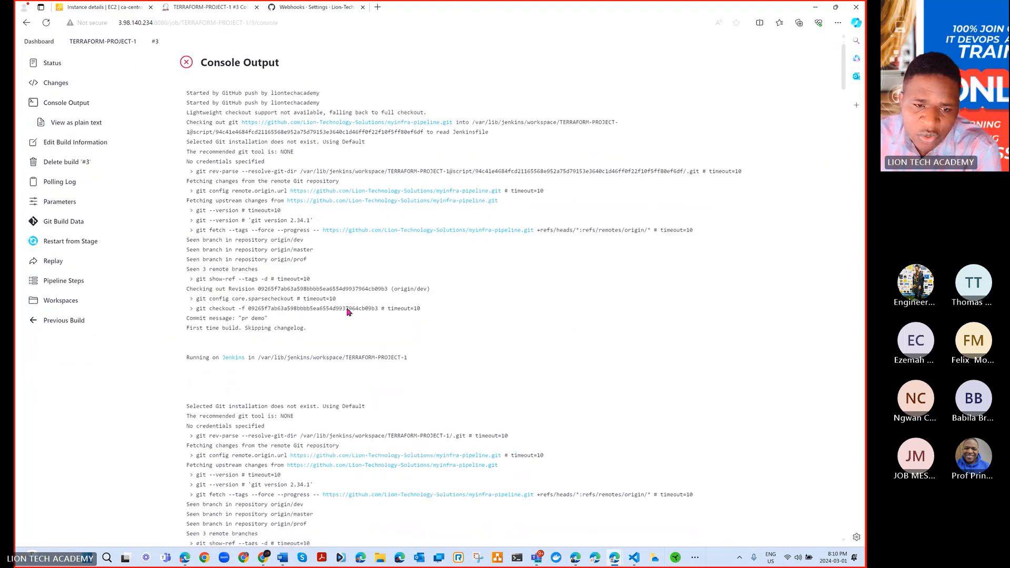
scroll("down", 3)
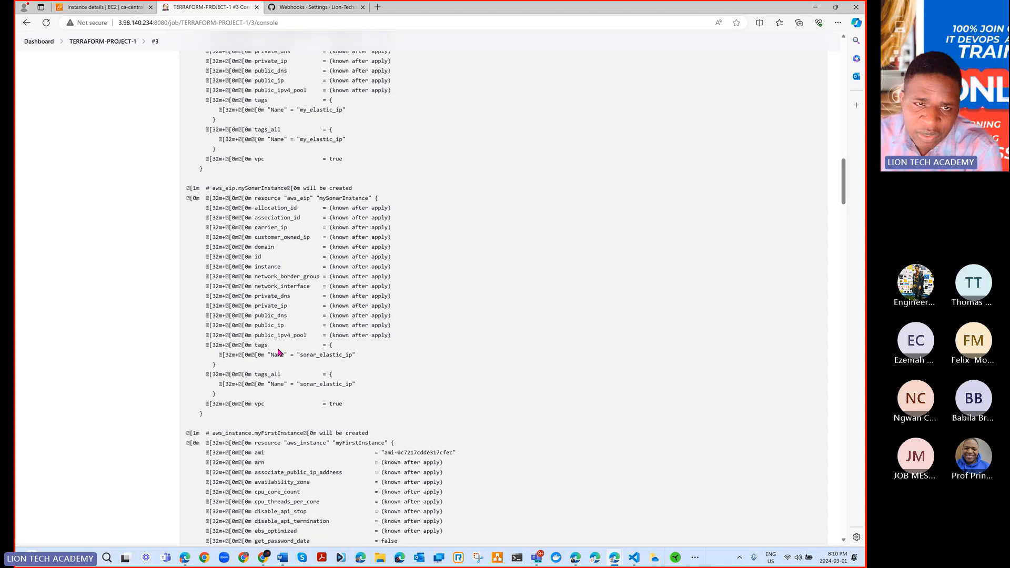
mouse_move(285, 171)
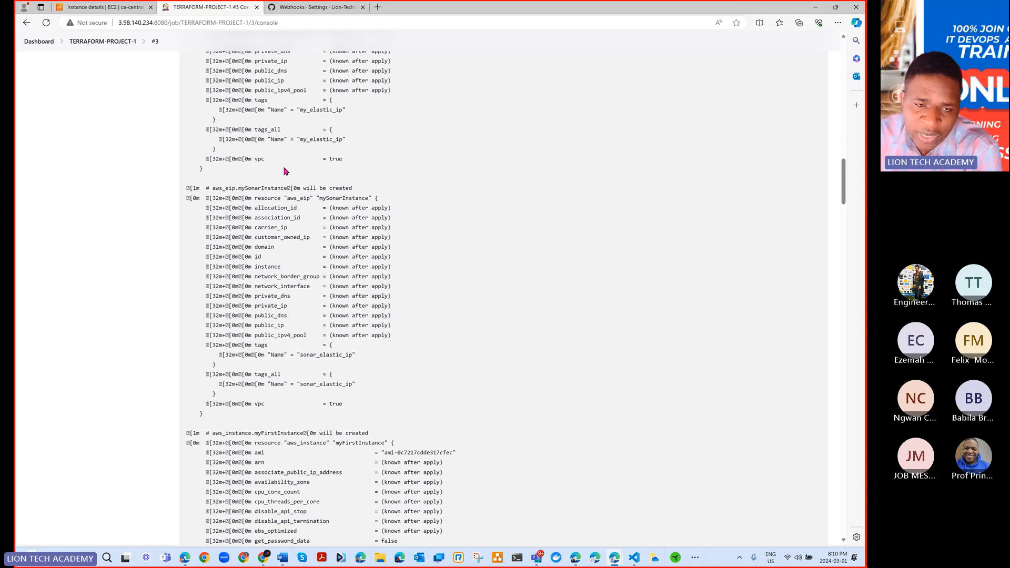
scroll("down", 3)
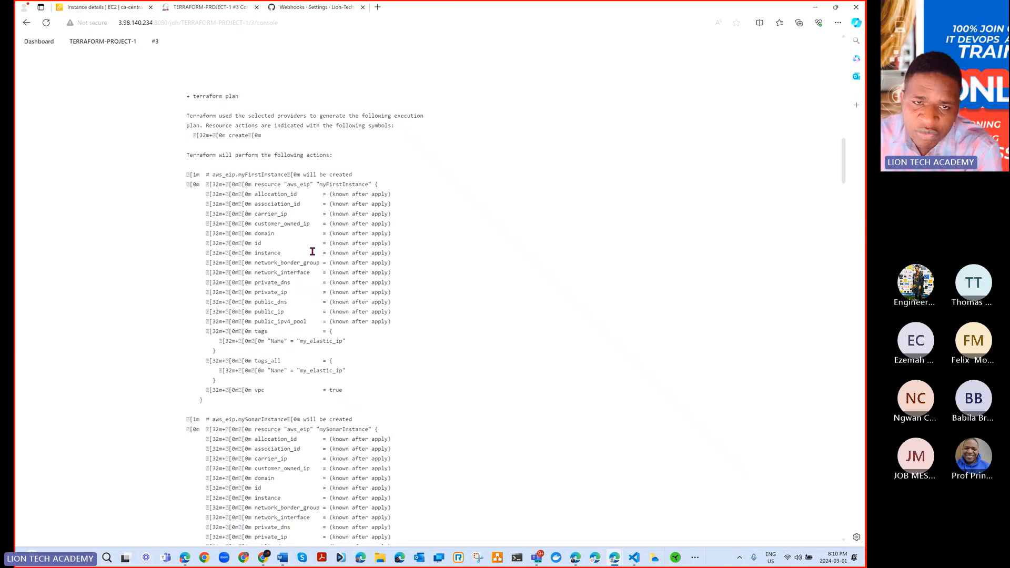
scroll("down", 3)
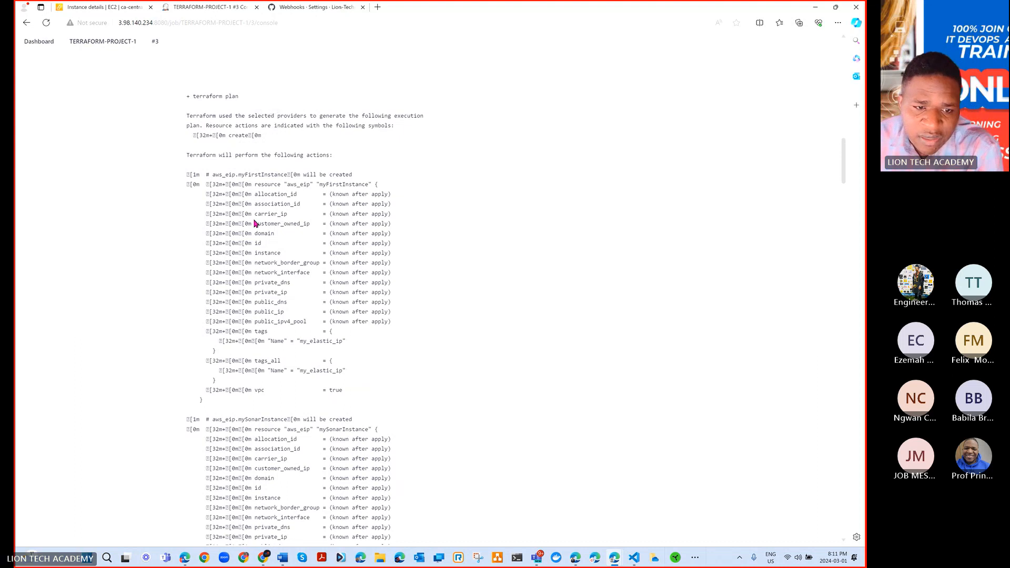
scroll("down", 3)
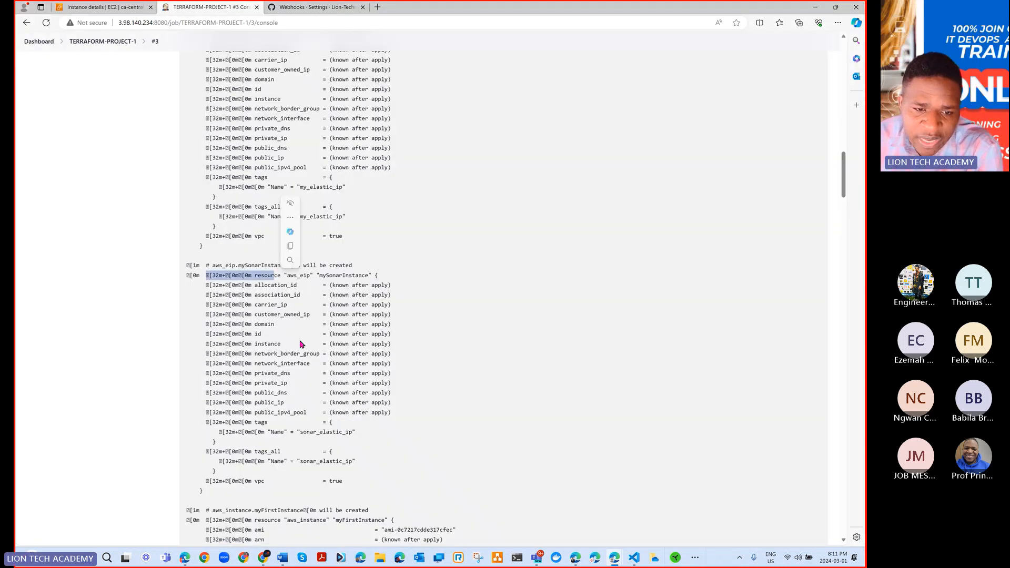
scroll("down", 3)
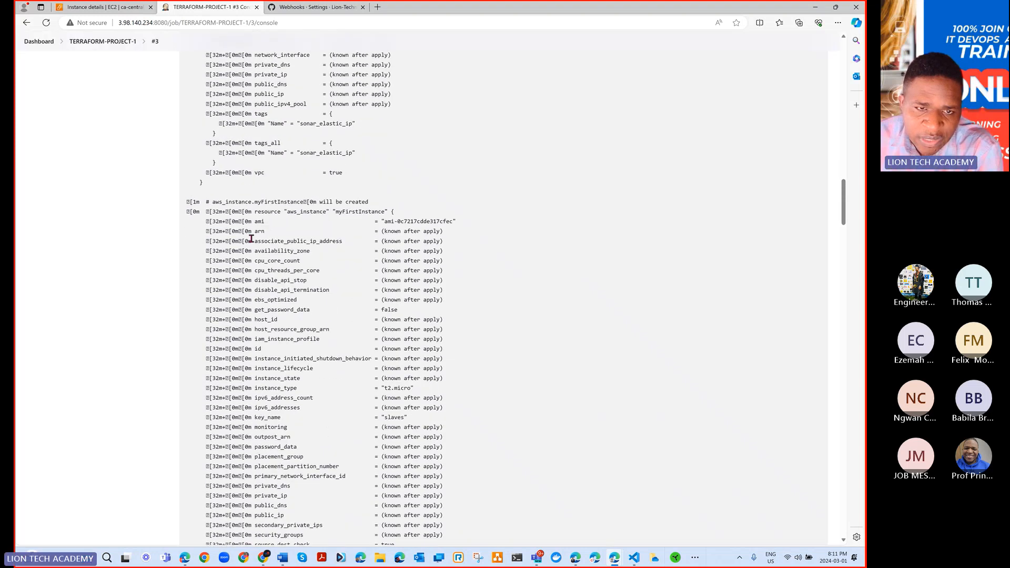
- Read through the plan's resource listing of elastic IPs, instances, S3 bucket and security group
double_click(251, 202)
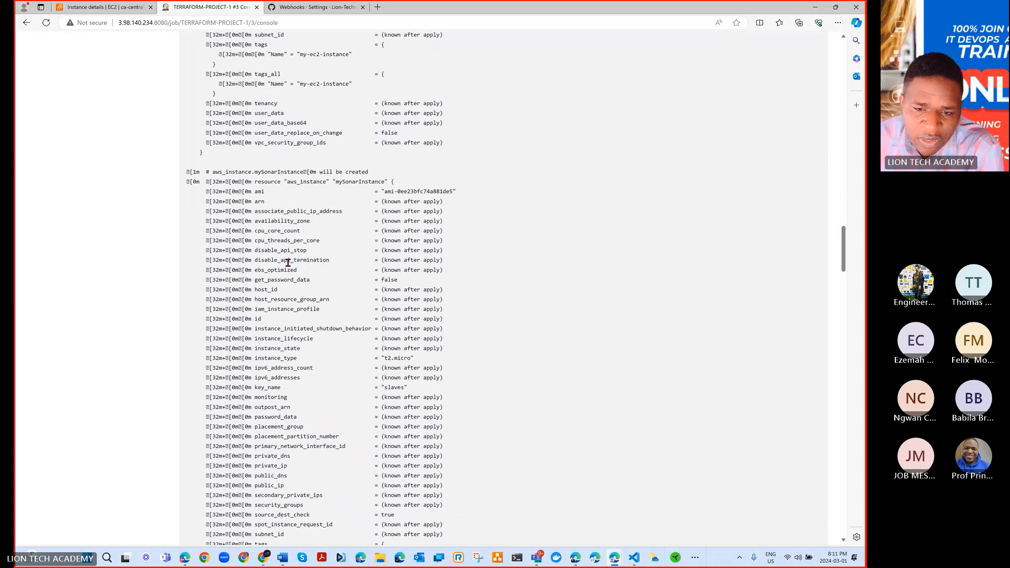
scroll("down", 3)
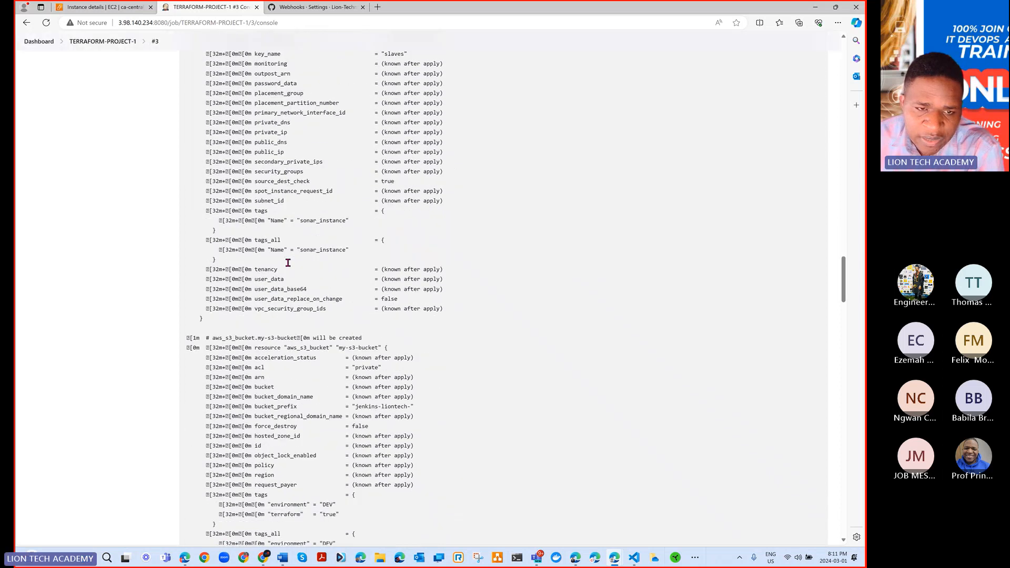
scroll("down", 3)
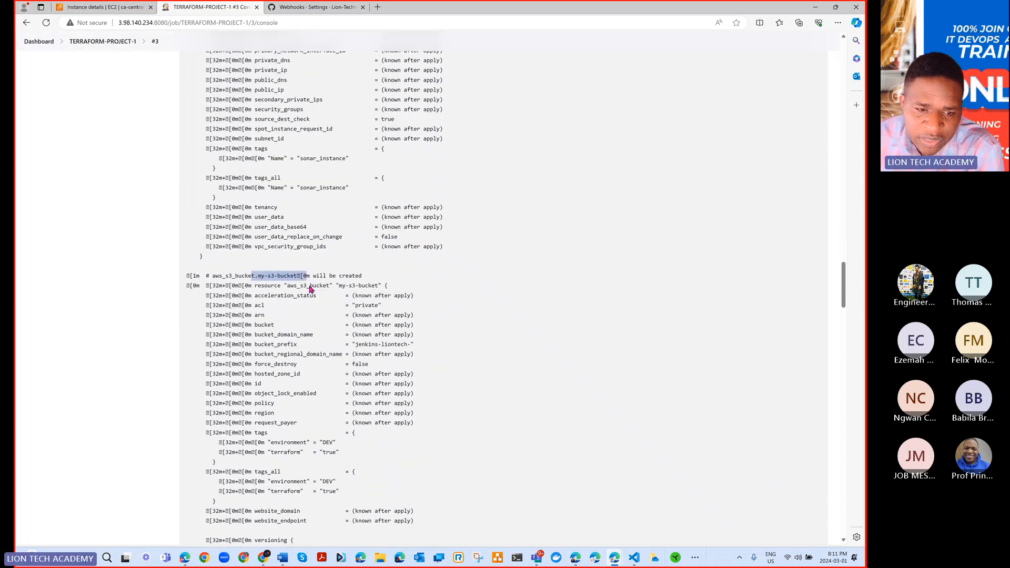
scroll("down", 3)
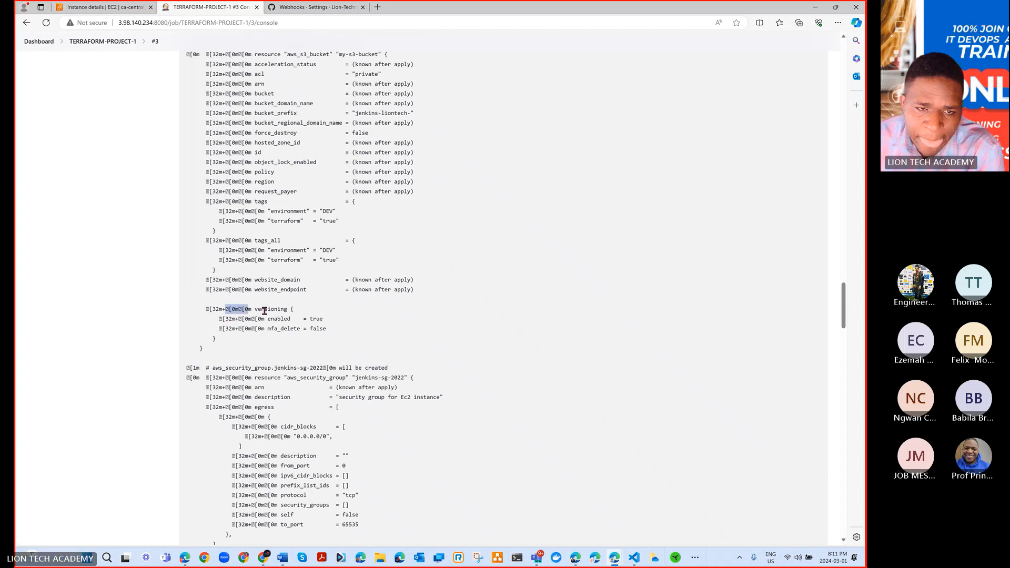
scroll("down", 3)
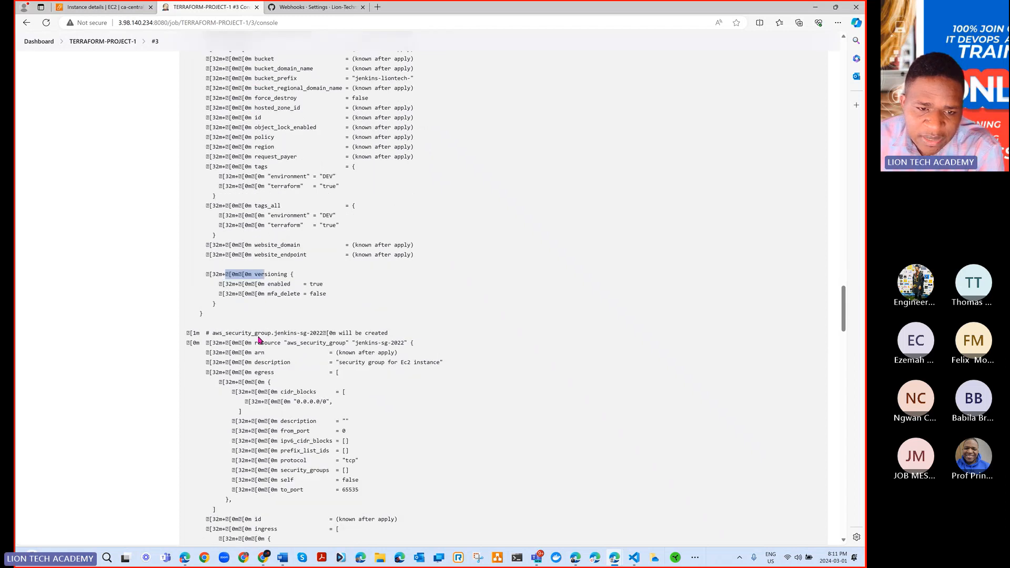
scroll("down", 3)
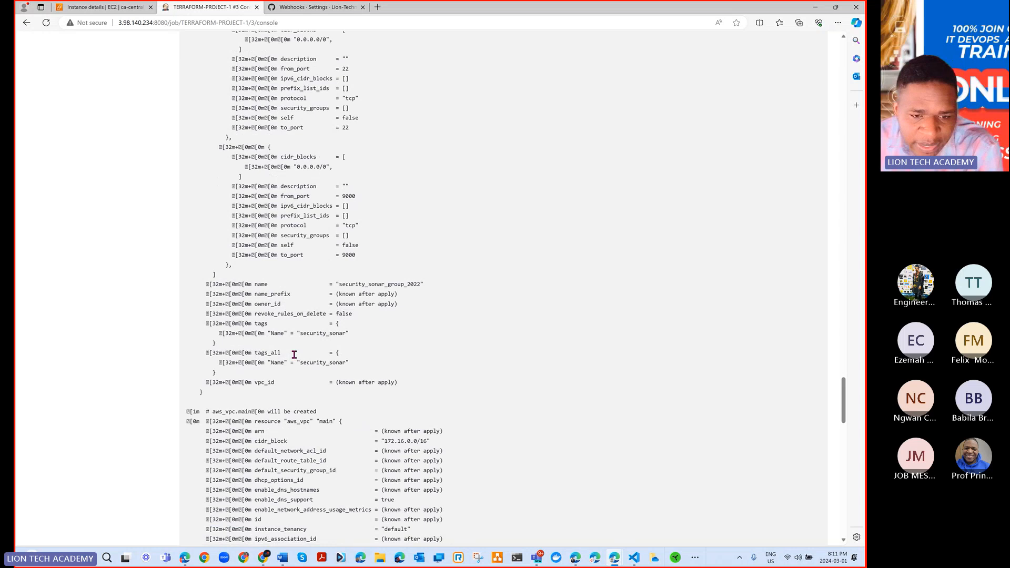
scroll("down", 3)
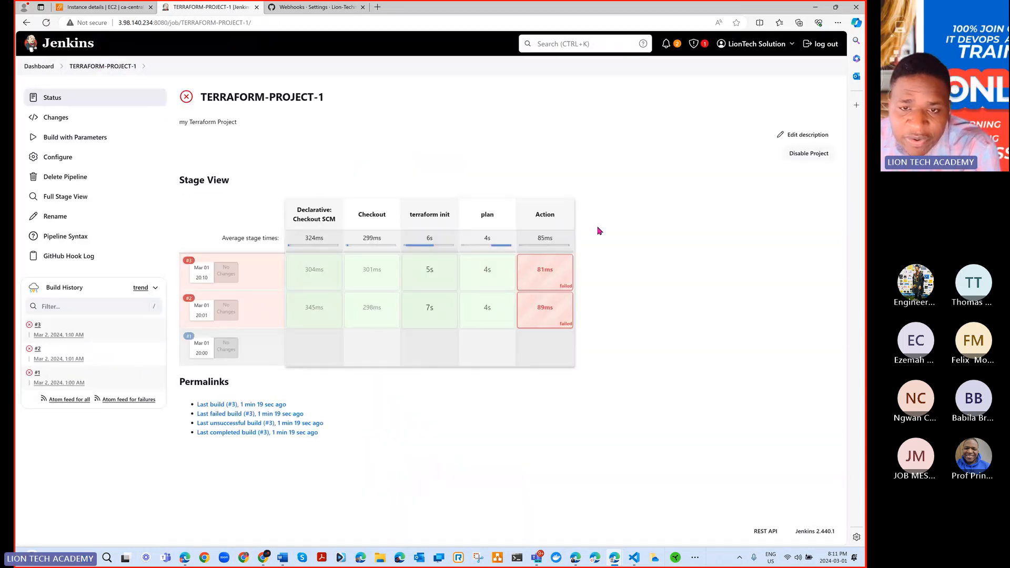
mouse_move(487, 269)
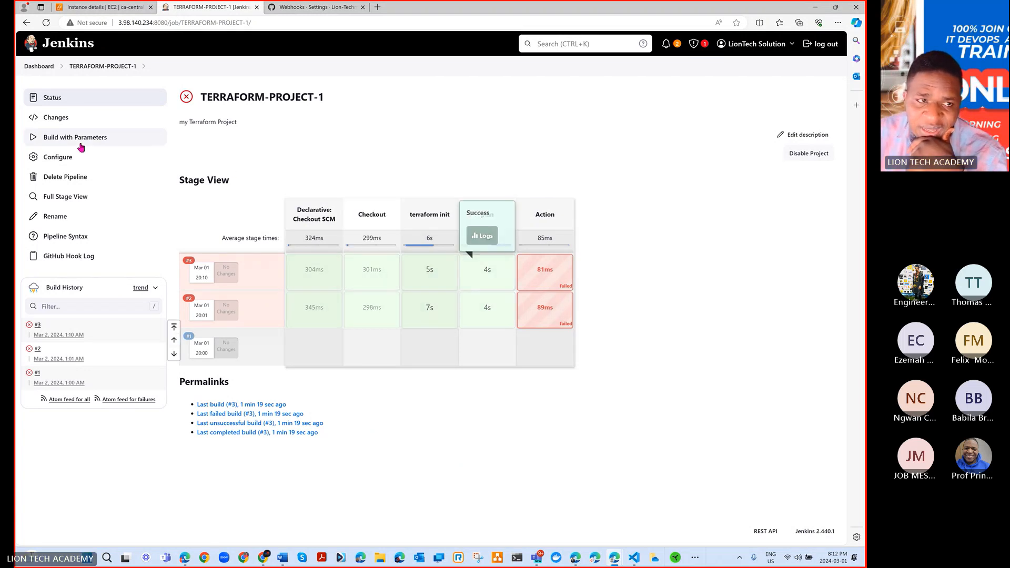
- Launch a parameterised build of TERRAFORM-PROJECT-1 with the apply action
left_click(75, 137)
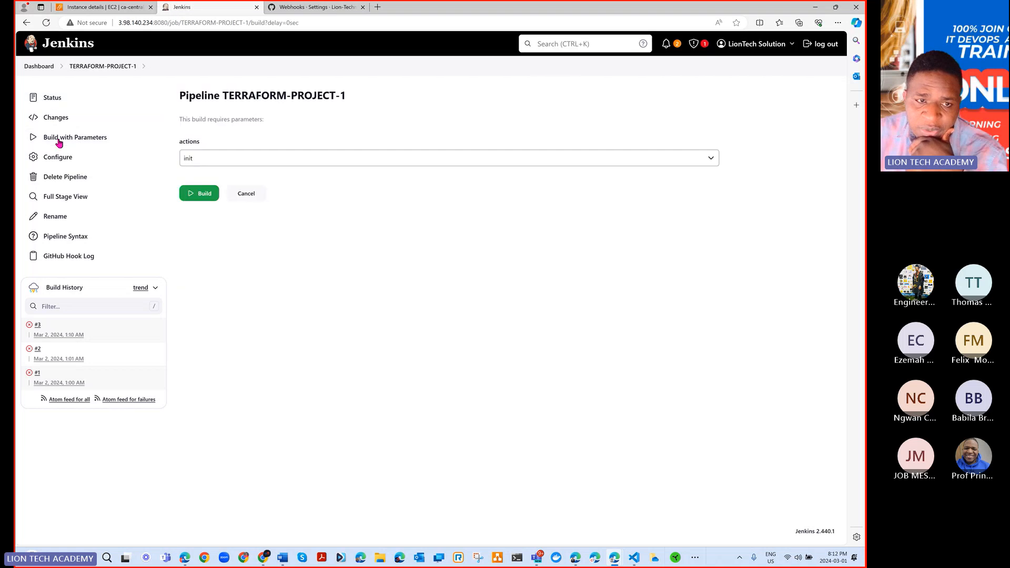
left_click(448, 158)
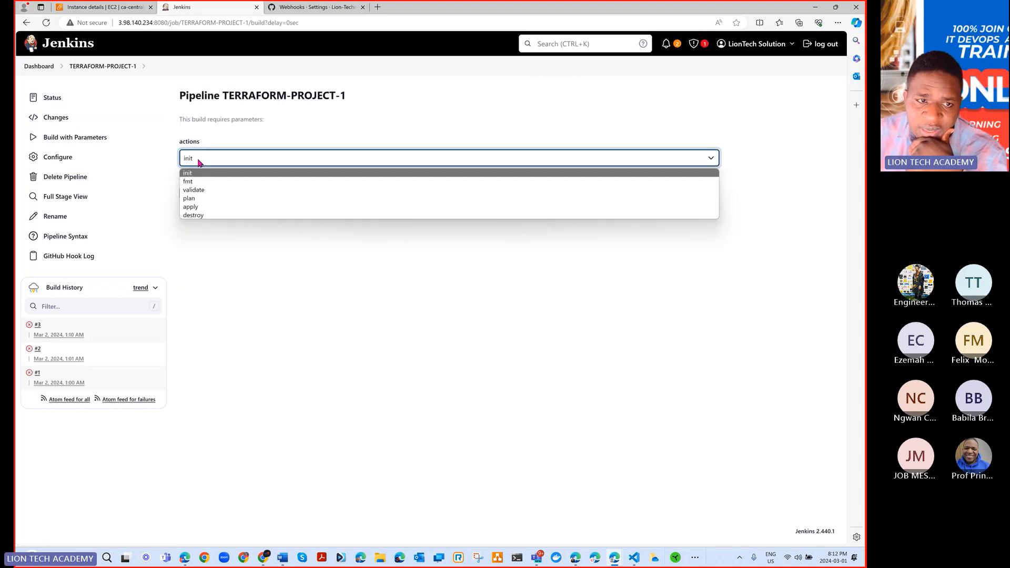
left_click(190, 207)
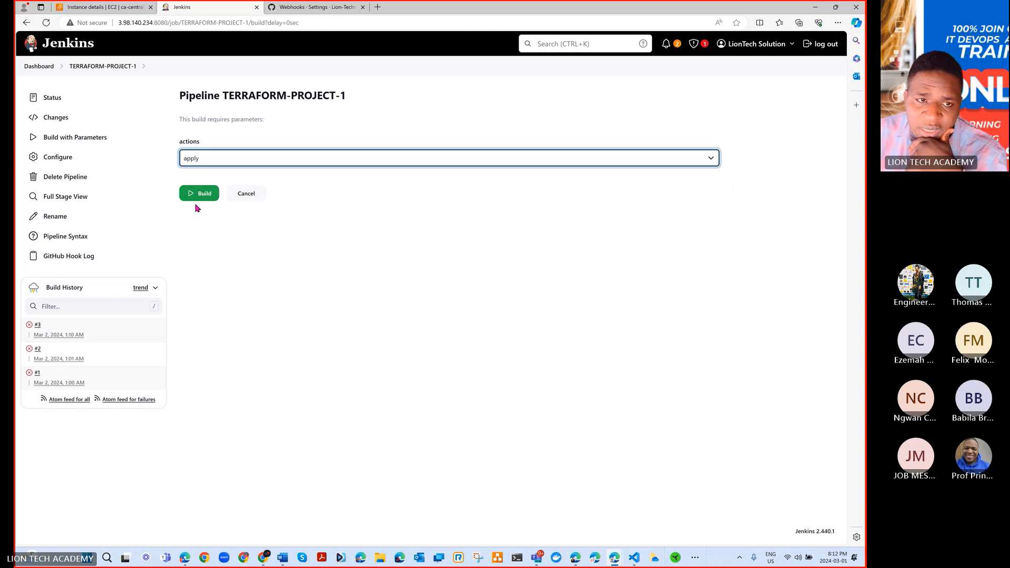
left_click(199, 194)
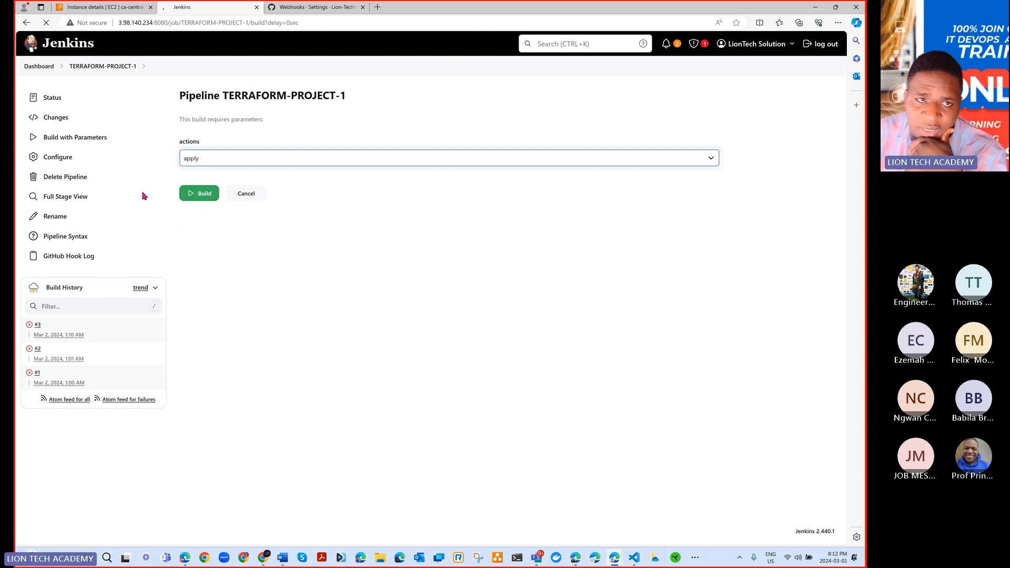
- Return to the stage view and bring up build #4, which failed at Action
left_click(199, 194)
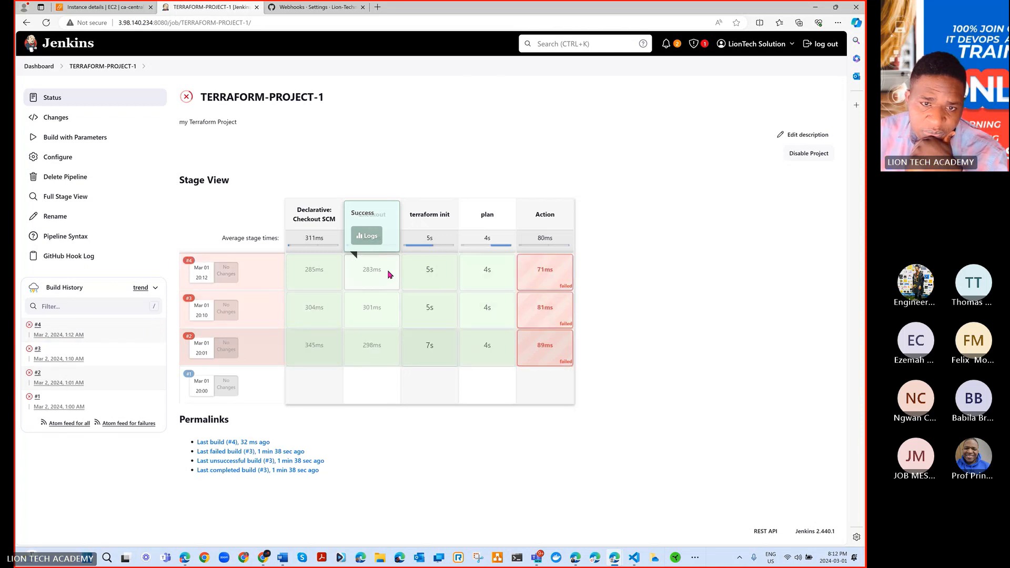
mouse_move(543, 267)
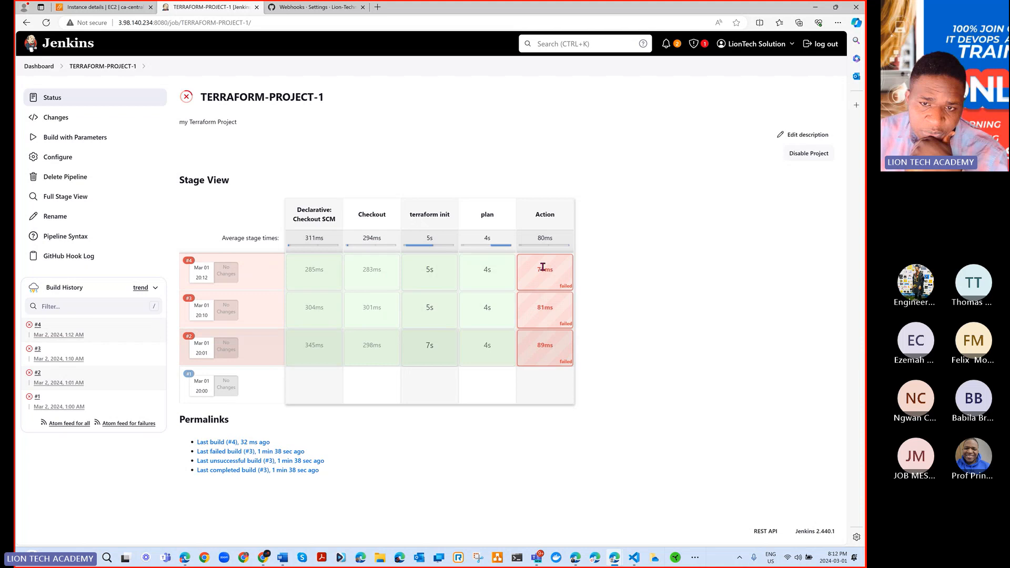
mouse_move(546, 280)
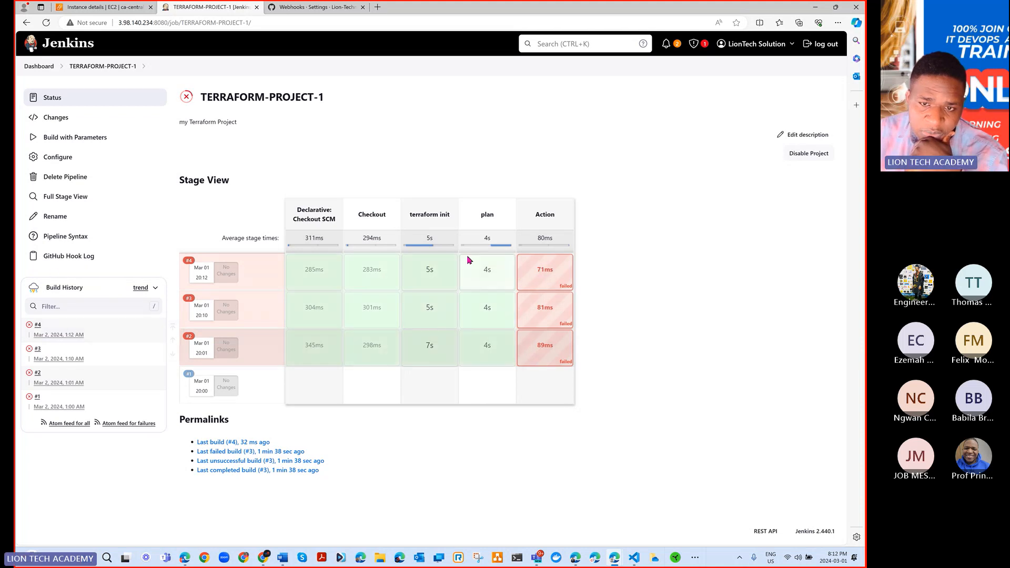
left_click(544, 269)
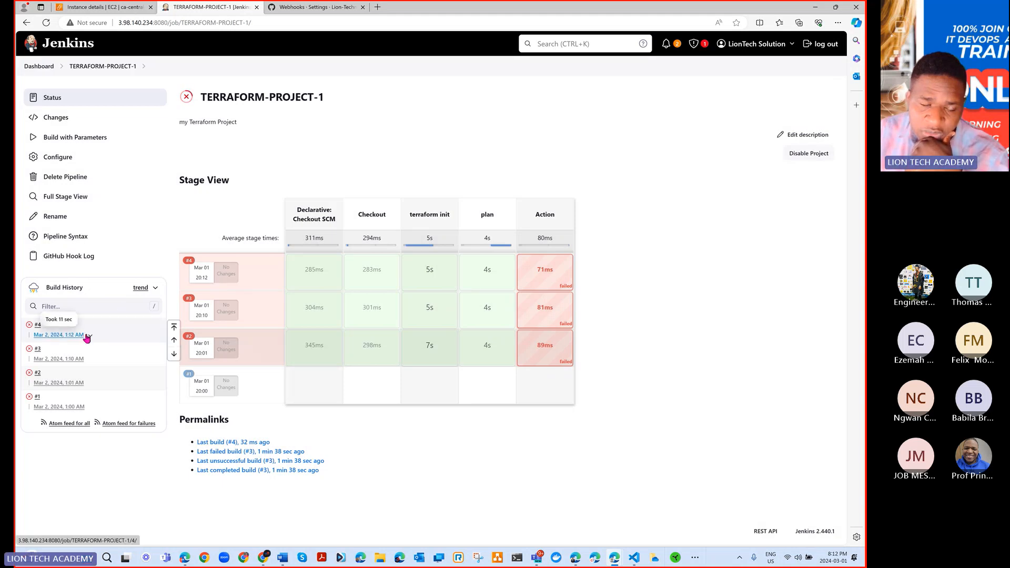
left_click(88, 336)
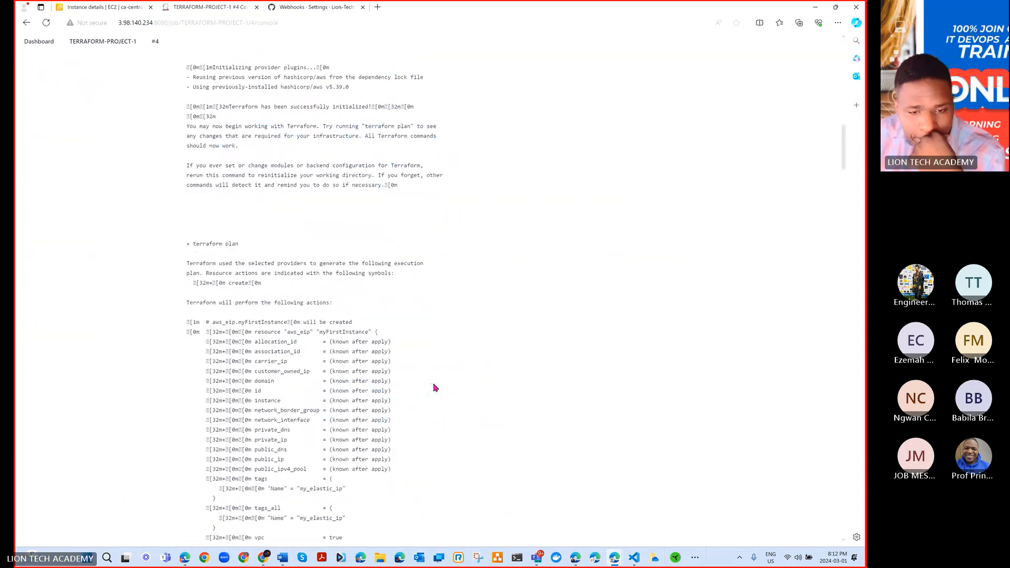
scroll("down", 3)
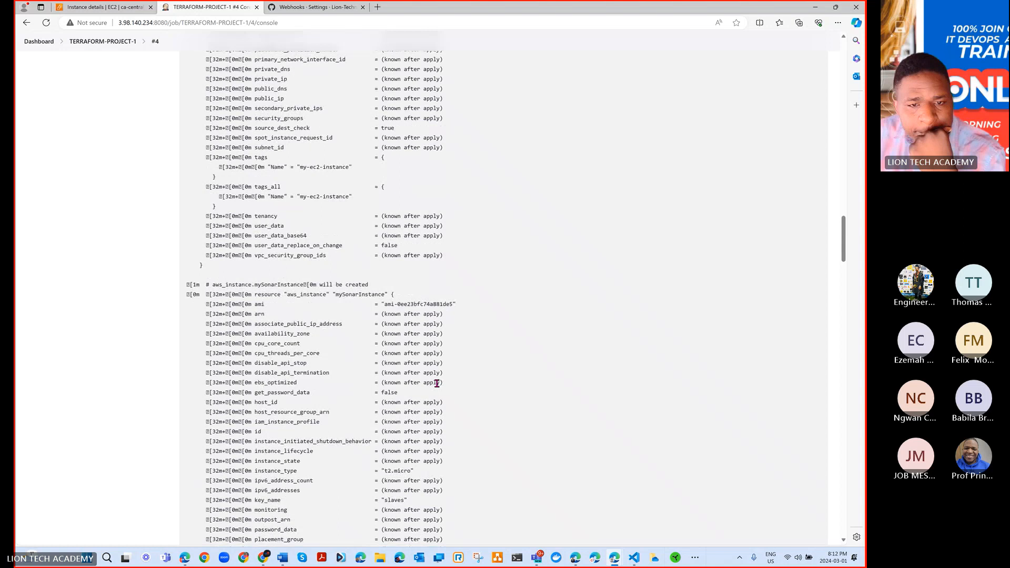
scroll("down", 3)
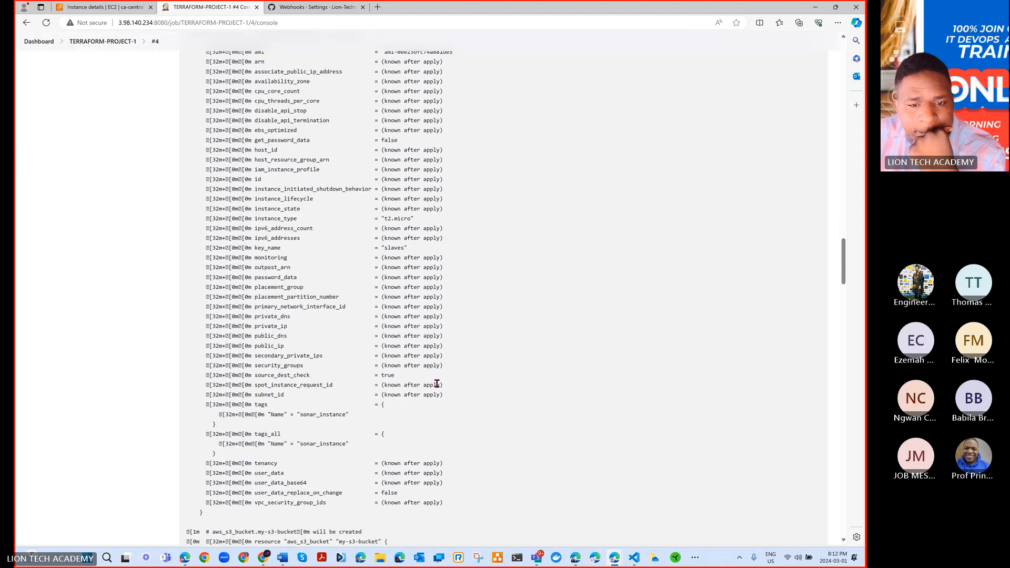
scroll("down", 3)
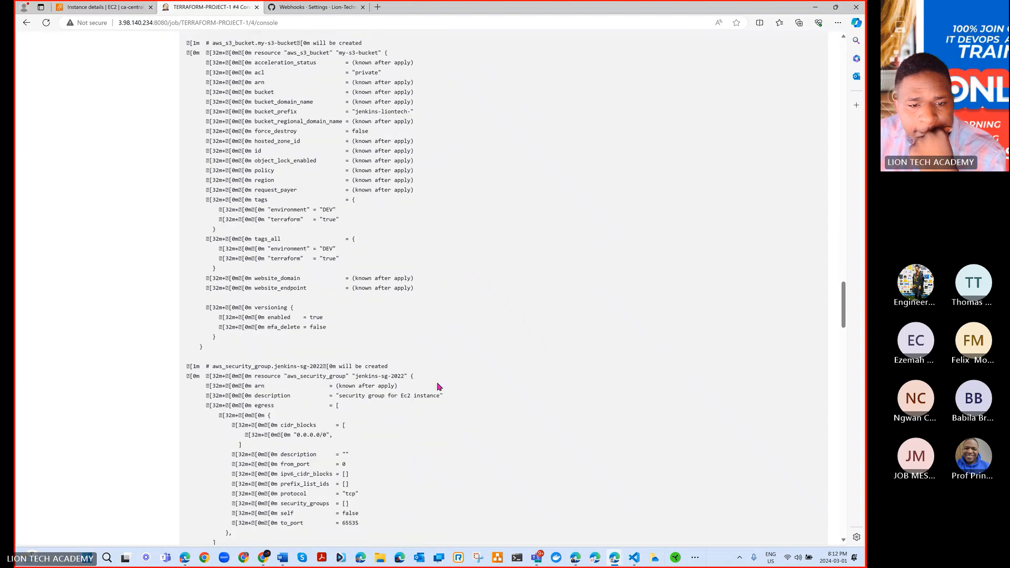
scroll("down", 3)
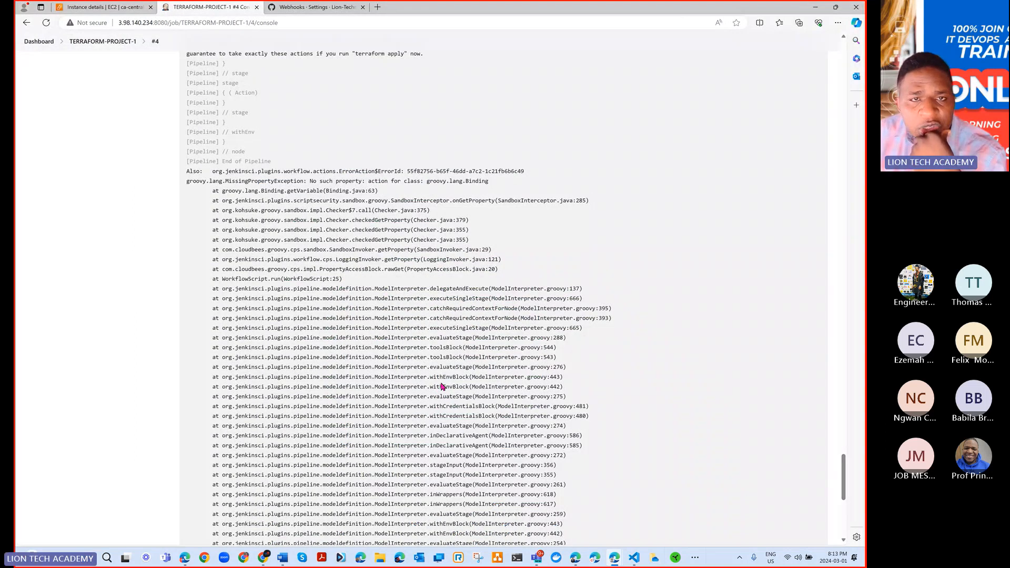
scroll("up", 3)
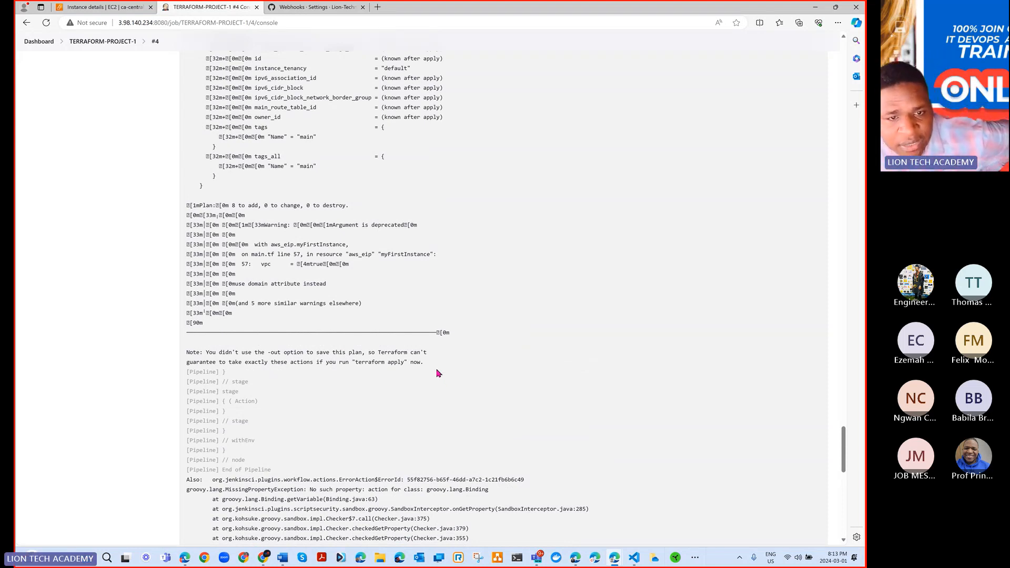
scroll("down", 3)
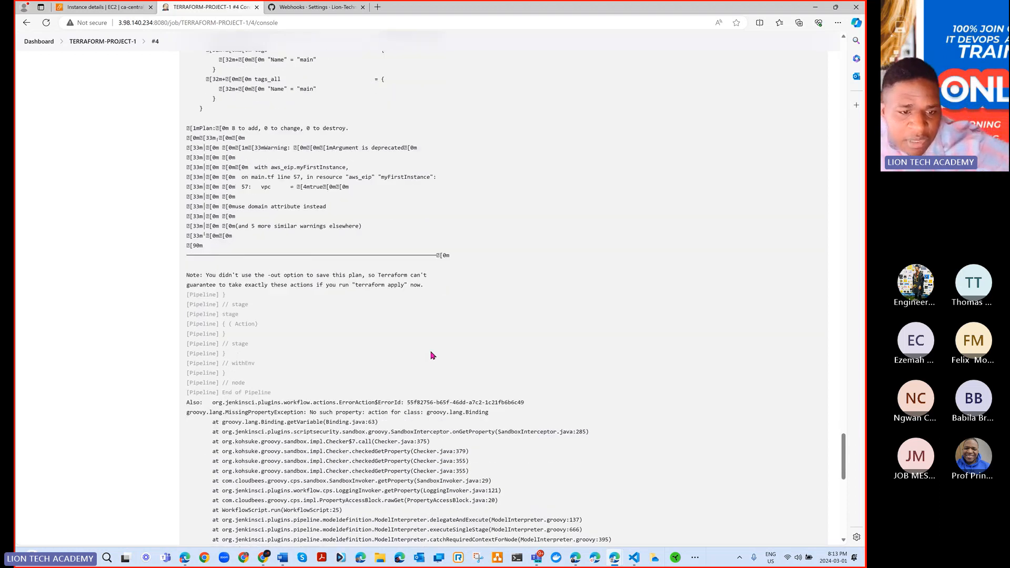
scroll("down", 3)
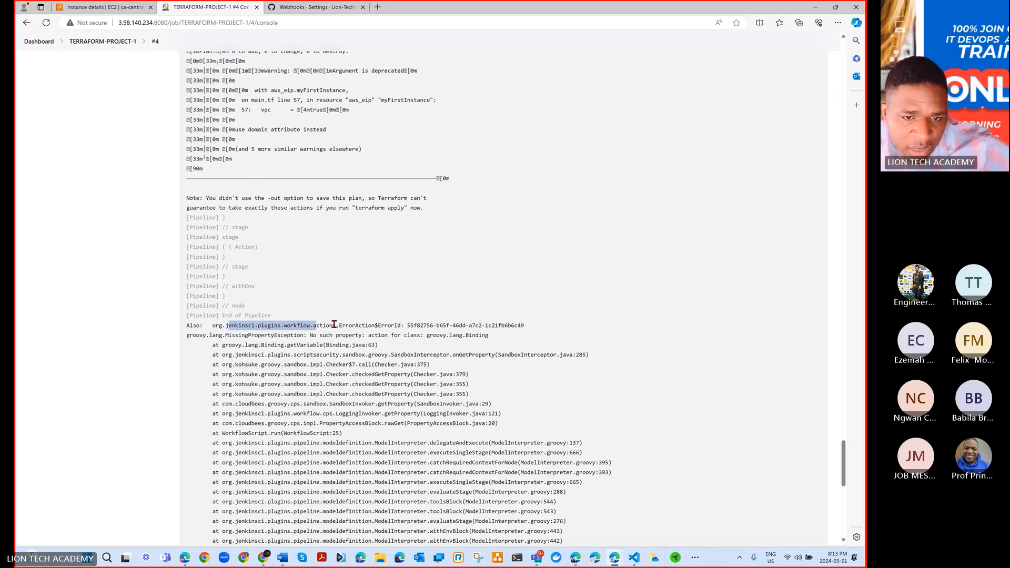
double_click(322, 325)
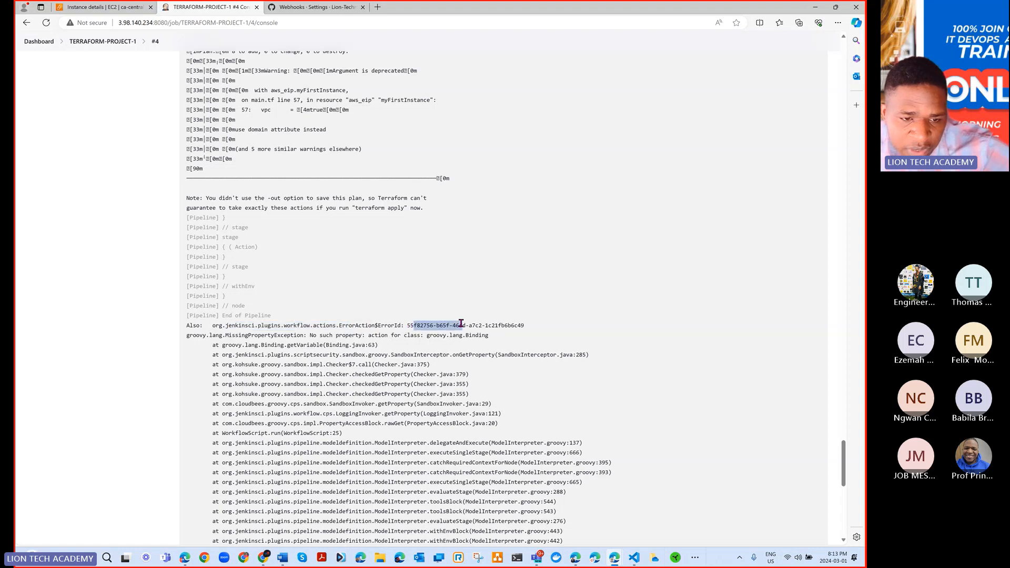
scroll("down", 3)
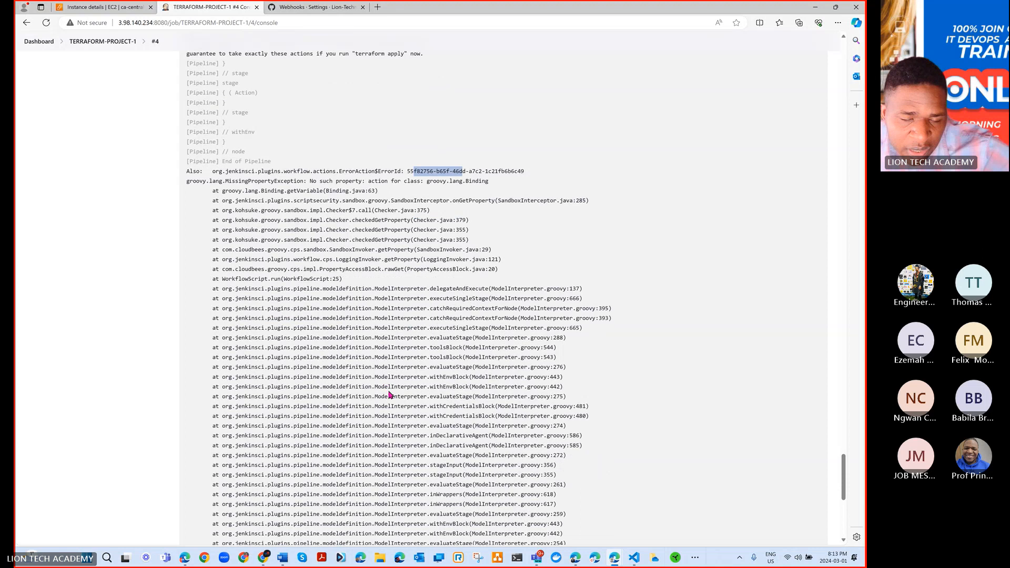
scroll("down", 3)
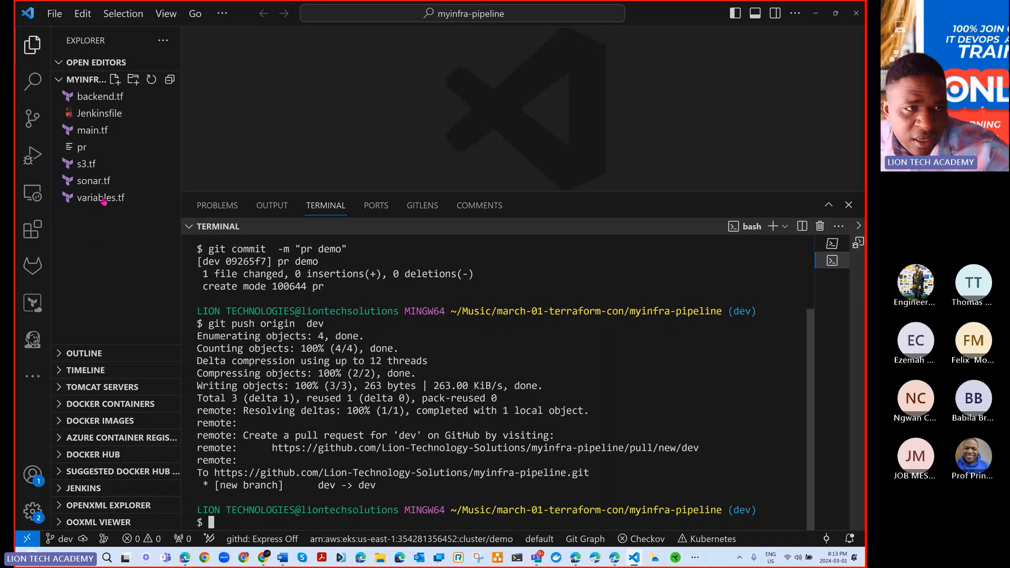
- Review the Jenkinsfile's stages, including the Action stage echoing ${action}
left_click(100, 112)
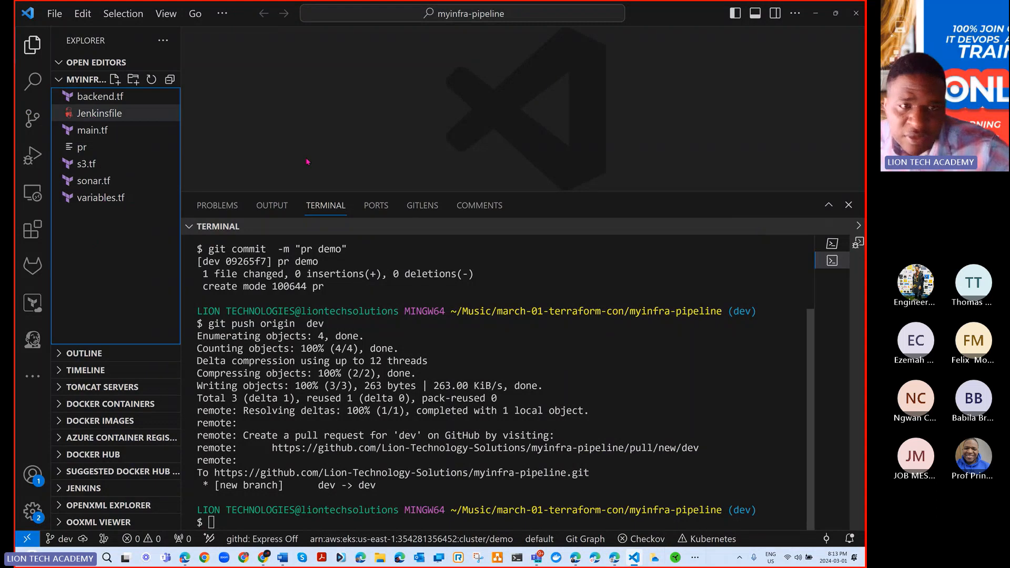
left_click(99, 113)
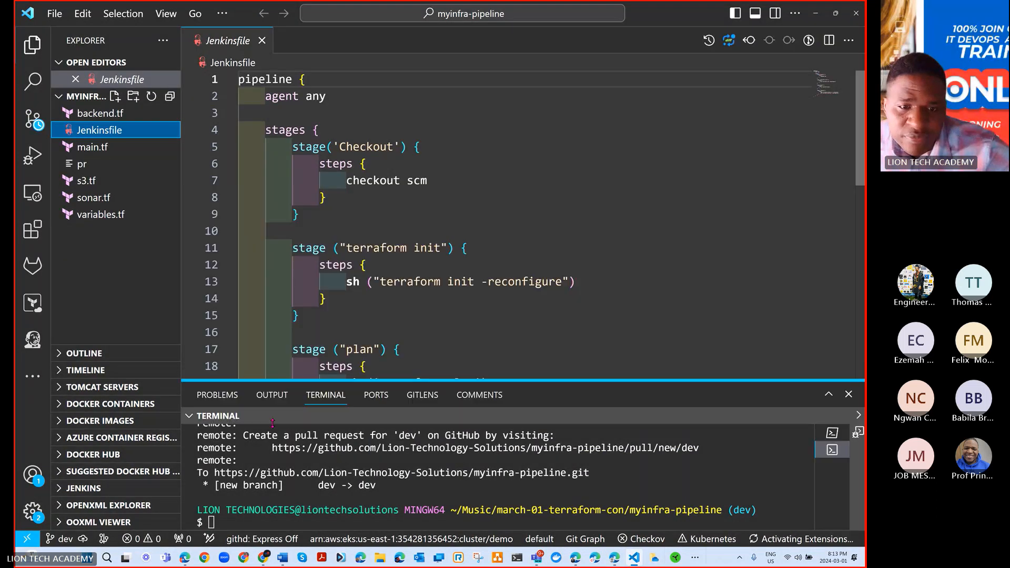
scroll("down", 3)
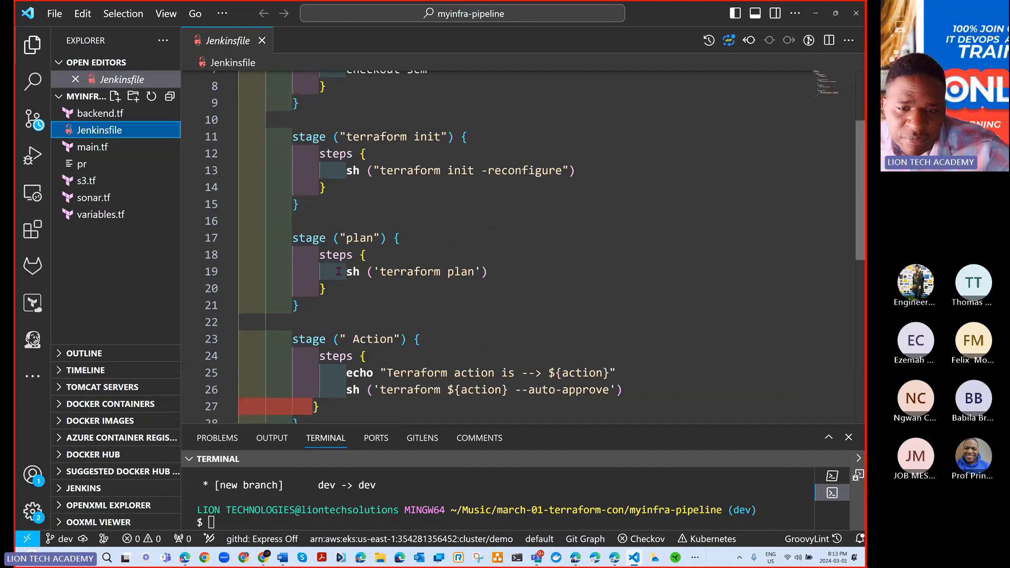
scroll("down", 3)
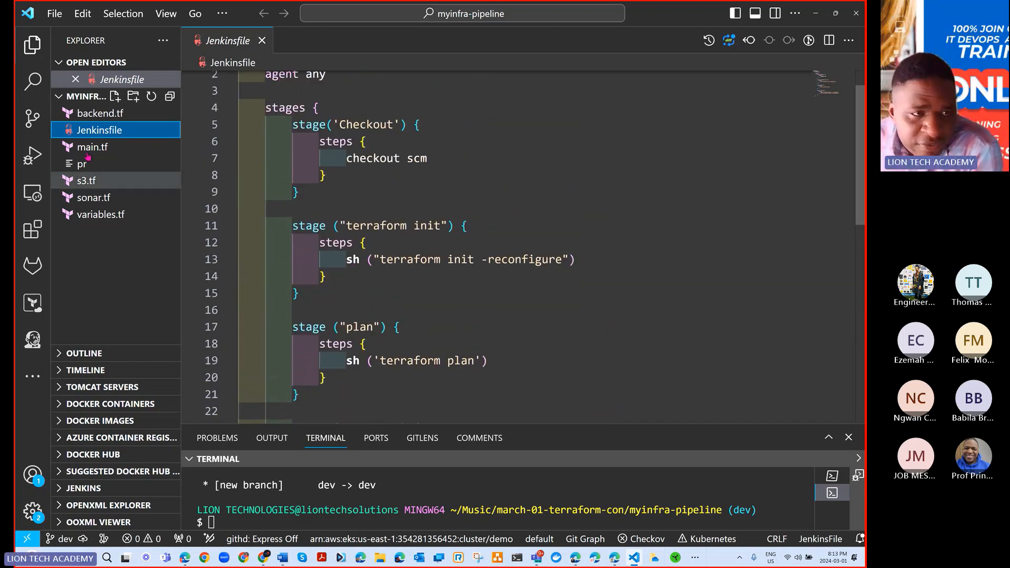
- Review main.tf in the myinfra-pipeline project
left_click(92, 148)
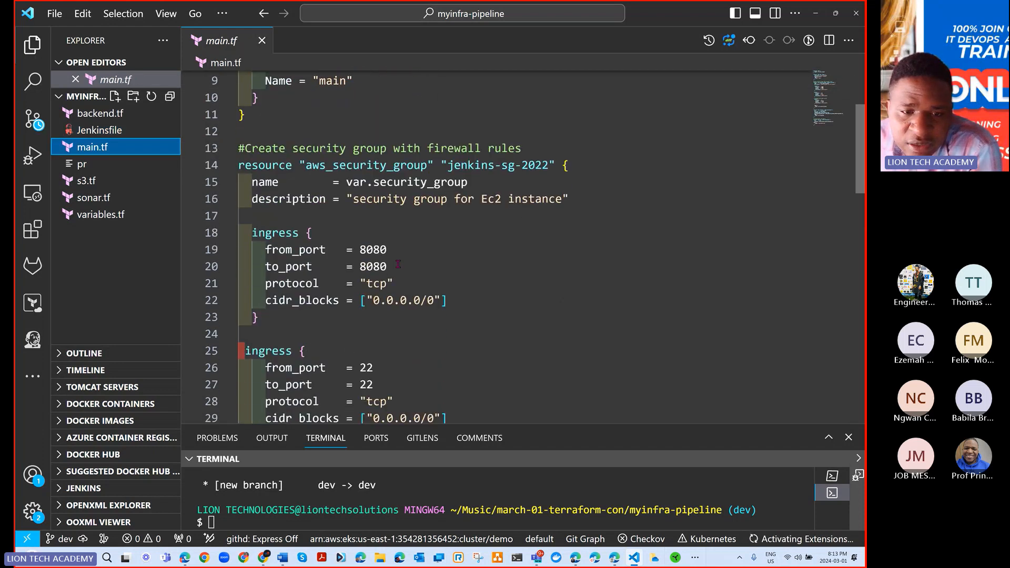
scroll("down", 3)
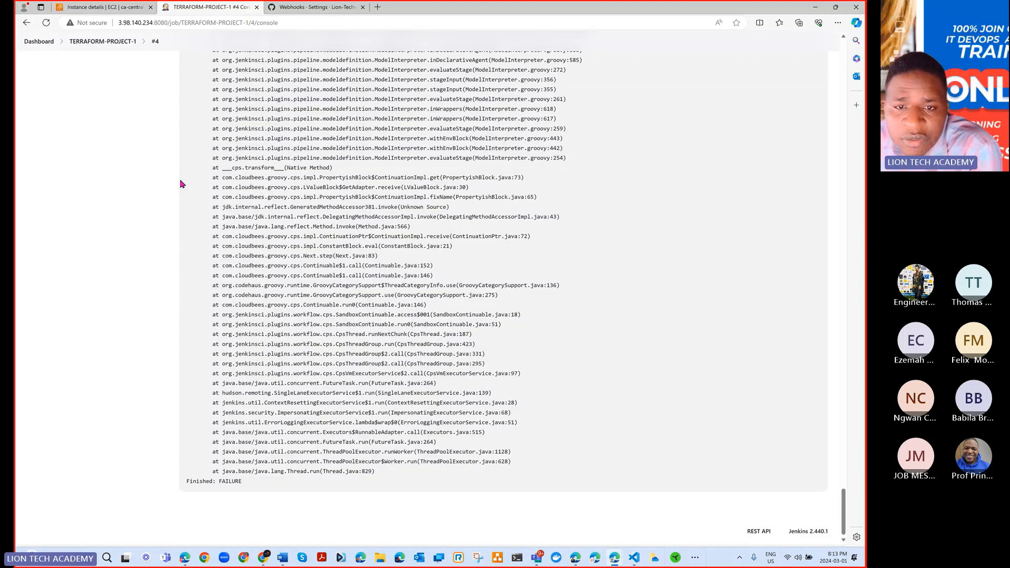
mouse_move(333, 246)
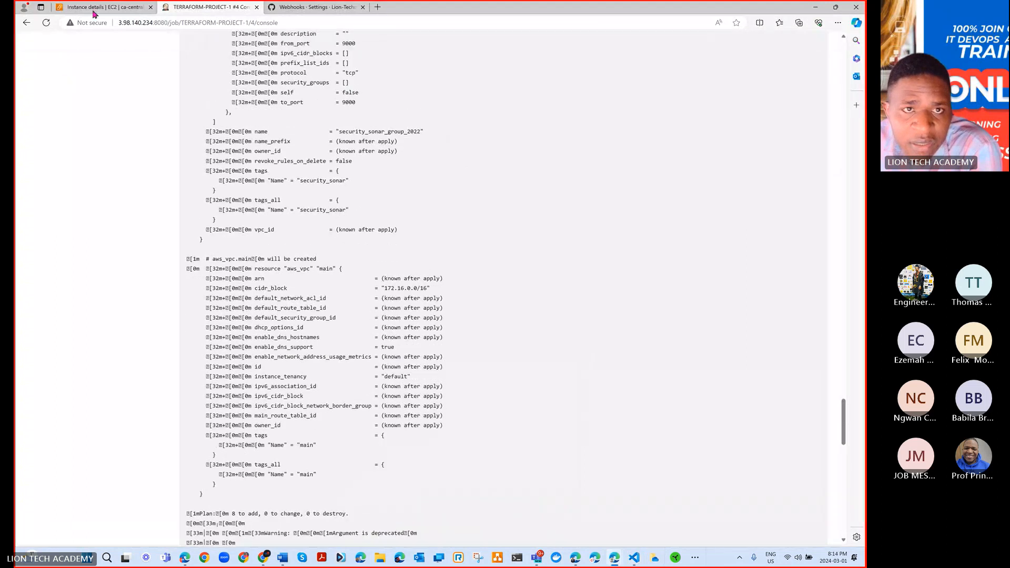
- Switch from the build #4 console to the myinfra-pipeline repository on GitHub
left_click(315, 7)
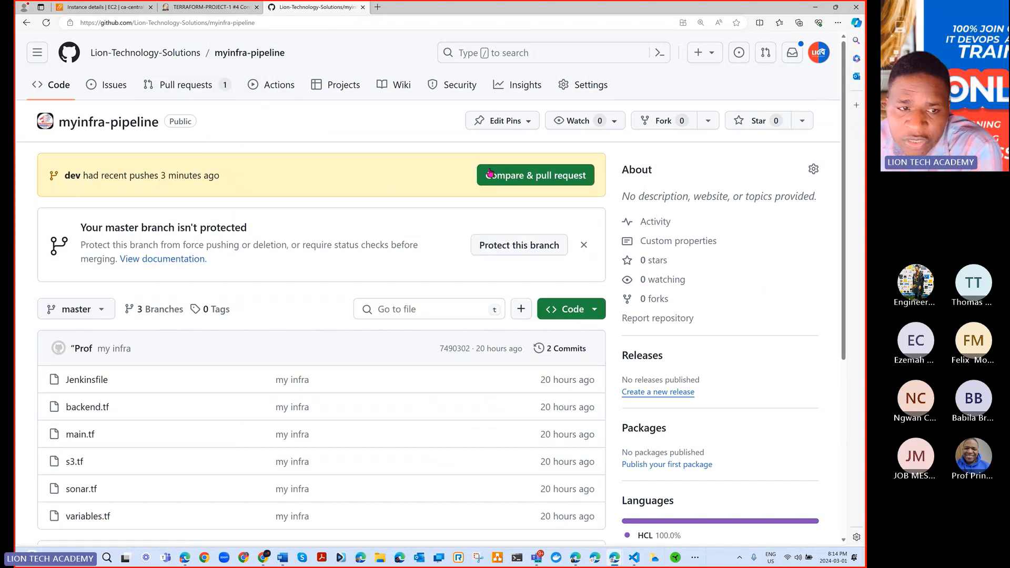
- Create the 'pr demo' pull request from dev into master
left_click(535, 175)
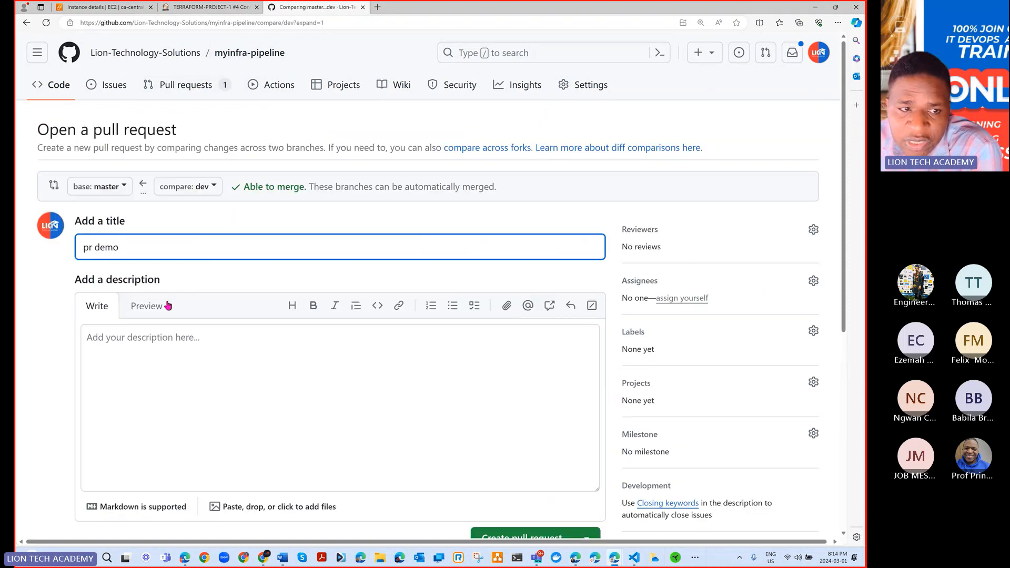
scroll("down", 3)
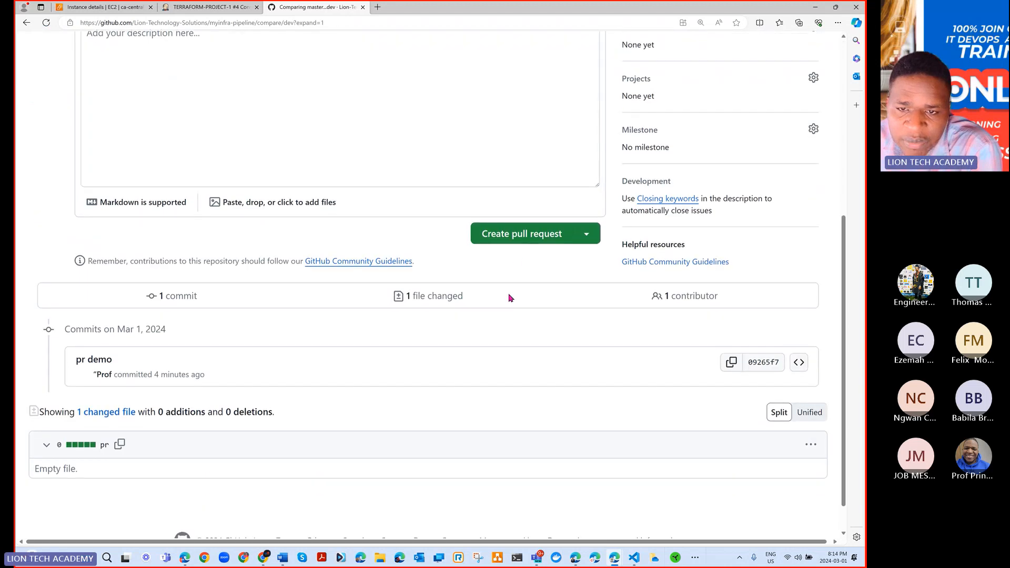
left_click(522, 233)
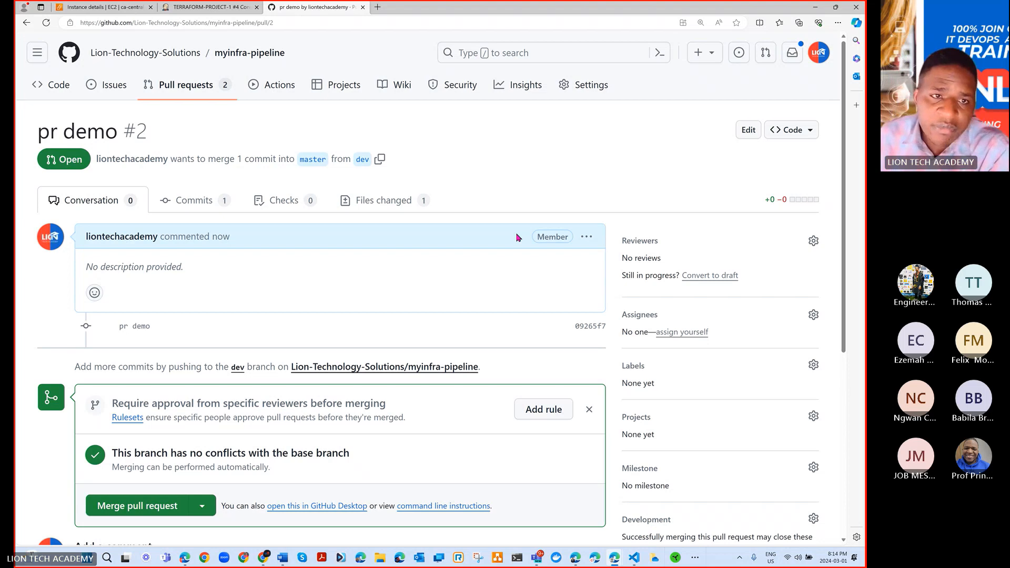
scroll("down", 3)
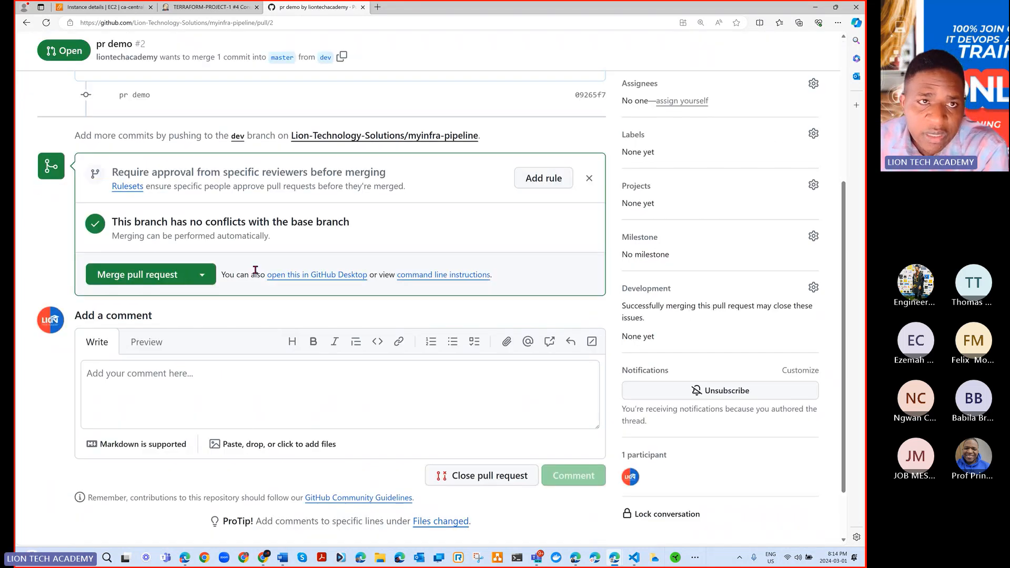
- Merge pull request #2 into master and return to the repository's code page
left_click(209, 7)
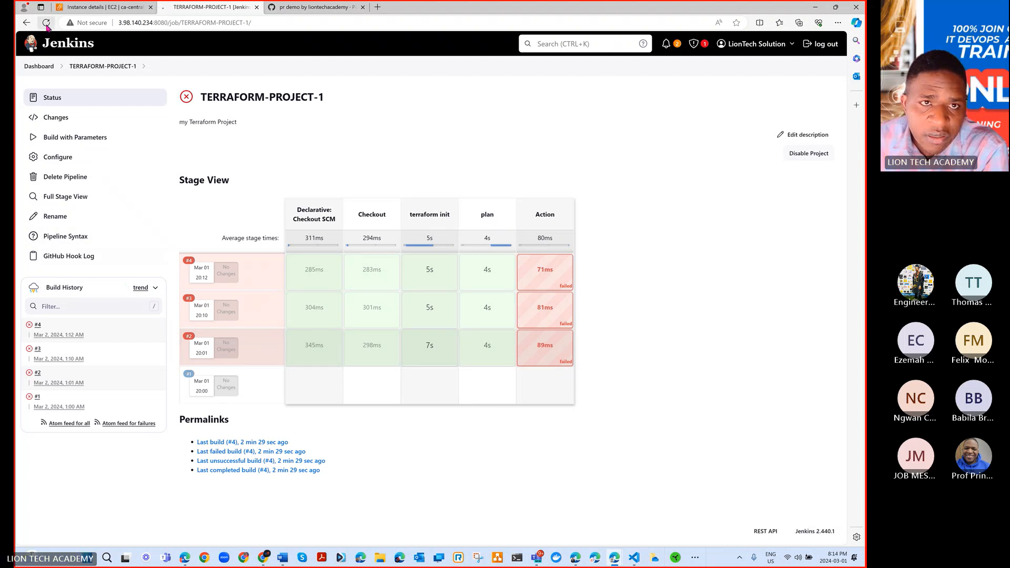
left_click(312, 8)
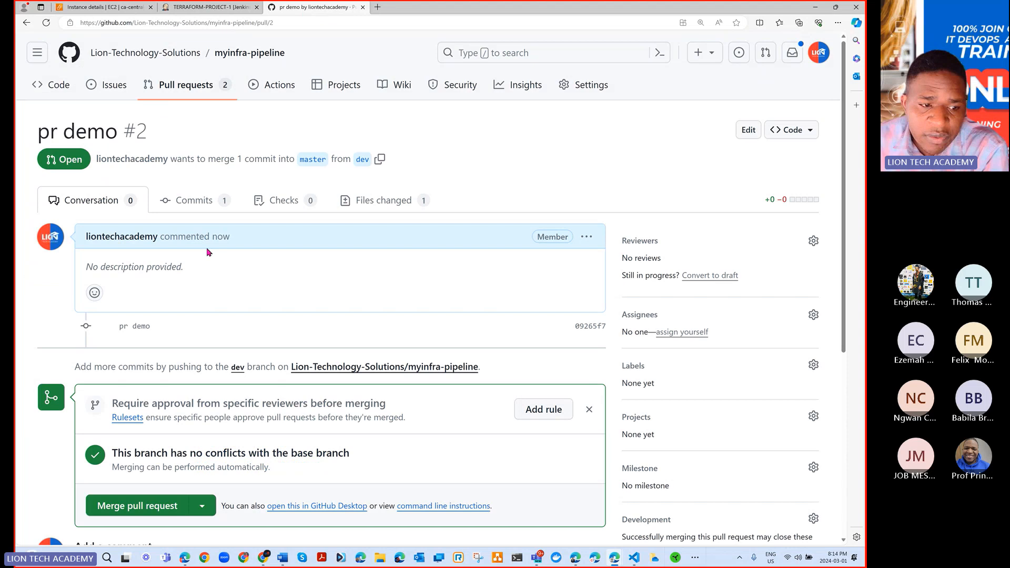
left_click(135, 506)
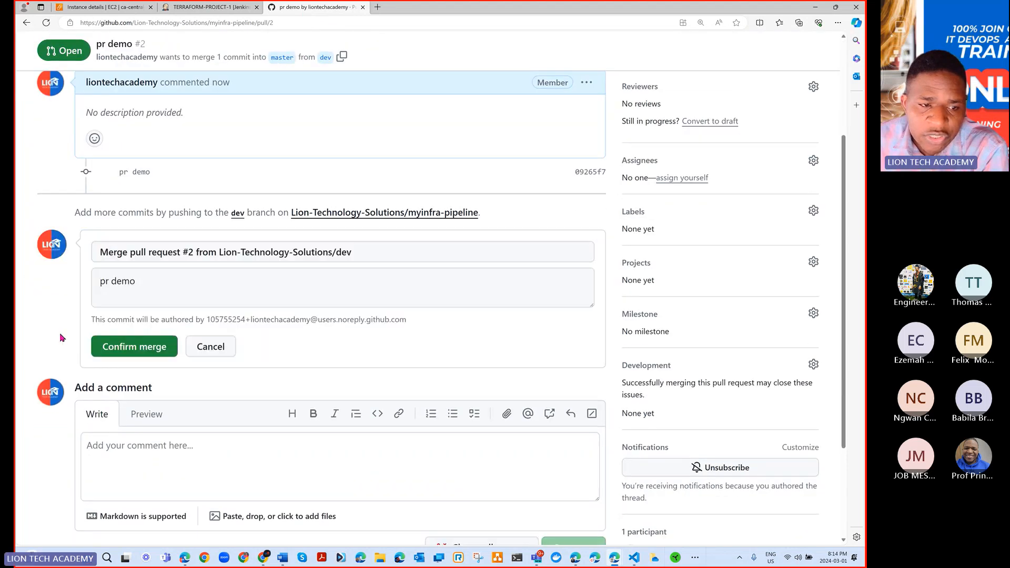
left_click(133, 346)
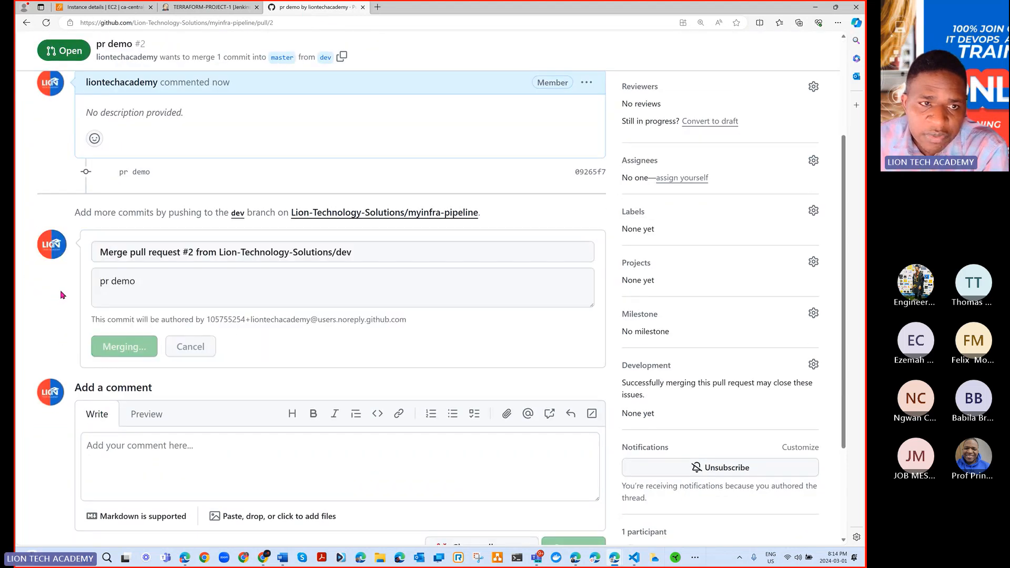
left_click(123, 346)
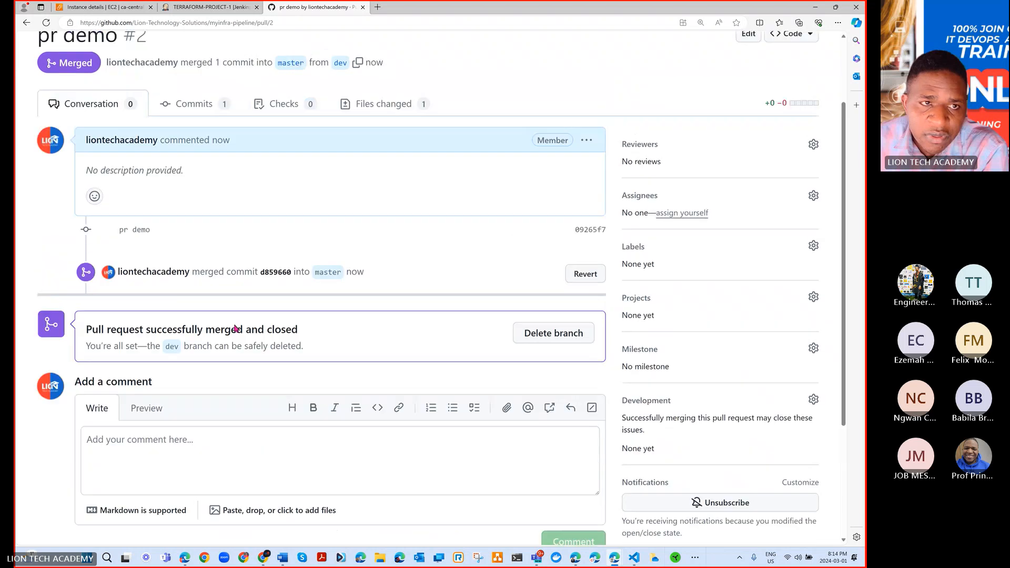
scroll("up", 3)
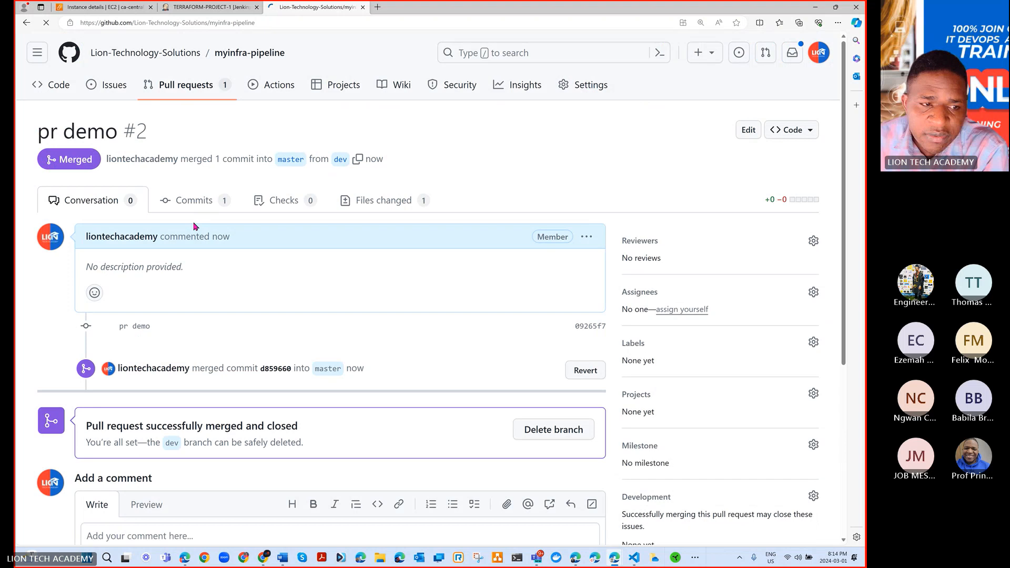
left_click(50, 85)
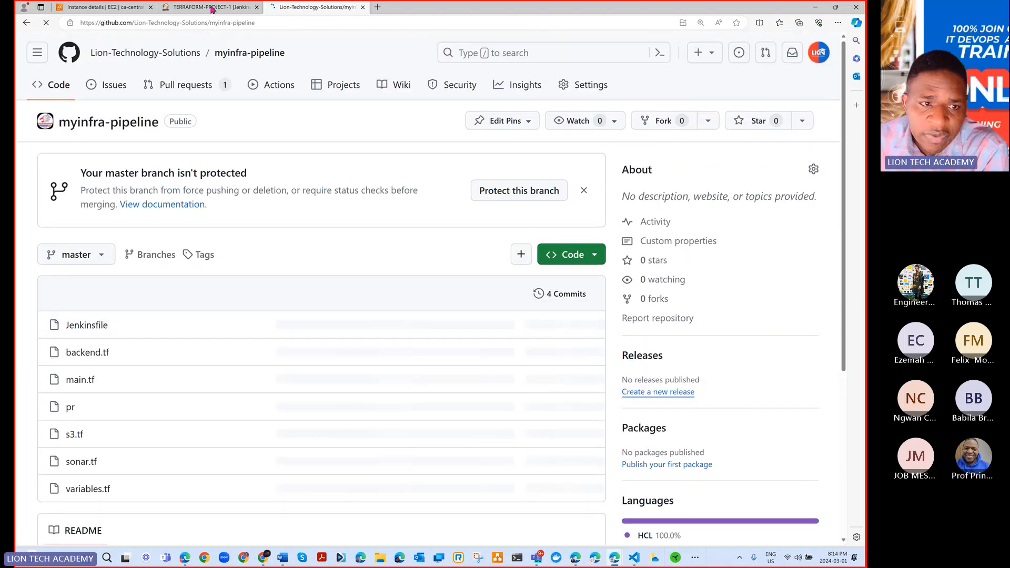
- Inspect the failed Action stage logs of merge-triggered build #5 in Jenkins
left_click(210, 8)
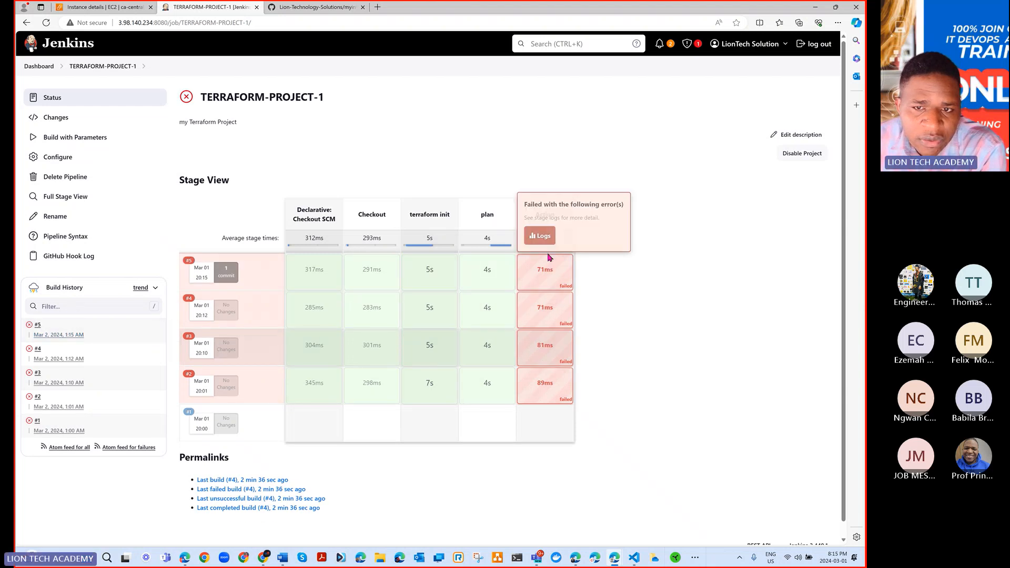
left_click(539, 235)
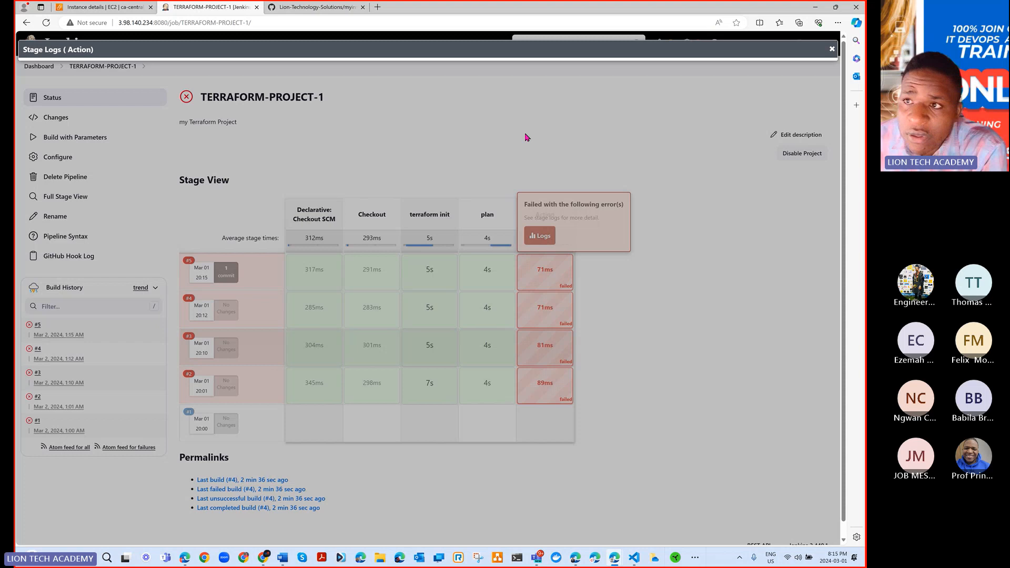
mouse_move(537, 243)
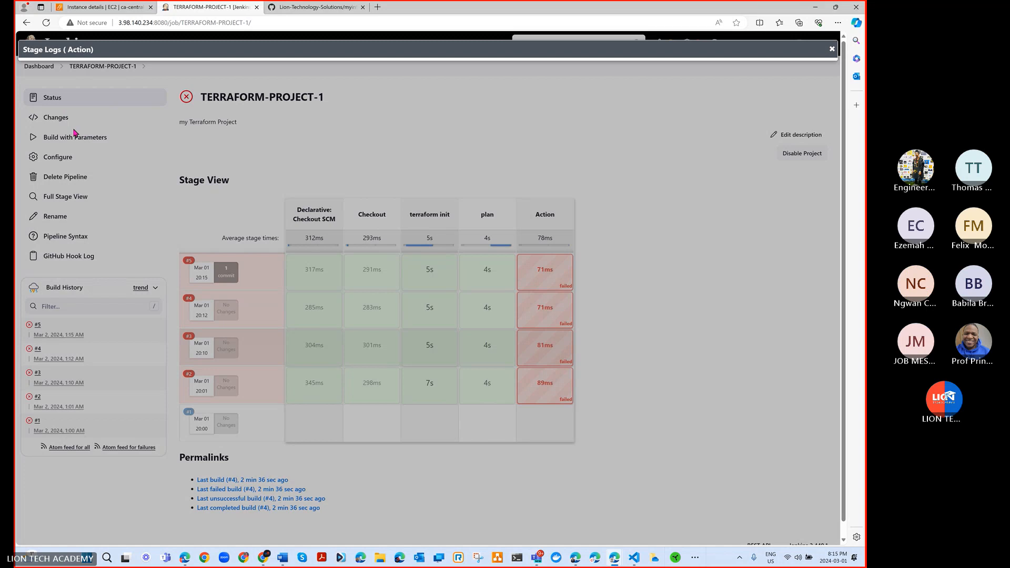
mouse_move(844, 54)
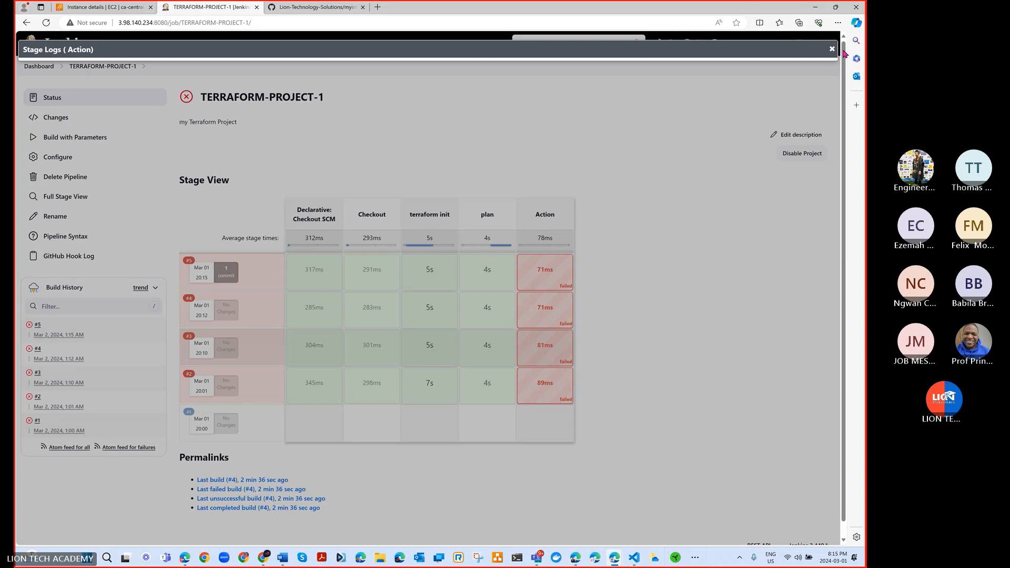
left_click(831, 49)
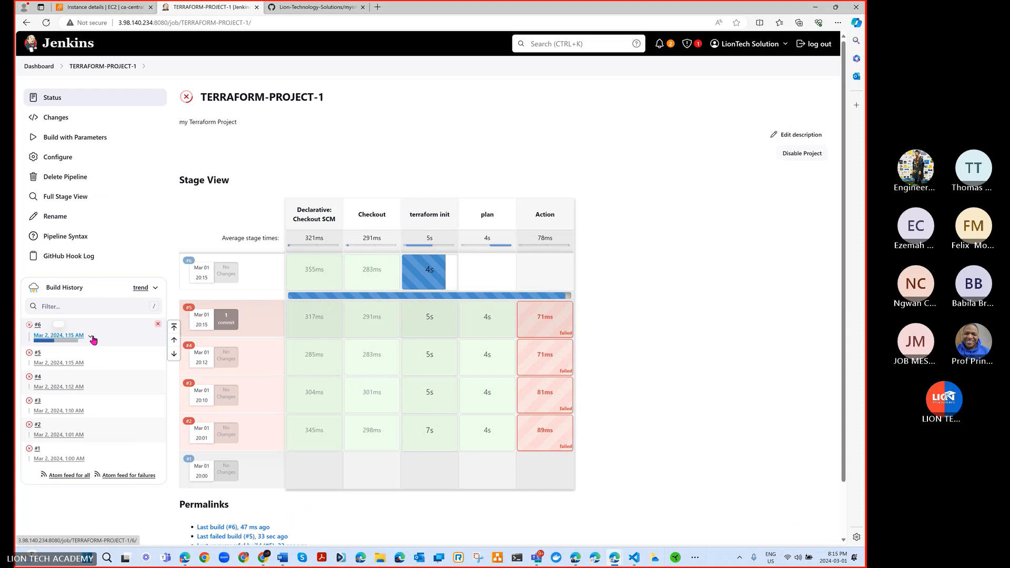
- Review build #6's console log and highlight the MissingPropertyException error
left_click(37, 334)
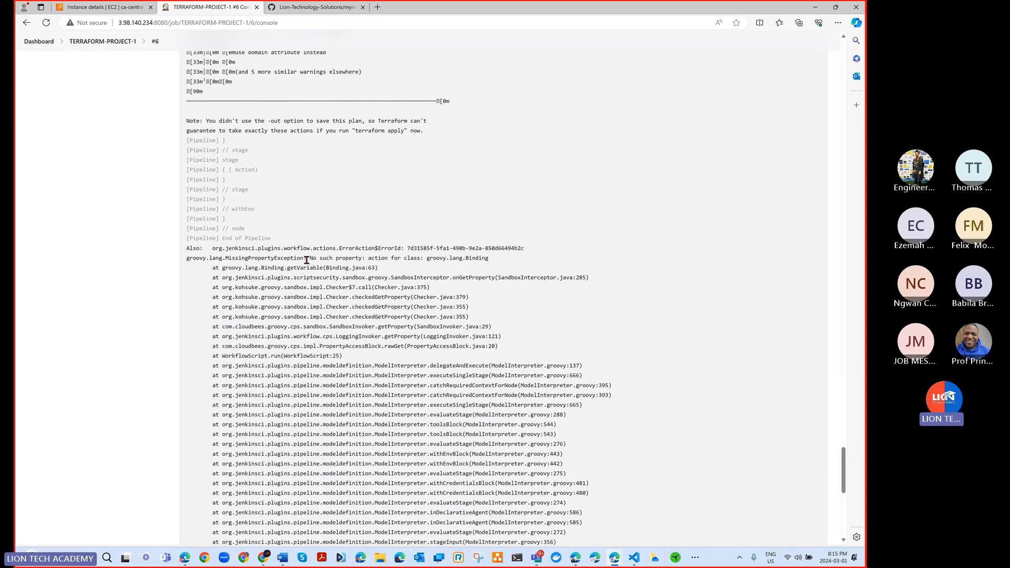
left_click_drag(307, 258, 379, 267)
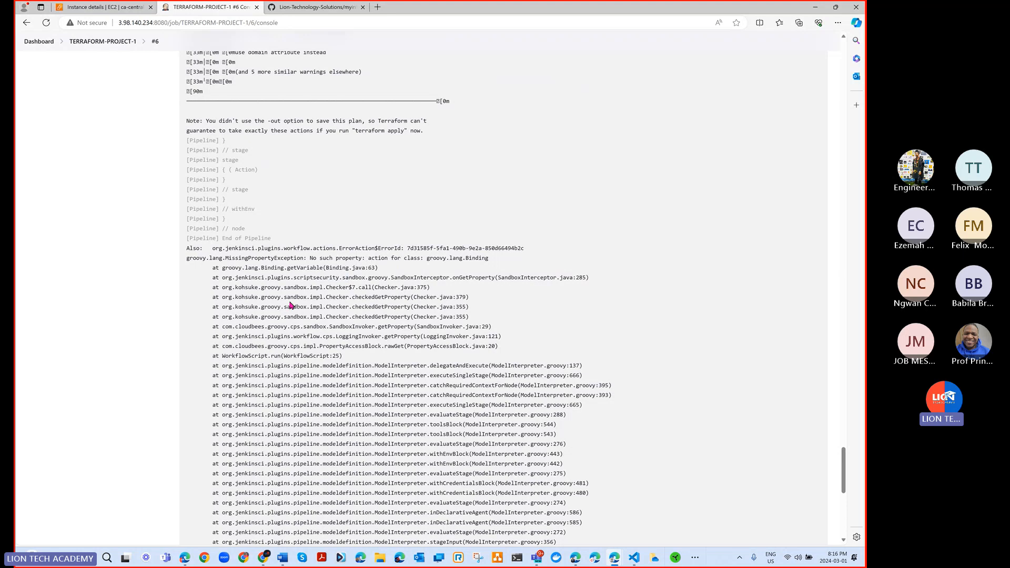
double_click(314, 248)
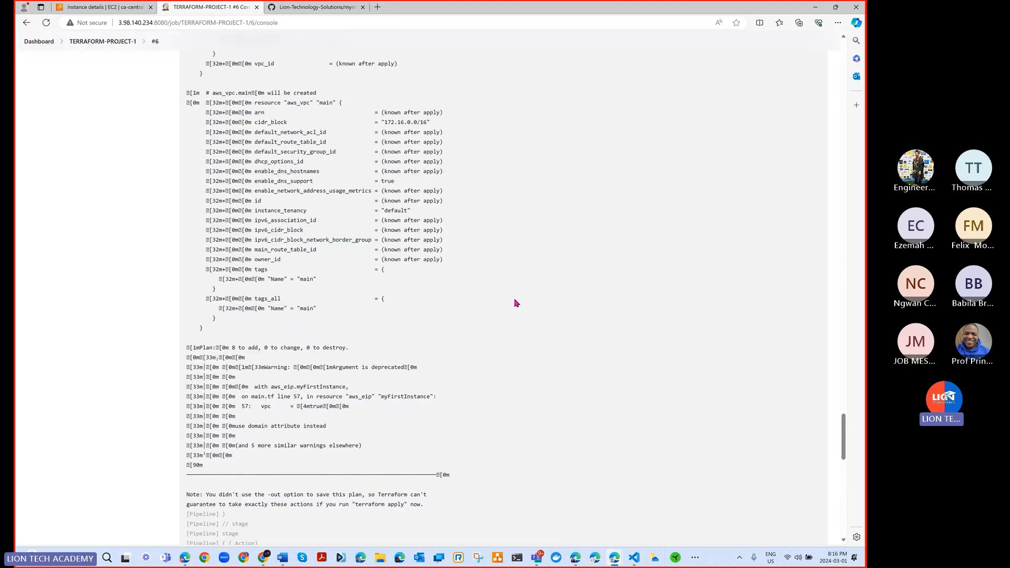
scroll("up", 3)
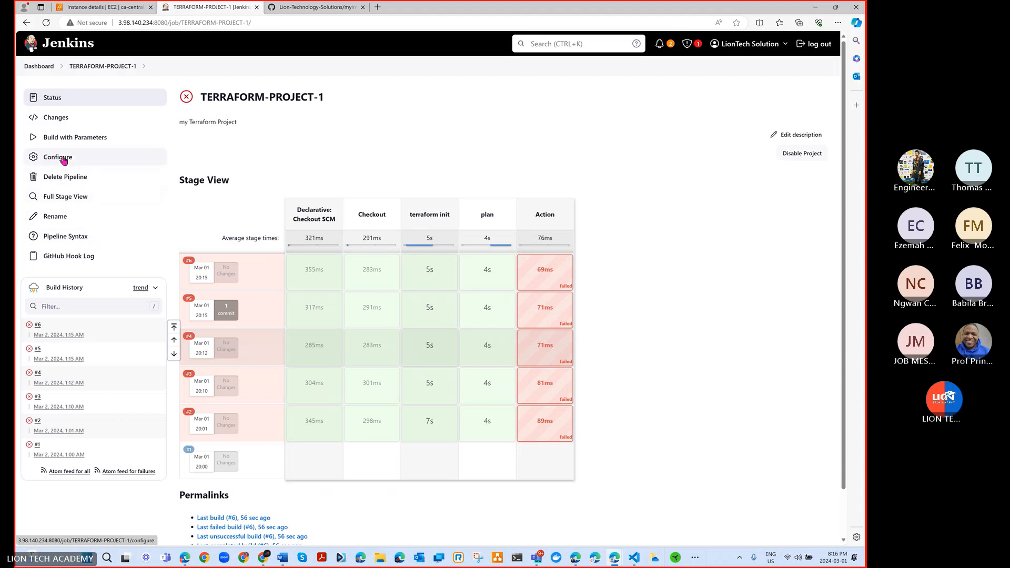
left_click(57, 157)
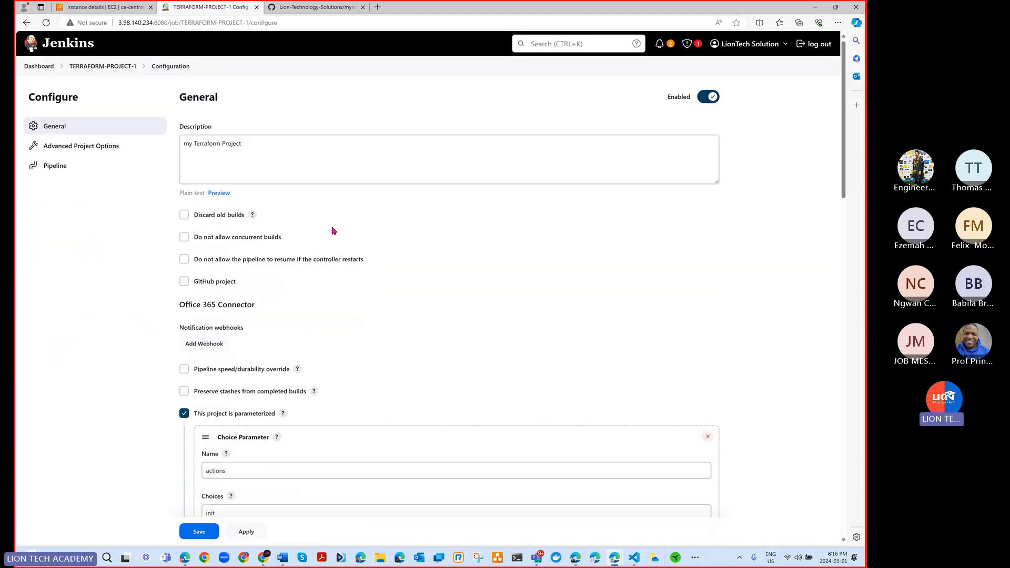
scroll("down", 3)
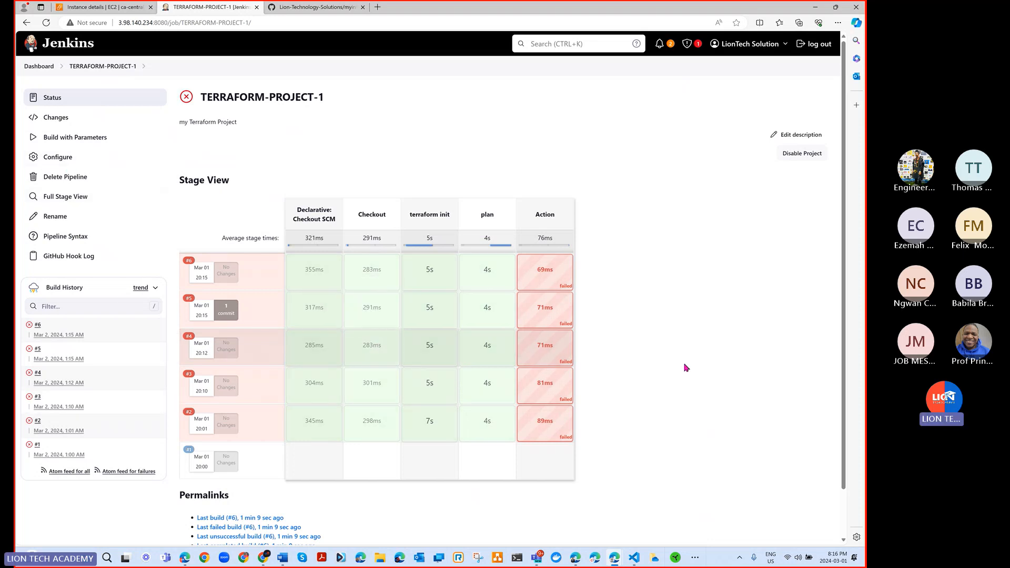
mouse_move(545, 346)
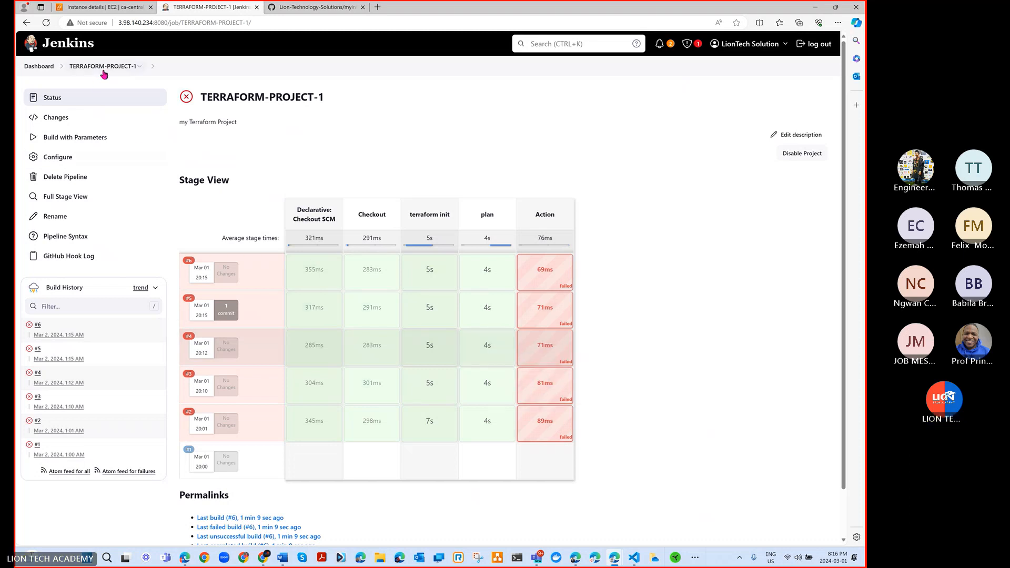
- From the dashboard, start a myinfra pipeline build with the action parameter set to apply
left_click(38, 65)
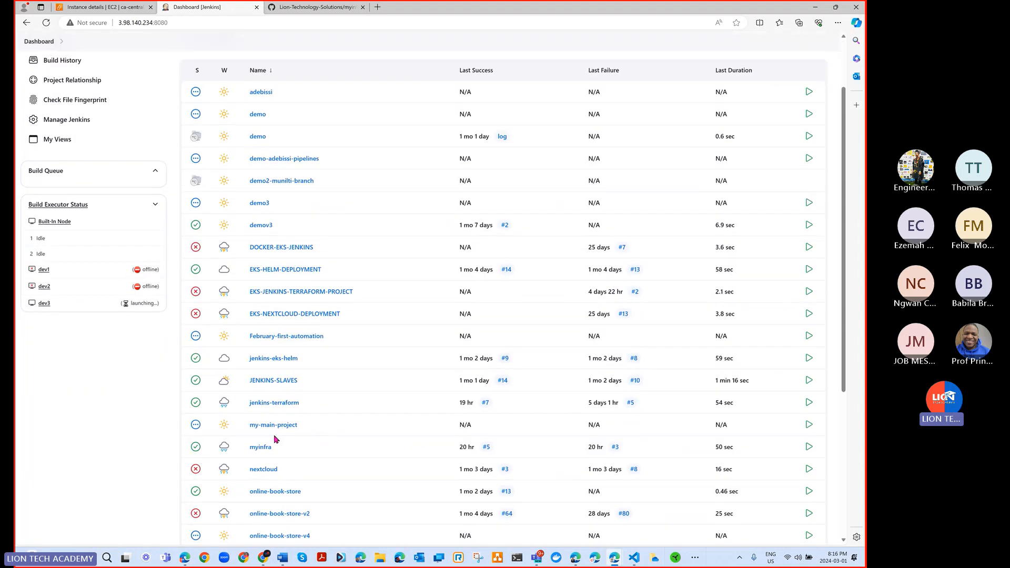
left_click(260, 446)
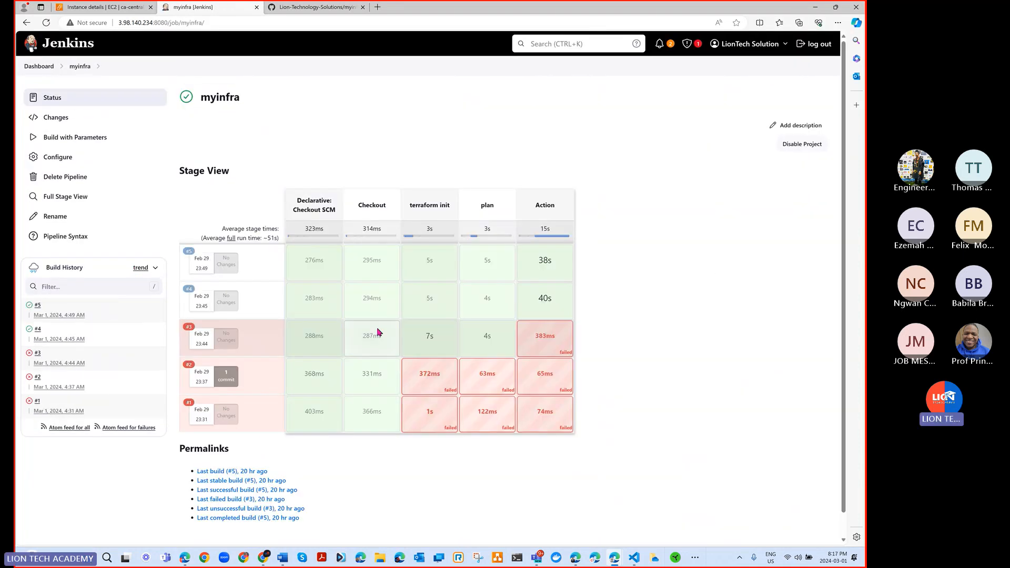
left_click(75, 137)
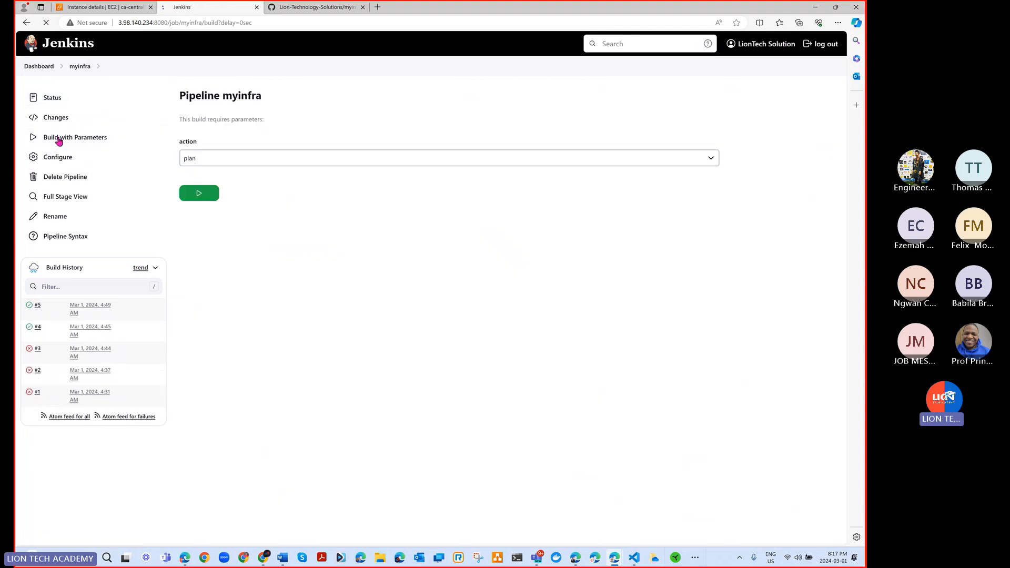
left_click(448, 158)
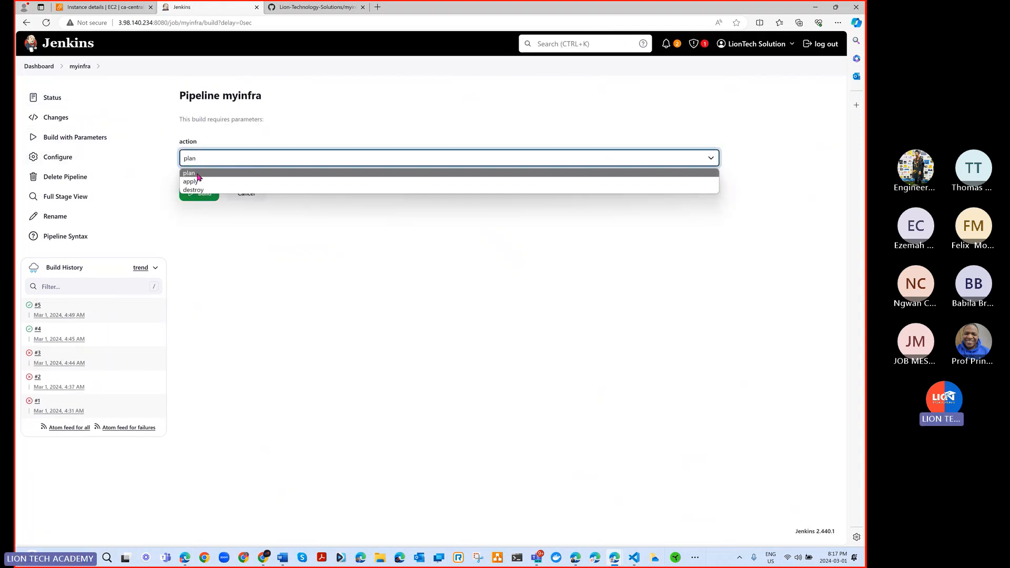
left_click(191, 181)
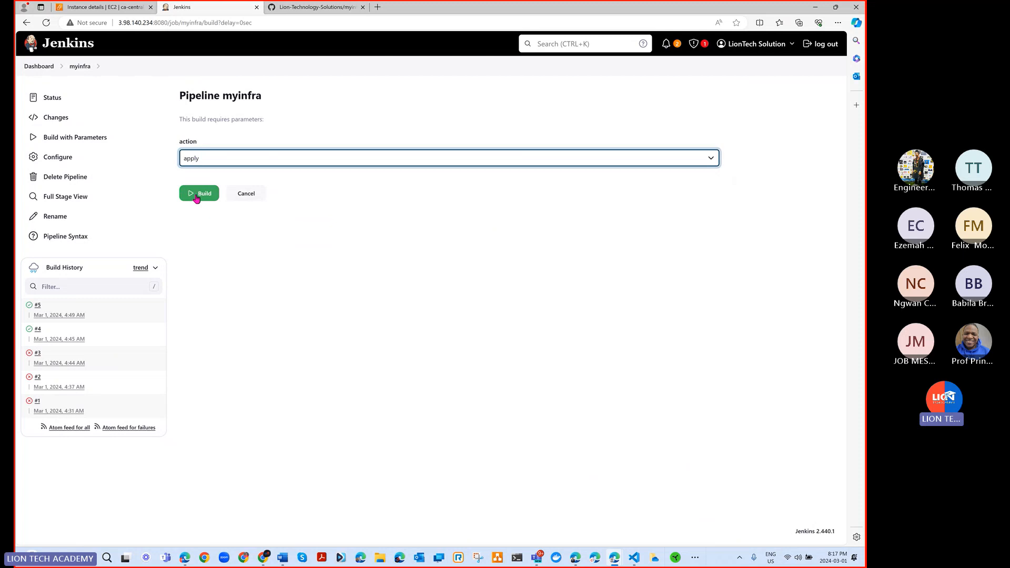
left_click(199, 194)
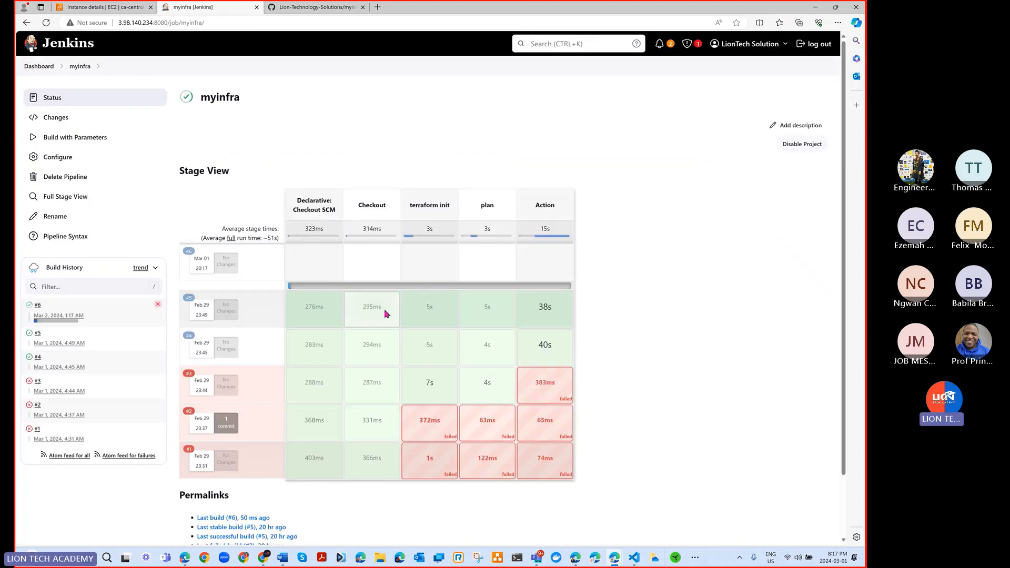
mouse_move(372, 306)
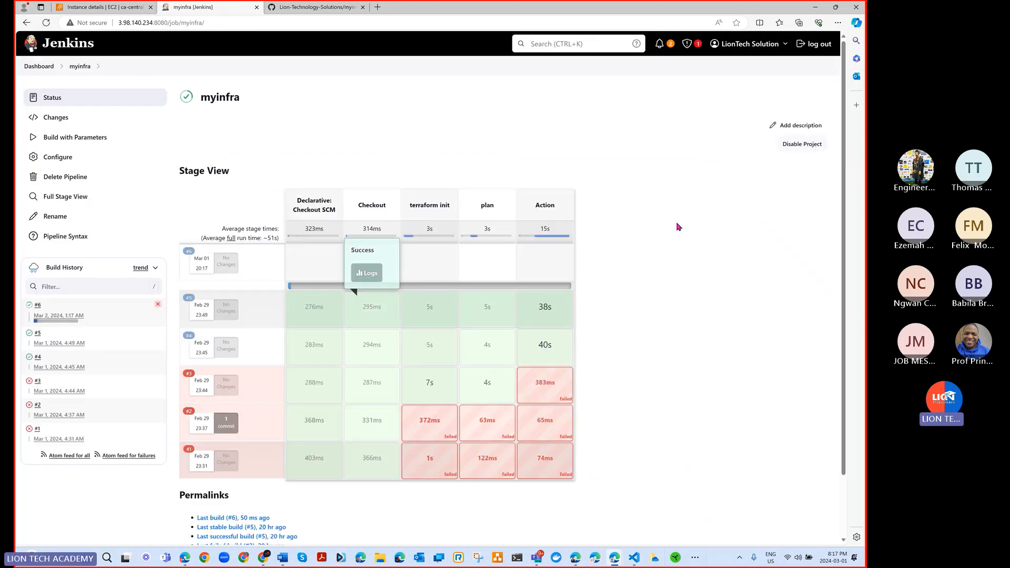
mouse_move(791, 194)
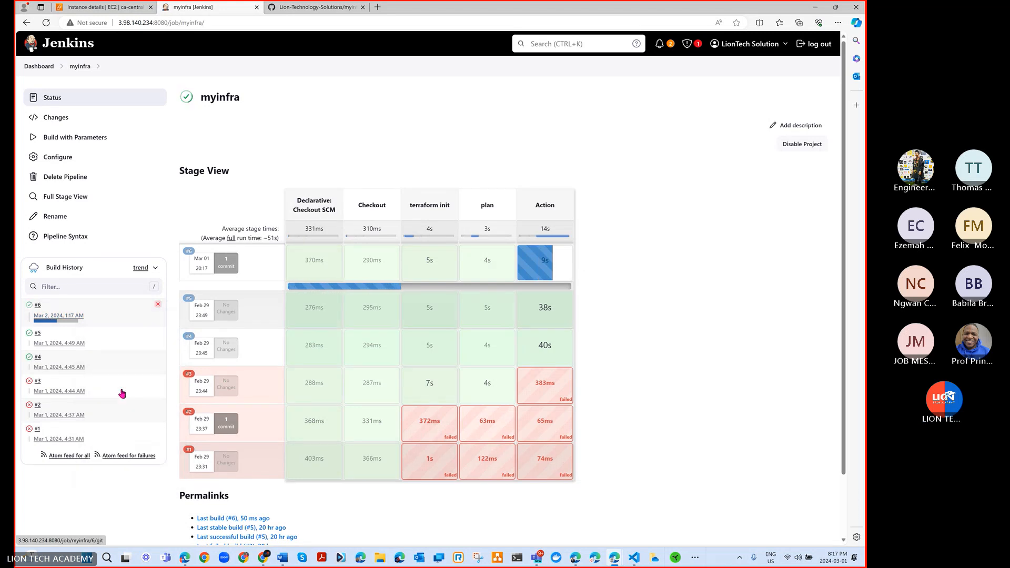
- Follow myinfra build #6's console log, then switch to the AWS EC2 console
left_click(43, 333)
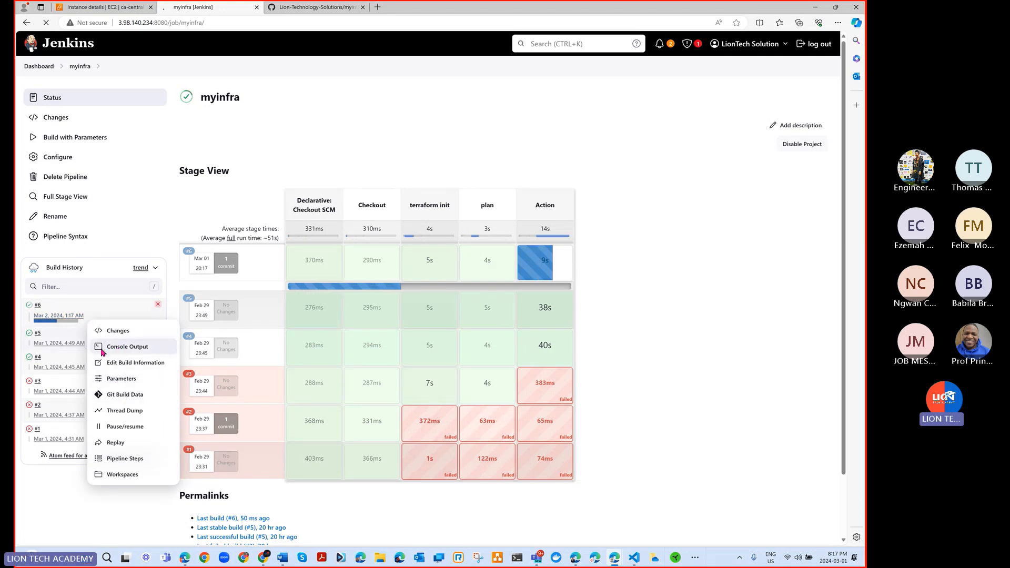
left_click(127, 347)
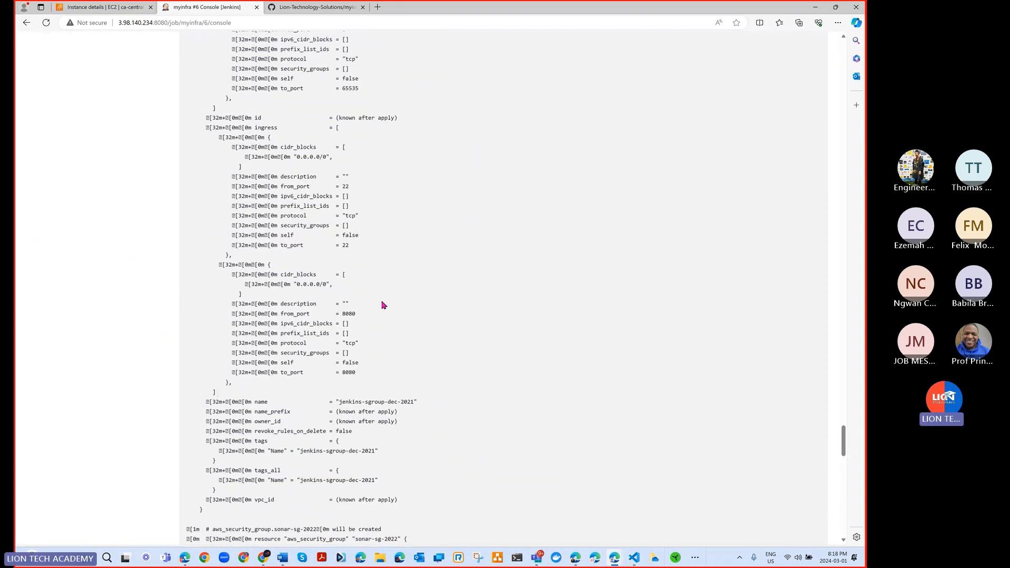
left_click(103, 7)
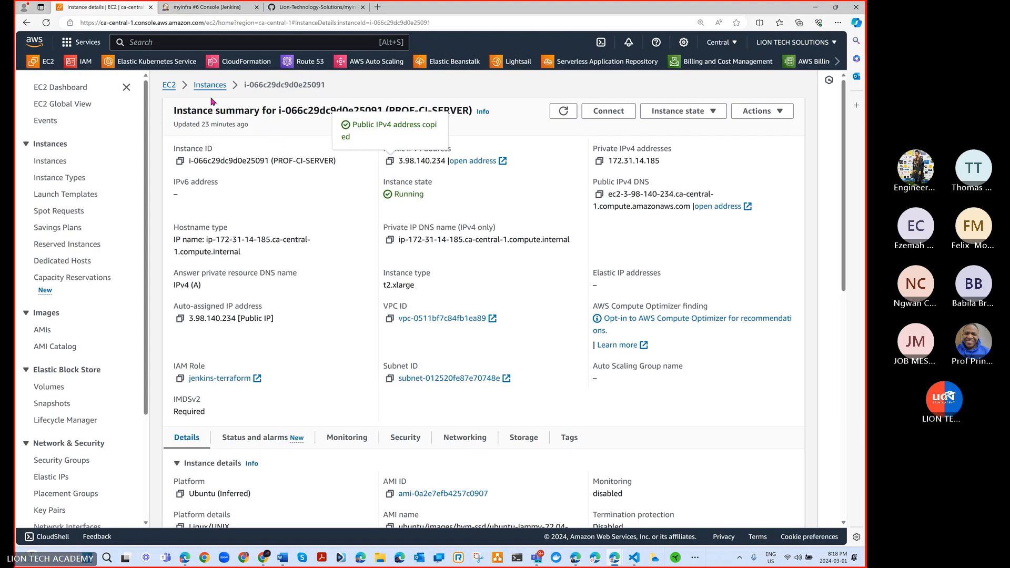
- List the EC2 instances in US East (N. Virginia), where sonar_instance and my-ec2-instance are running
left_click(209, 84)
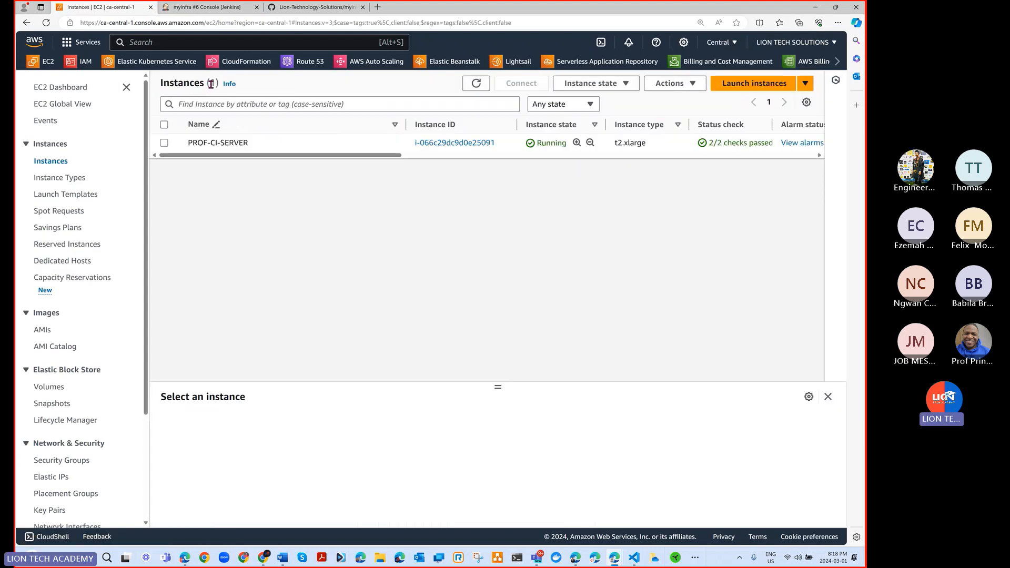
left_click(719, 42)
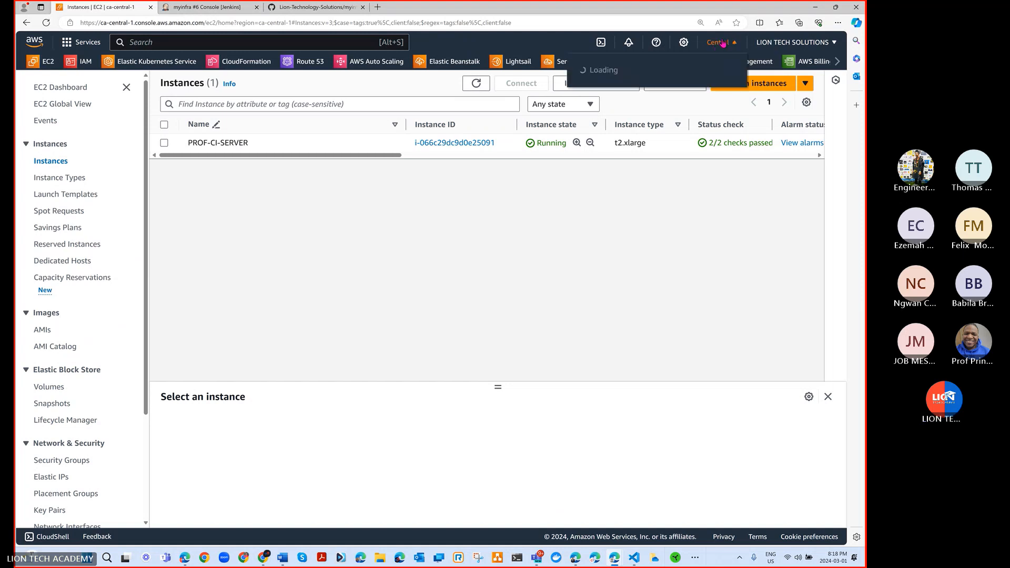
left_click(720, 42)
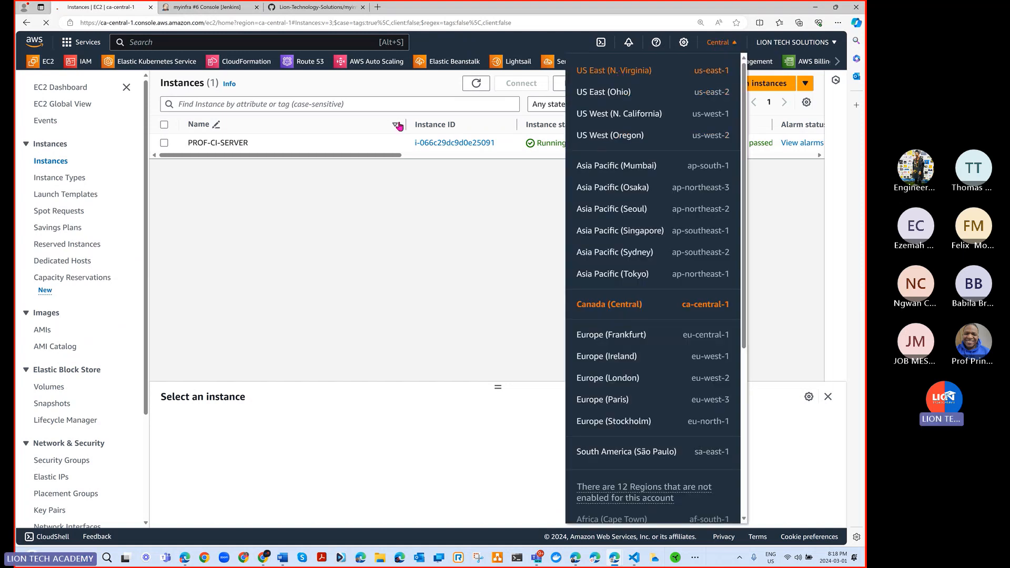
left_click(613, 71)
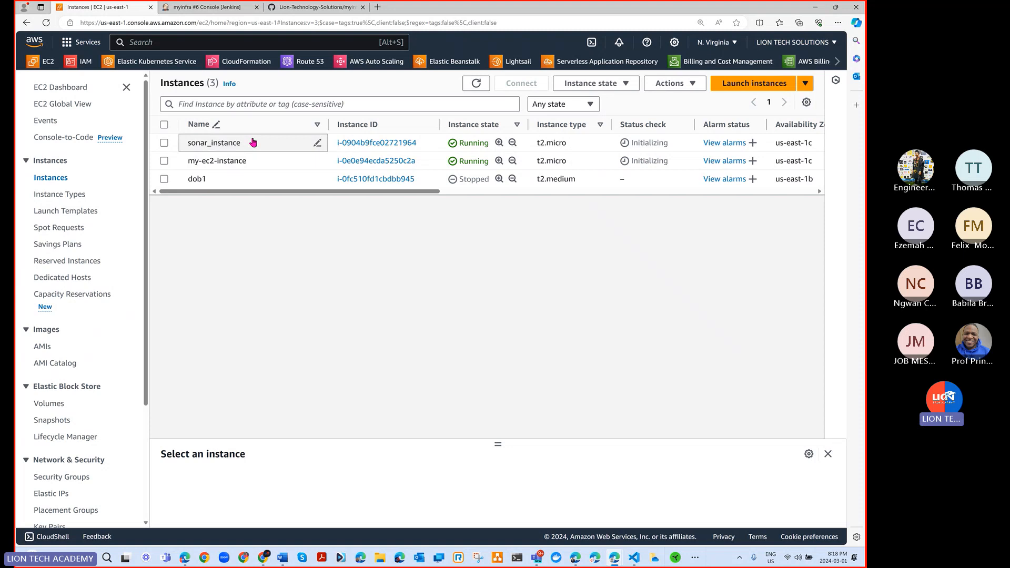
mouse_move(304, 117)
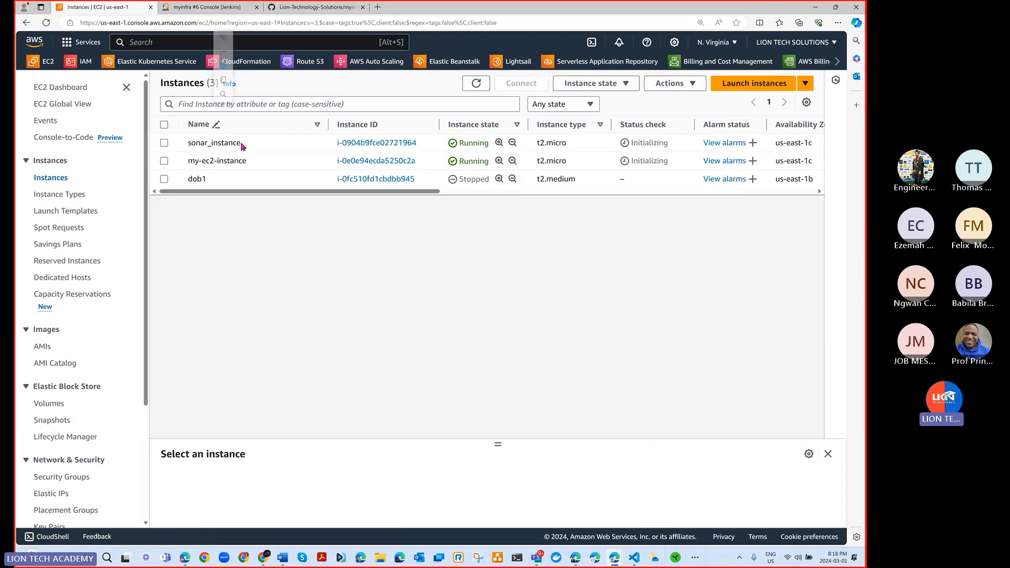
- Launch a parameterized myinfra build with the action parameter set to destroy
left_click(206, 8)
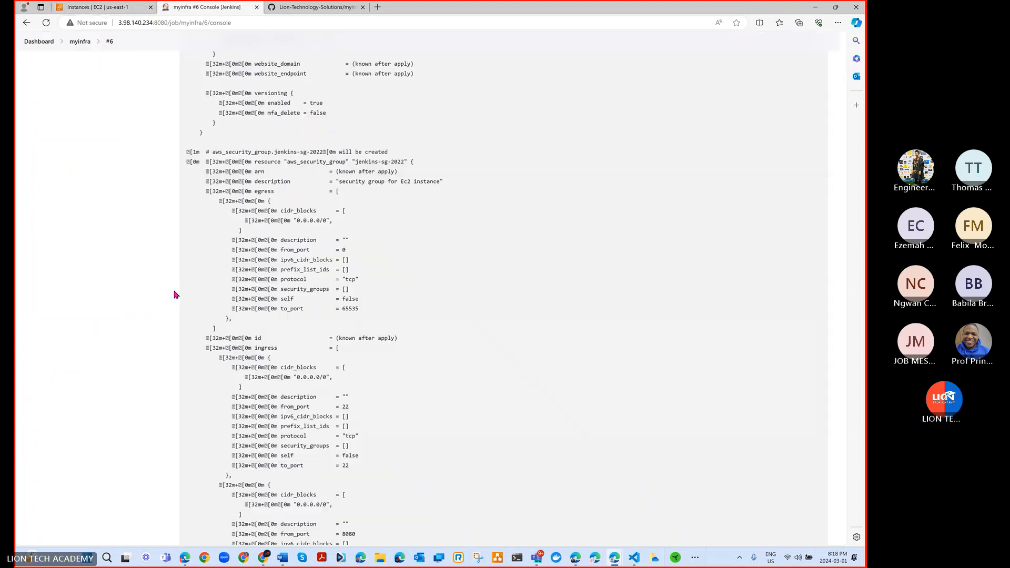
scroll("down", 3)
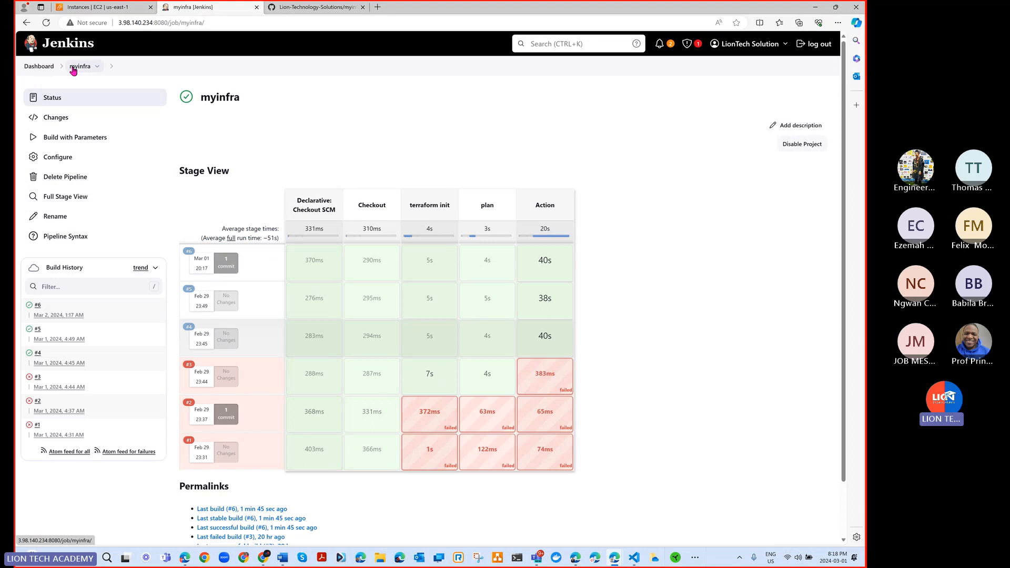
left_click(75, 136)
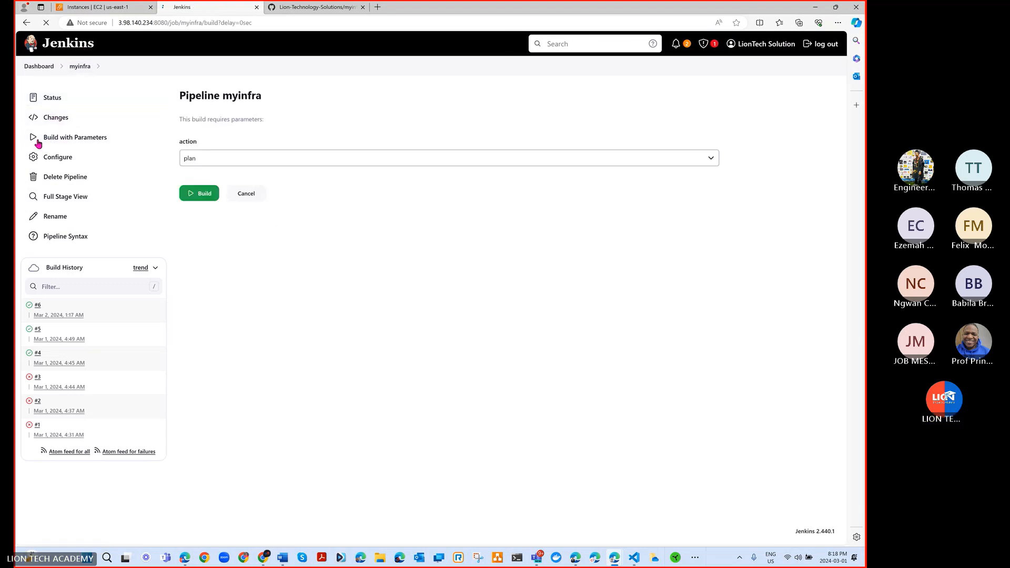
left_click(448, 157)
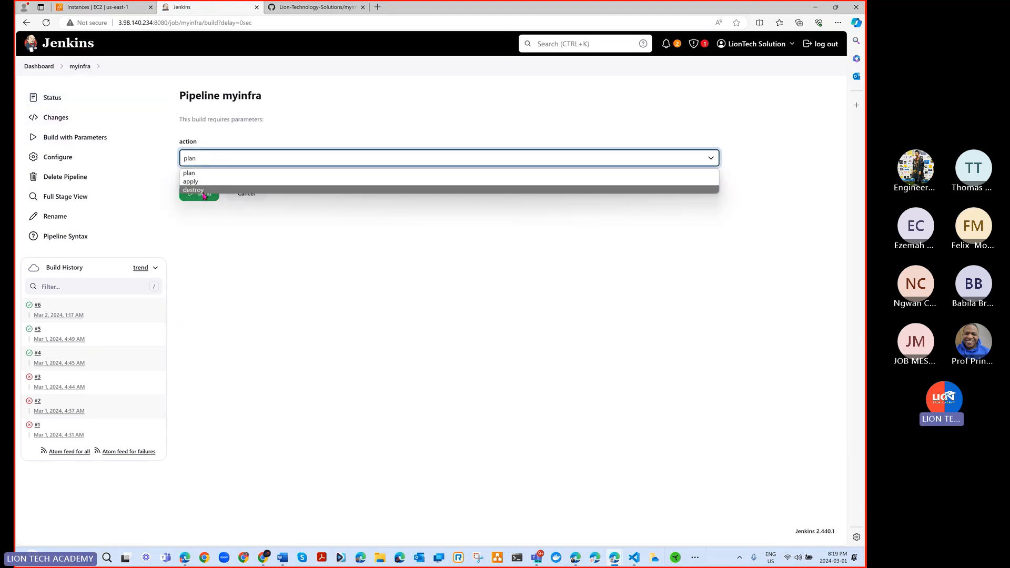
left_click(192, 191)
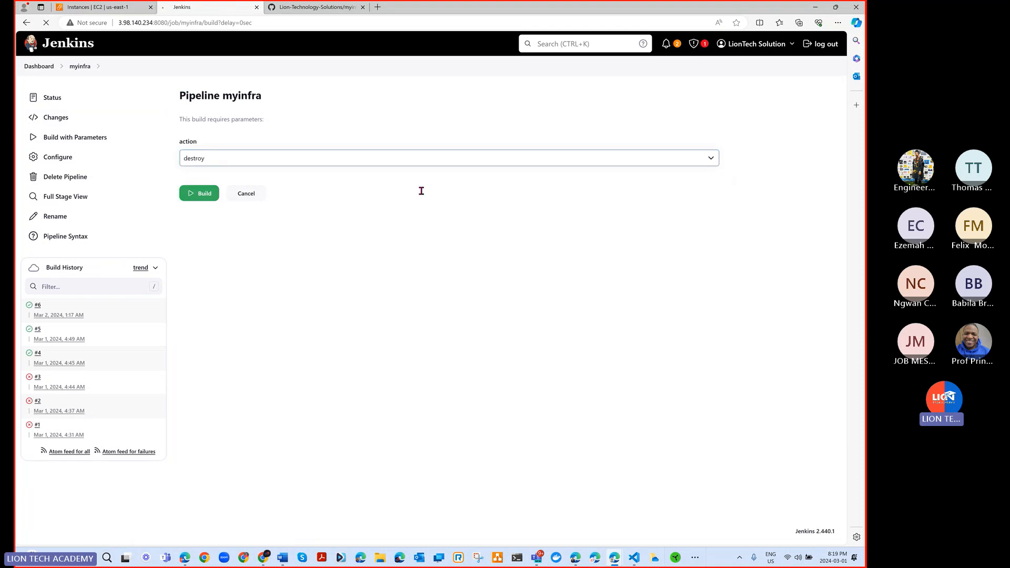
left_click(199, 193)
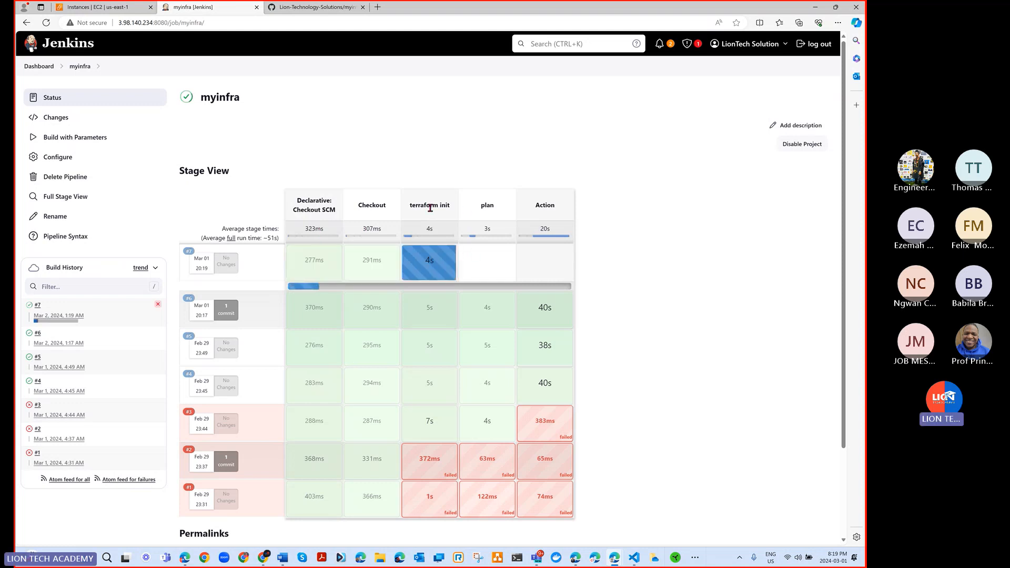
mouse_move(470, 253)
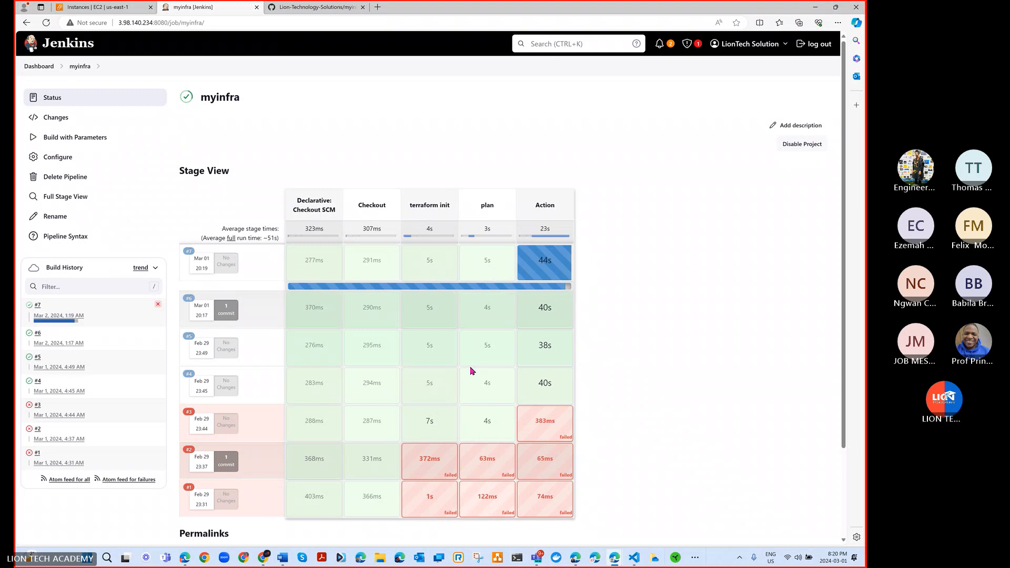
mouse_move(487, 374)
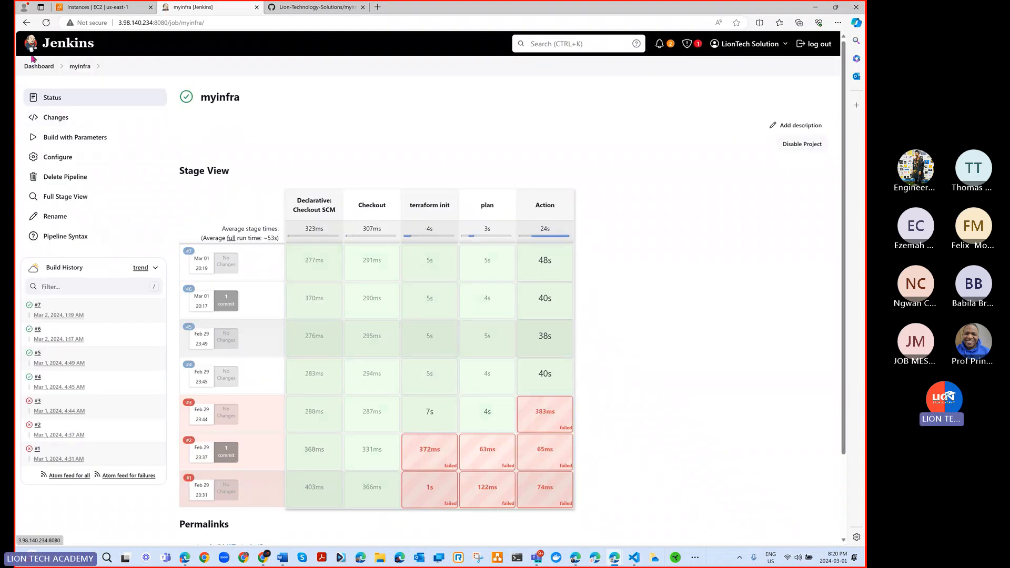
- After destroy build #7 succeeds, return to the Jenkins dashboard of all jobs
left_click(38, 65)
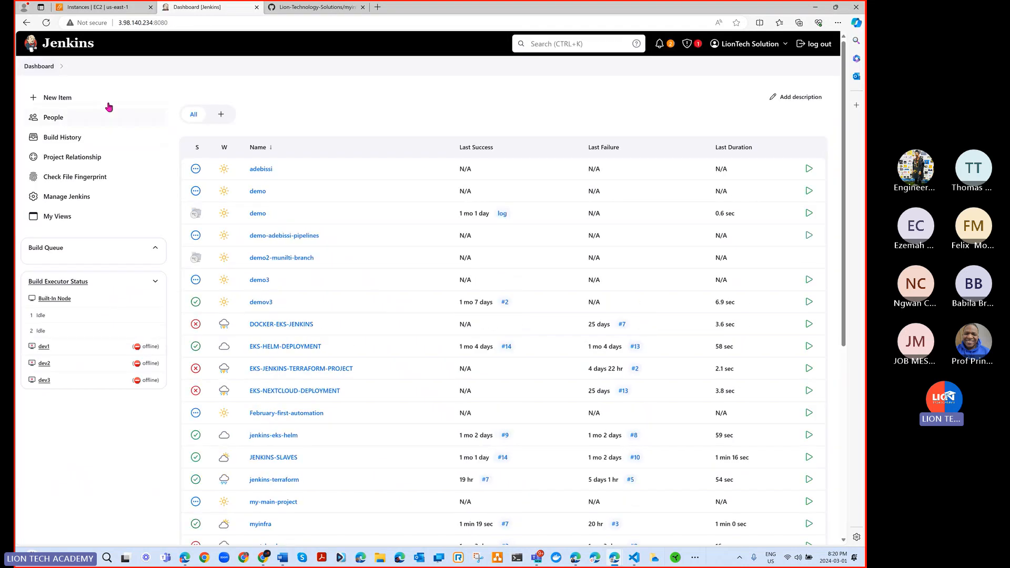